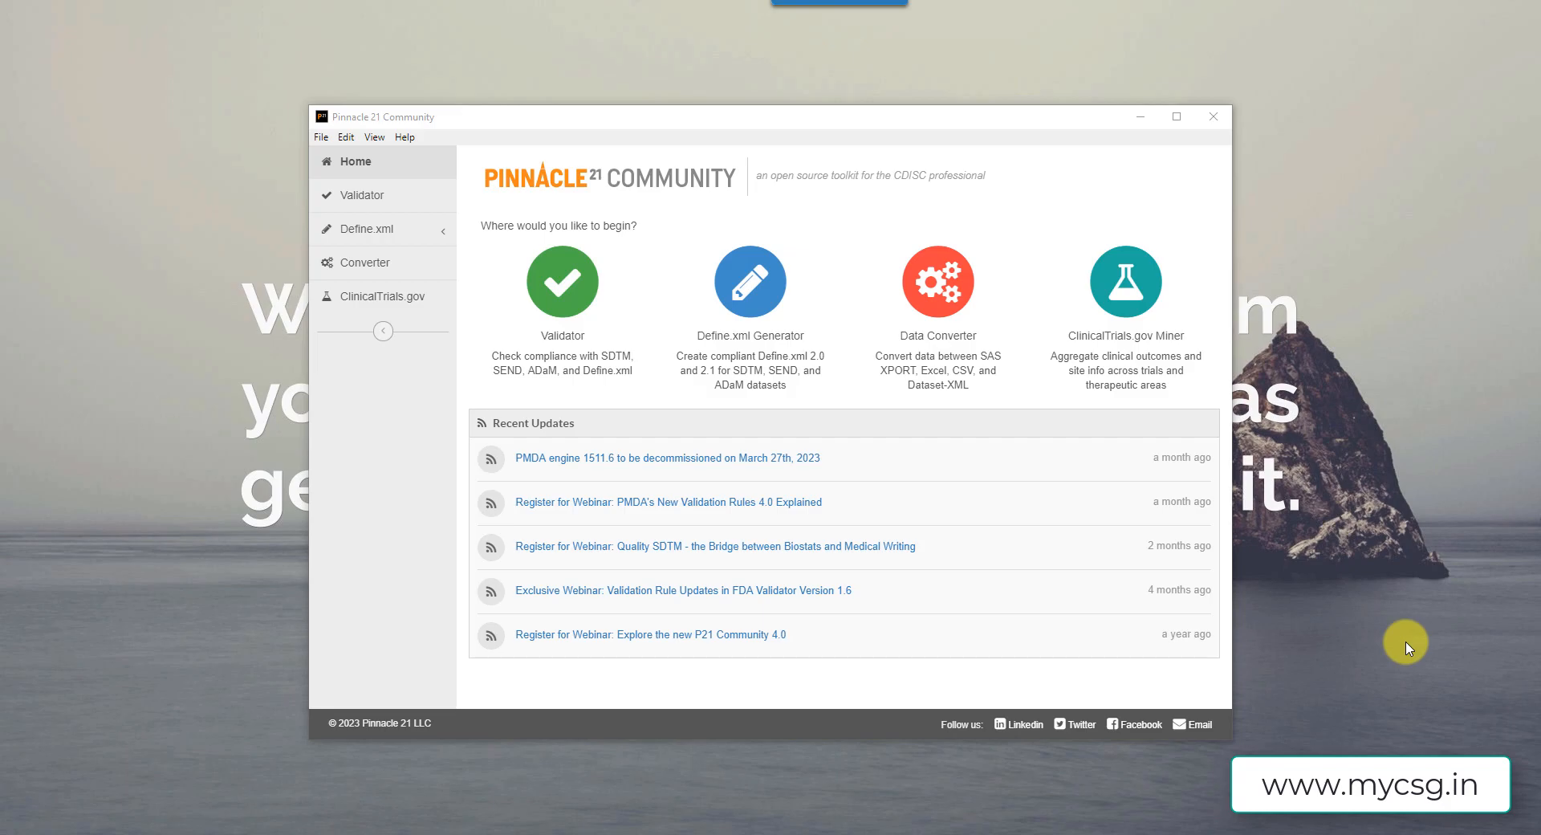
pyautogui.moveTo(848, 790)
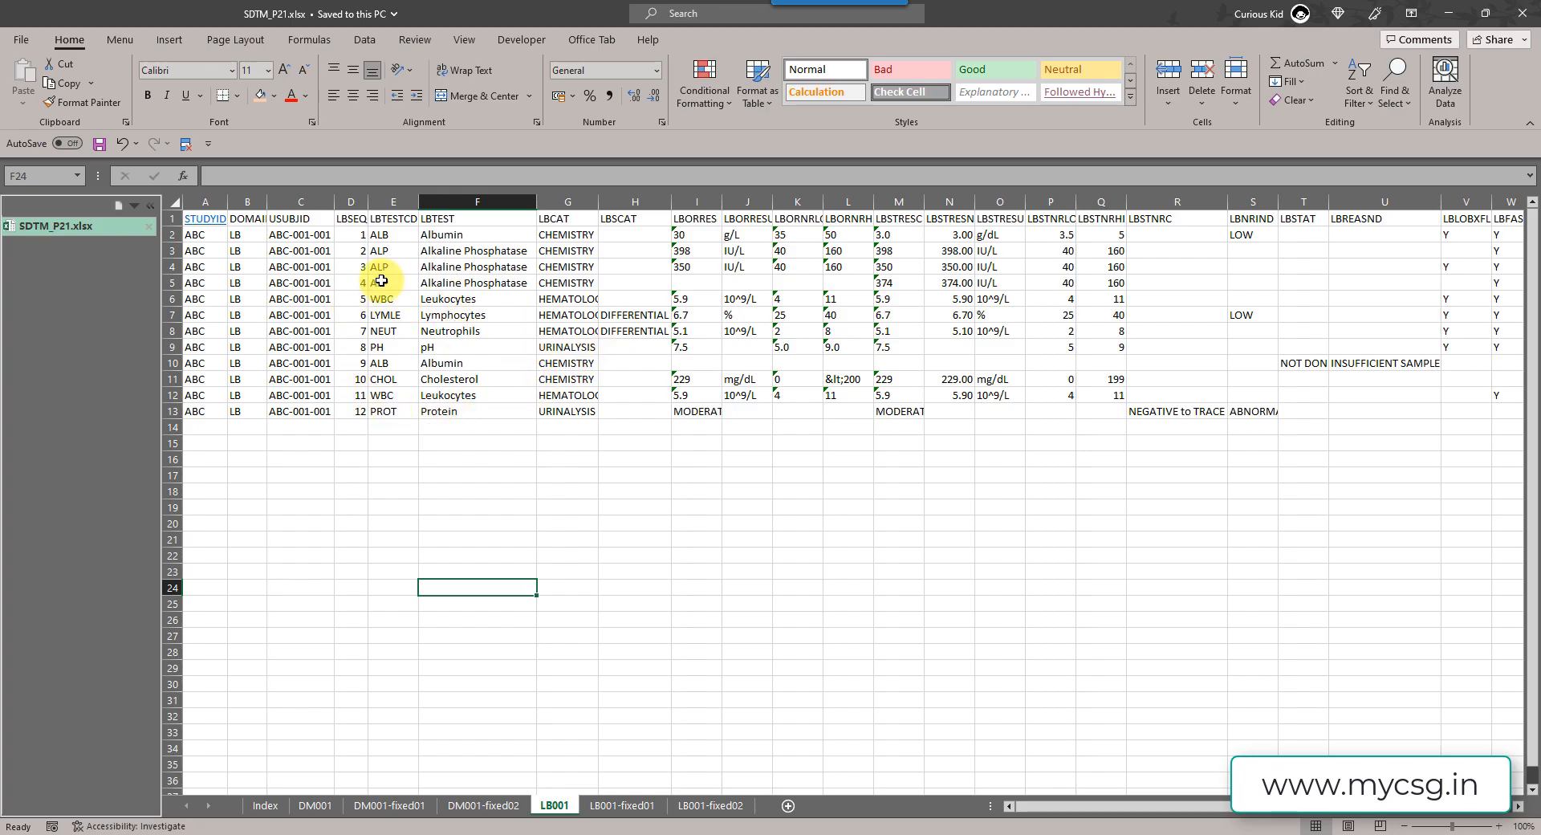
pyautogui.moveTo(833, 705)
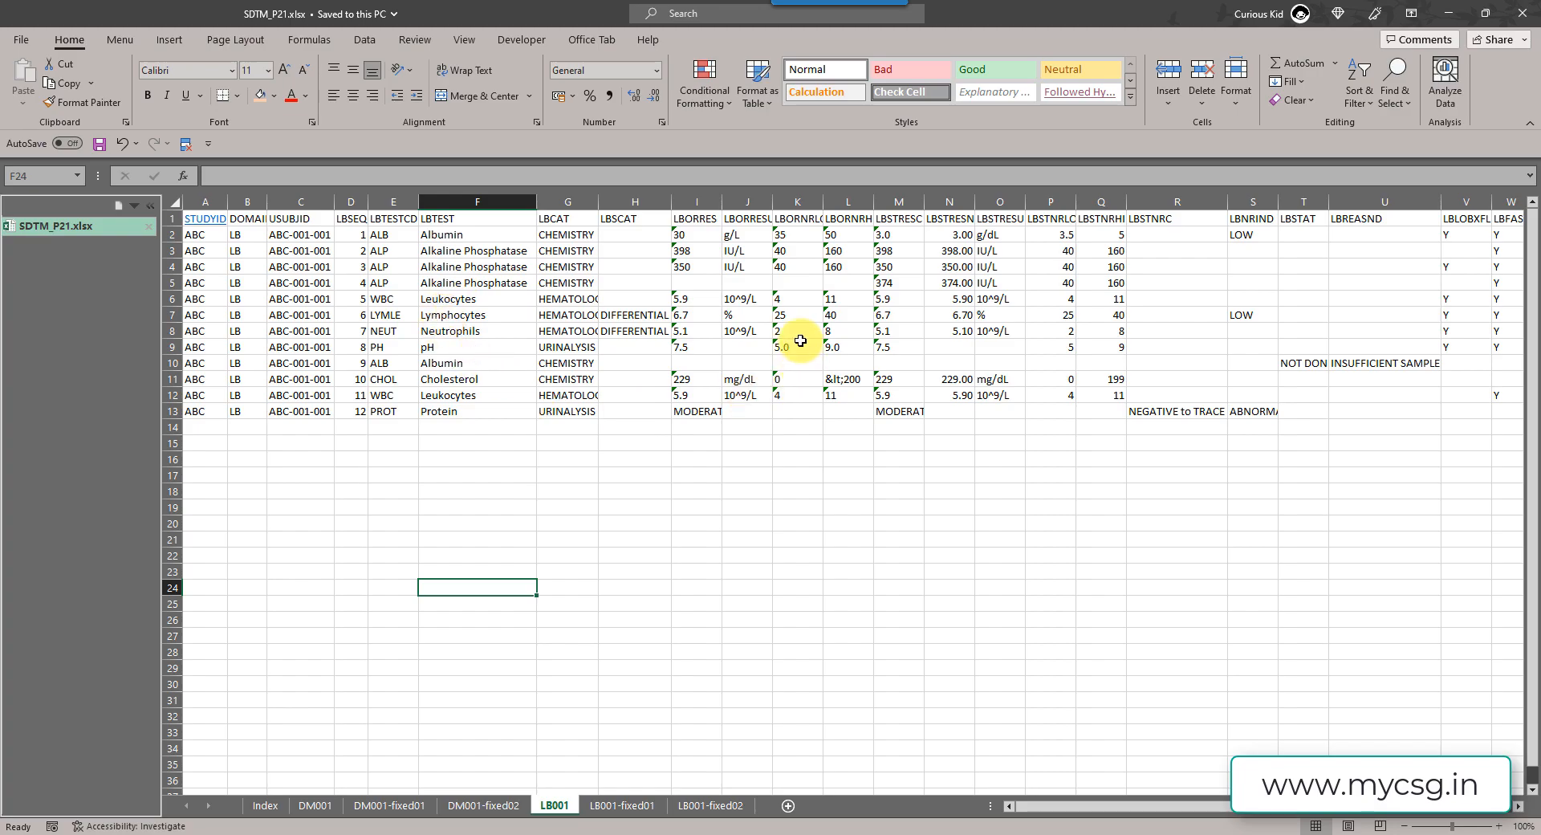
pyautogui.moveTo(846, 613)
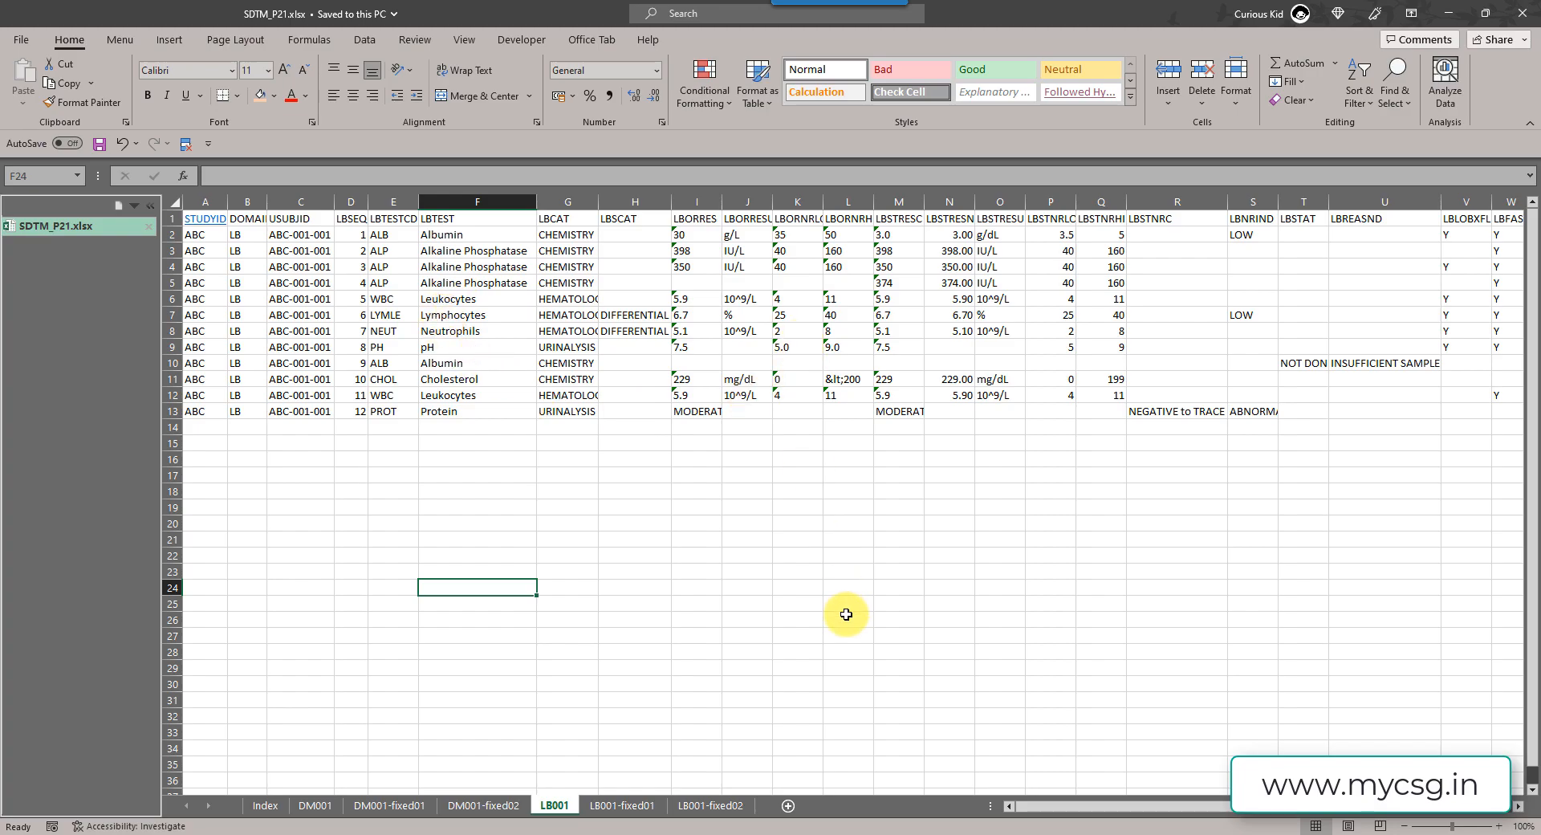
pyautogui.moveTo(792, 438)
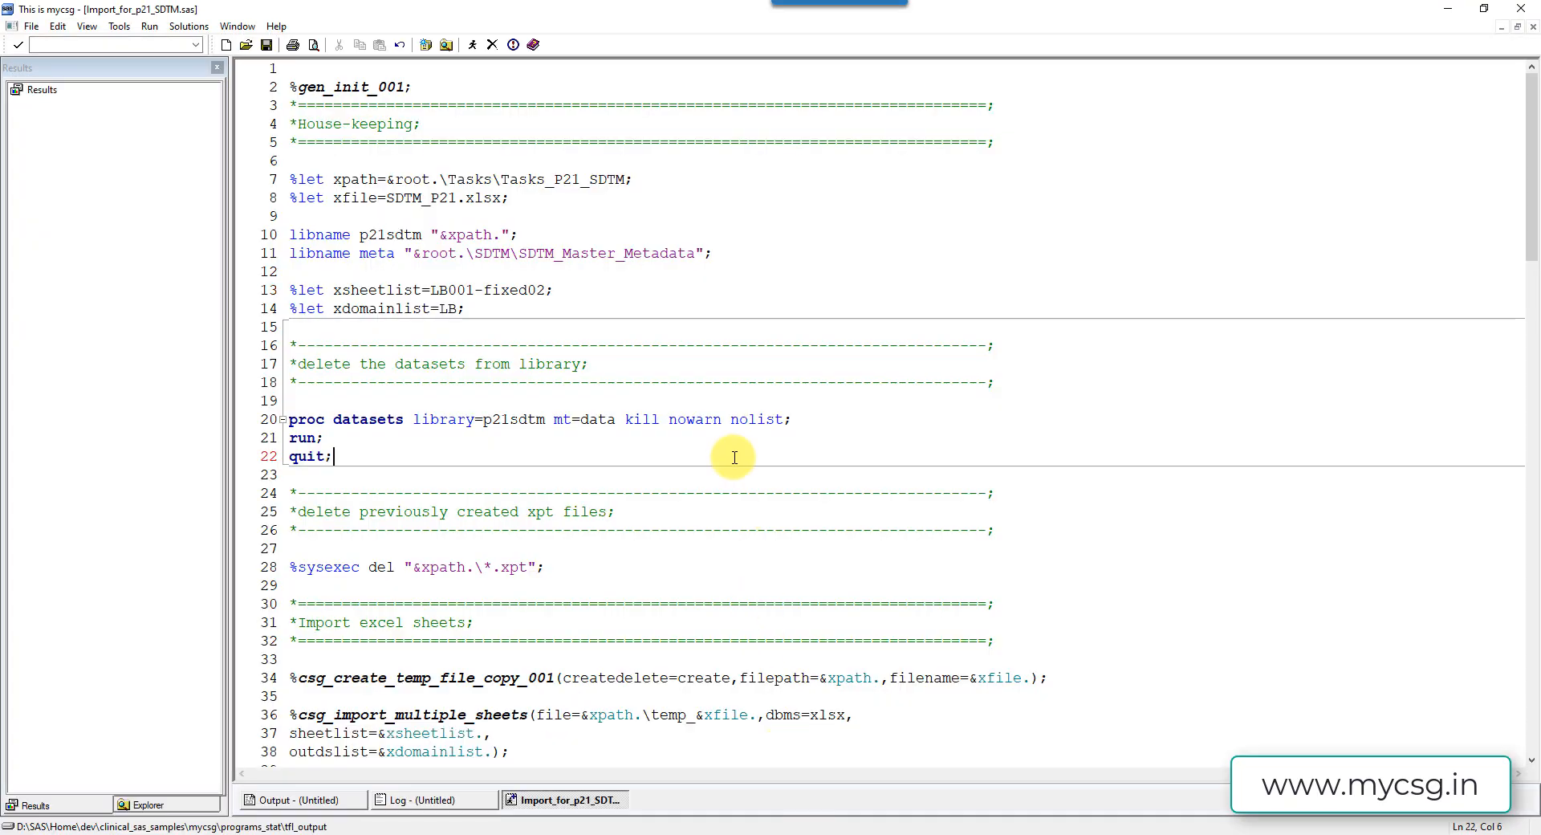
# - Change xsheetlist to LB001, submit the import program and show its log
pyautogui.doubleClick(515, 289)
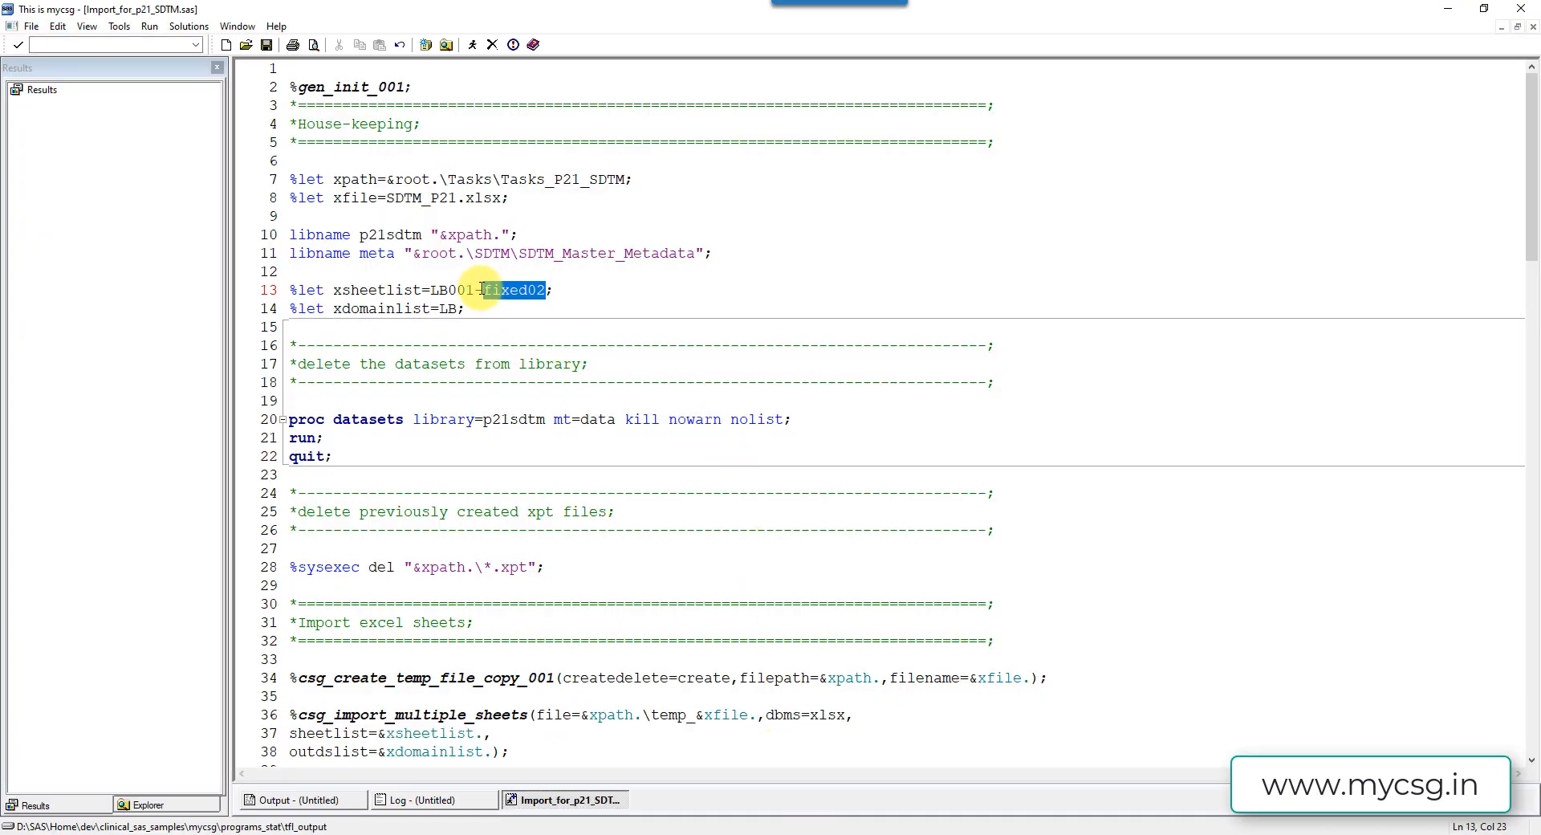
pyautogui.press('Delete')
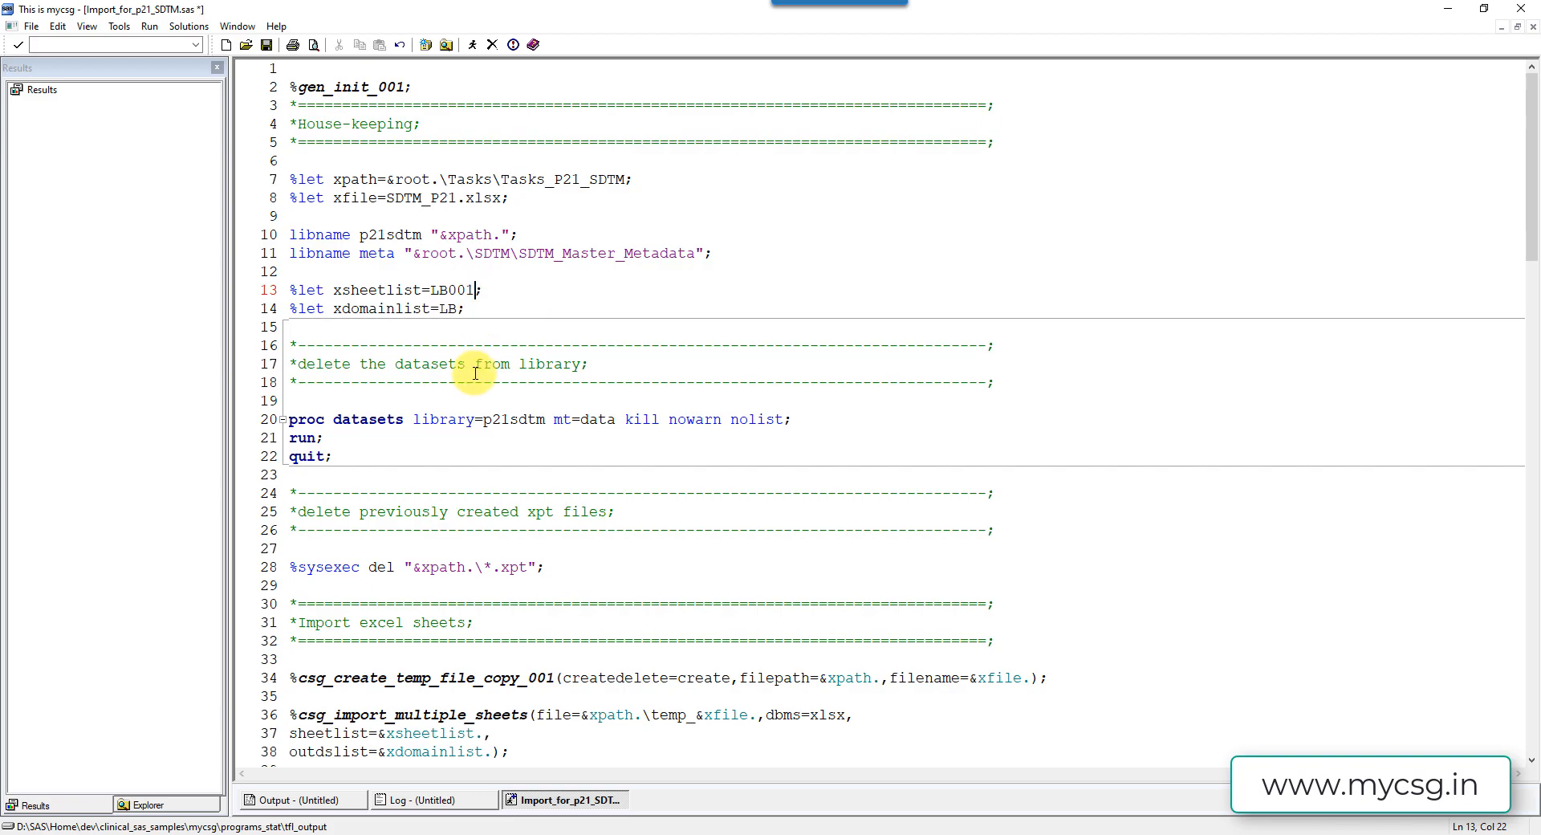
pyautogui.click(470, 45)
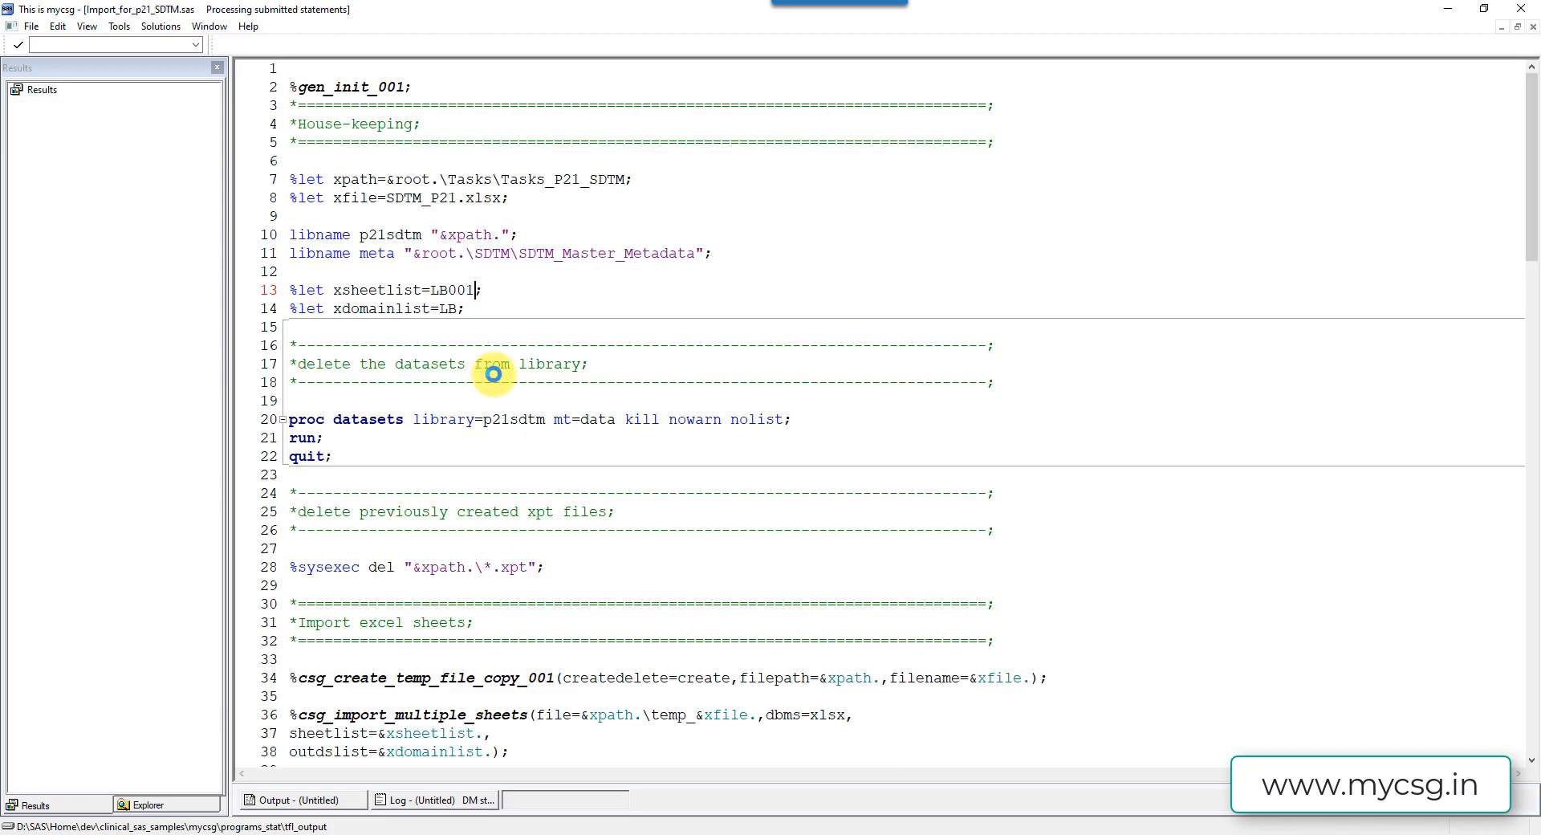
pyautogui.click(432, 798)
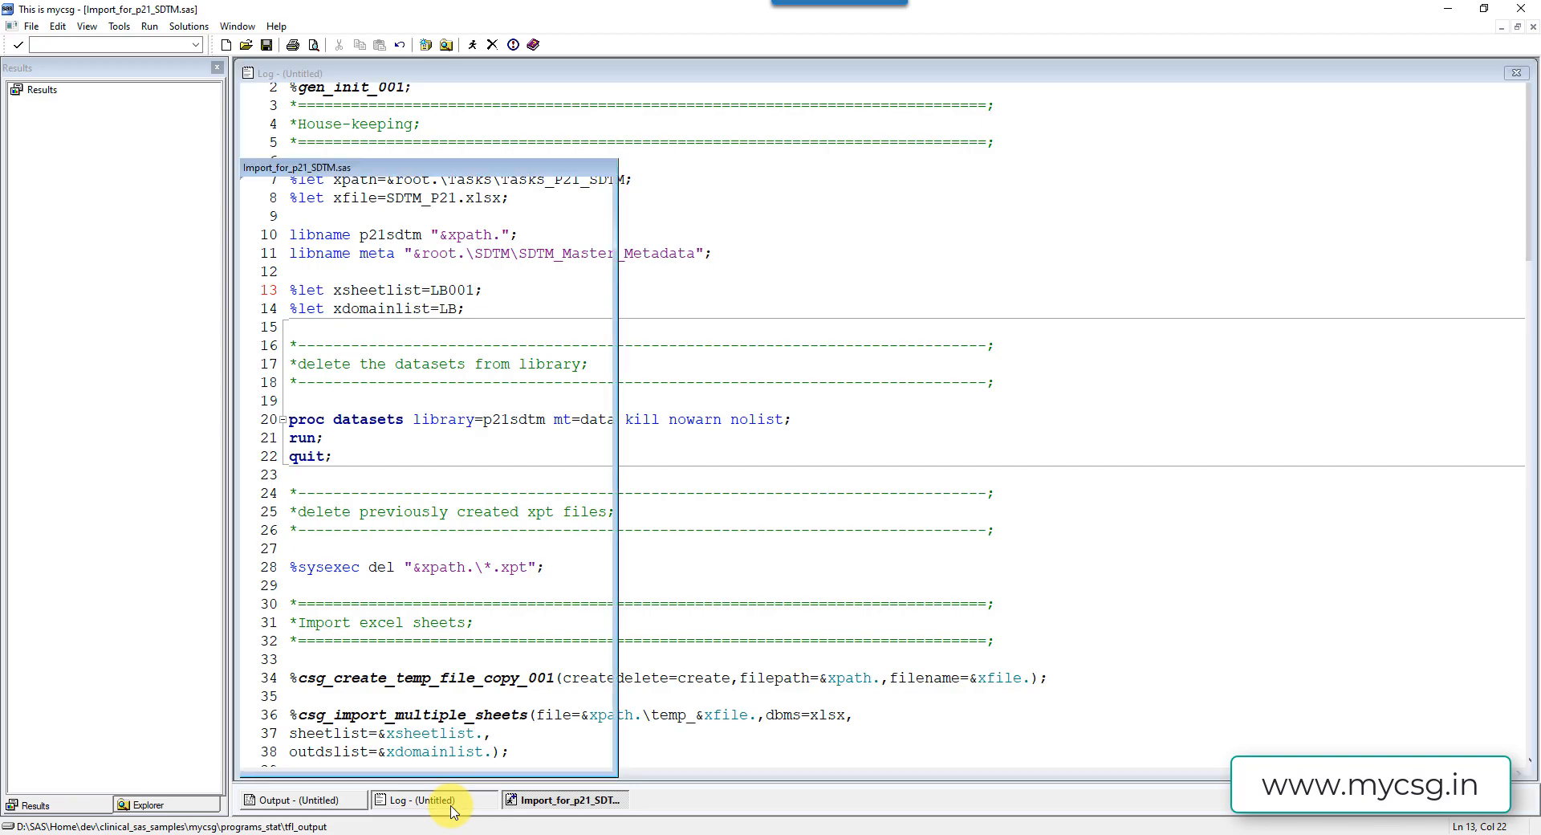
pyautogui.click(425, 800)
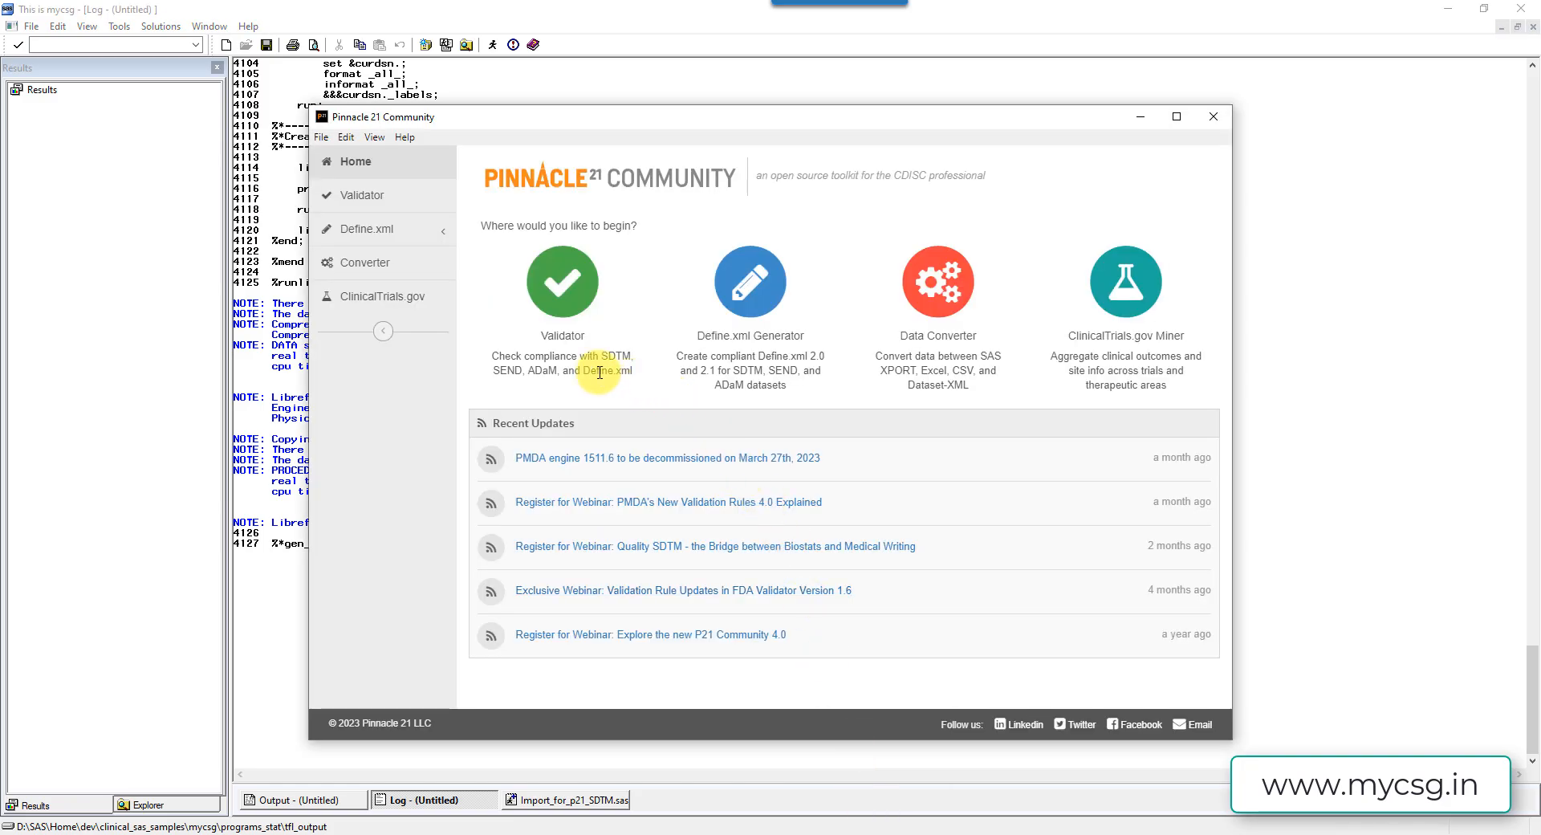
# - Switch to the Validator with FDA (2204.1) engine, SDTM standard and SDTM-IG 3.3 (FDA) configuration
pyautogui.click(361, 194)
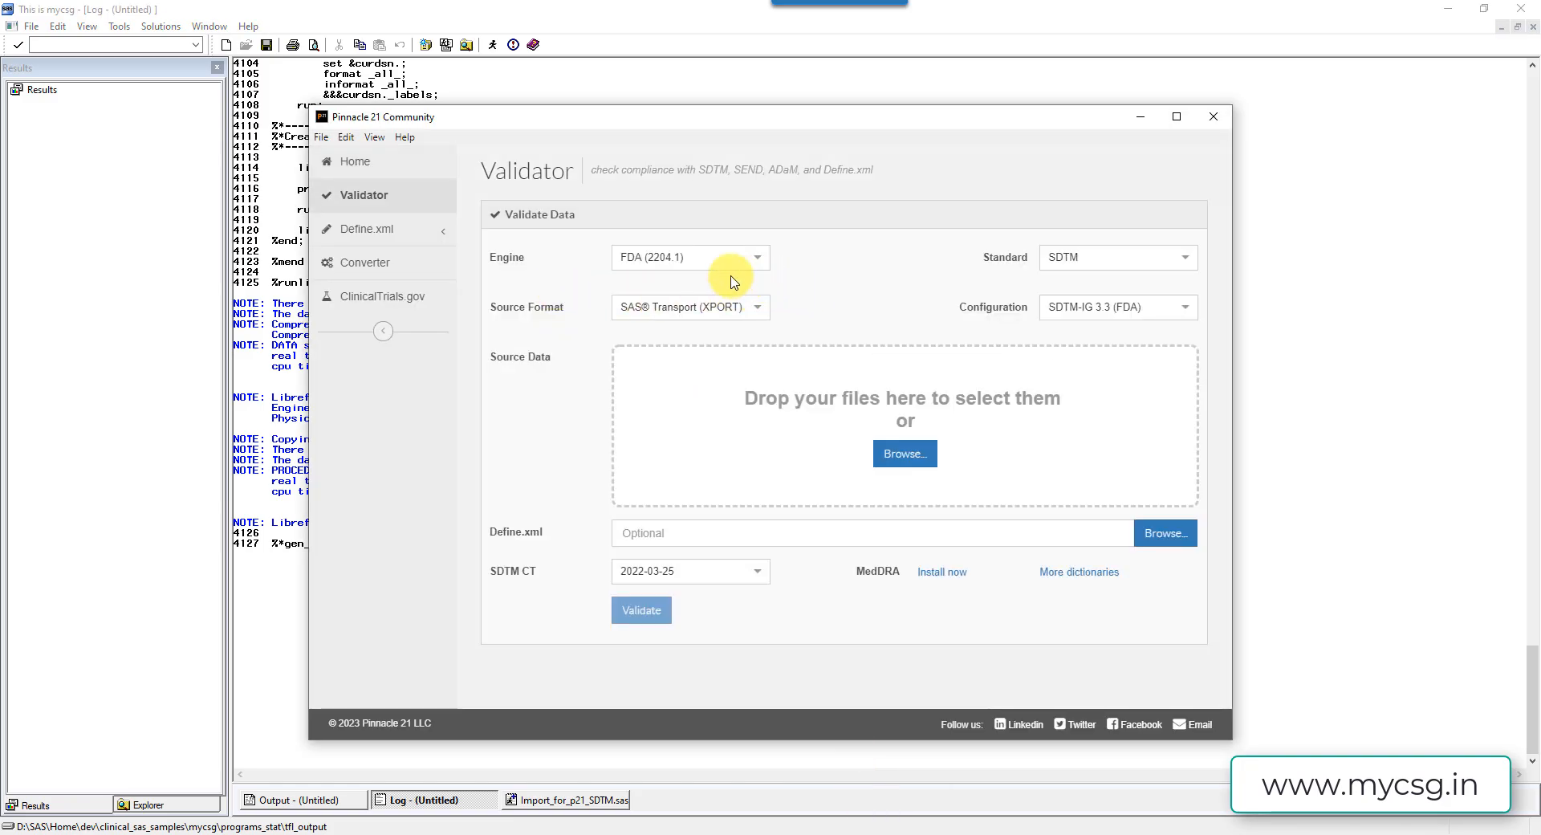
pyautogui.moveTo(676, 270)
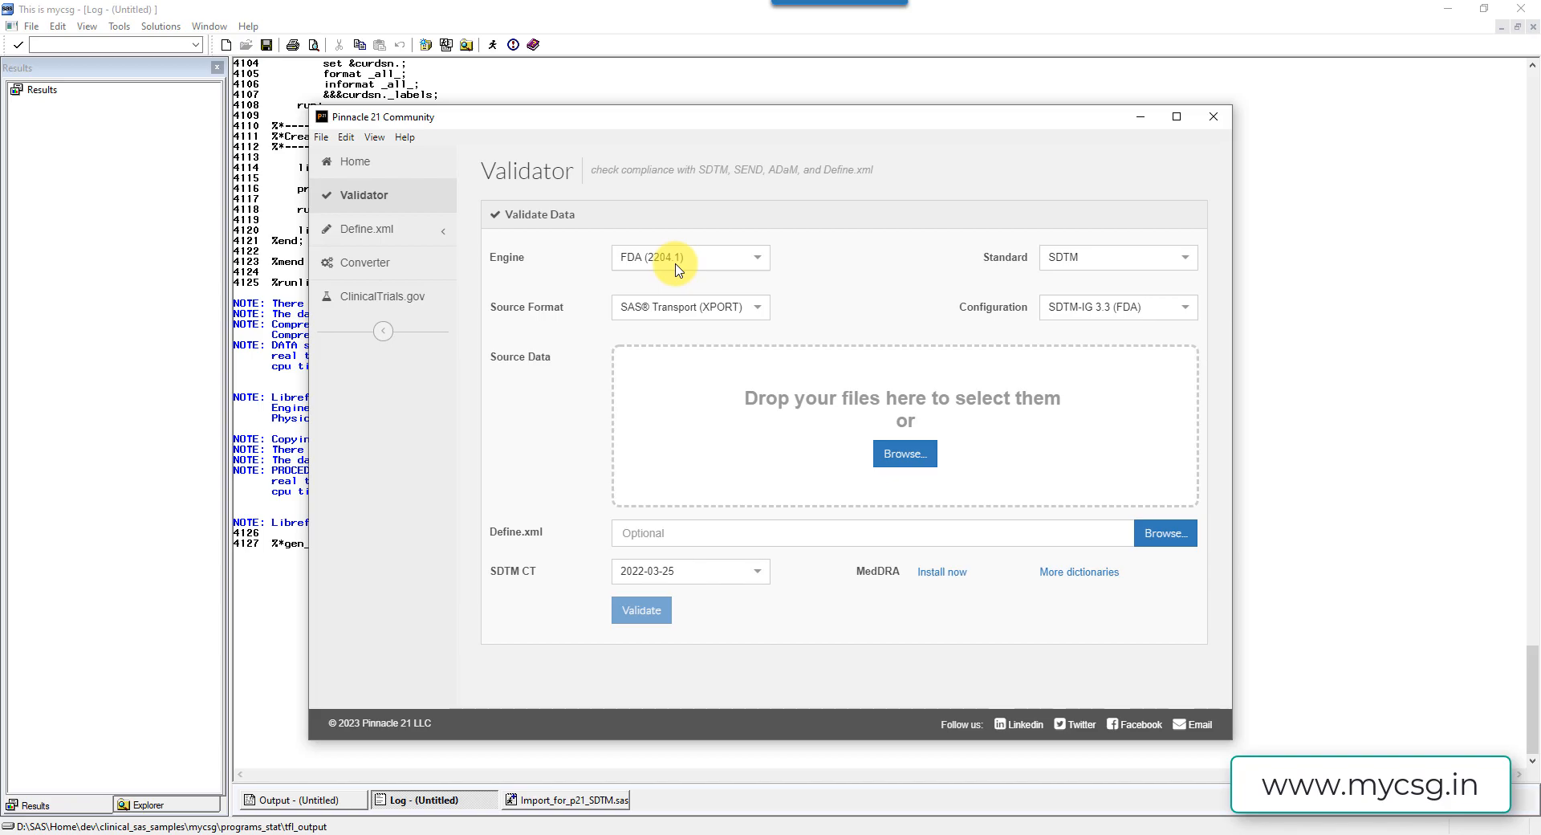
pyautogui.moveTo(1052, 275)
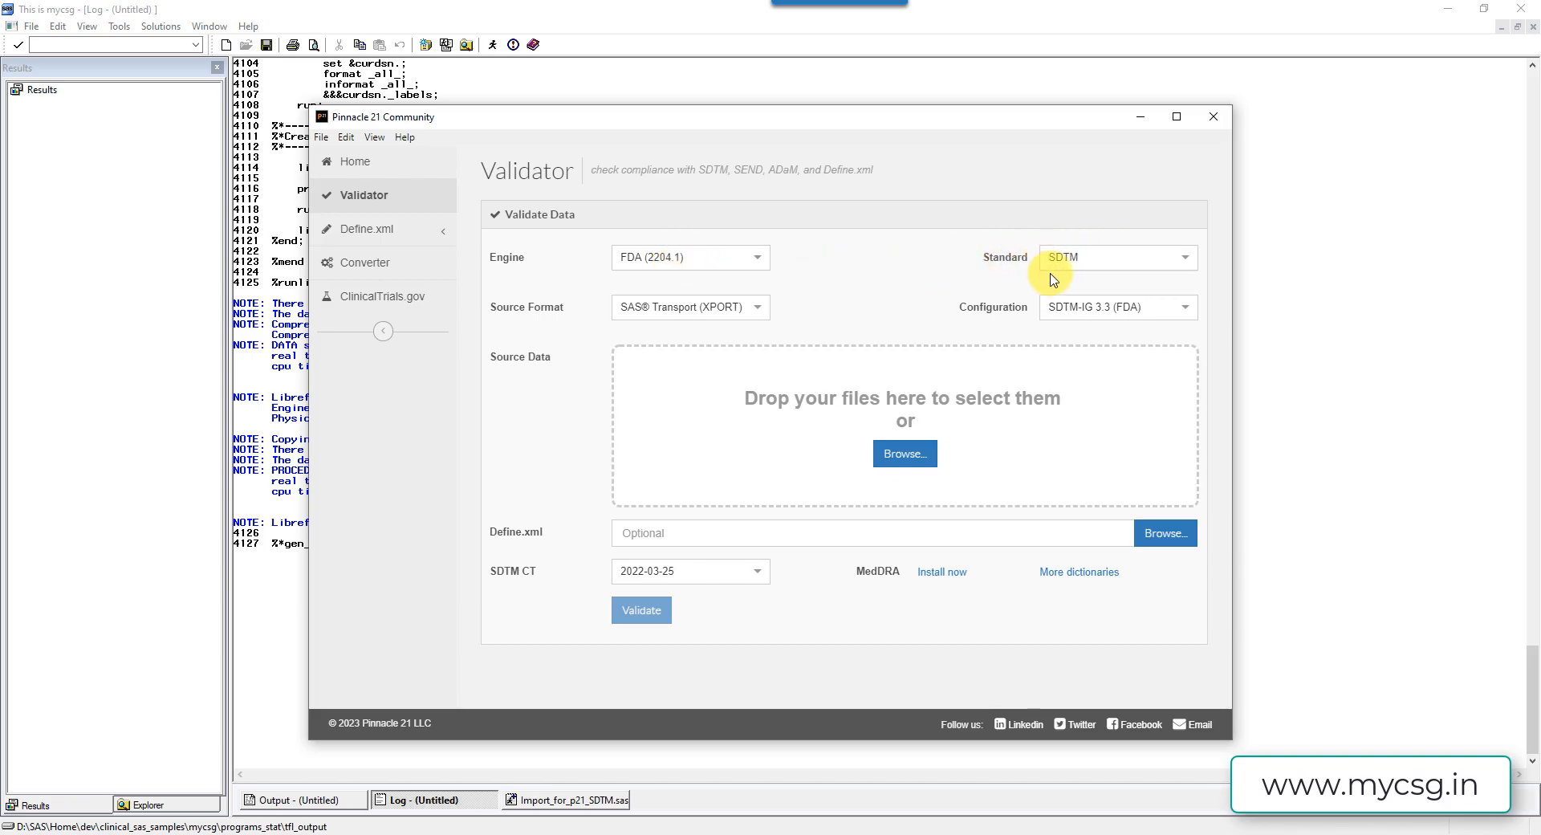
pyautogui.moveTo(980, 302)
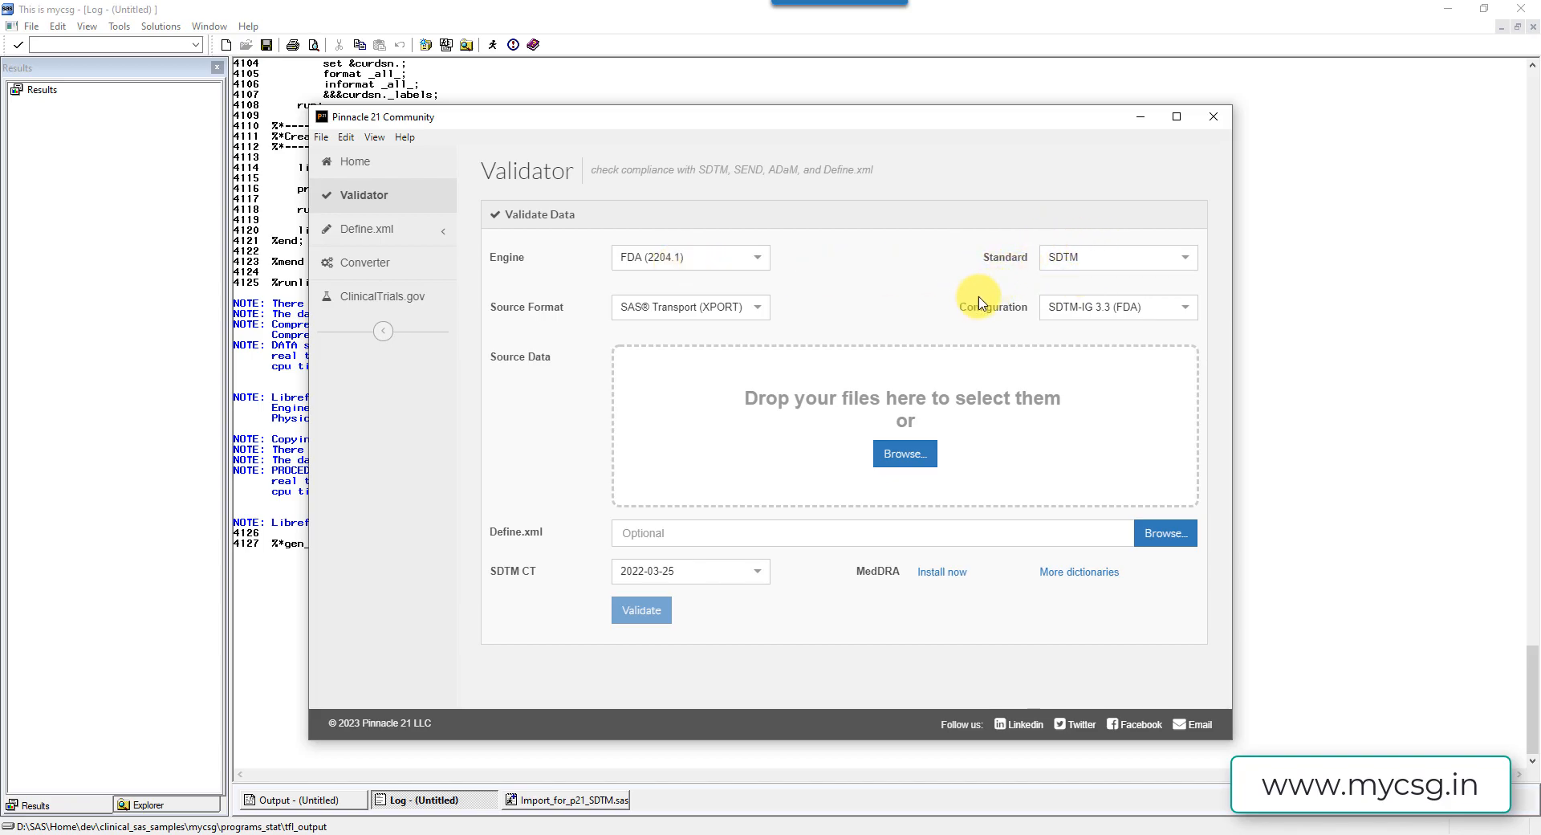
pyautogui.moveTo(941, 313)
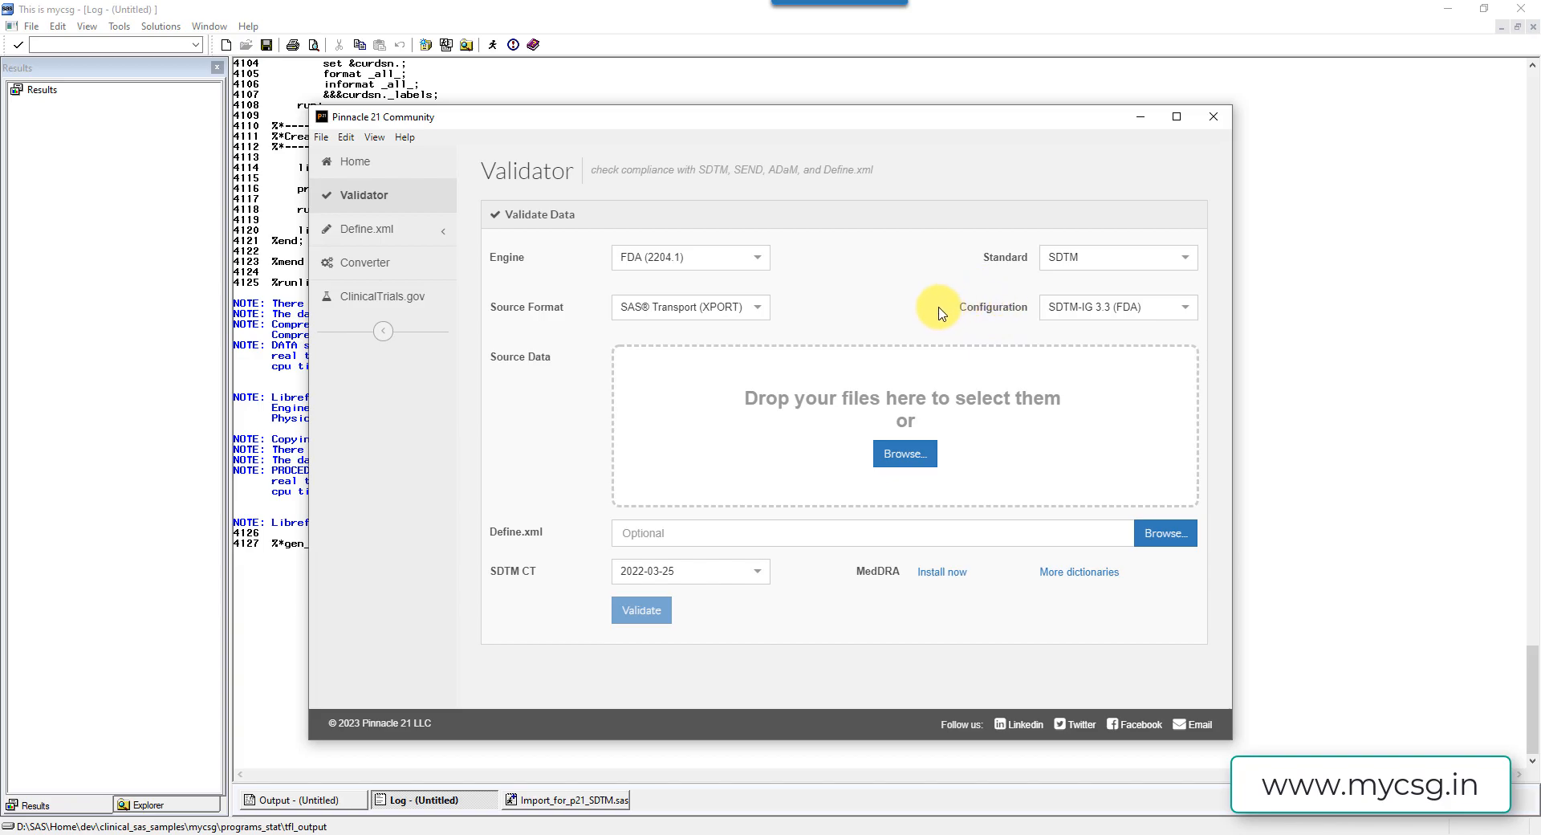
pyautogui.moveTo(1053, 303)
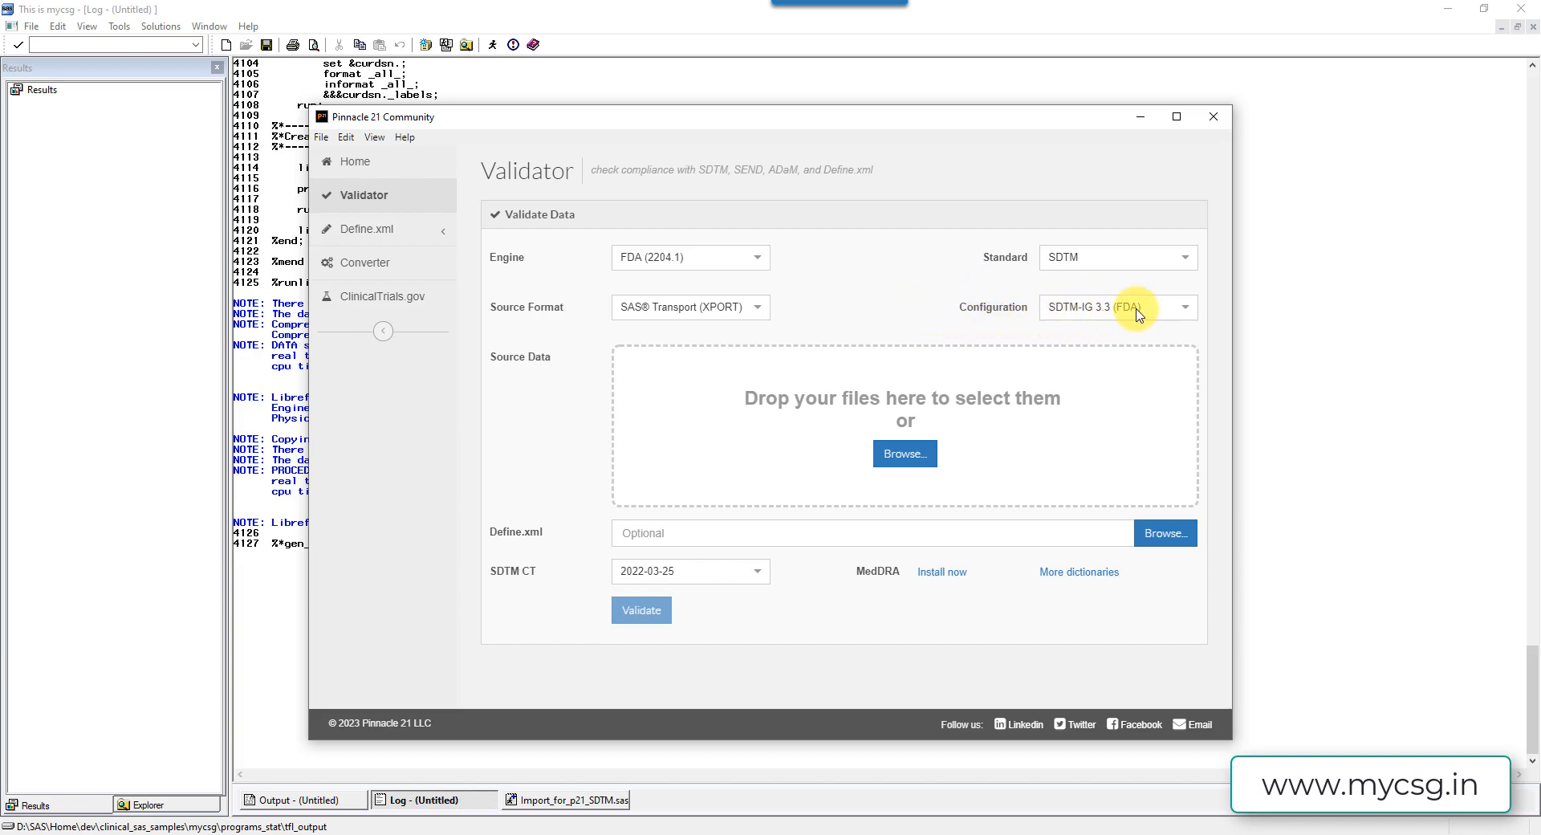
pyautogui.moveTo(904, 453)
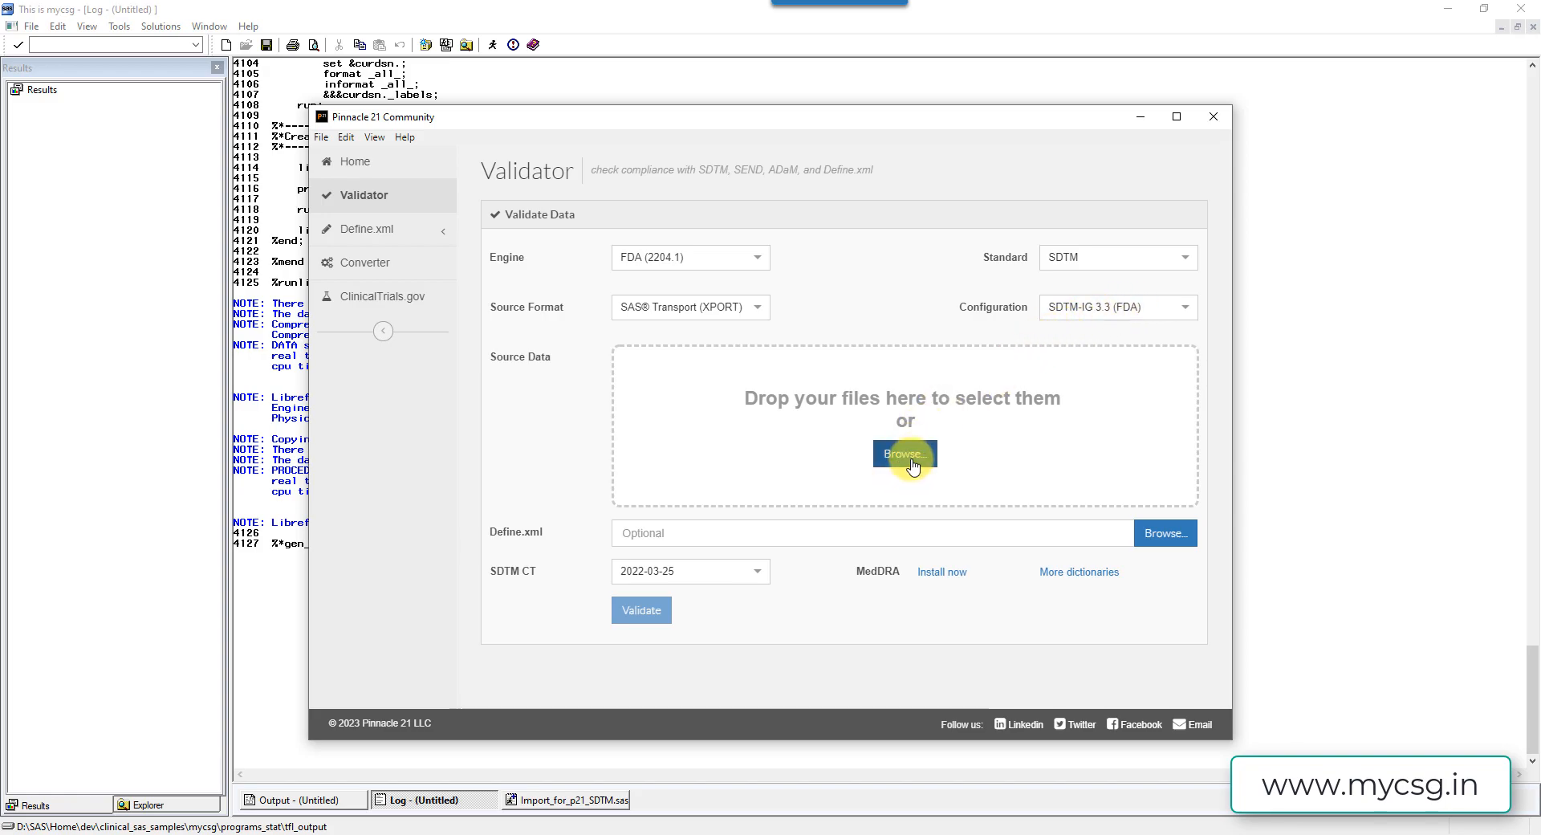
pyautogui.moveTo(616, 567)
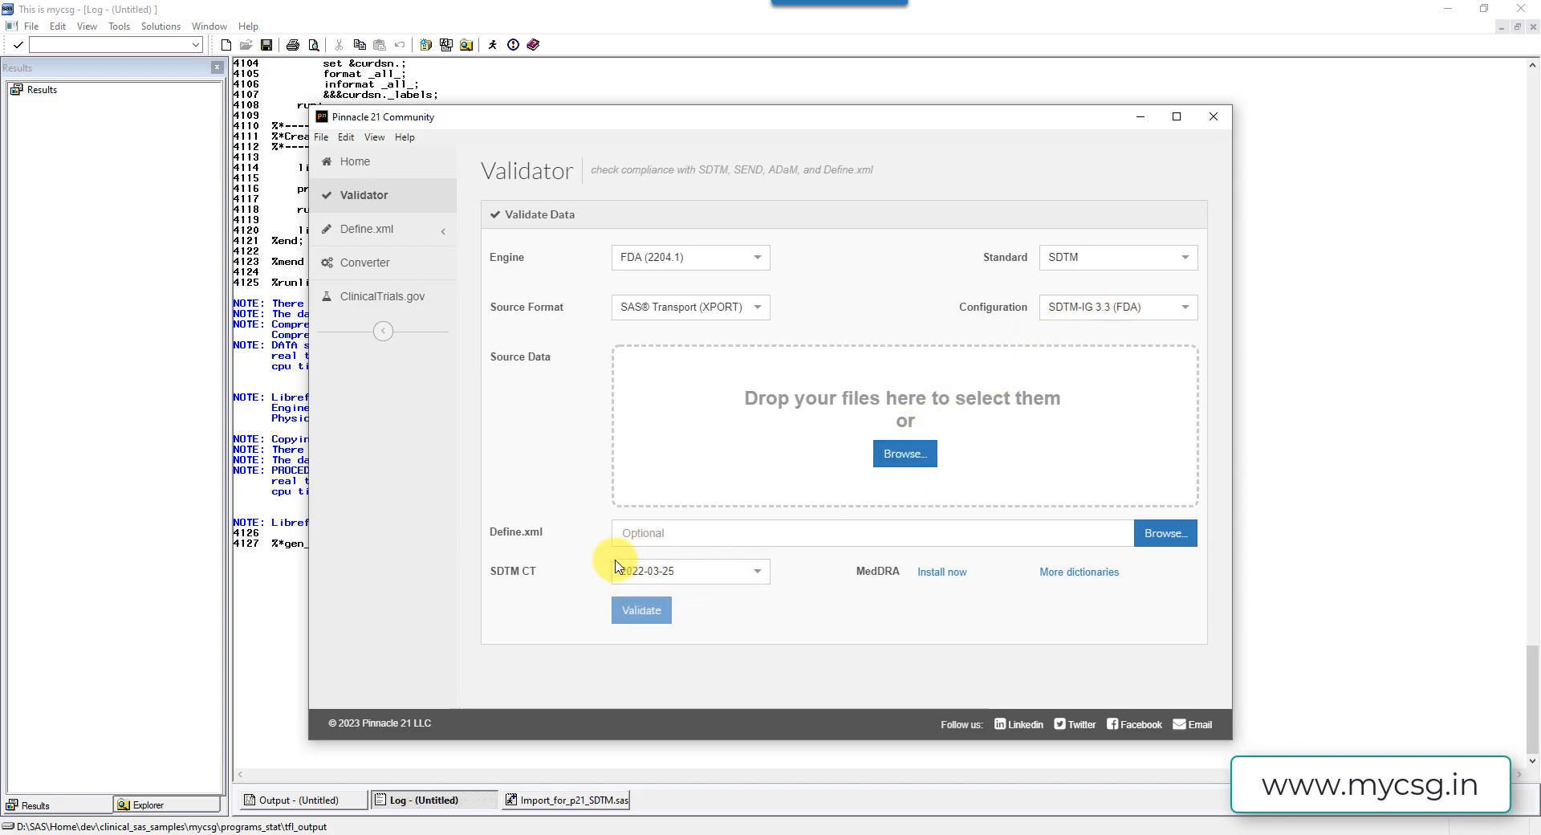
pyautogui.moveTo(443, 202)
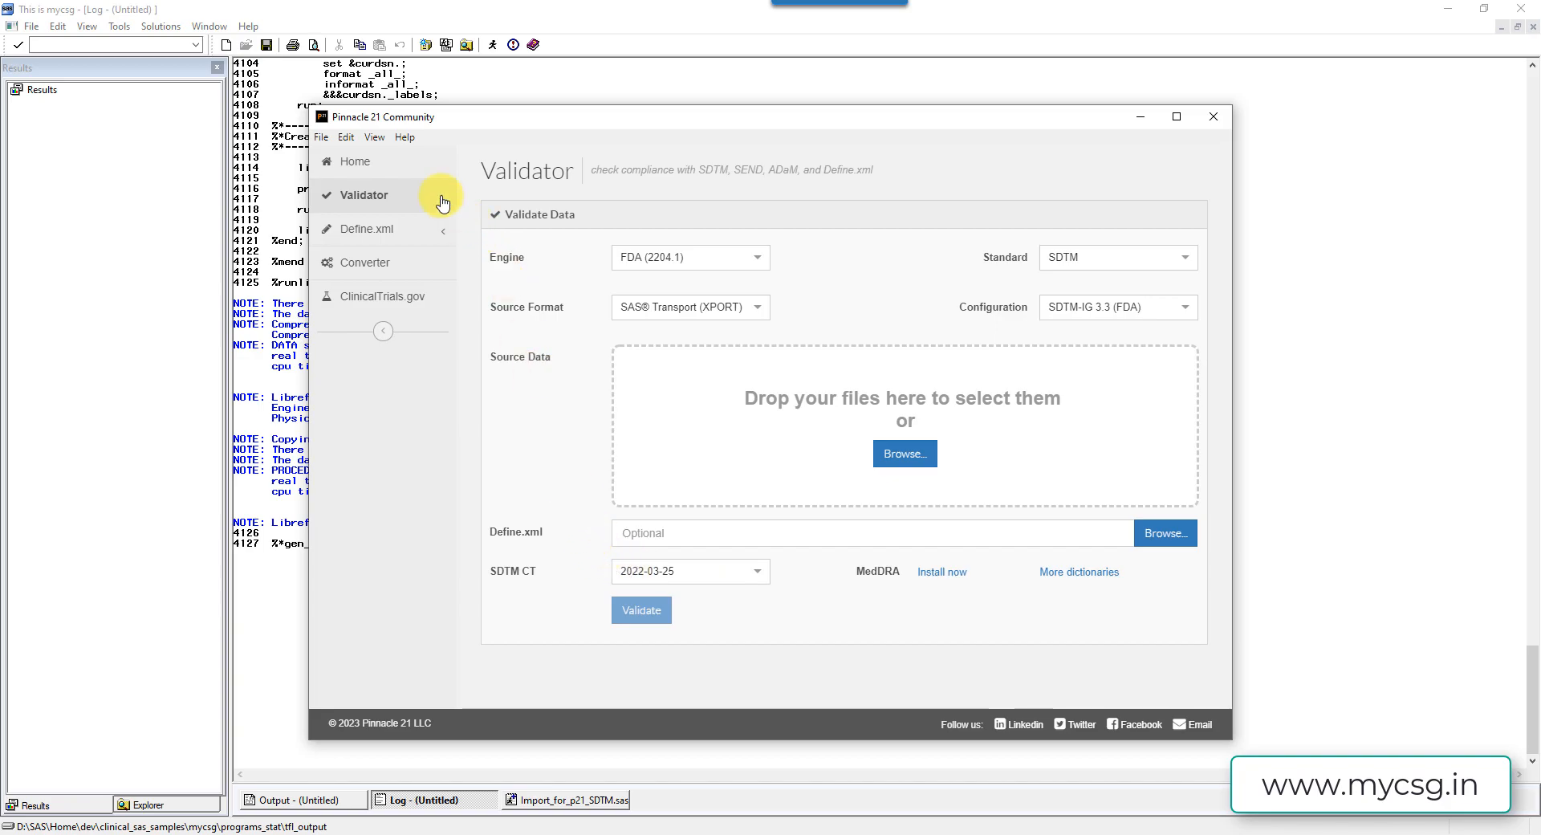
pyautogui.moveTo(803, 615)
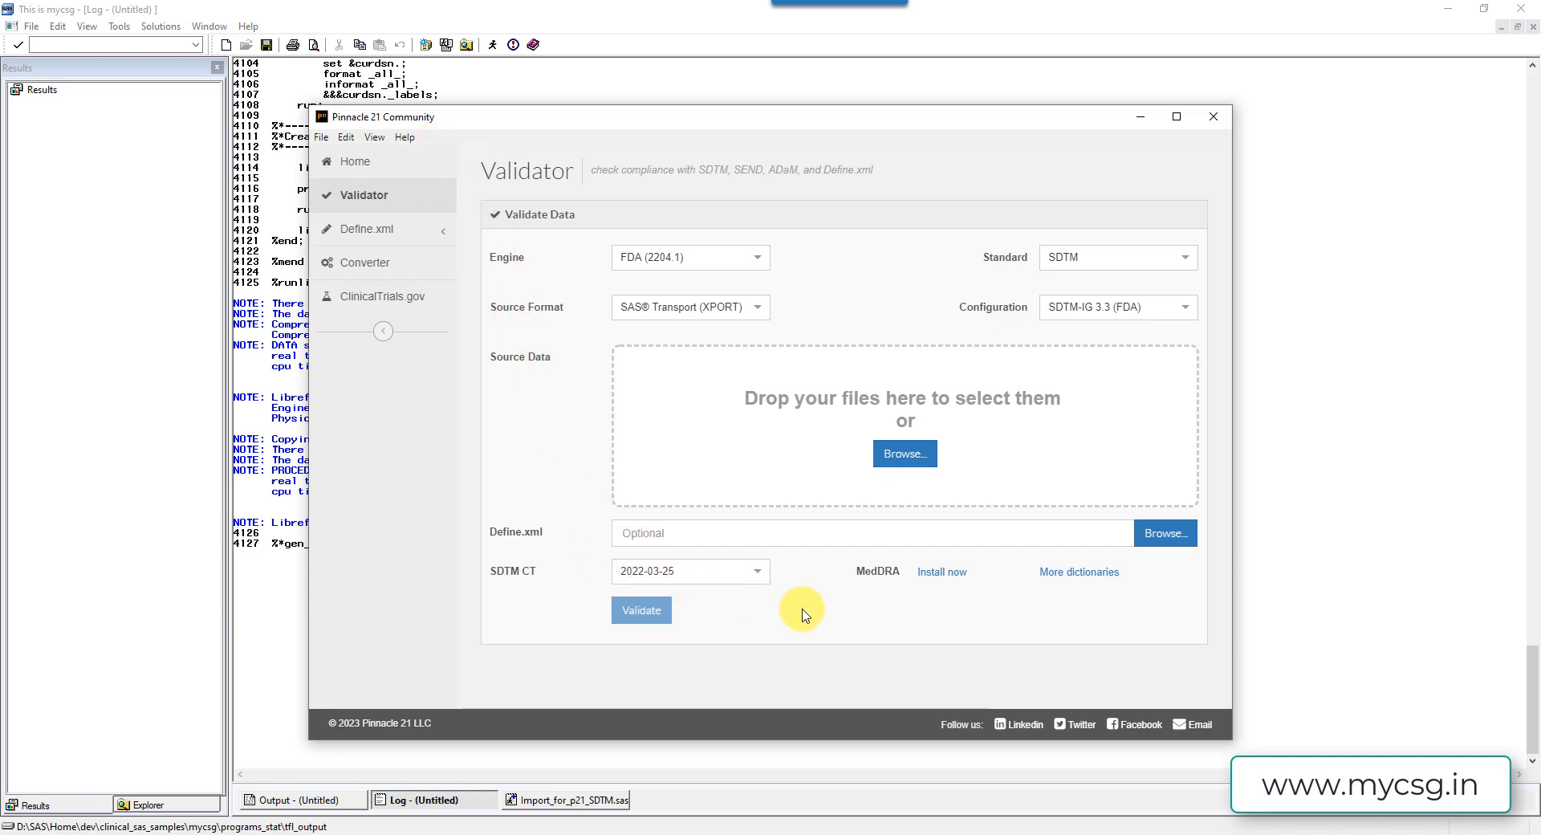
pyautogui.moveTo(904, 453)
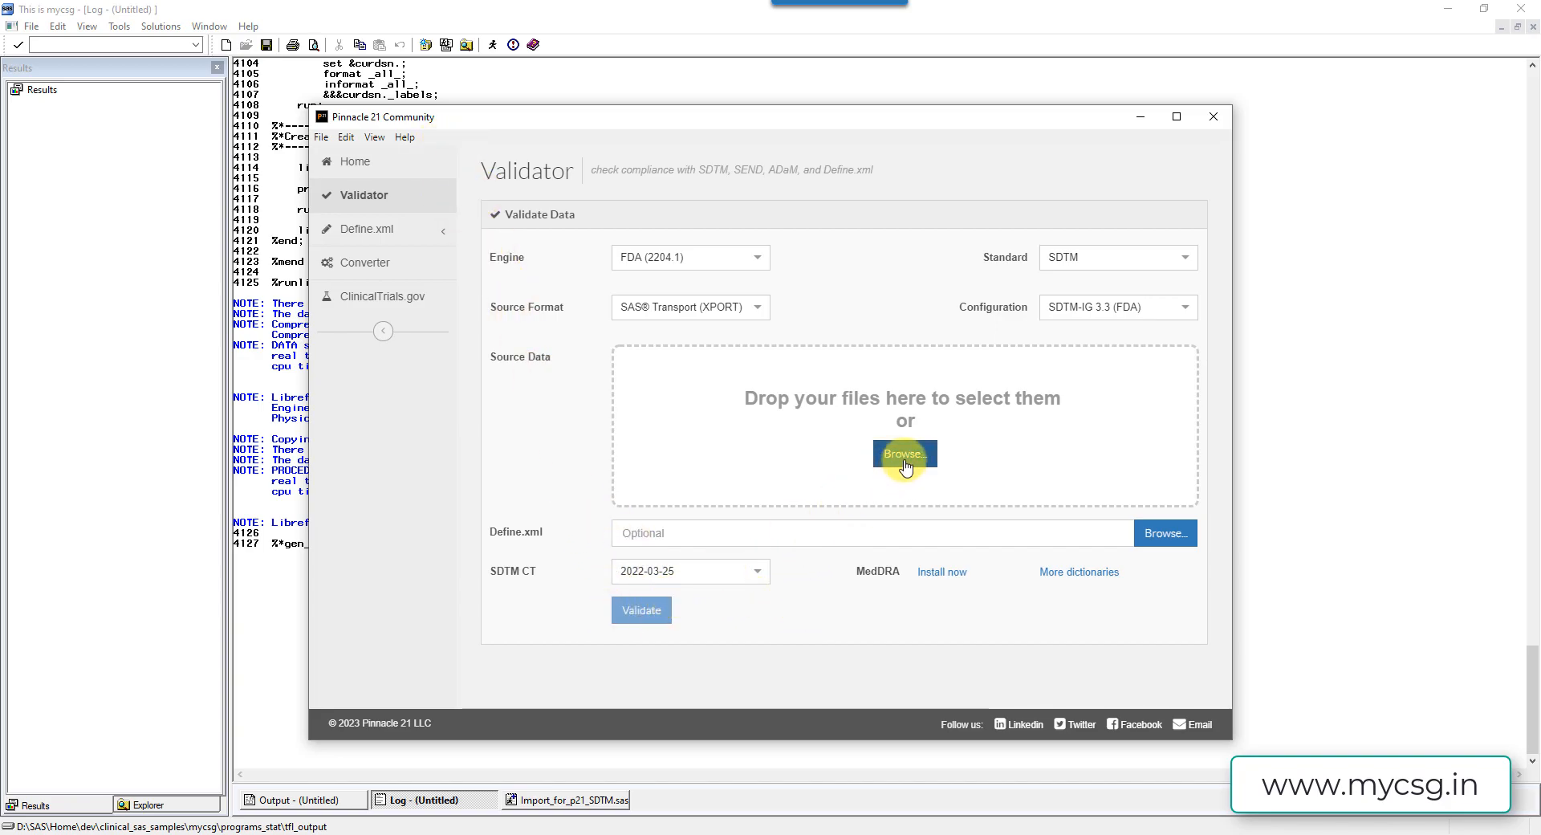
# - Browse for source data and load LB.xpt from the TASKS_P21_SDTM folder
pyautogui.click(902, 453)
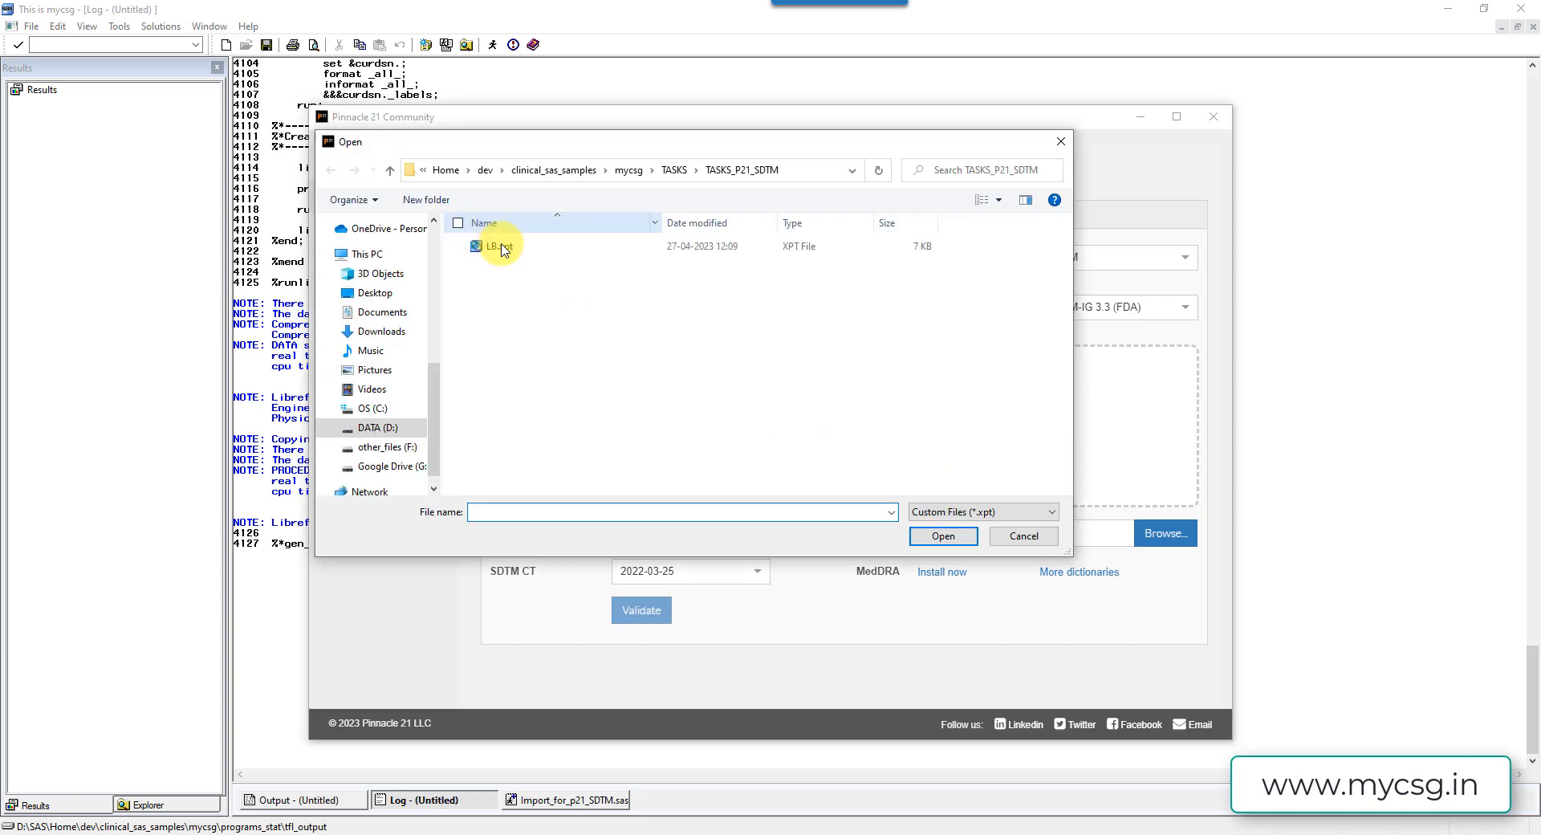
pyautogui.click(499, 245)
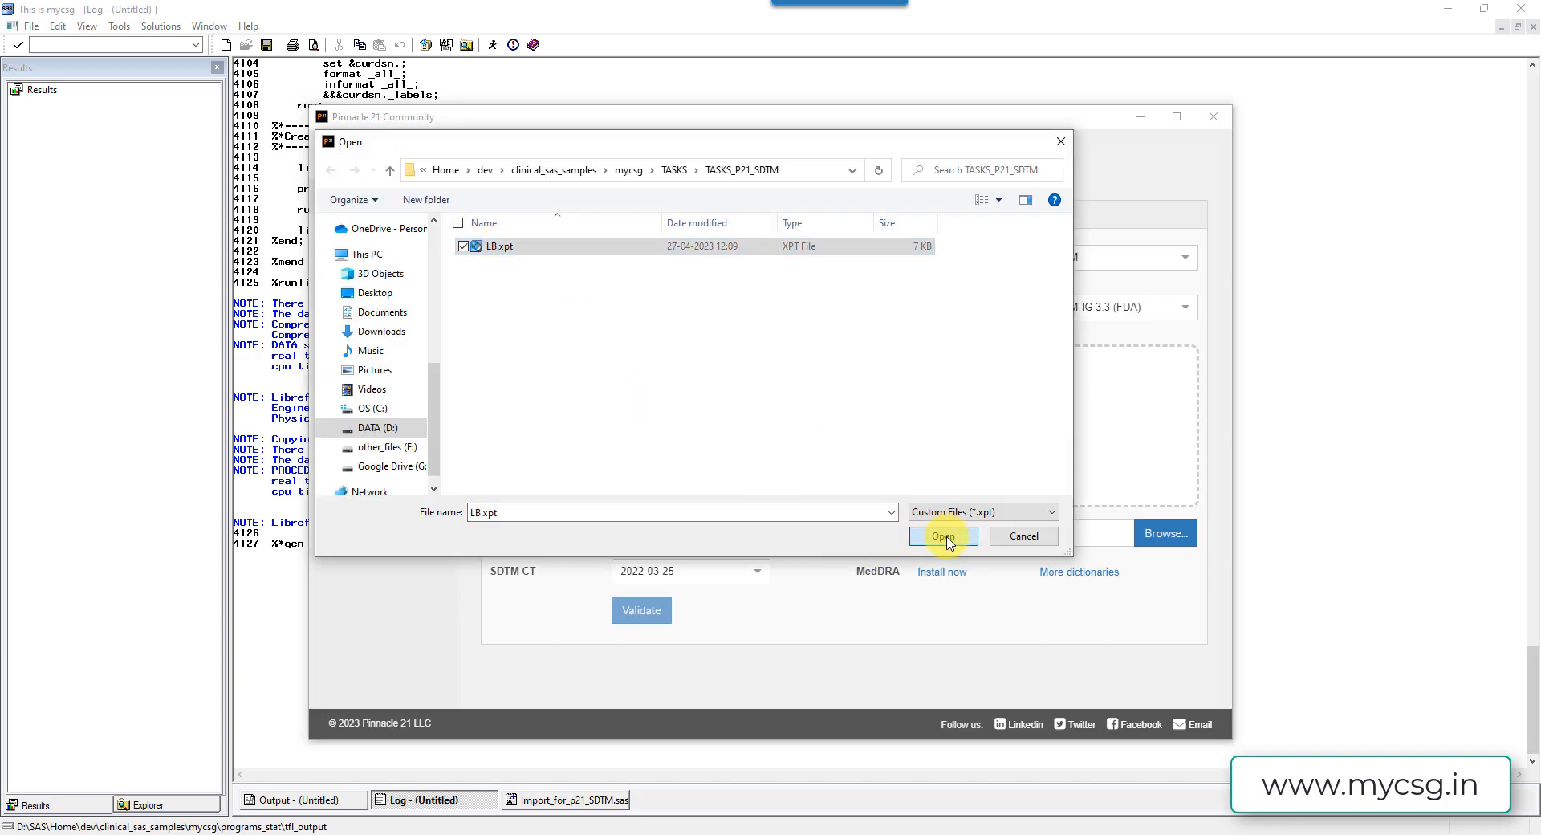
pyautogui.click(941, 537)
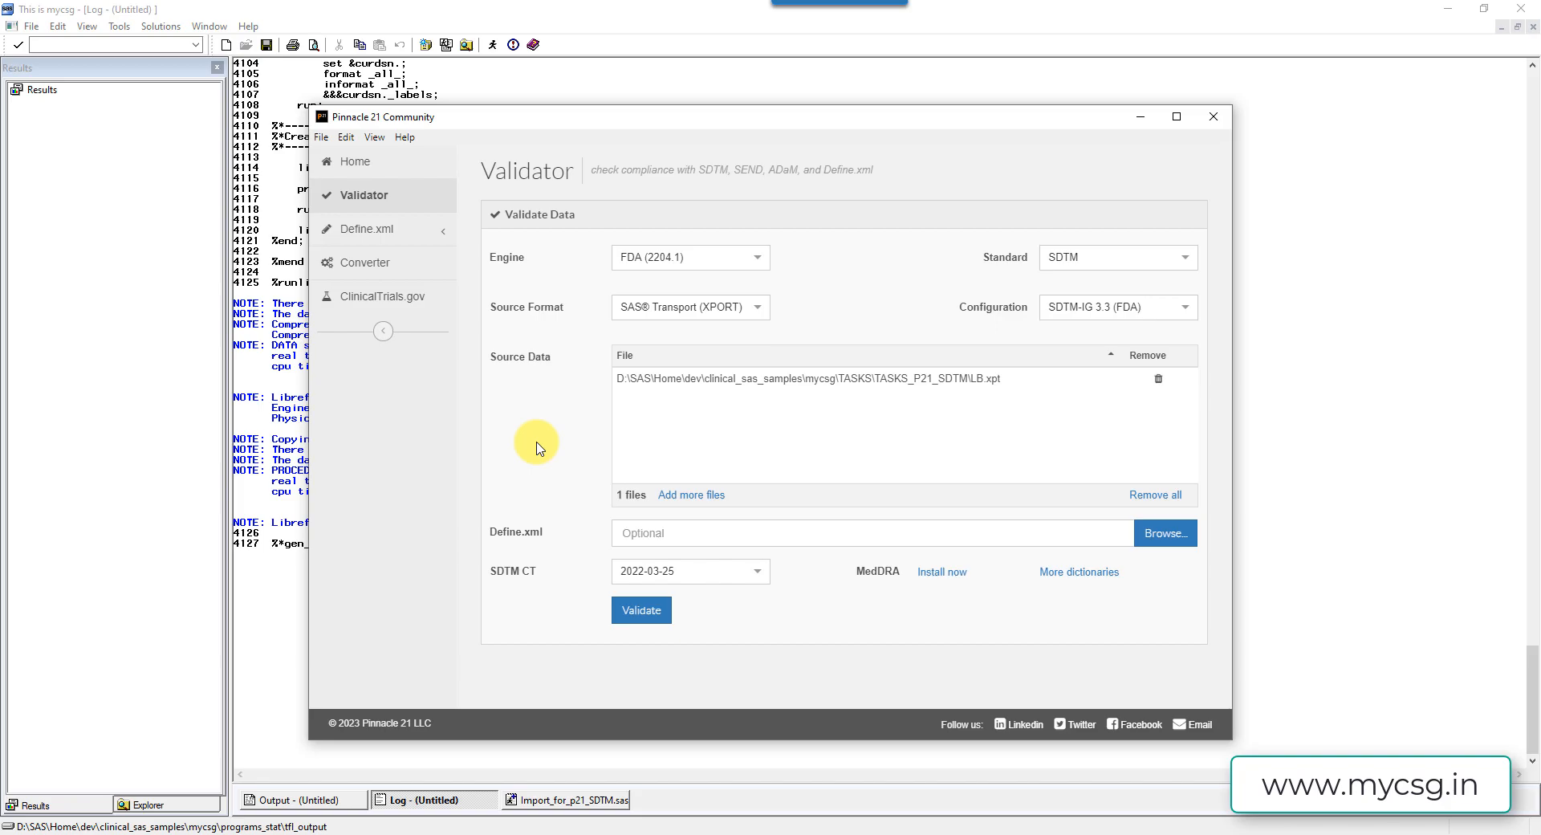
pyautogui.moveTo(918, 425)
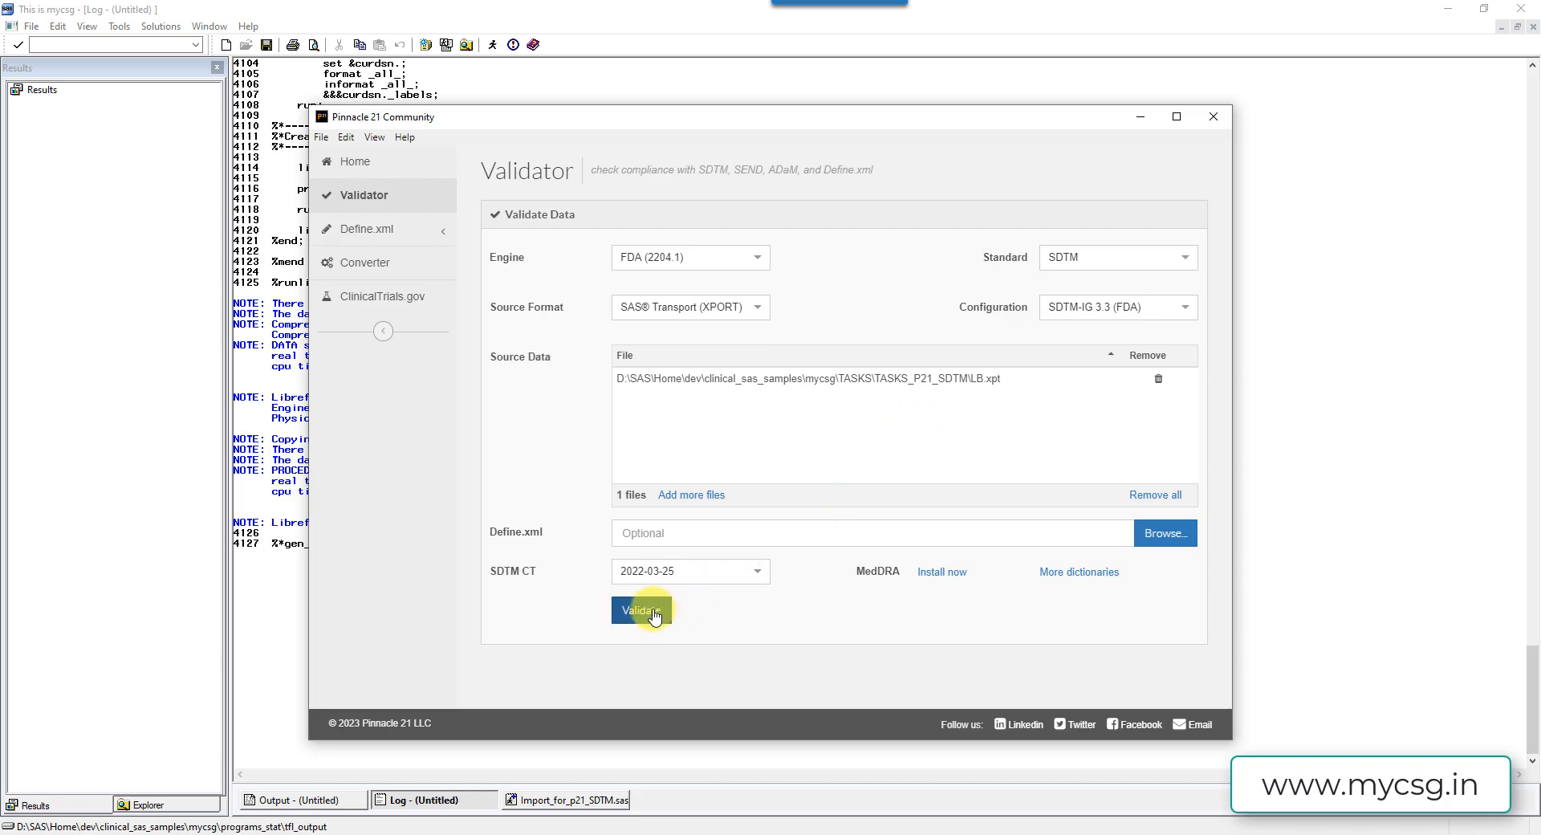
pyautogui.moveTo(683, 590)
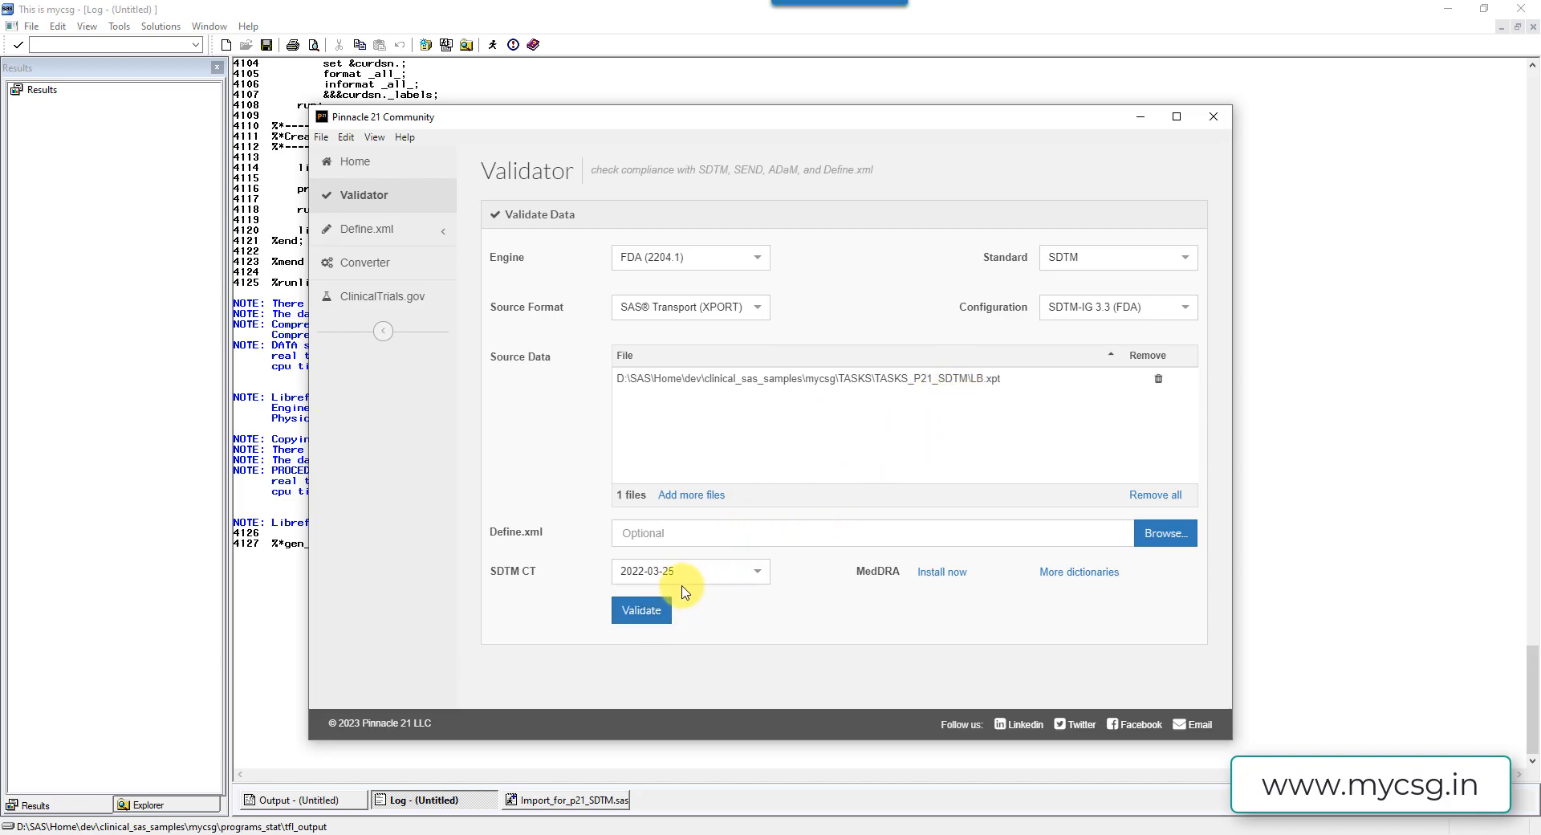
# - Run validation of LB.xpt and review the summary: 12 records, 15 messages, 603 checks
pyautogui.click(641, 610)
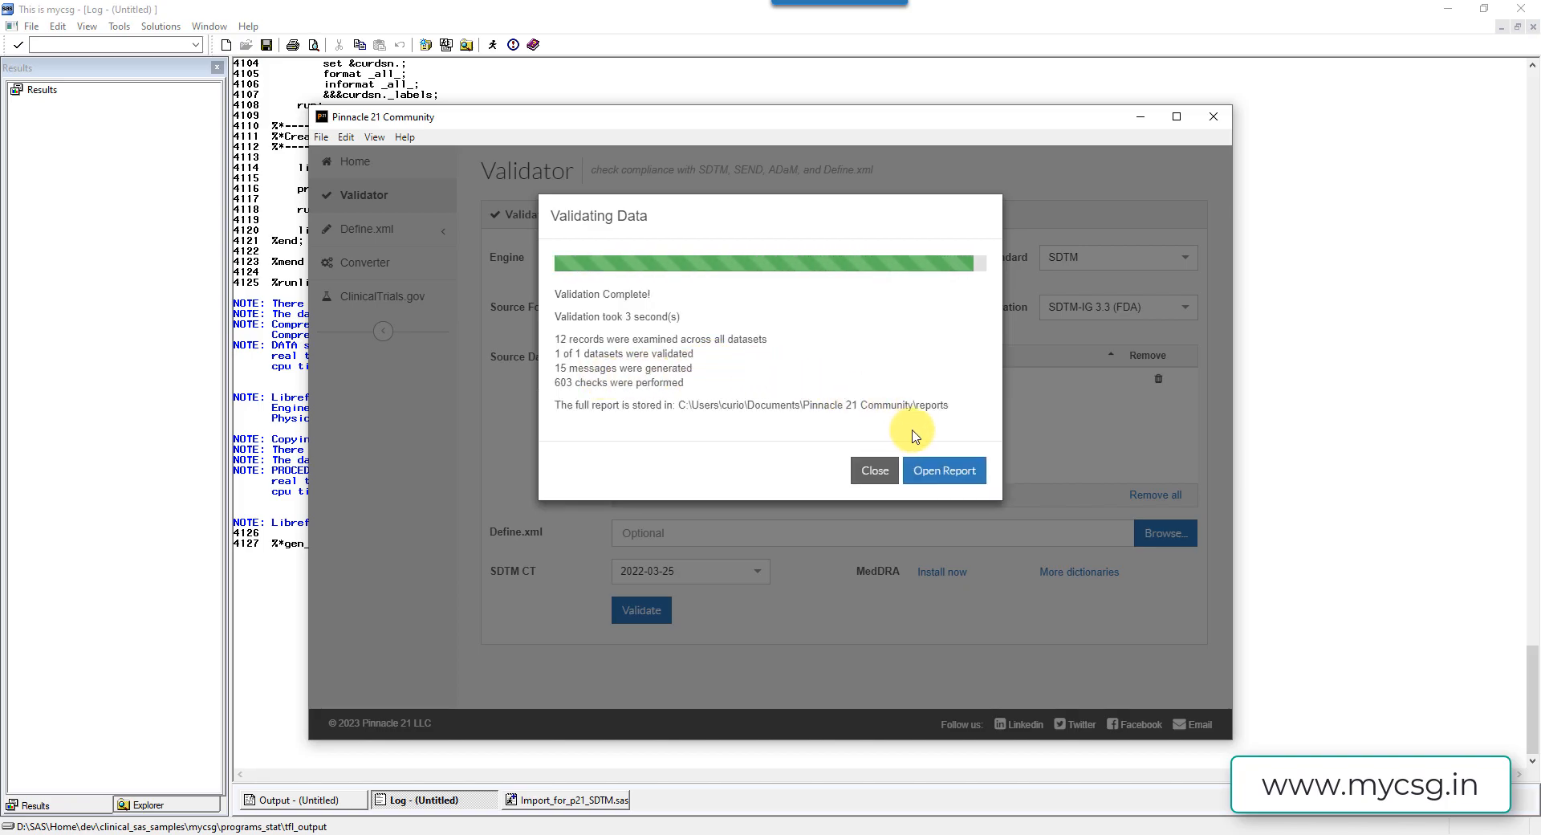
pyautogui.moveTo(583, 316)
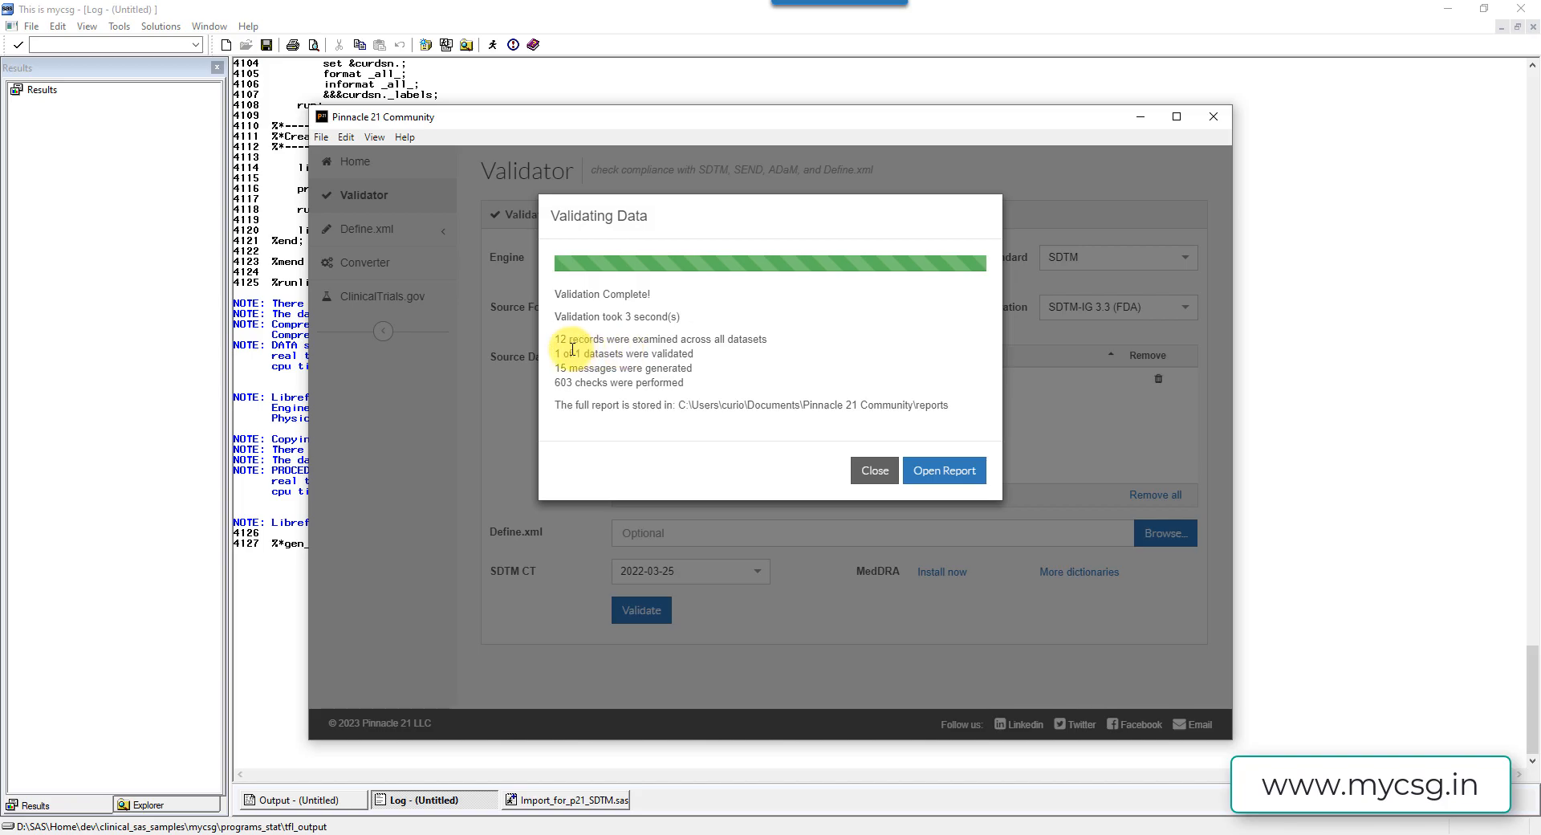
pyautogui.doubleClick(660, 339)
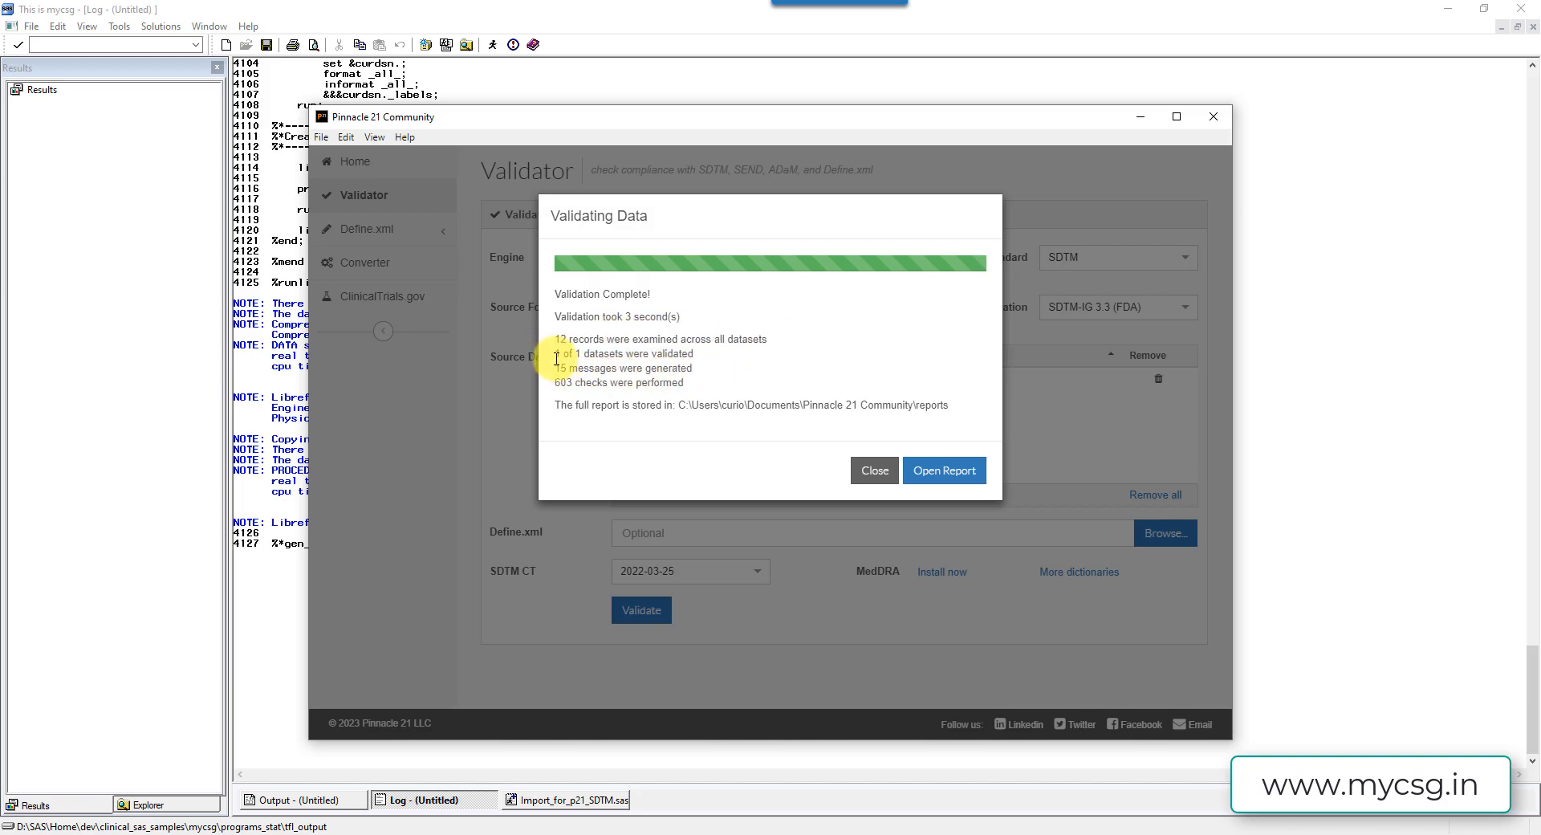
pyautogui.doubleClick(624, 353)
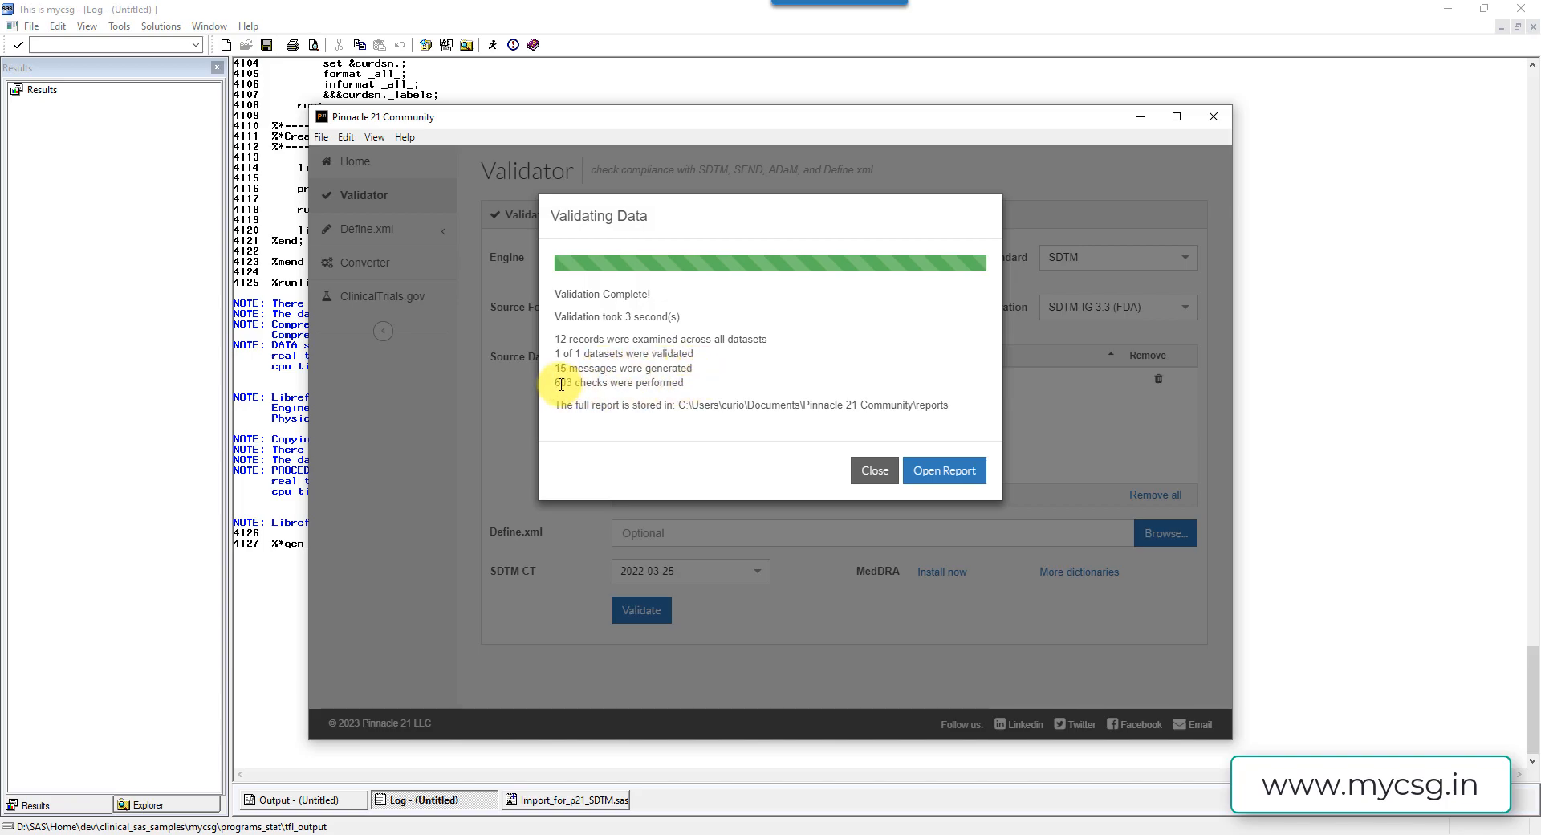
pyautogui.doubleClick(620, 382)
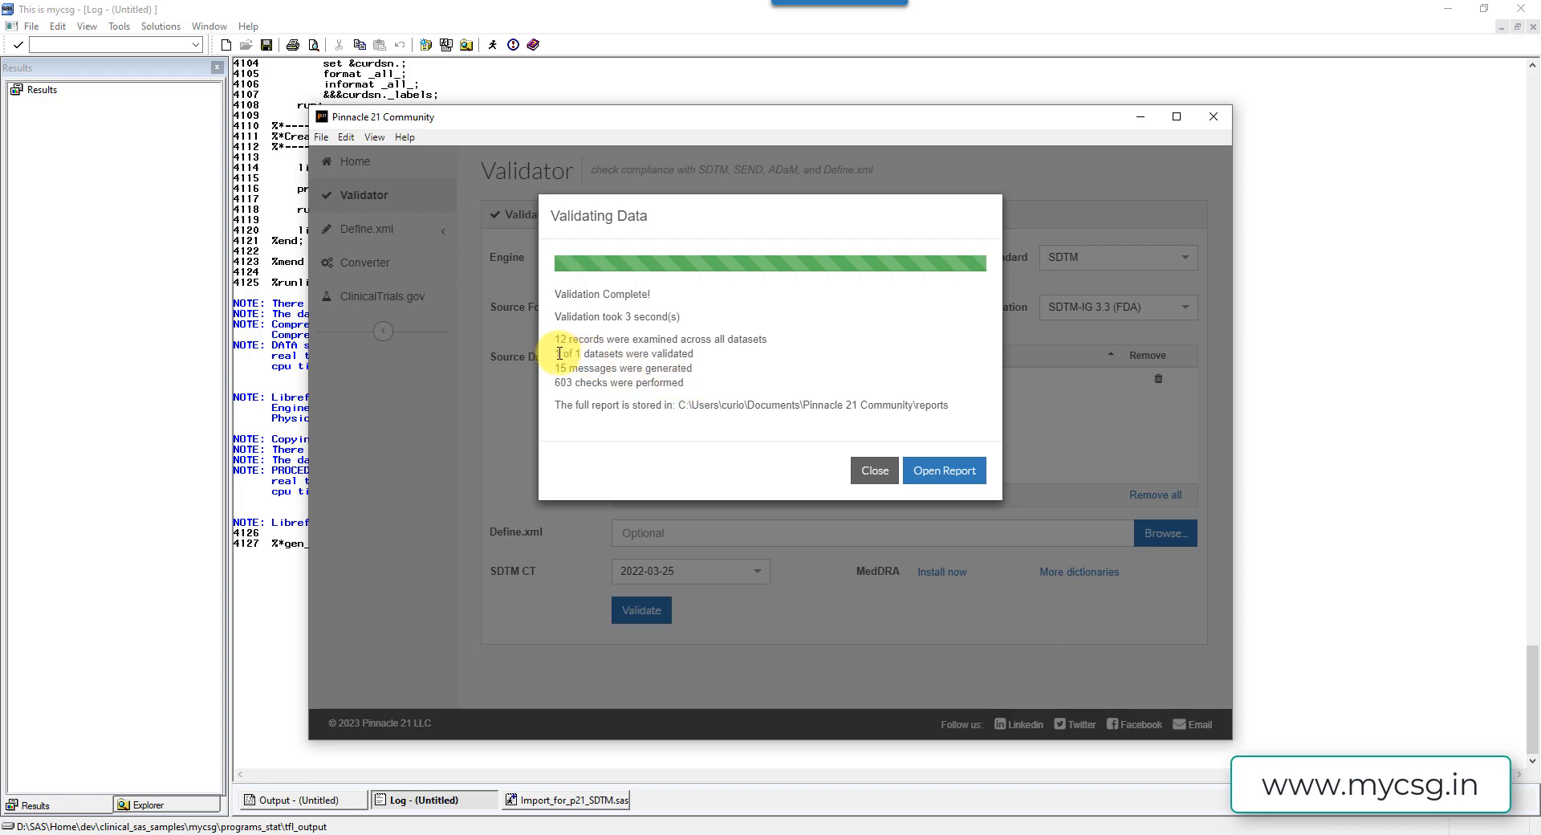
pyautogui.moveTo(942, 470)
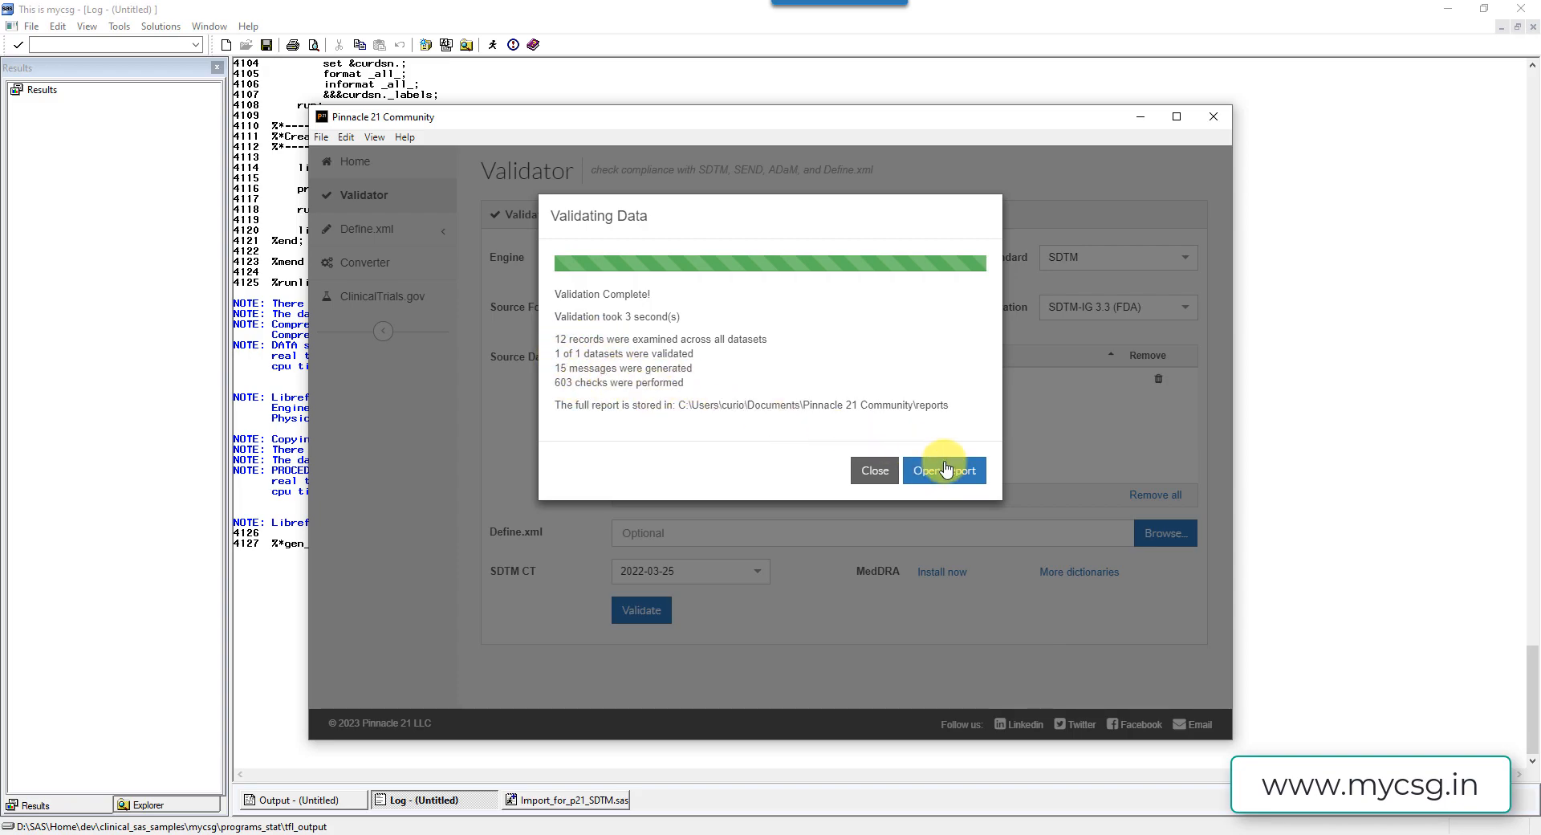
pyautogui.click(942, 470)
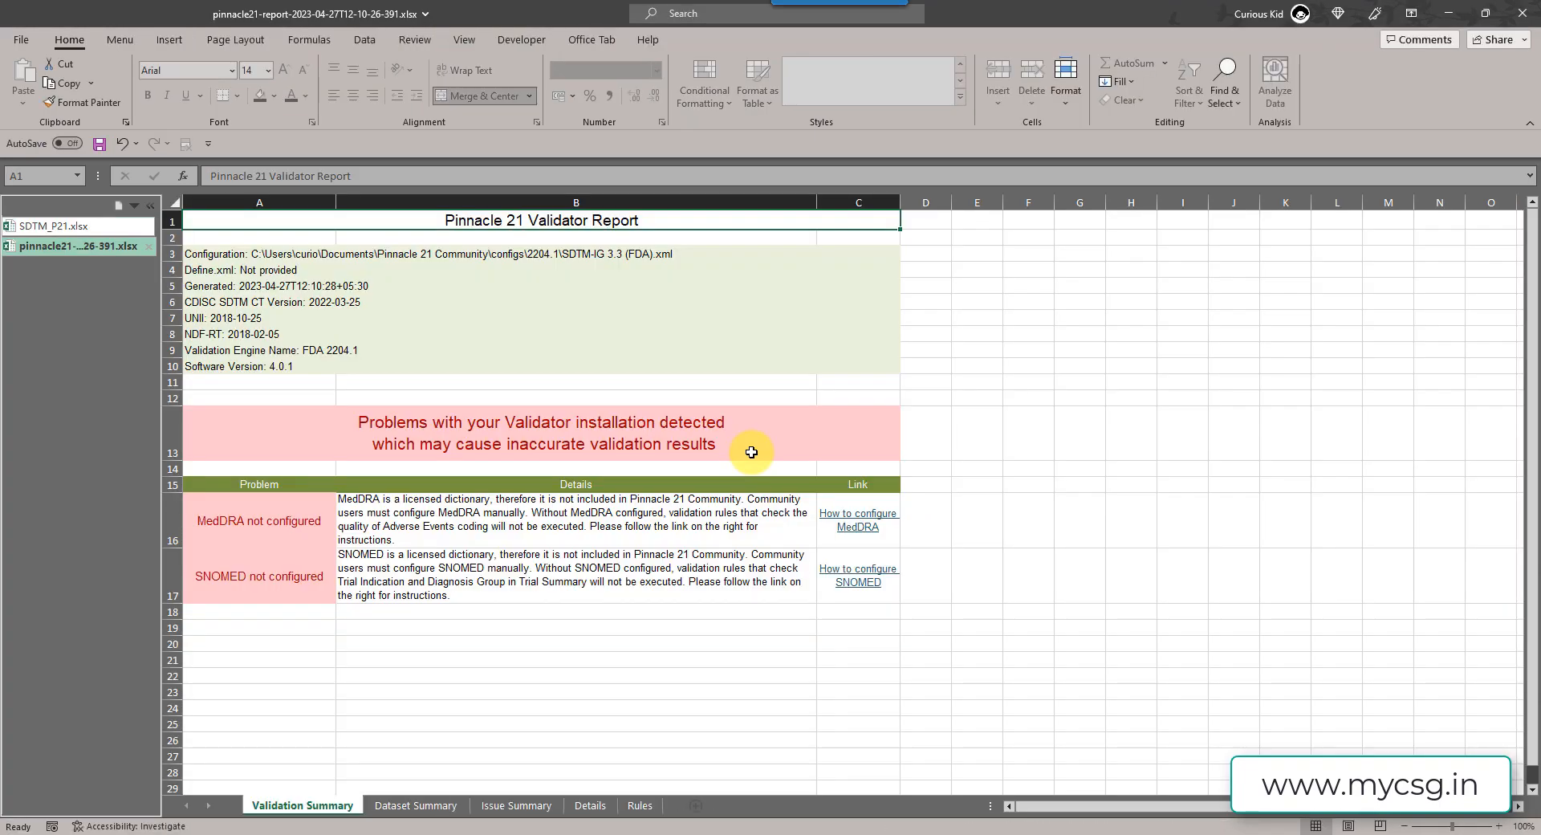
pyautogui.moveTo(271, 684)
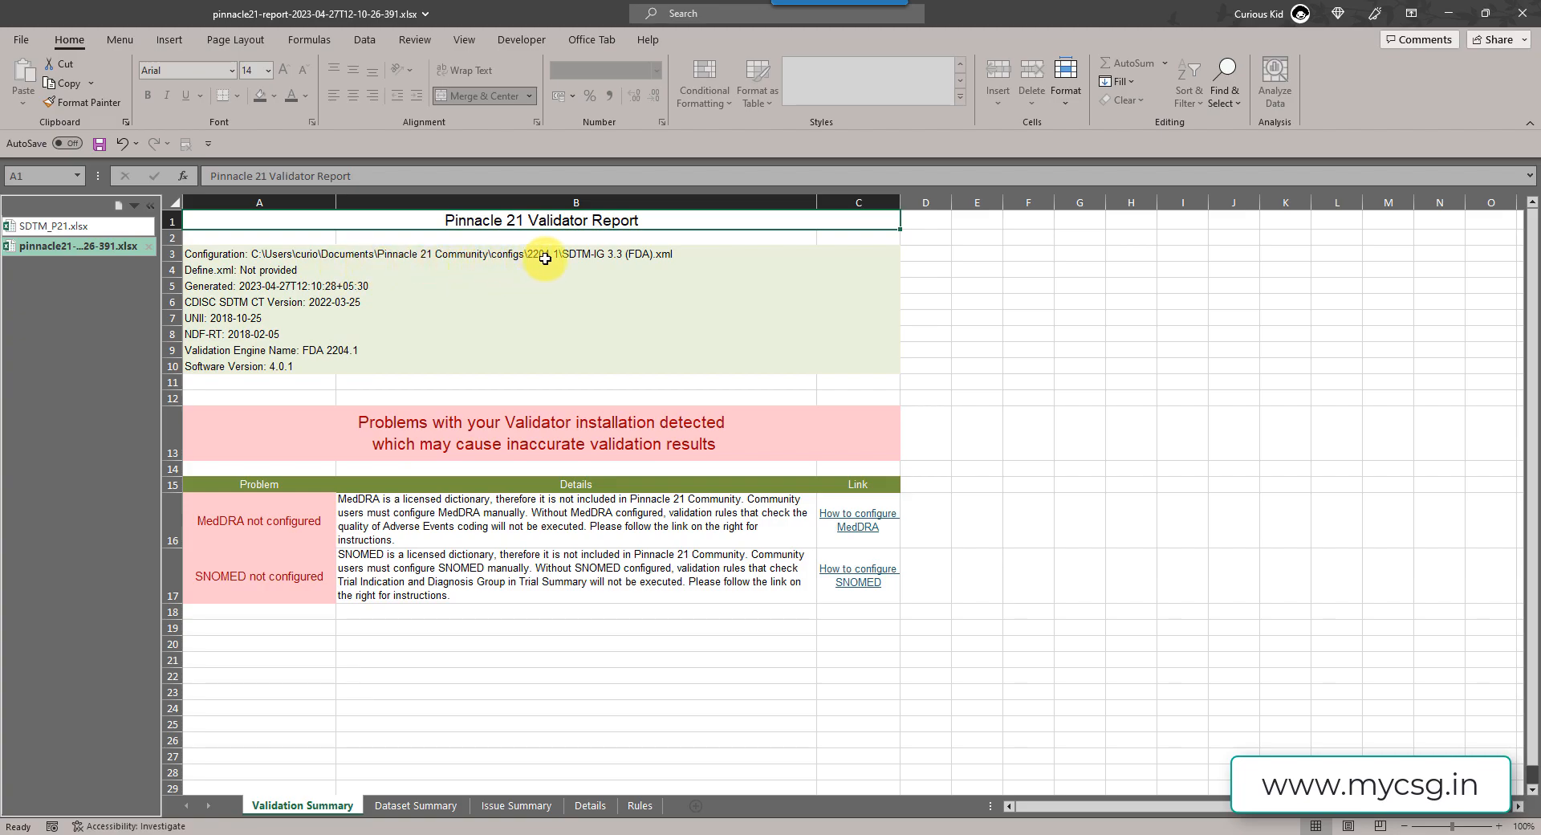
pyautogui.moveTo(599, 257)
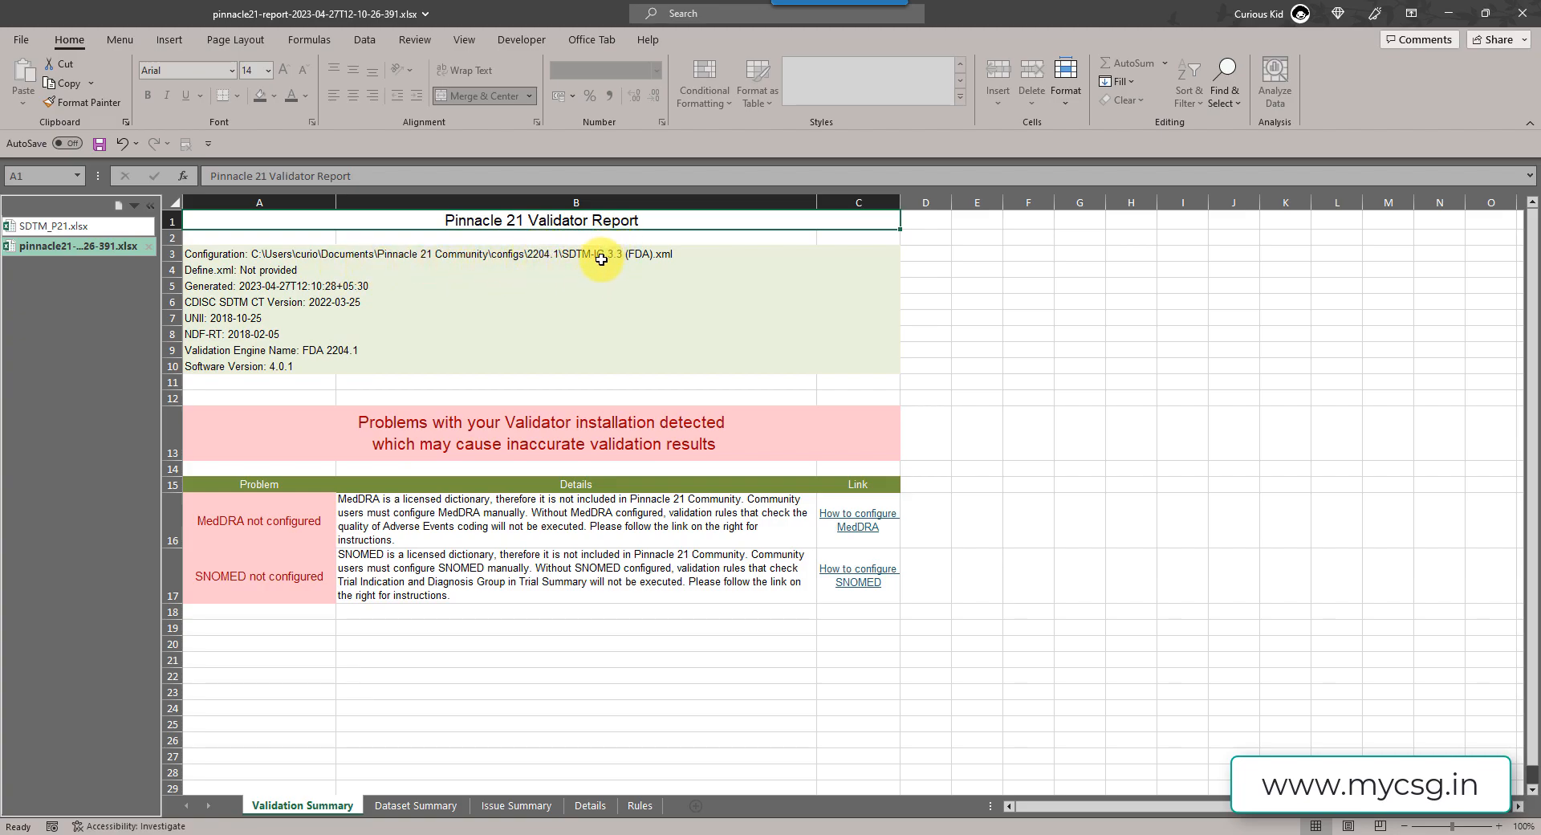
pyautogui.moveTo(348, 295)
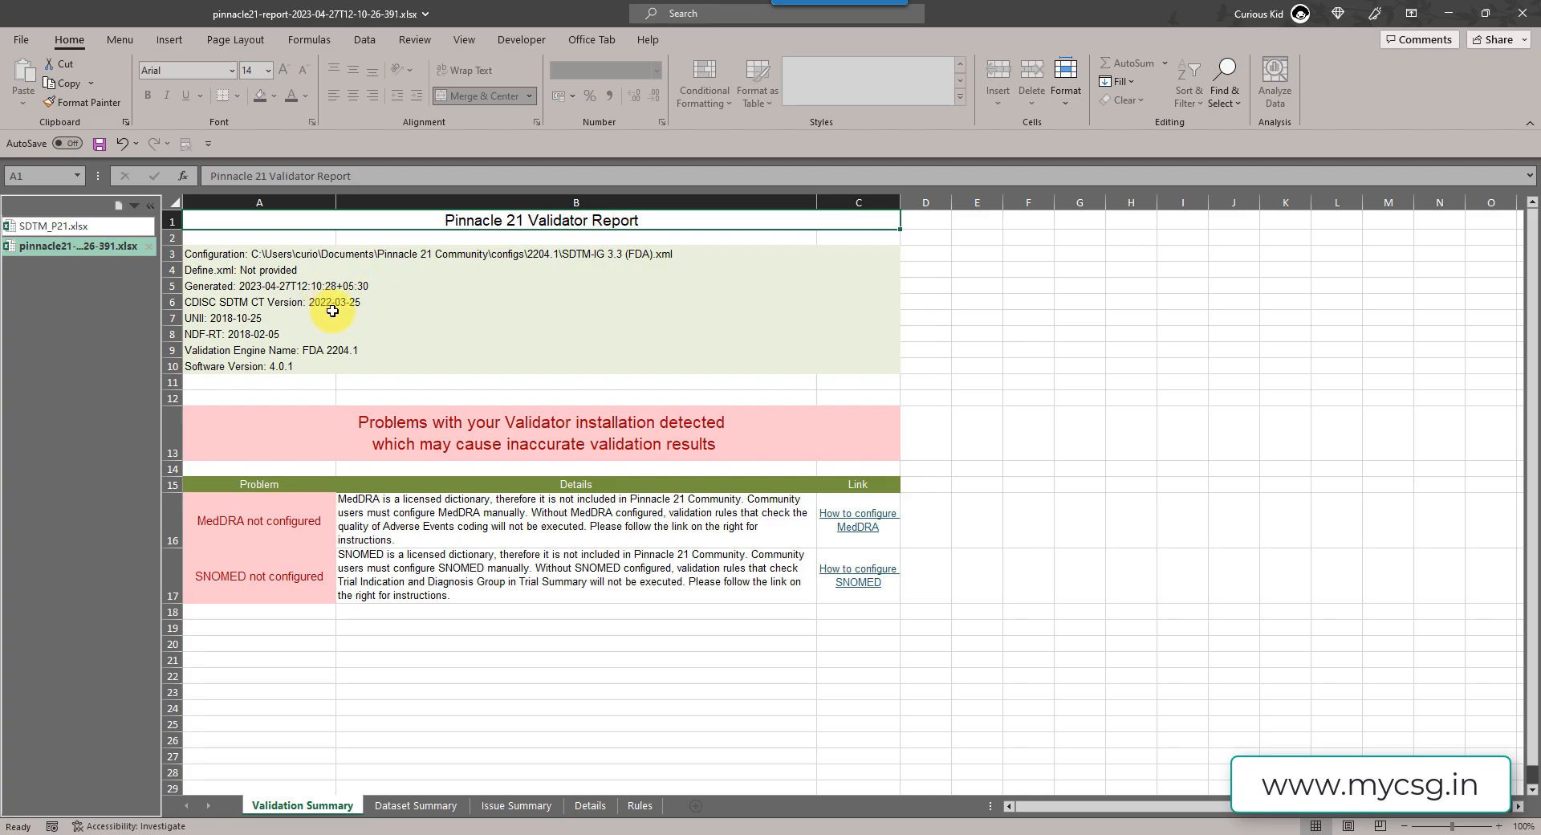
pyautogui.moveTo(324, 361)
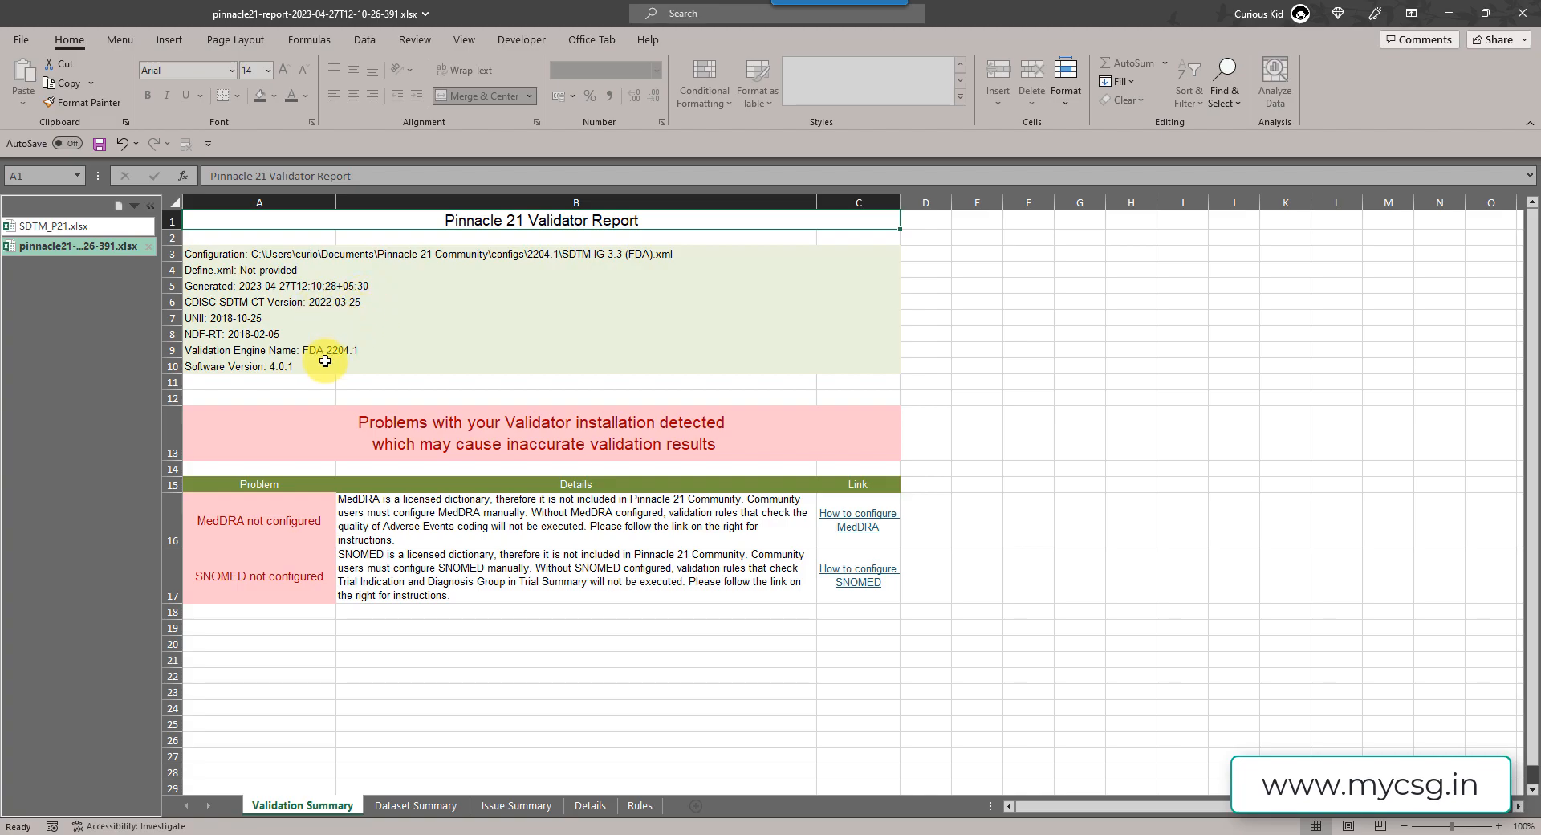
pyautogui.moveTo(310, 371)
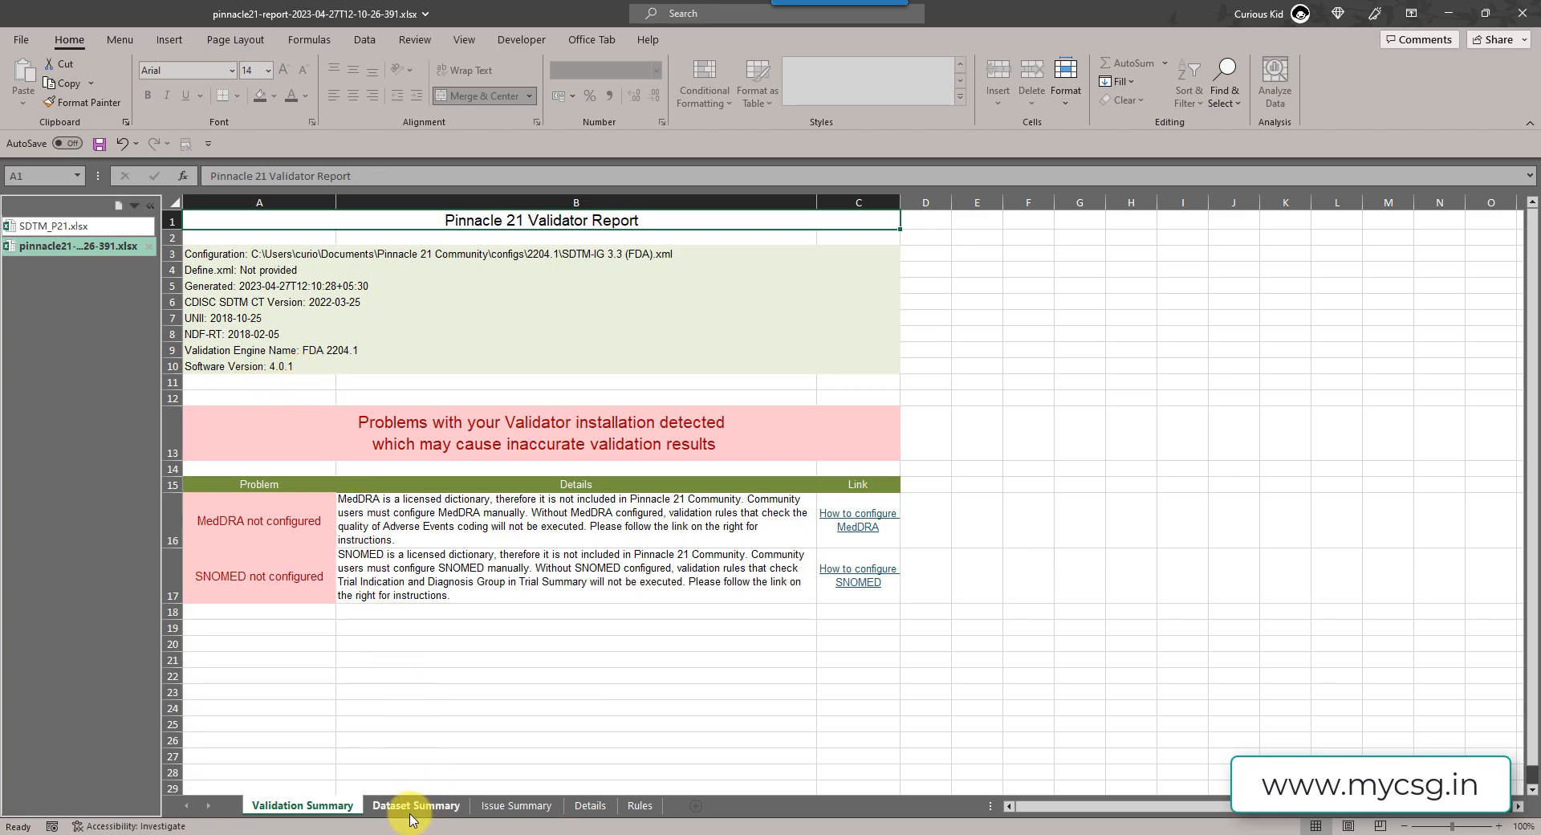
# - Show the Dataset Summary sheet and select the LB row with its 12 records
pyautogui.click(416, 806)
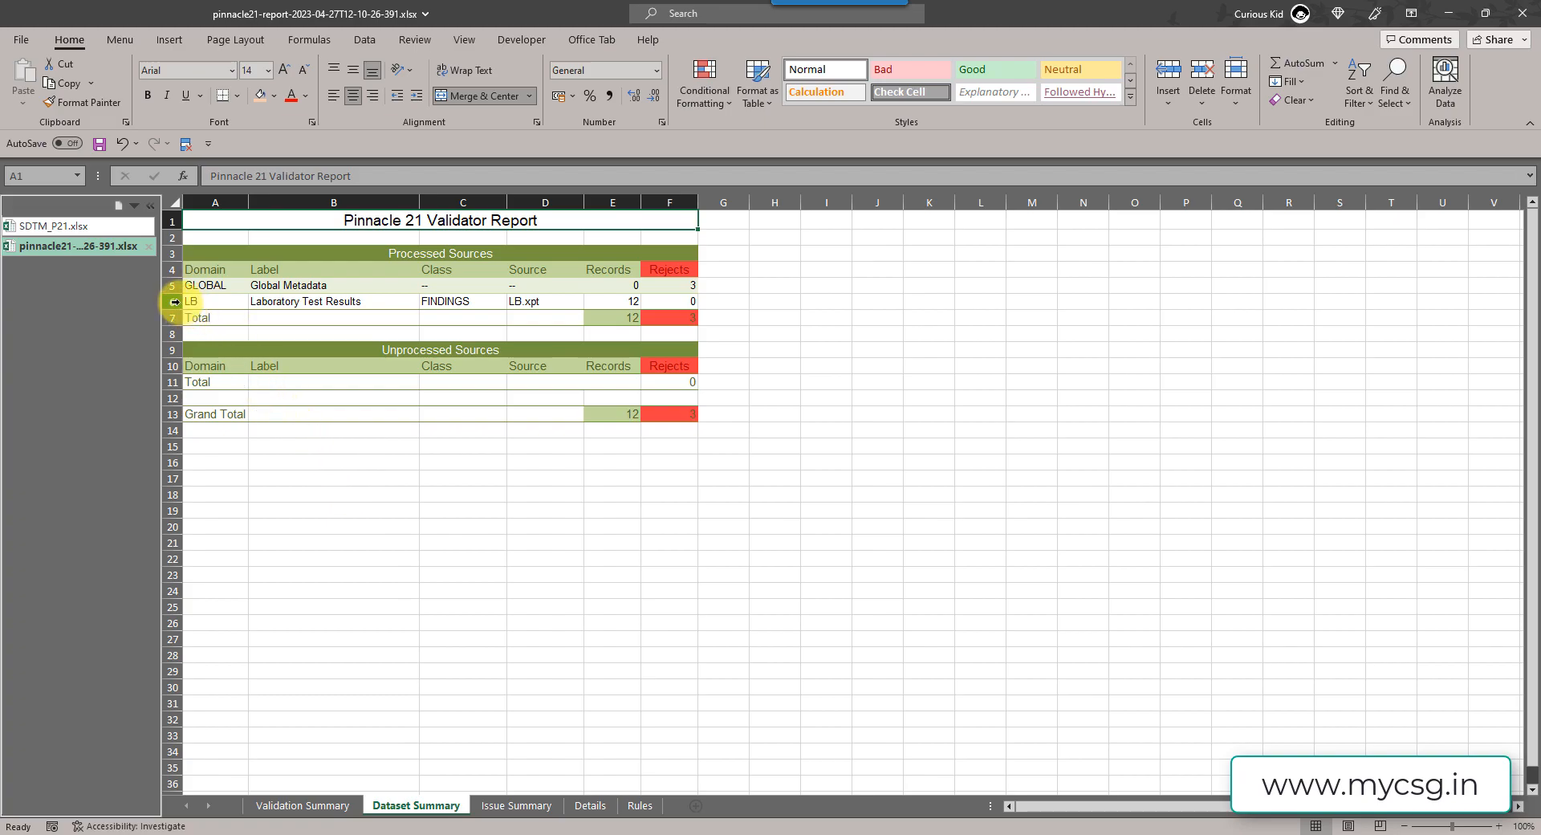
pyautogui.click(172, 300)
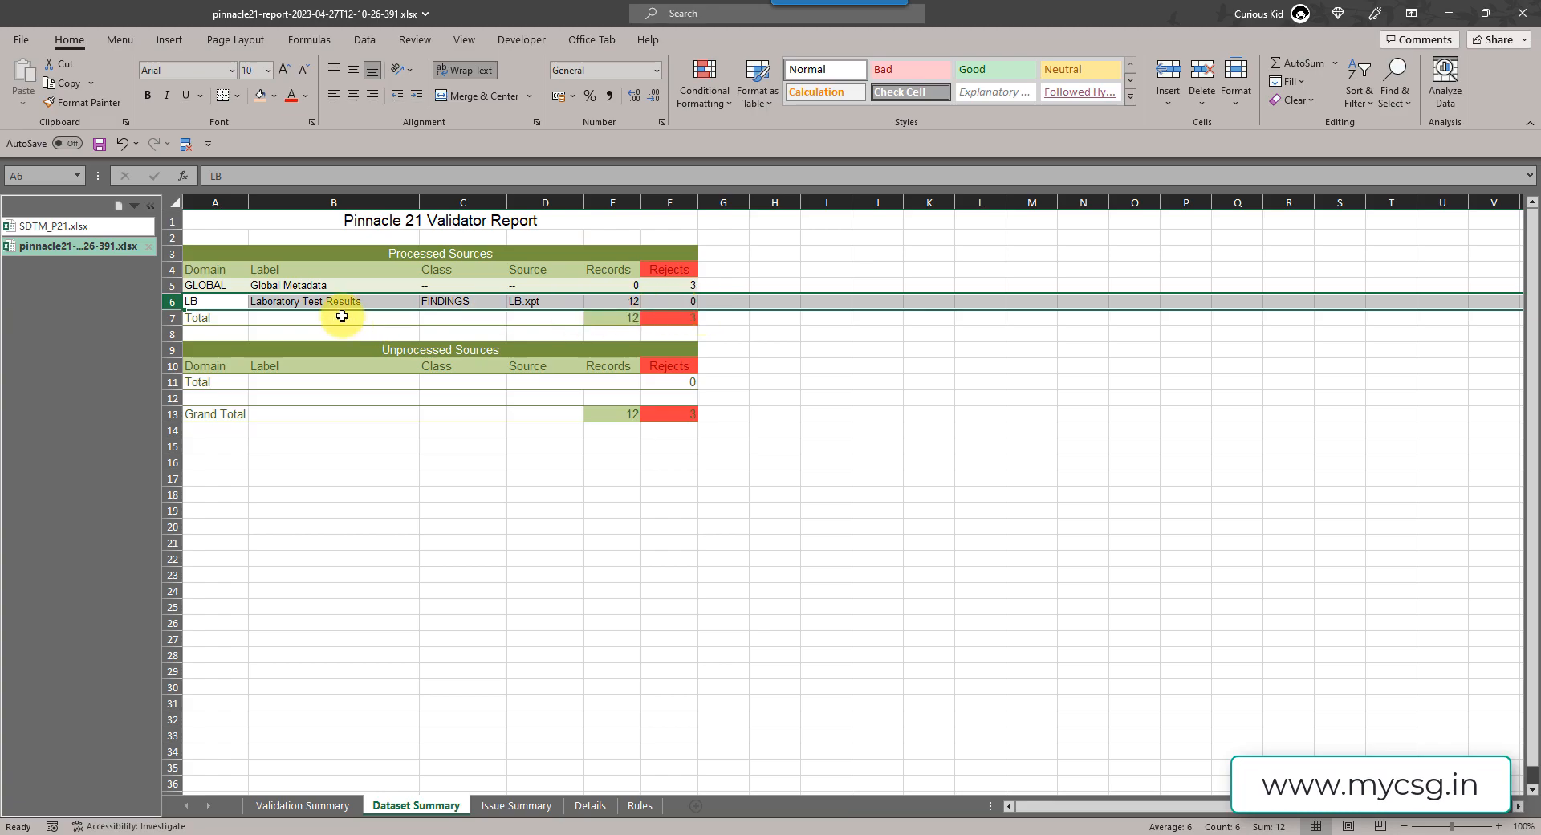
pyautogui.moveTo(328, 286)
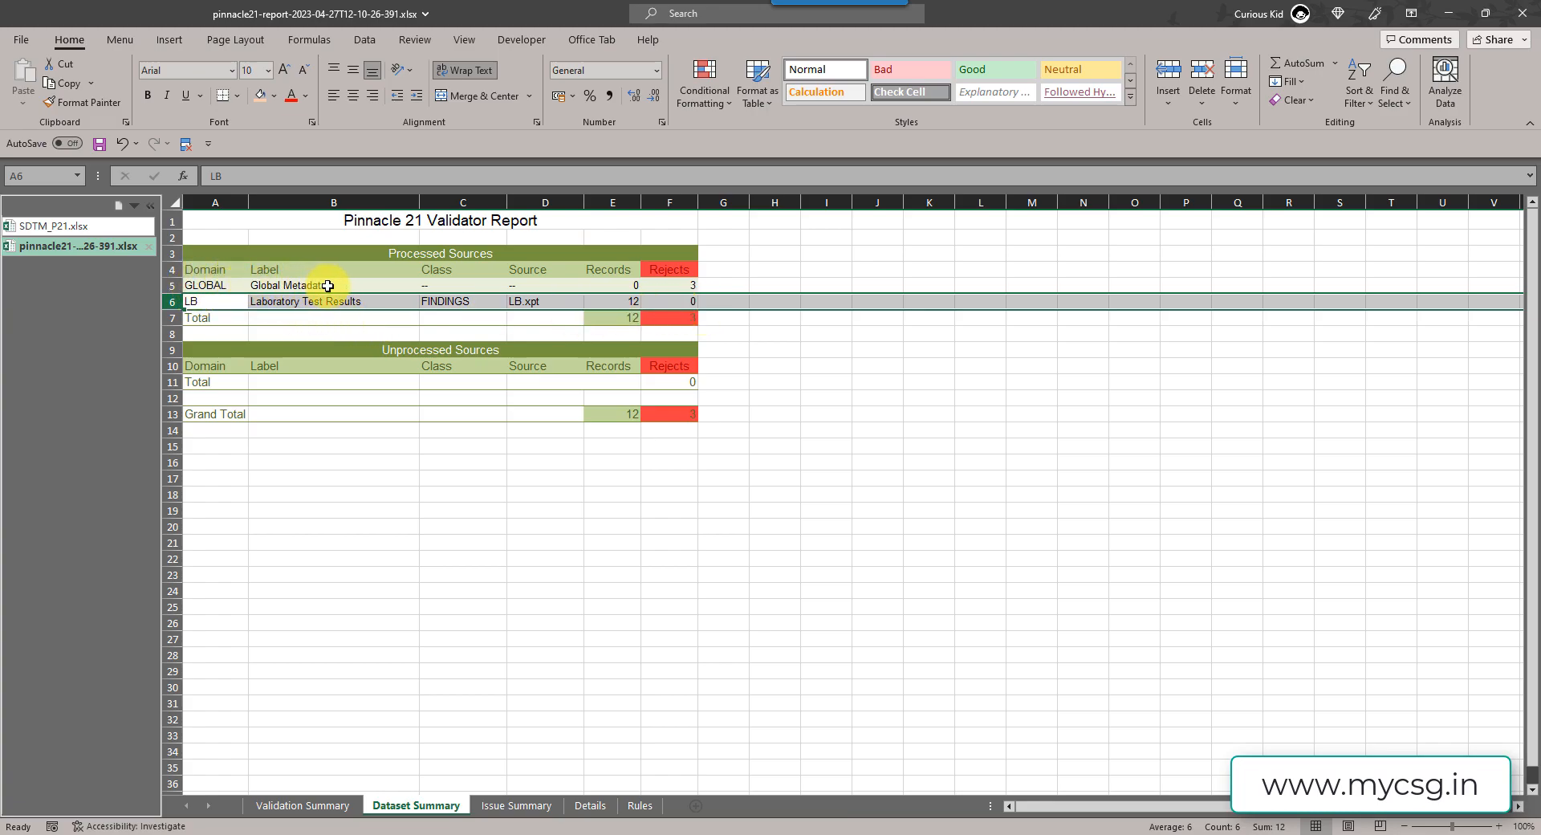
pyautogui.moveTo(506, 805)
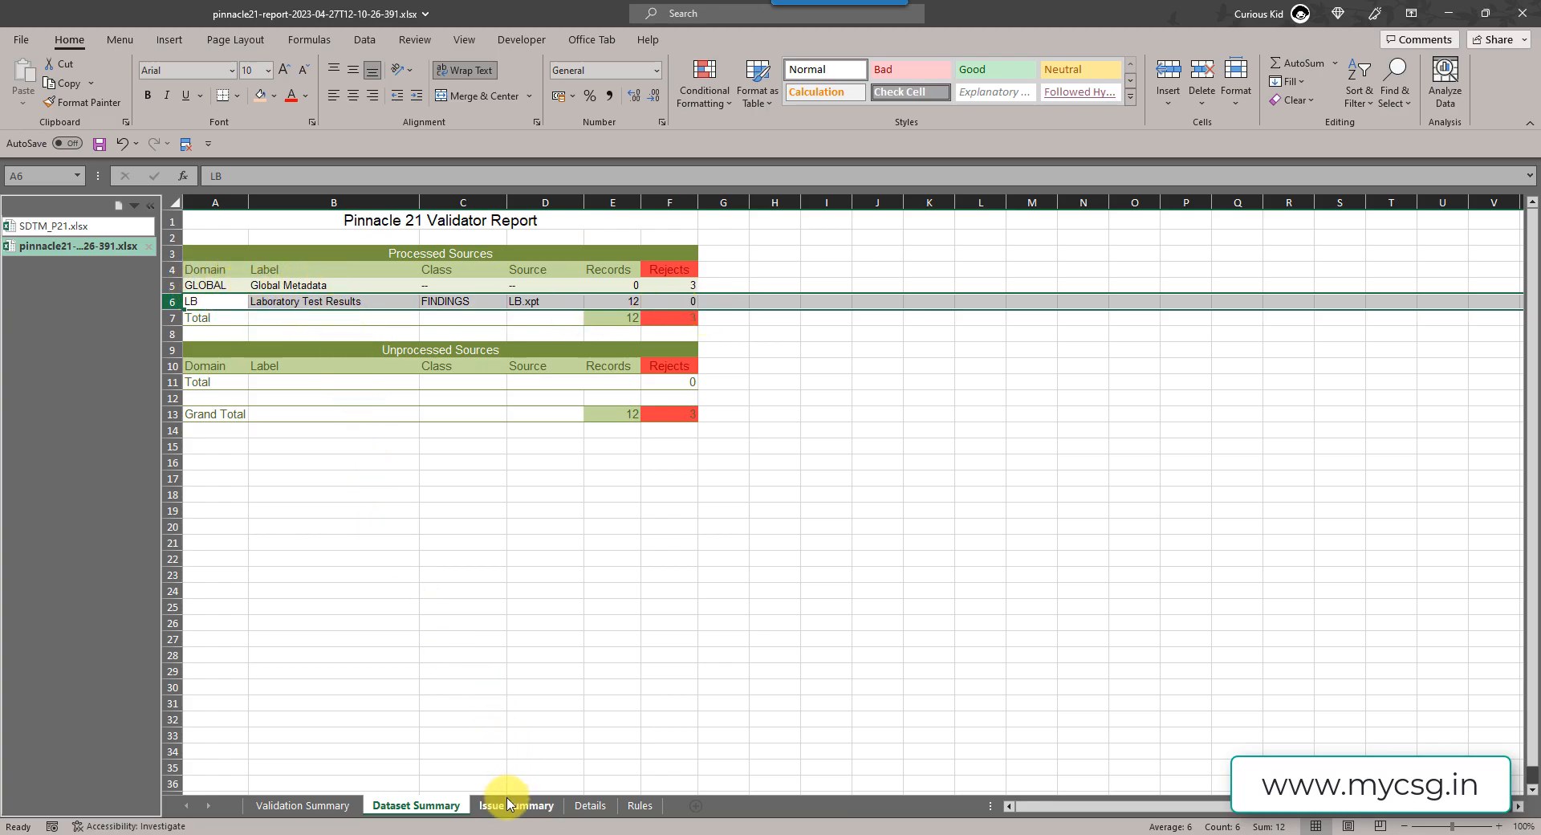
# - Show the Issue Summary sheet and review the GLOBAL rejects and five LB issues
pyautogui.click(515, 806)
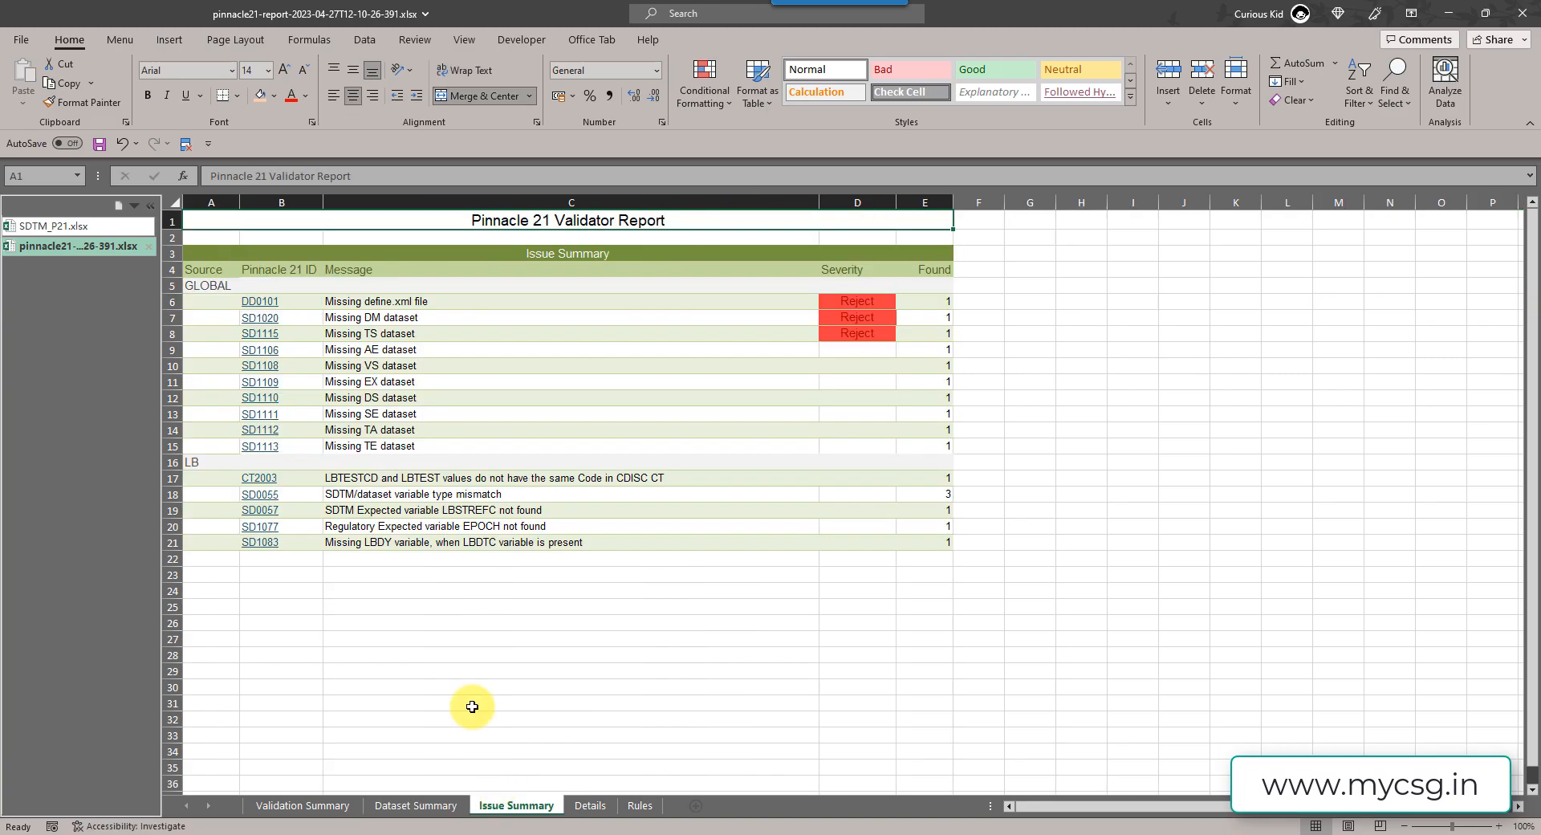
pyautogui.moveTo(207, 282)
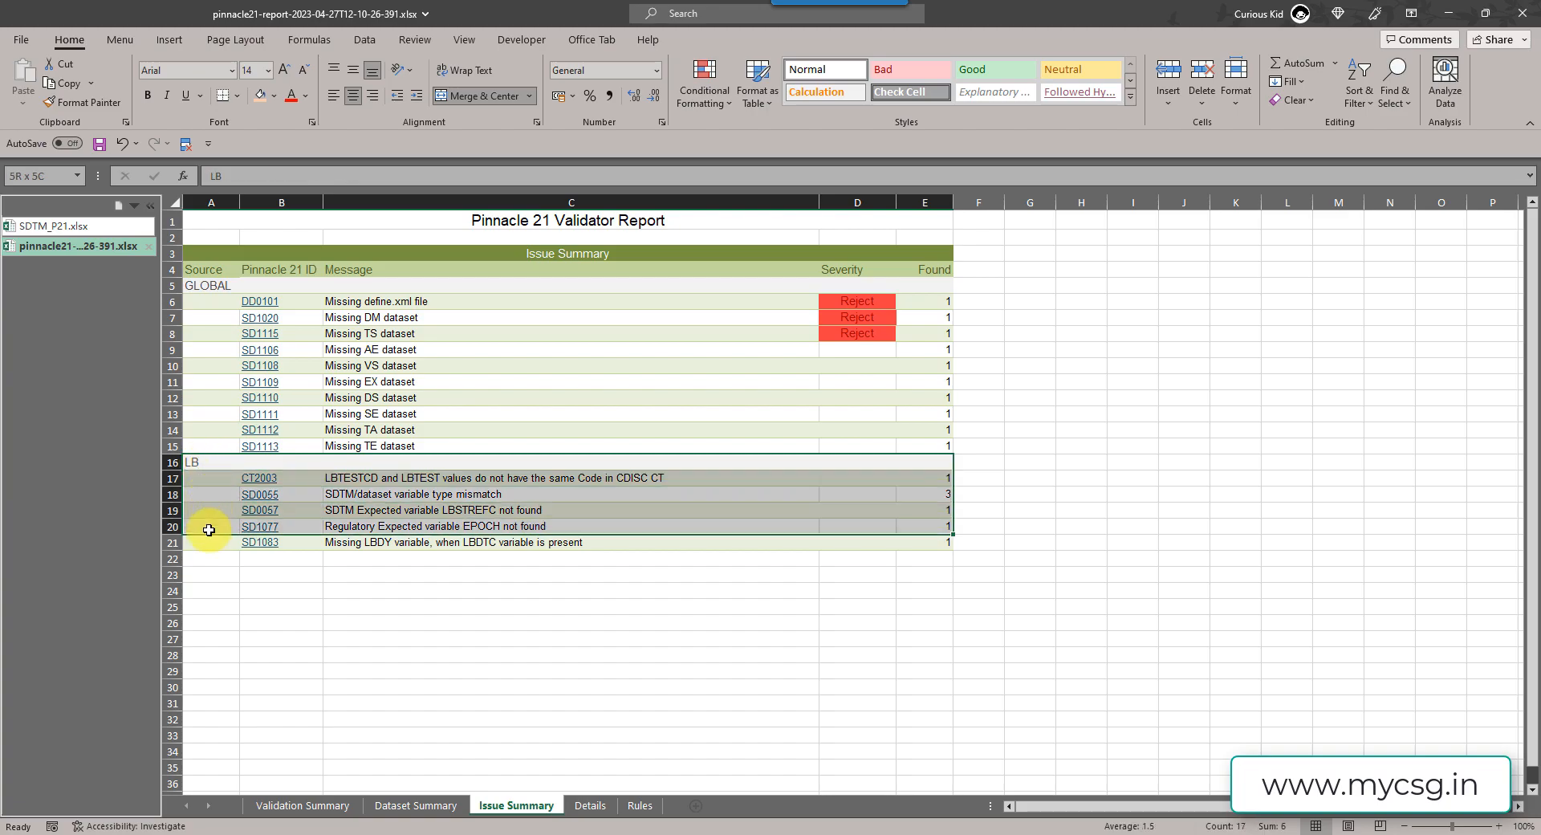
pyautogui.click(281, 590)
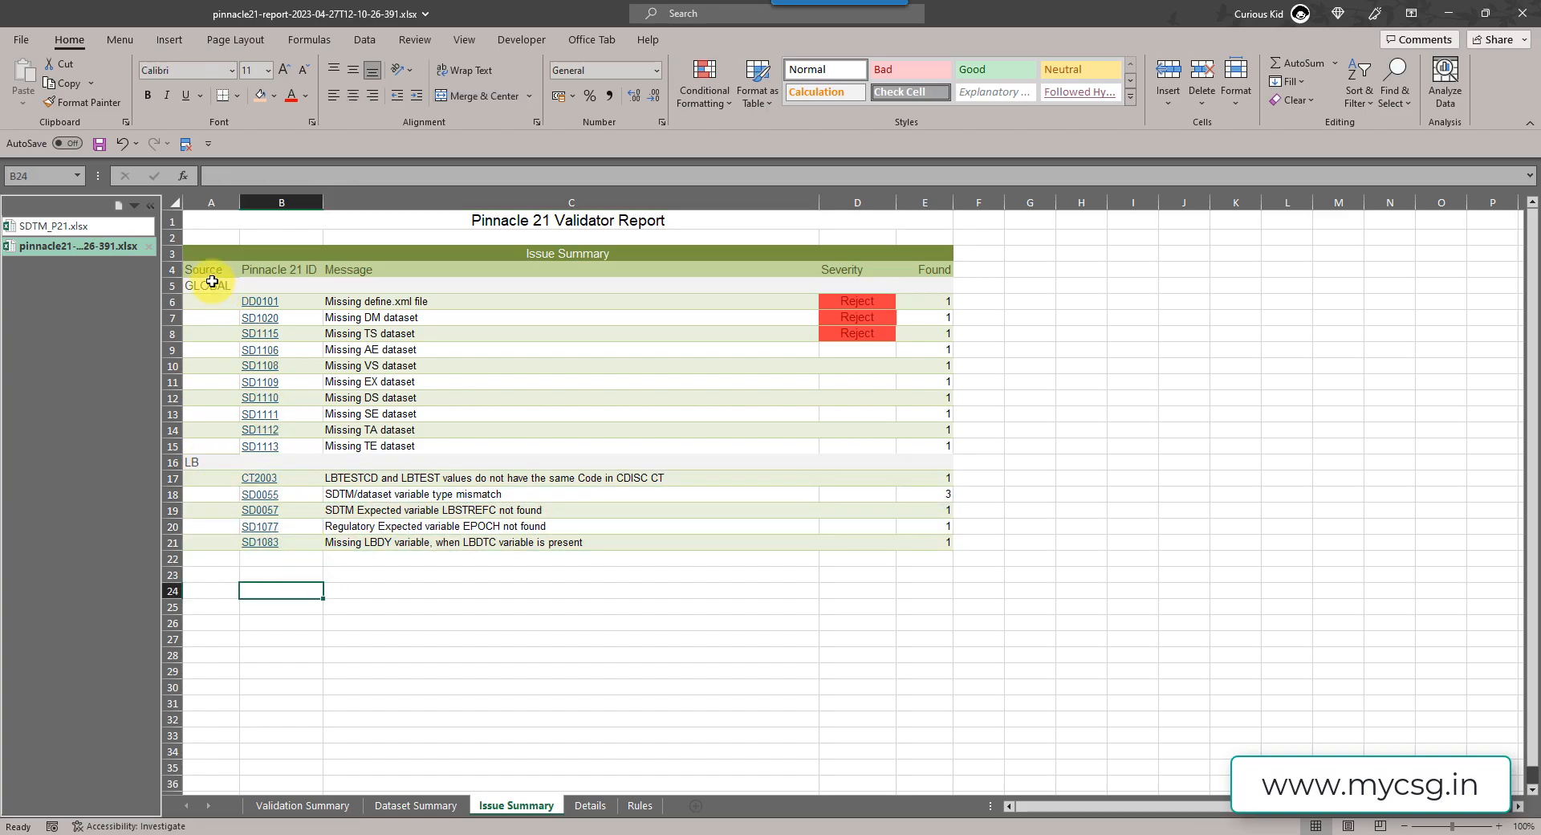
pyautogui.moveTo(398, 305)
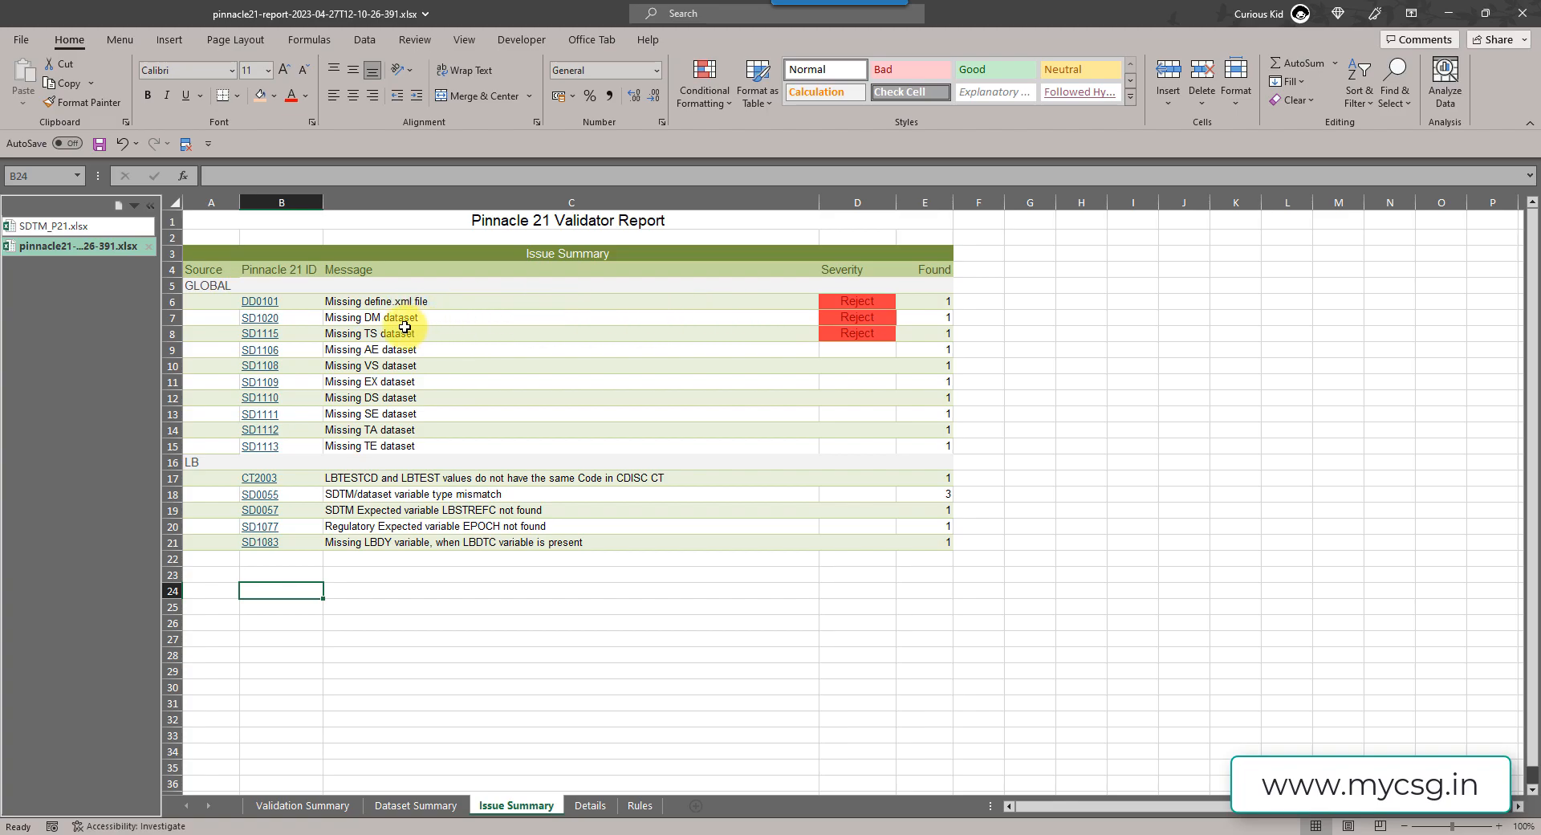
pyautogui.moveTo(435, 321)
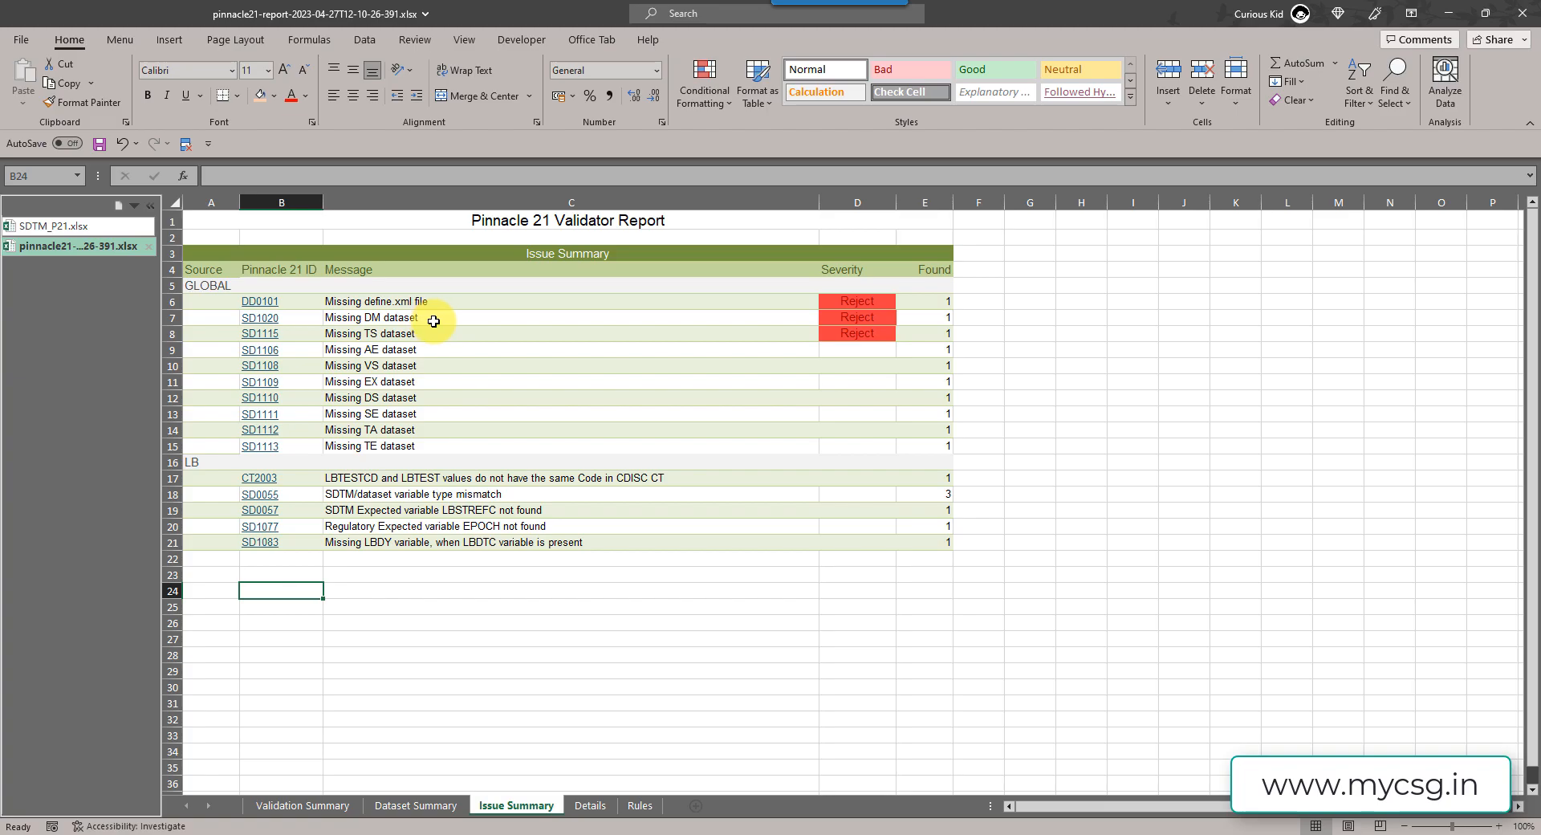
pyautogui.moveTo(461, 333)
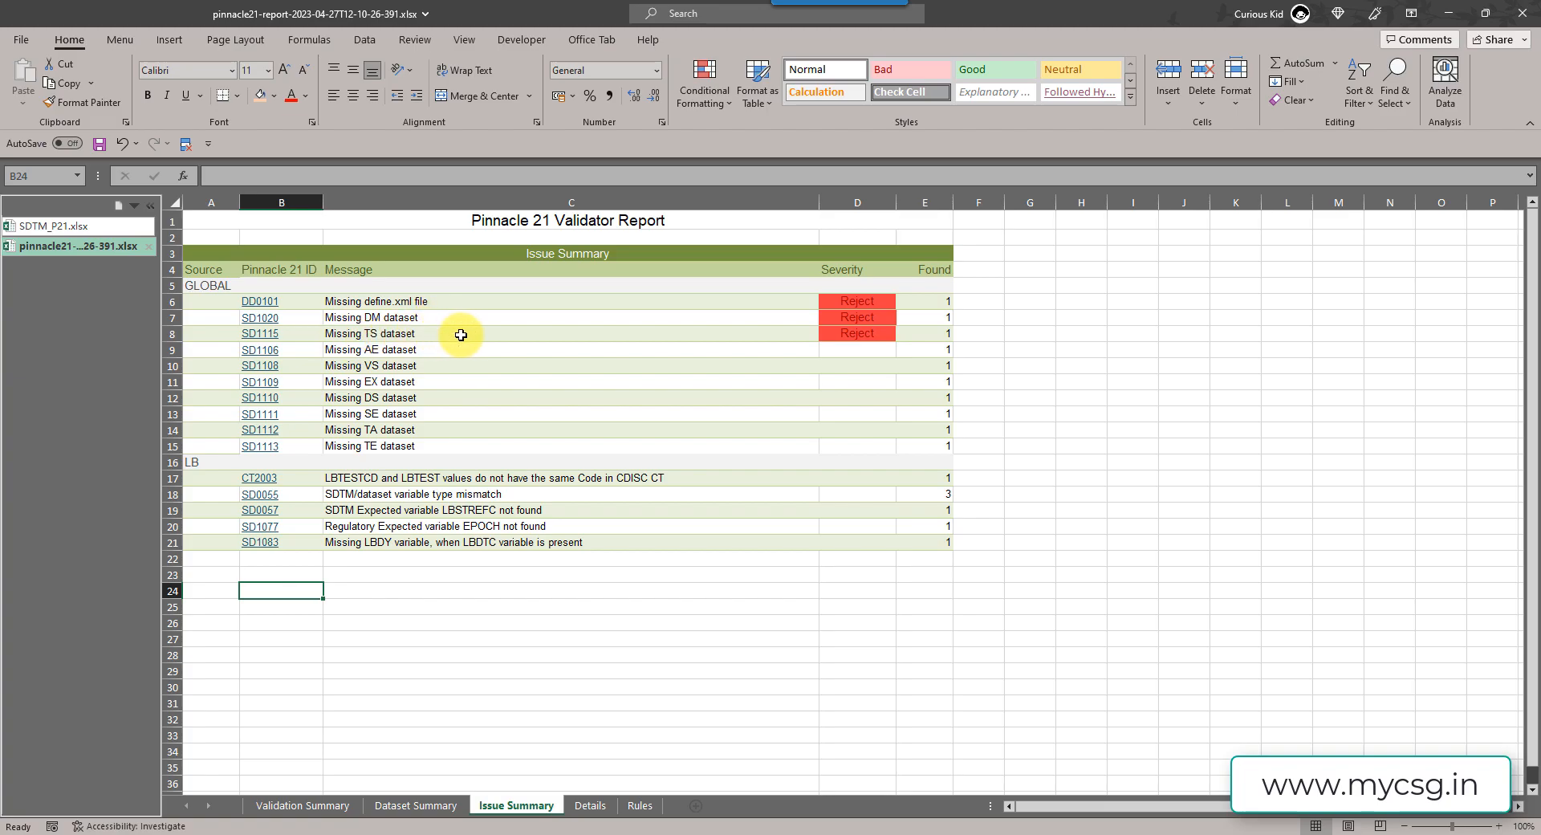
pyautogui.moveTo(504, 316)
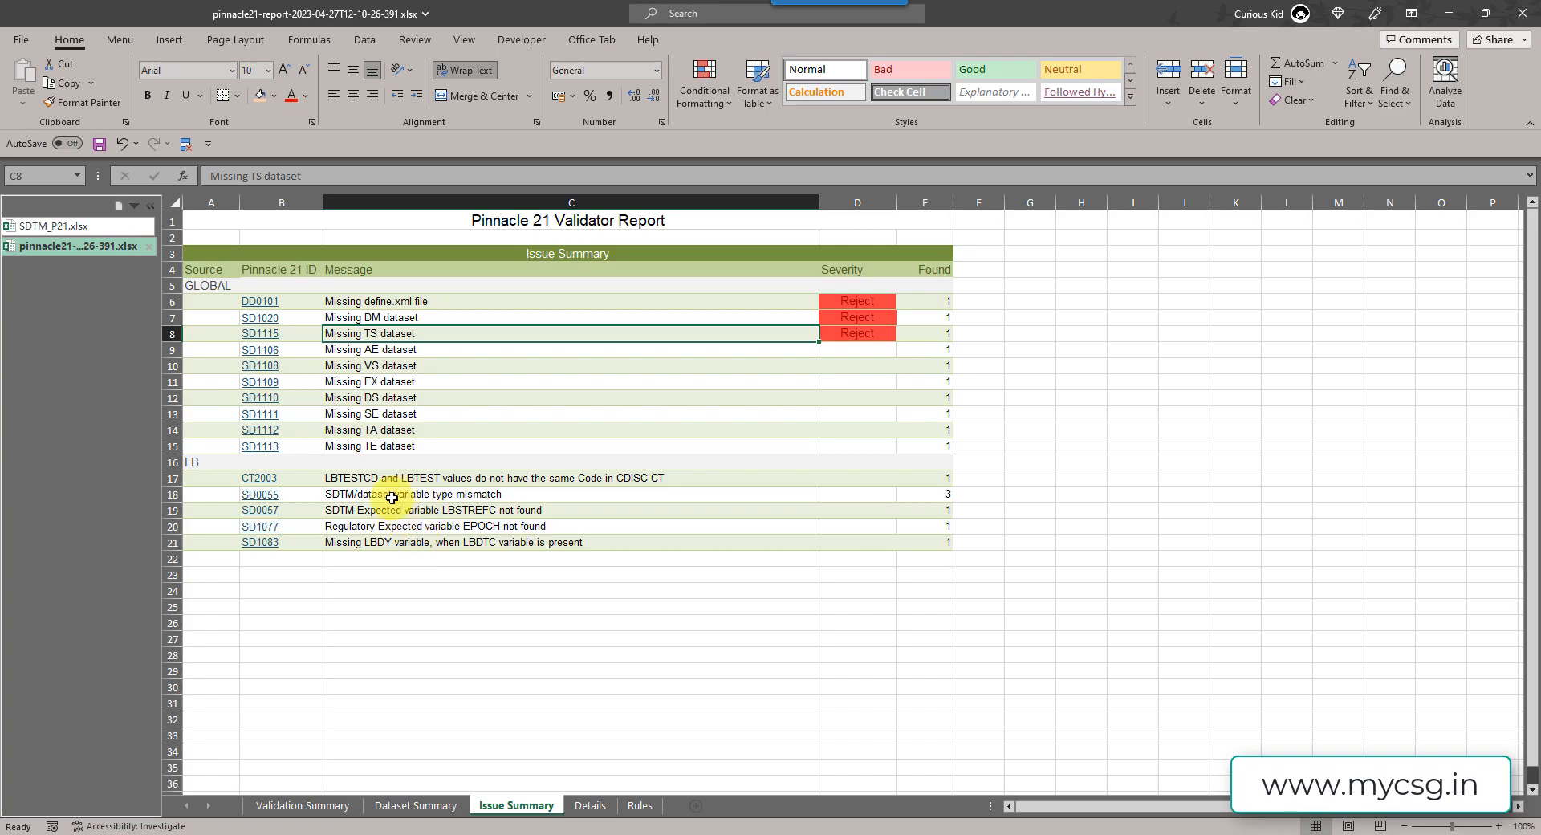
pyautogui.moveTo(383, 479)
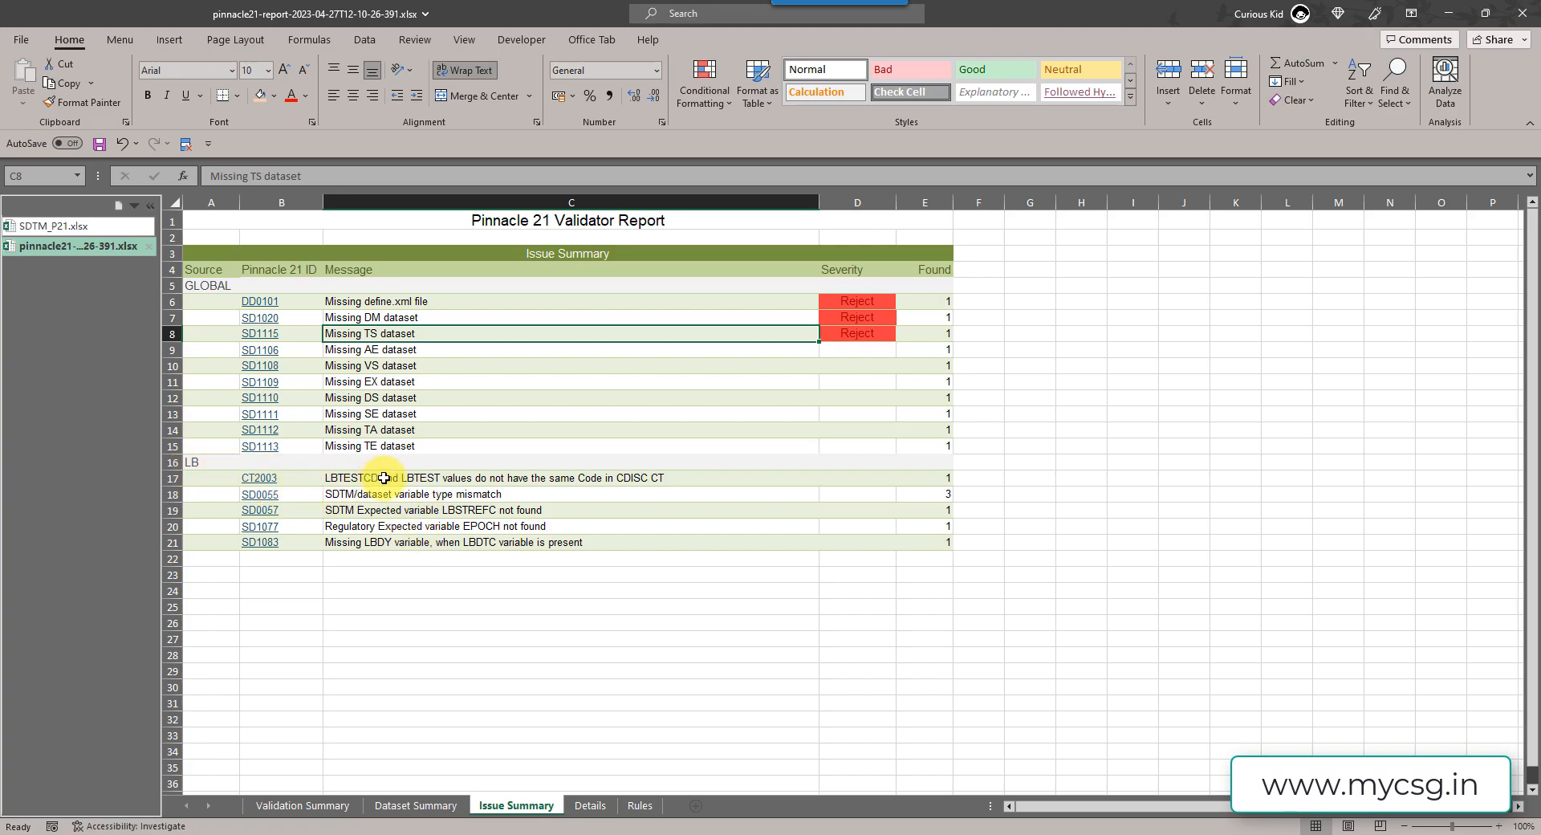
pyautogui.click(570, 557)
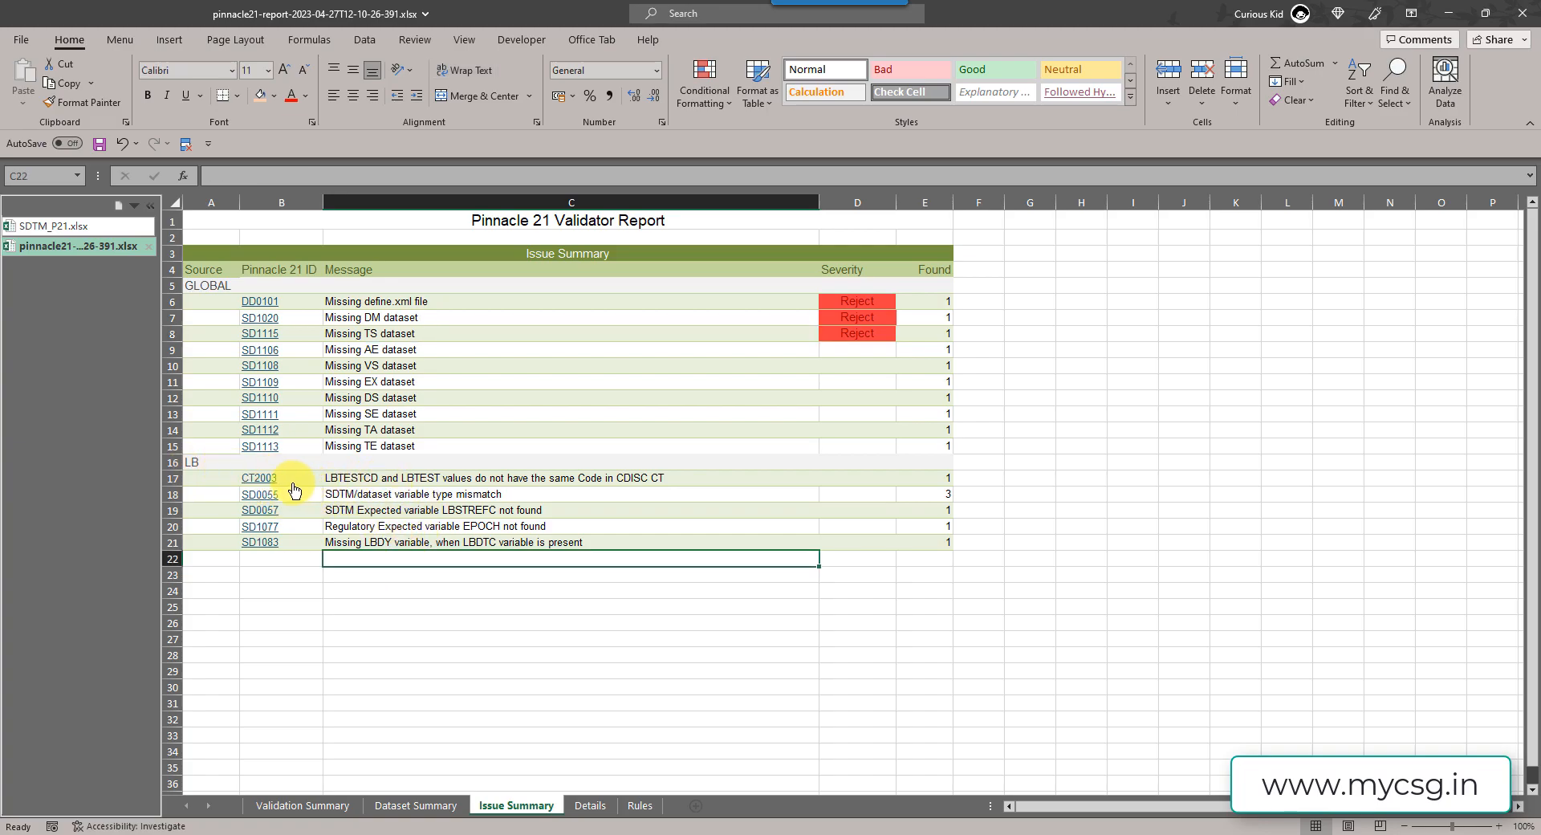
pyautogui.moveTo(510, 487)
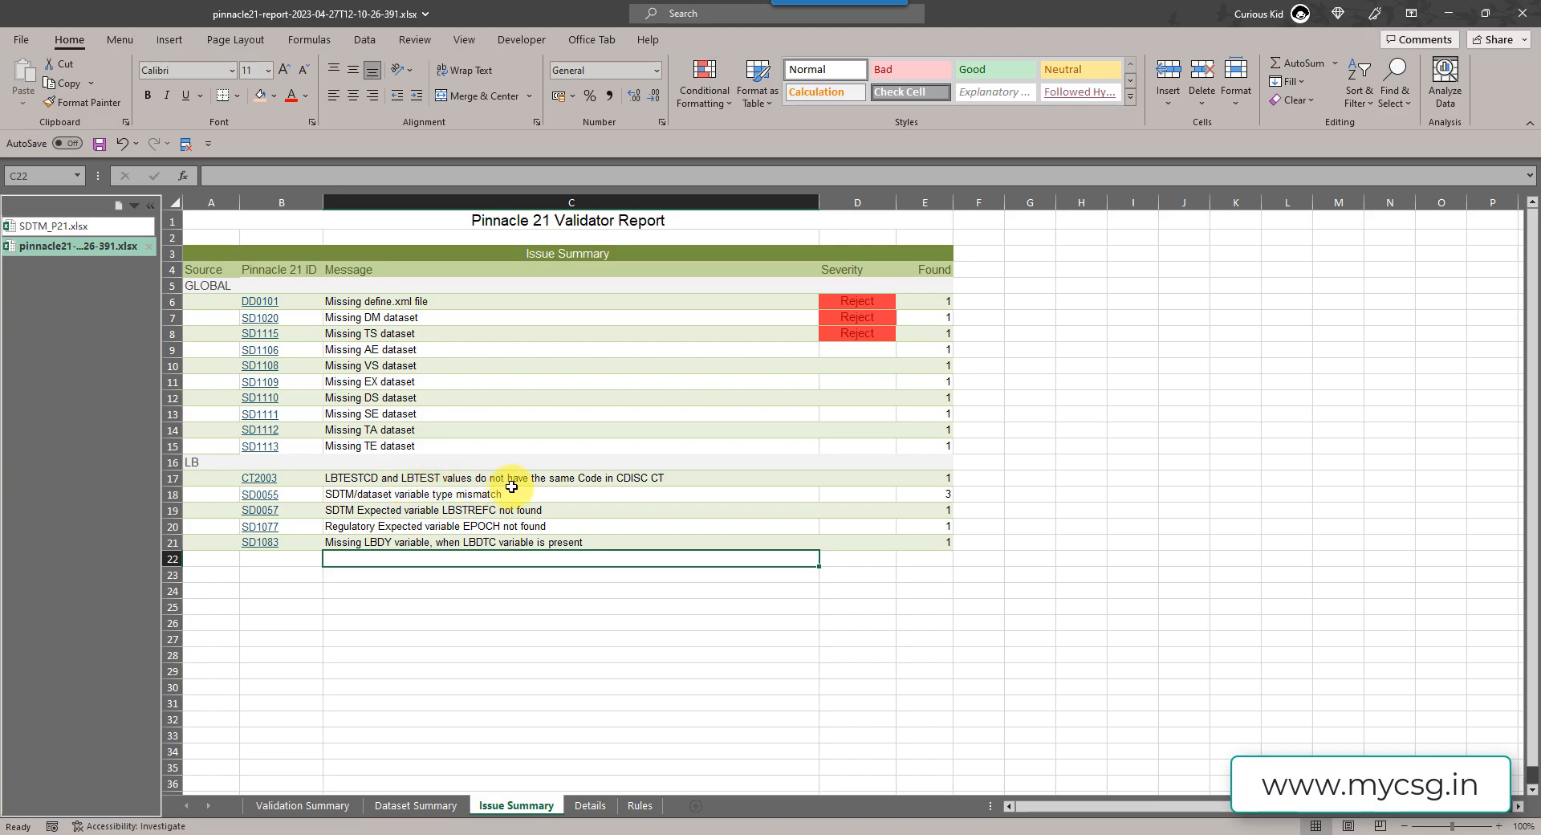
pyautogui.moveTo(663, 480)
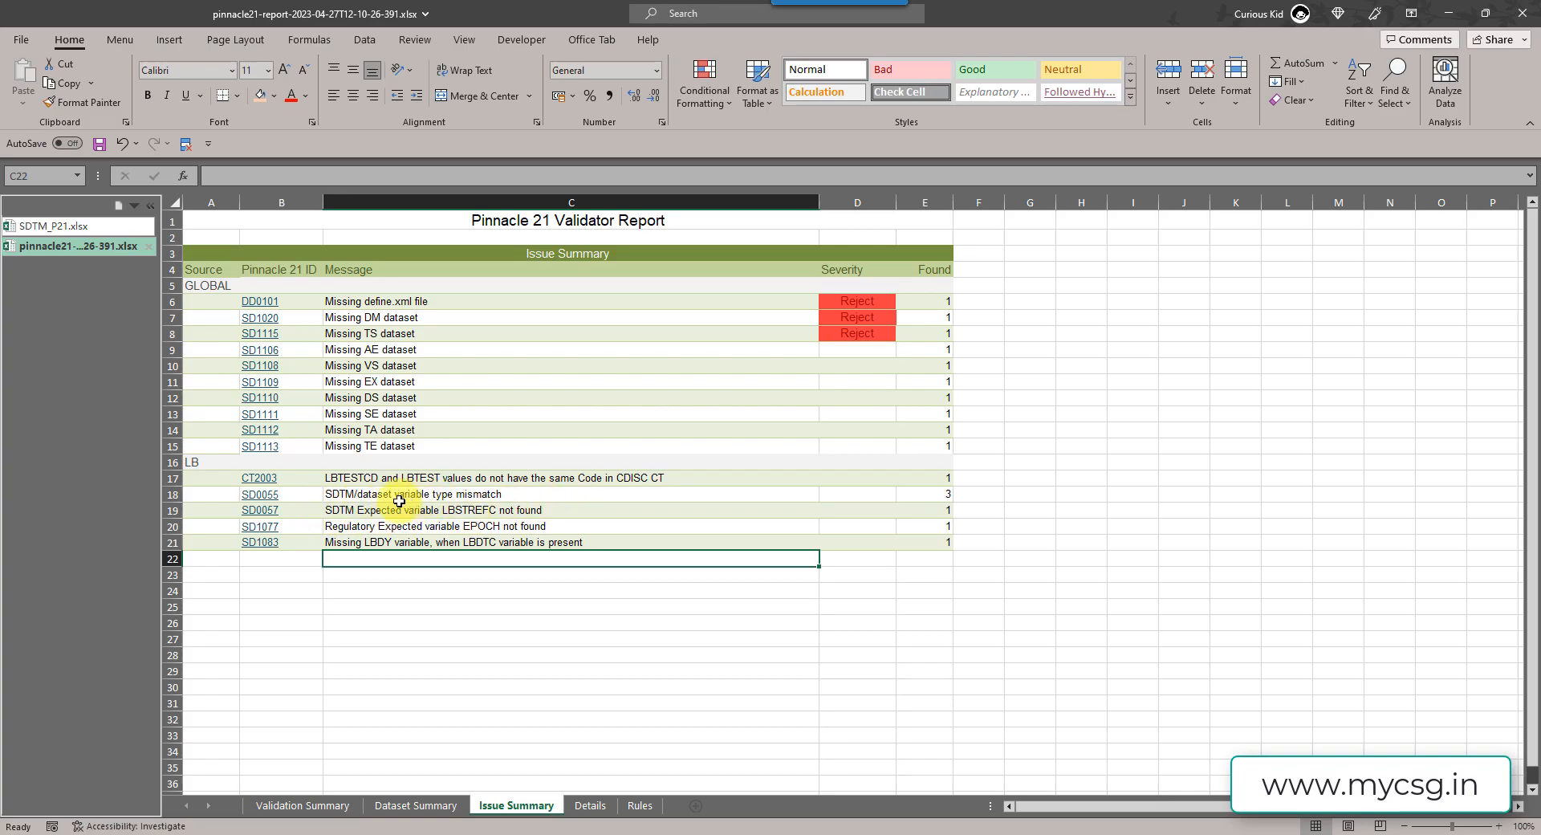
pyautogui.moveTo(520, 499)
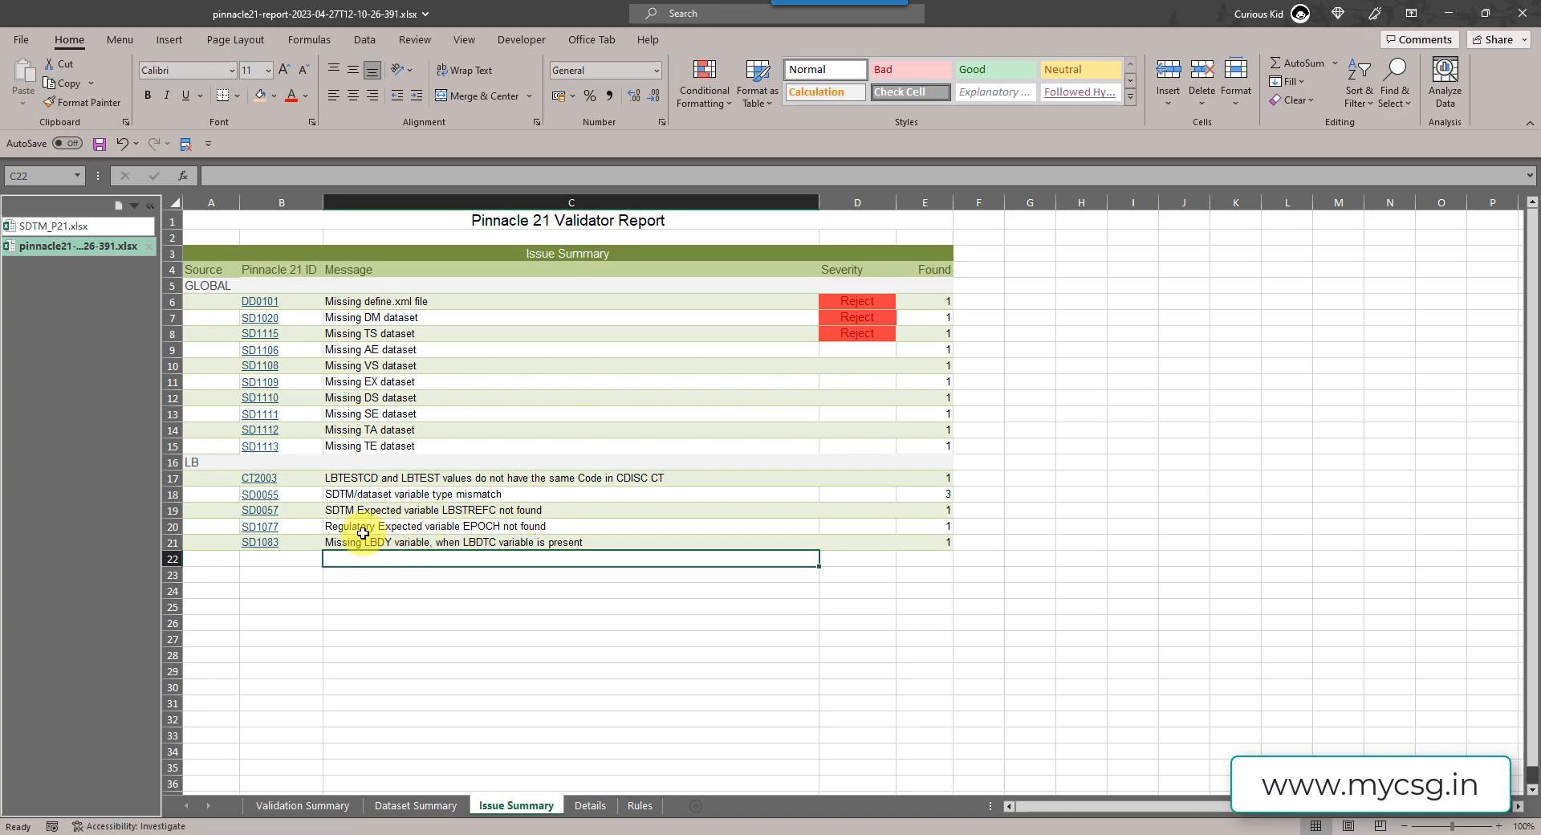
pyautogui.moveTo(532, 535)
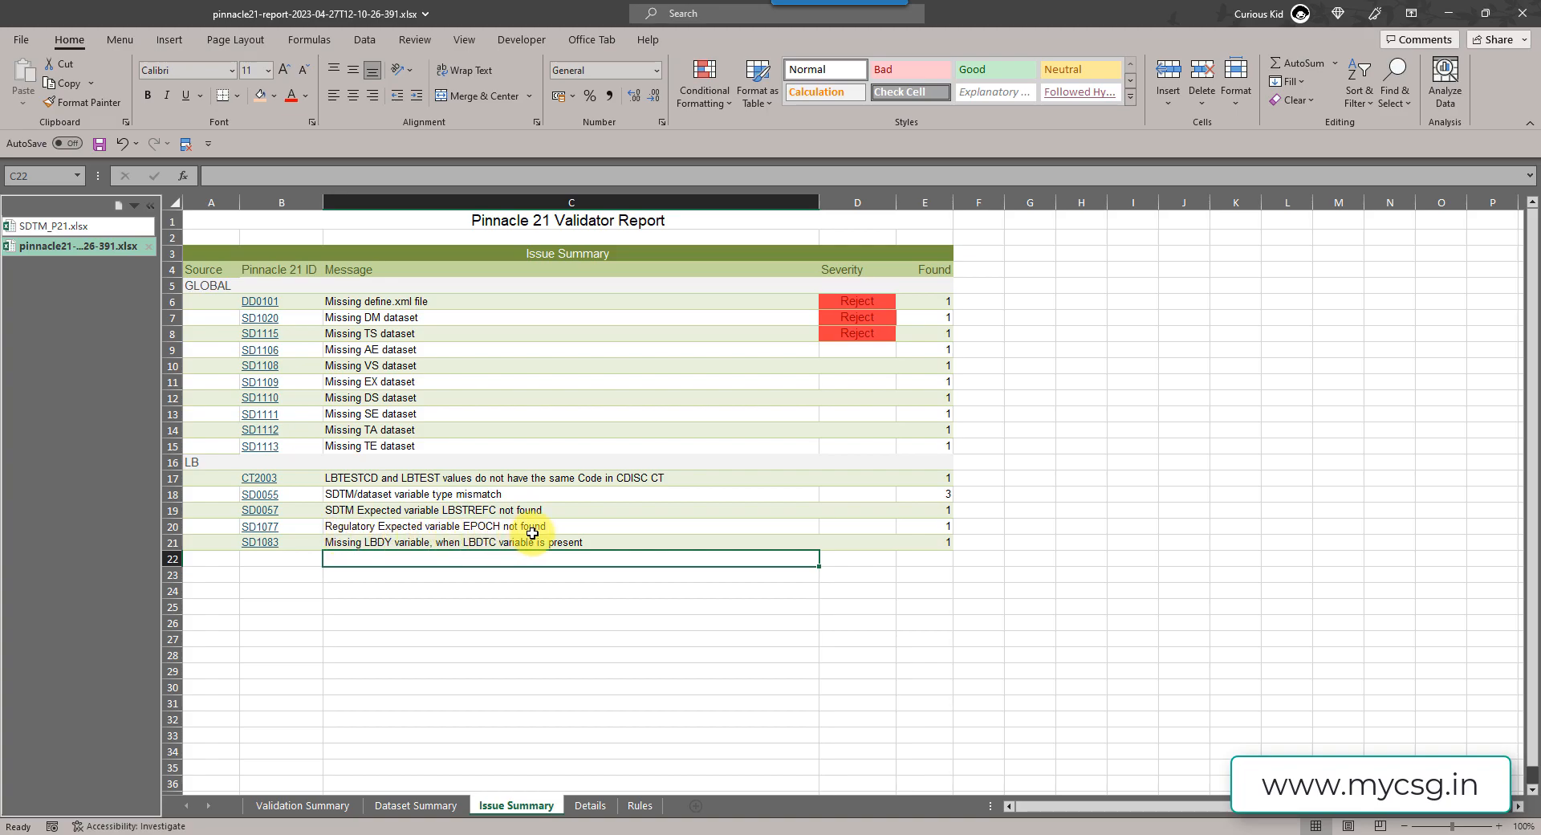
pyautogui.moveTo(406, 552)
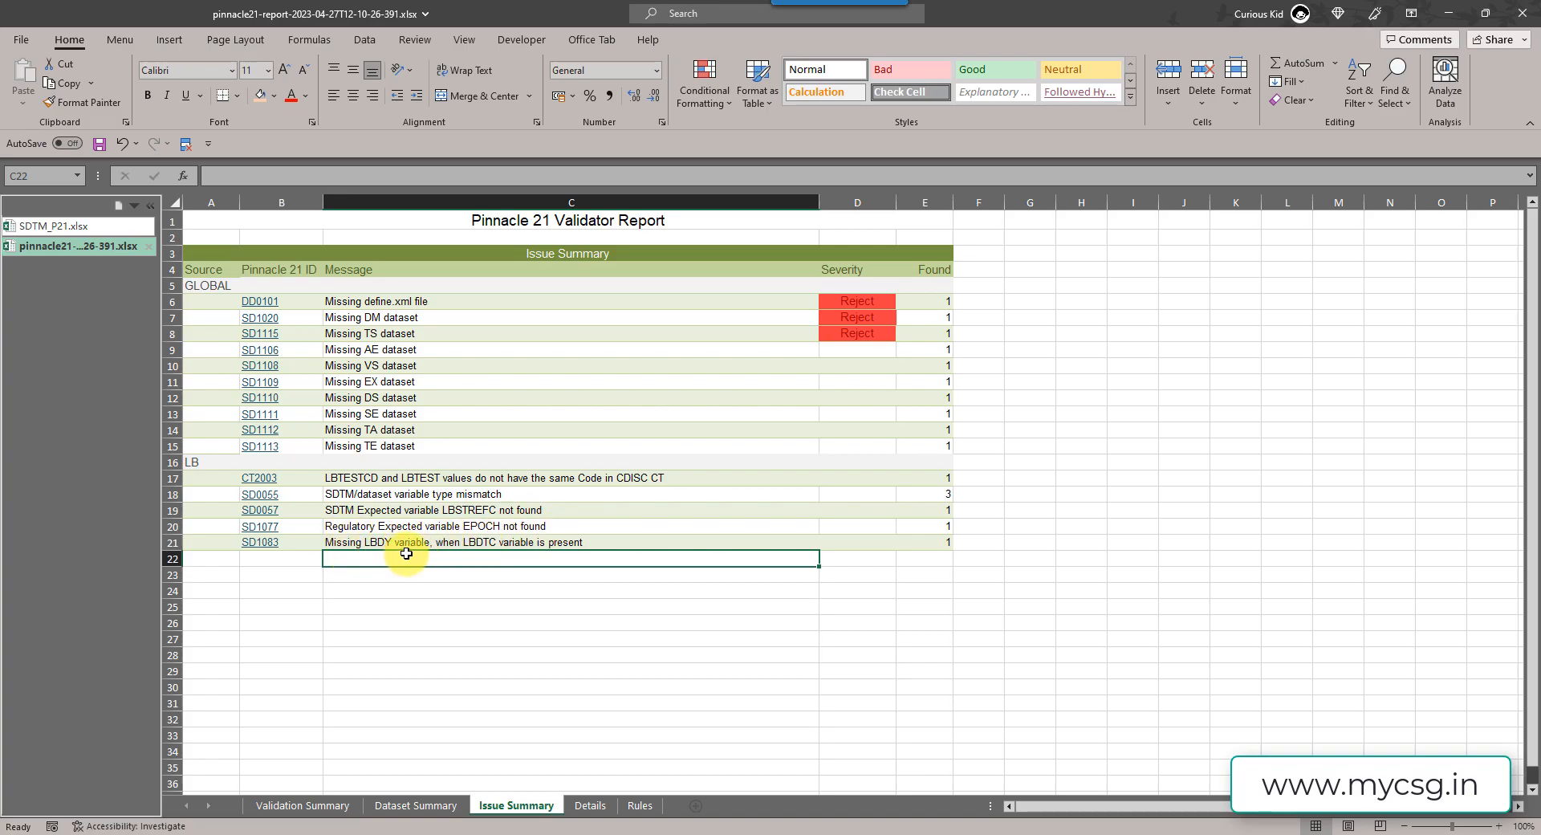
pyautogui.moveTo(504, 556)
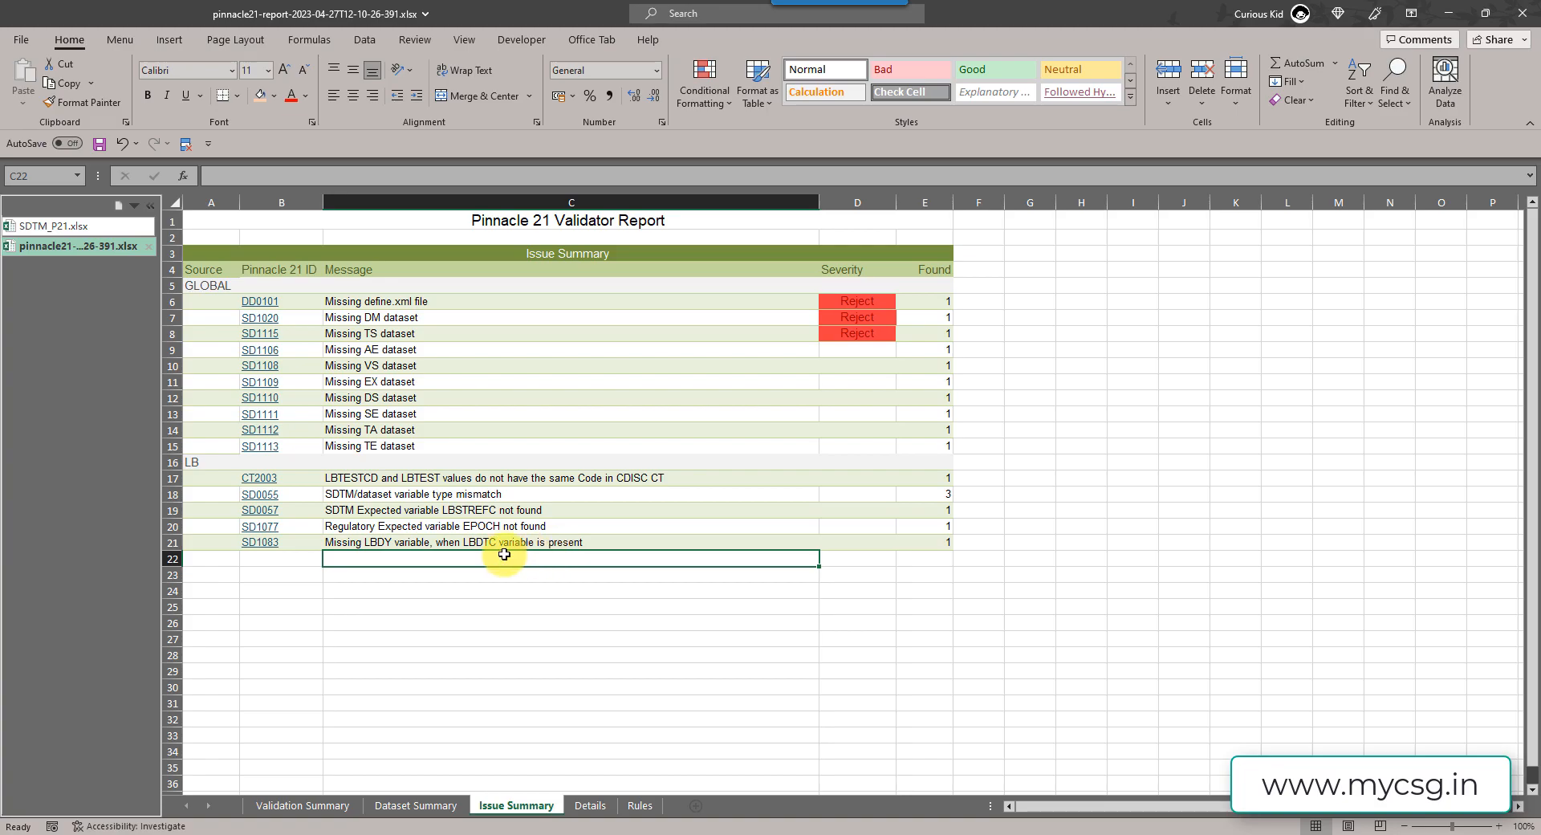
pyautogui.moveTo(588, 542)
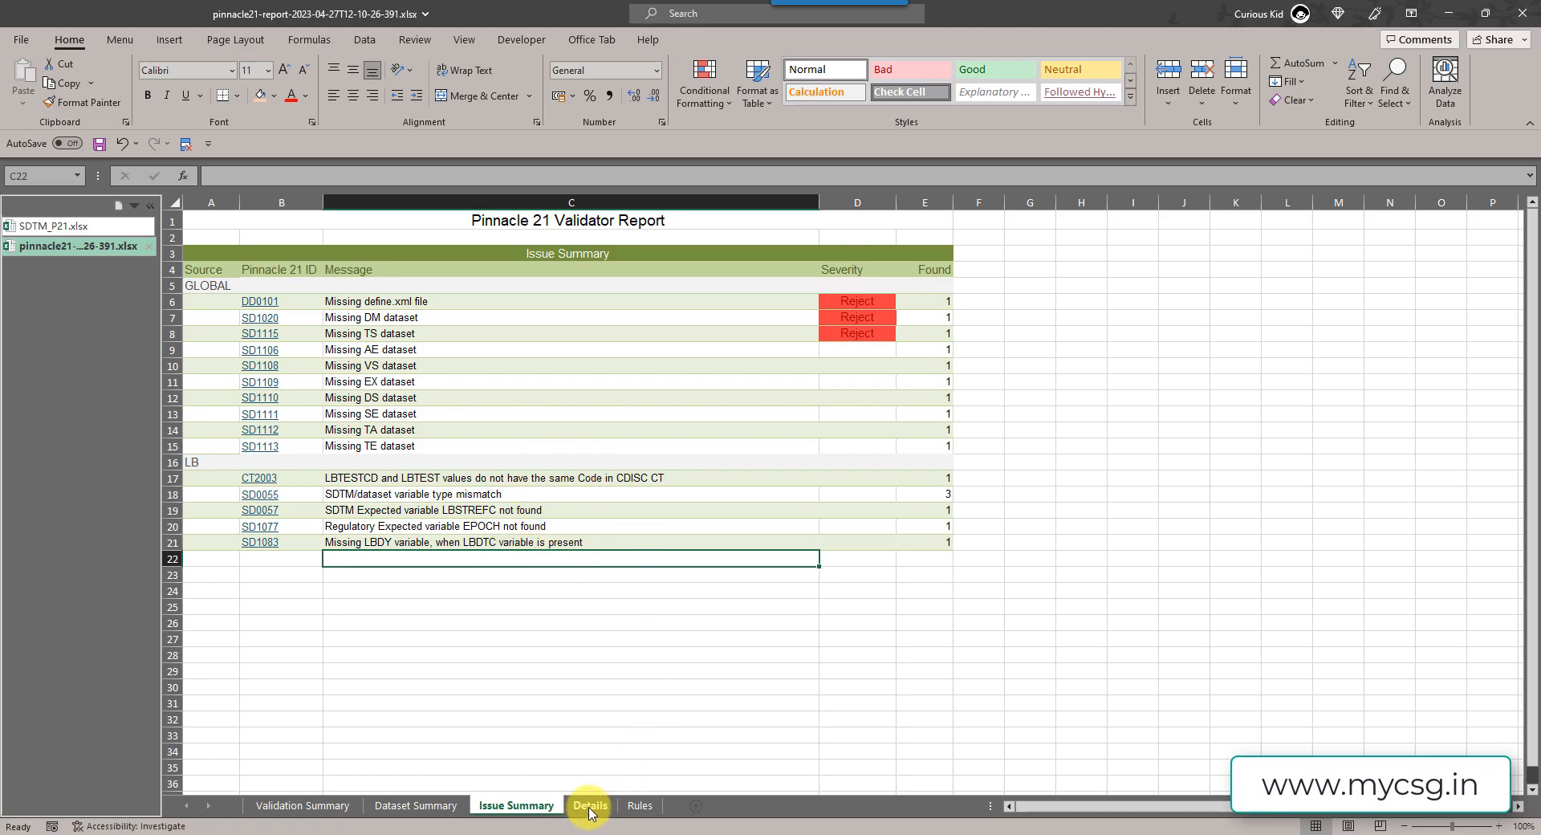
# - Show the Details sheet, select the LB issue rows and the LBTESTCD/LBTEST code mismatch message
pyautogui.click(589, 806)
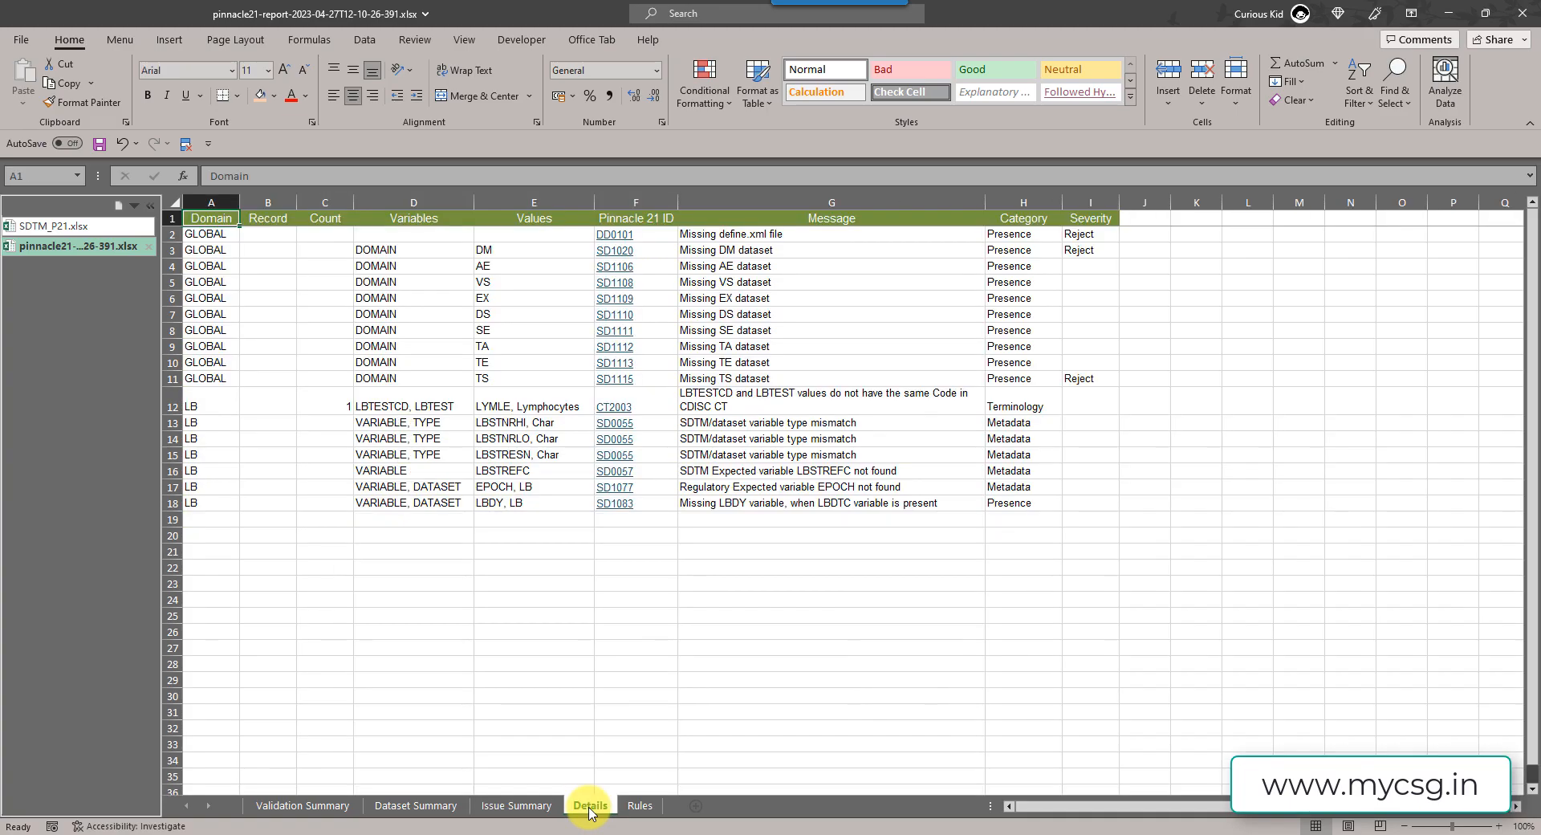
pyautogui.moveTo(210, 406); pyautogui.dragTo(324, 470)
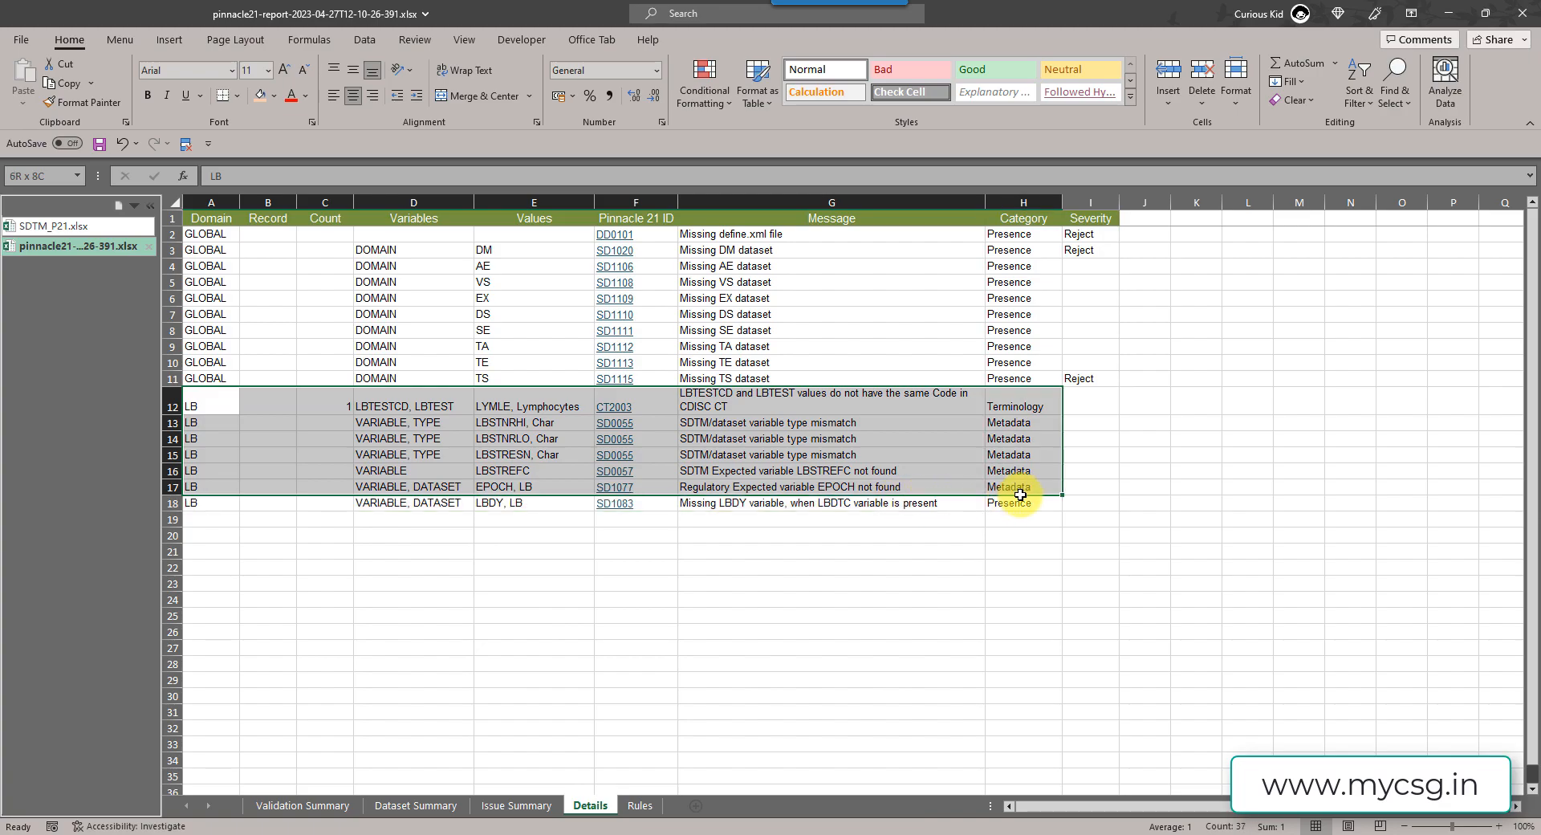
pyautogui.click(210, 408)
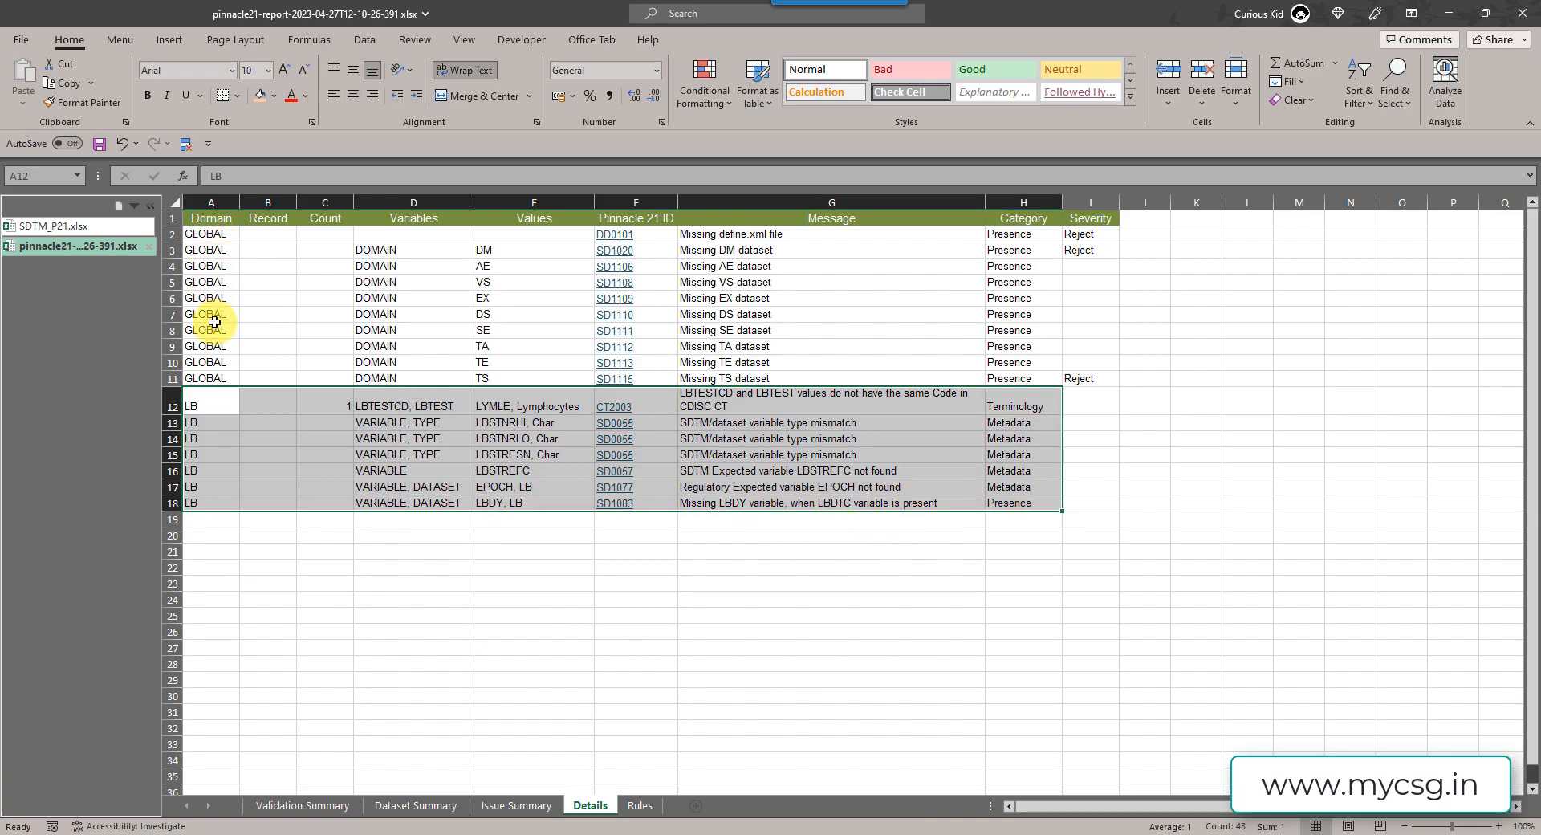
pyautogui.click(533, 535)
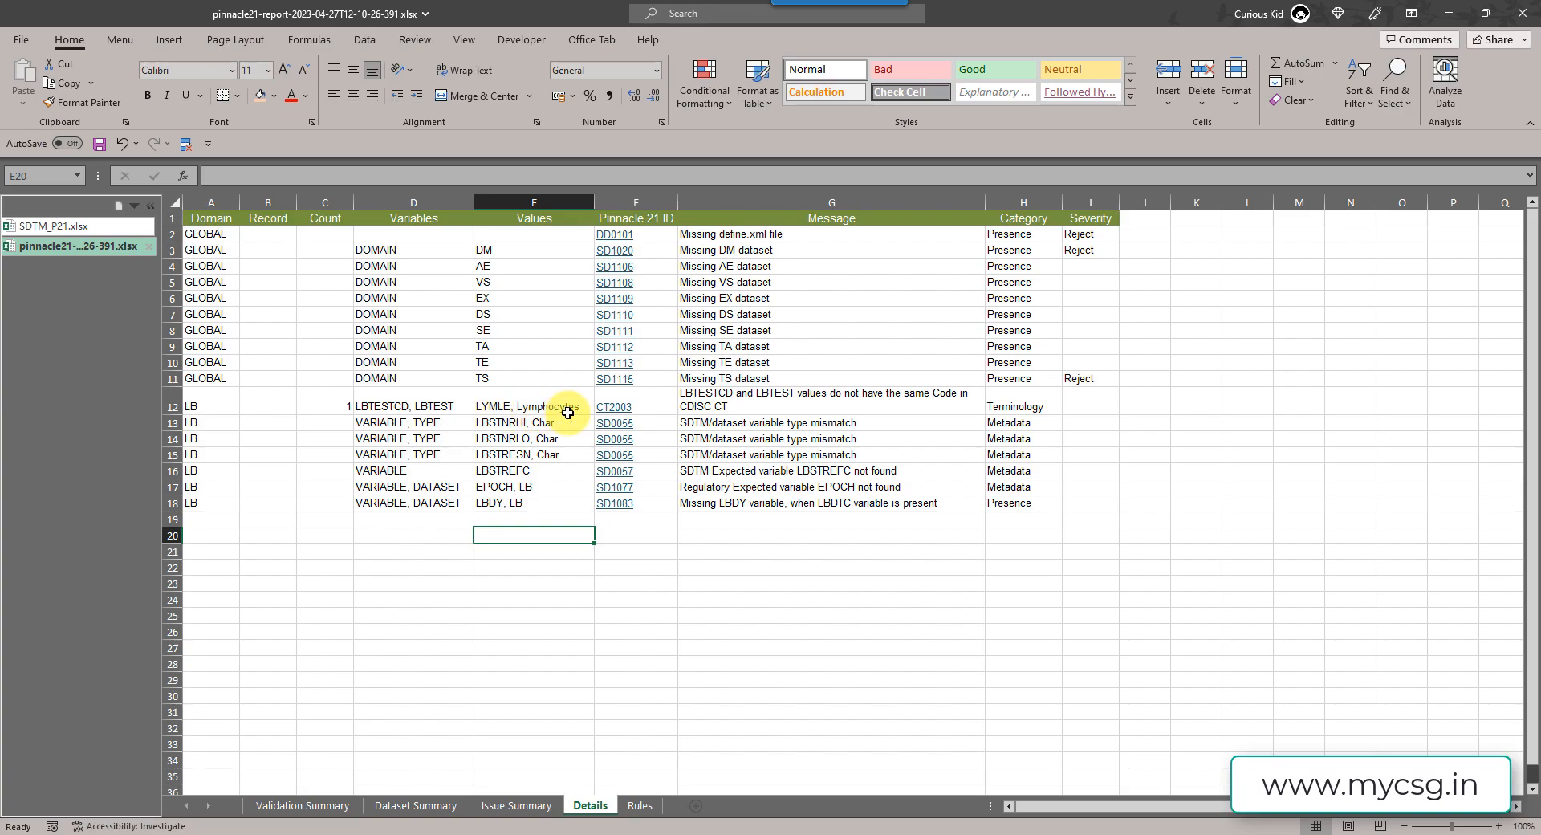
pyautogui.moveTo(747, 398)
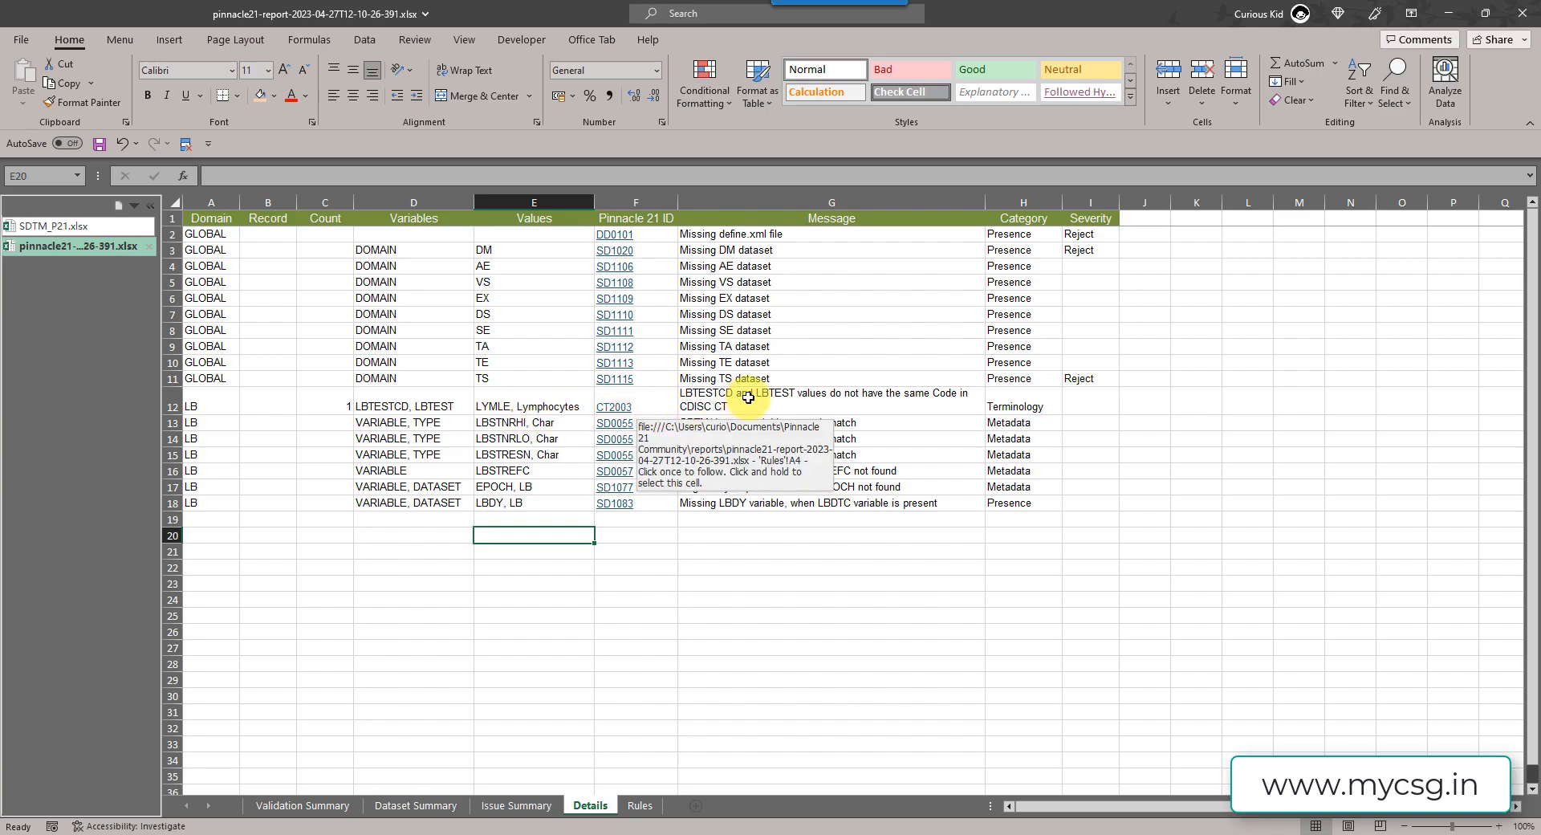
pyautogui.click(830, 400)
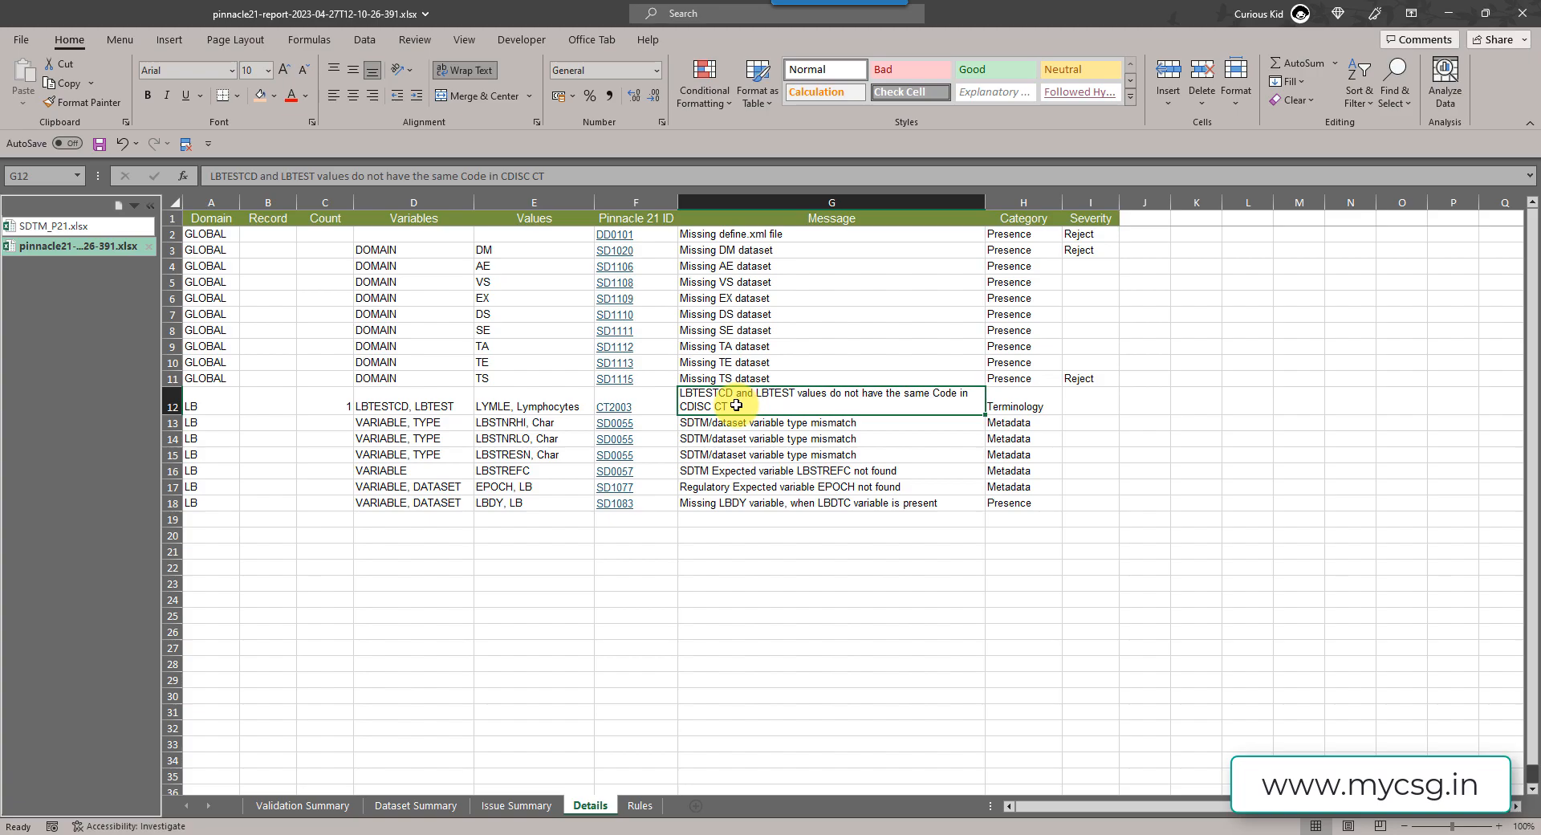
pyautogui.moveTo(613, 407)
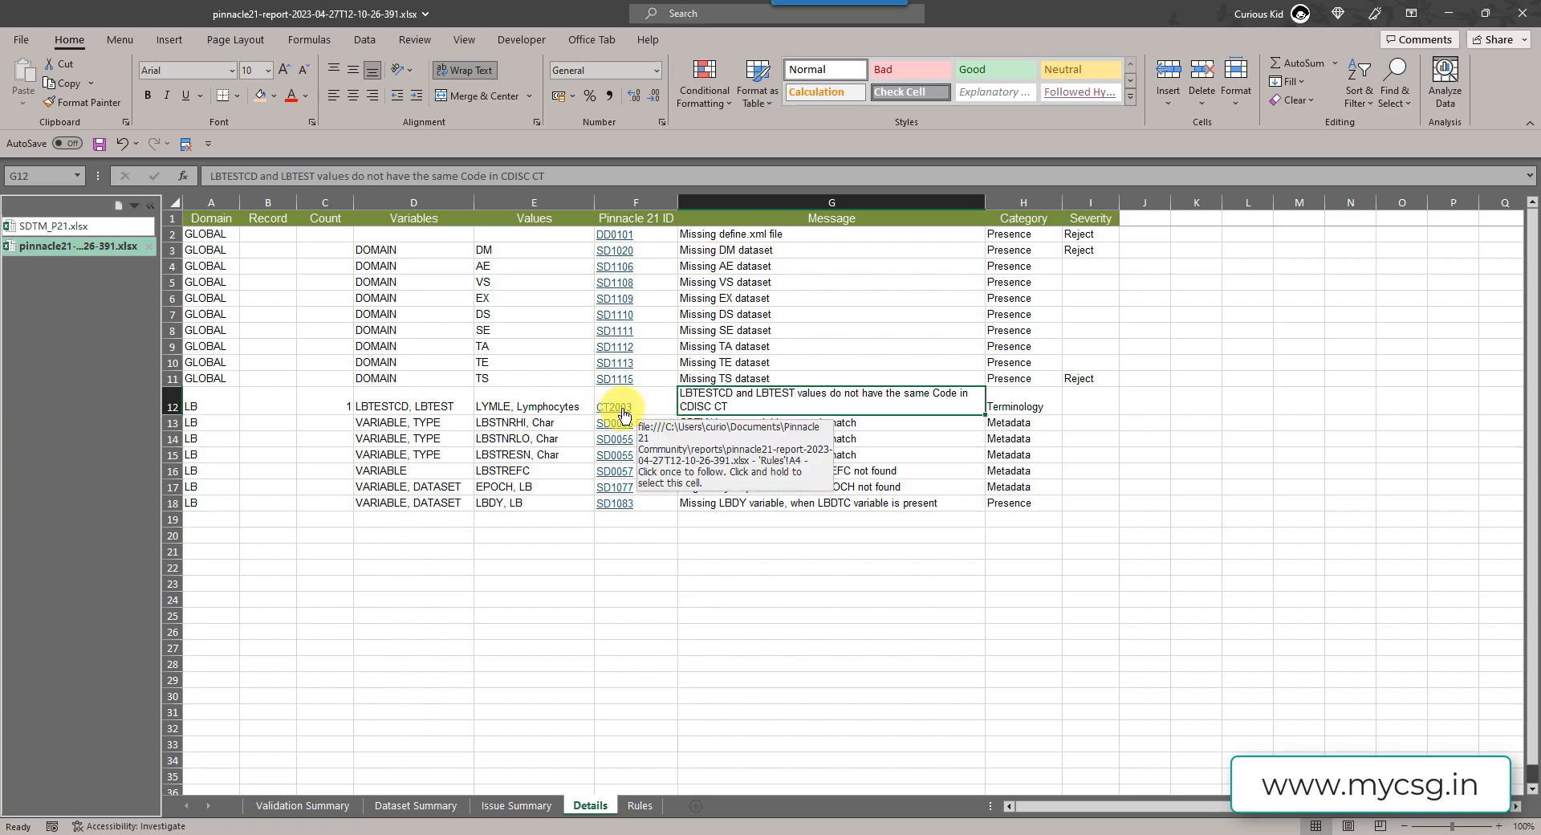
# - Follow the CT2003 link to its Coded/Decoded CDISC CT mismatch rule on the Rules sheet
pyautogui.click(613, 406)
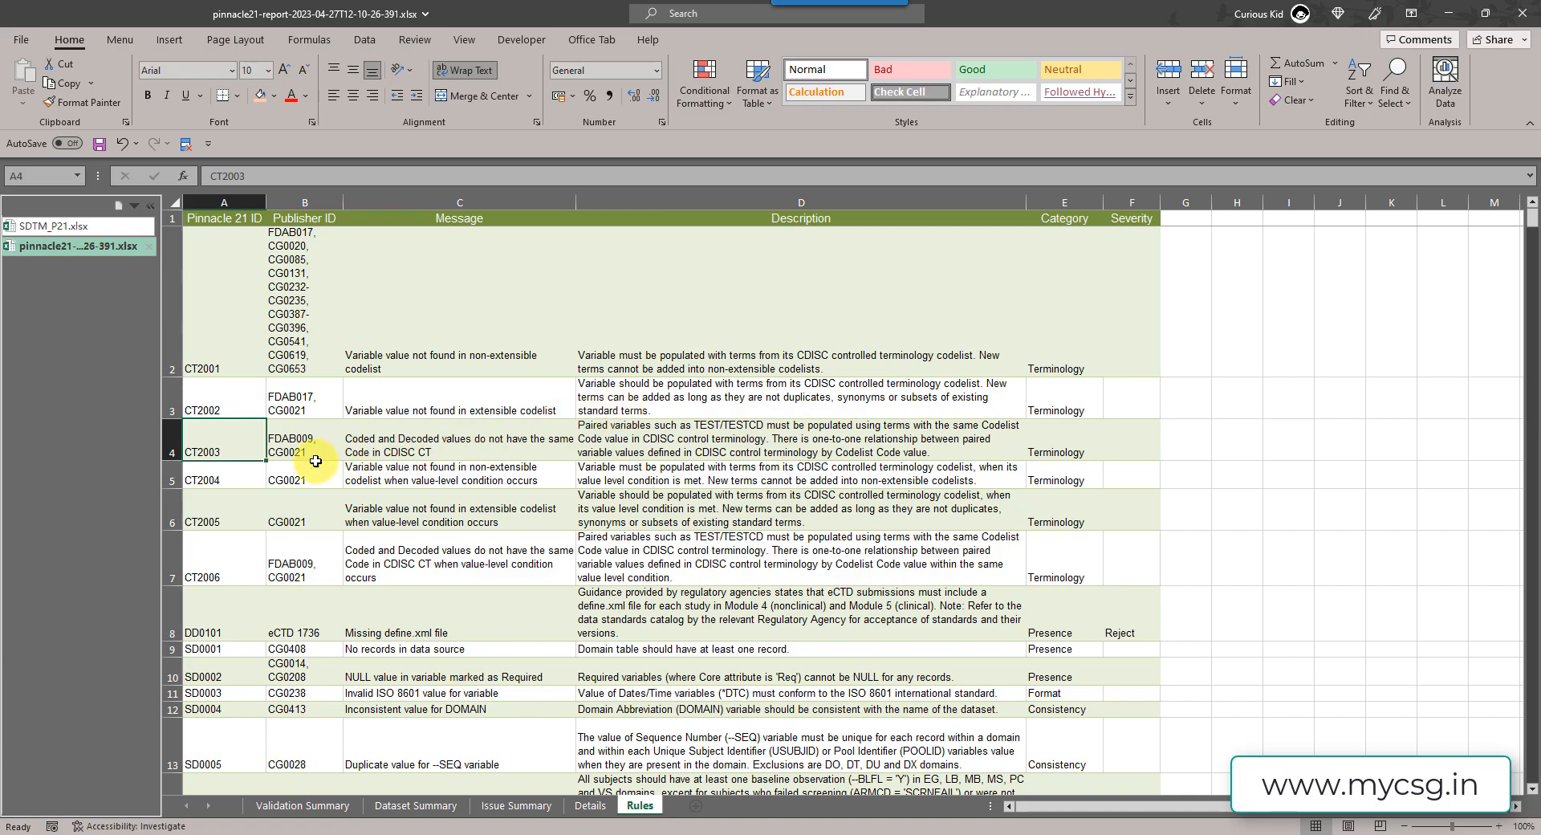
pyautogui.moveTo(572, 445)
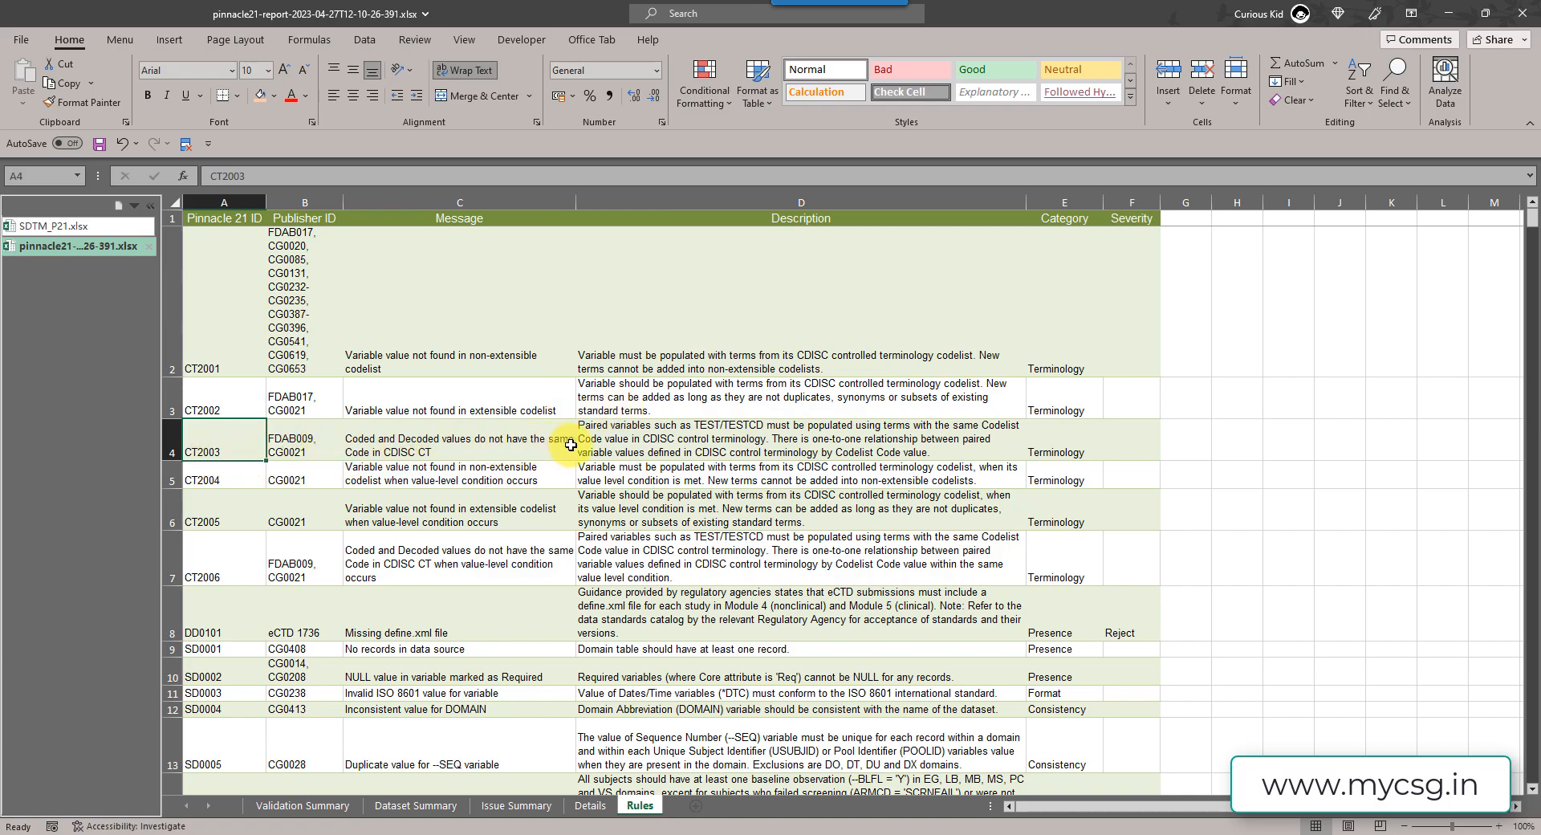
pyautogui.moveTo(711, 435)
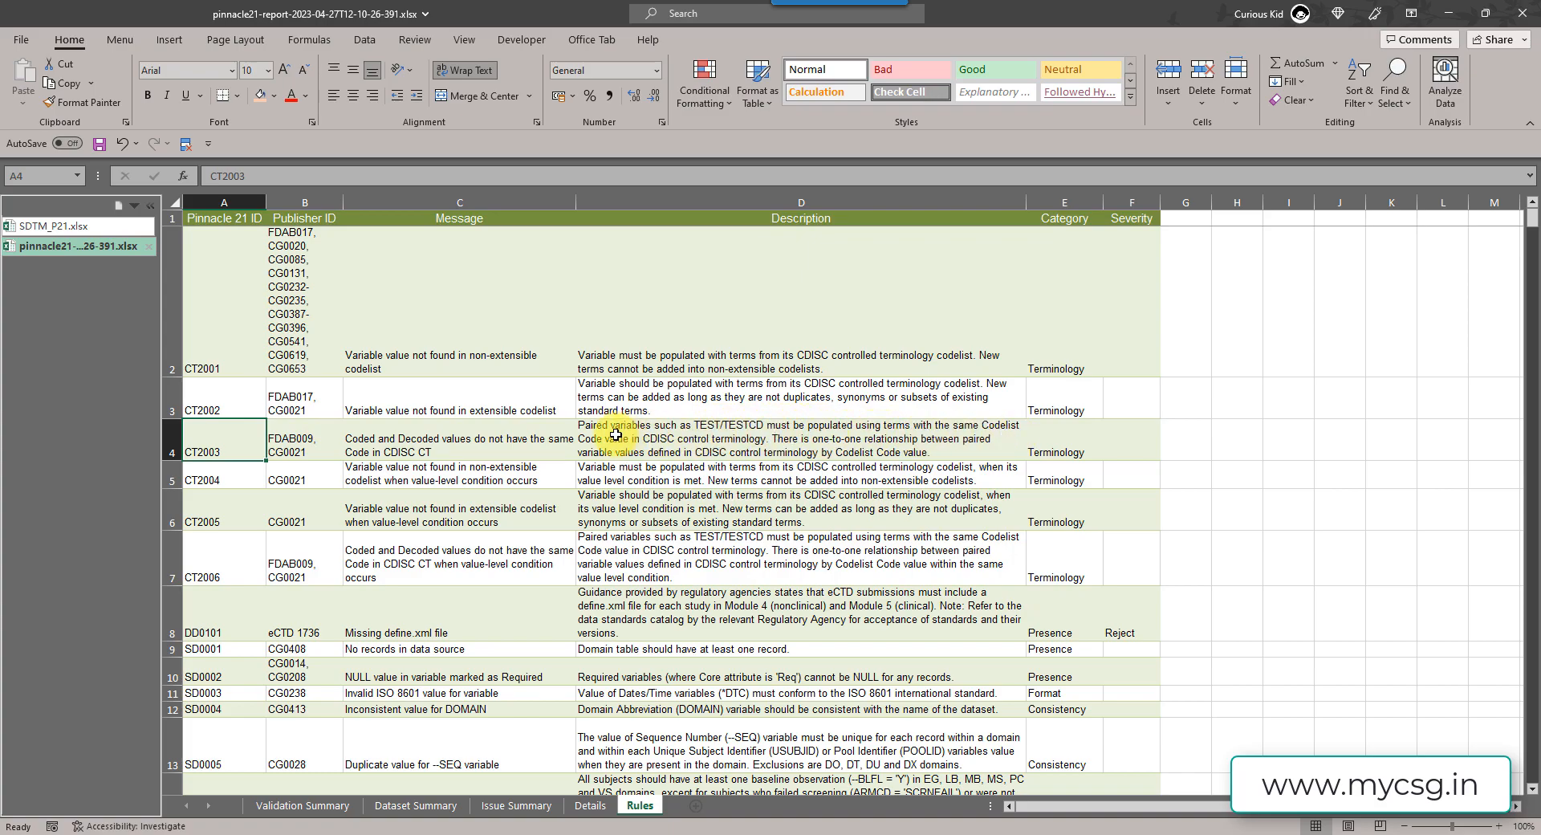
pyautogui.moveTo(761, 440)
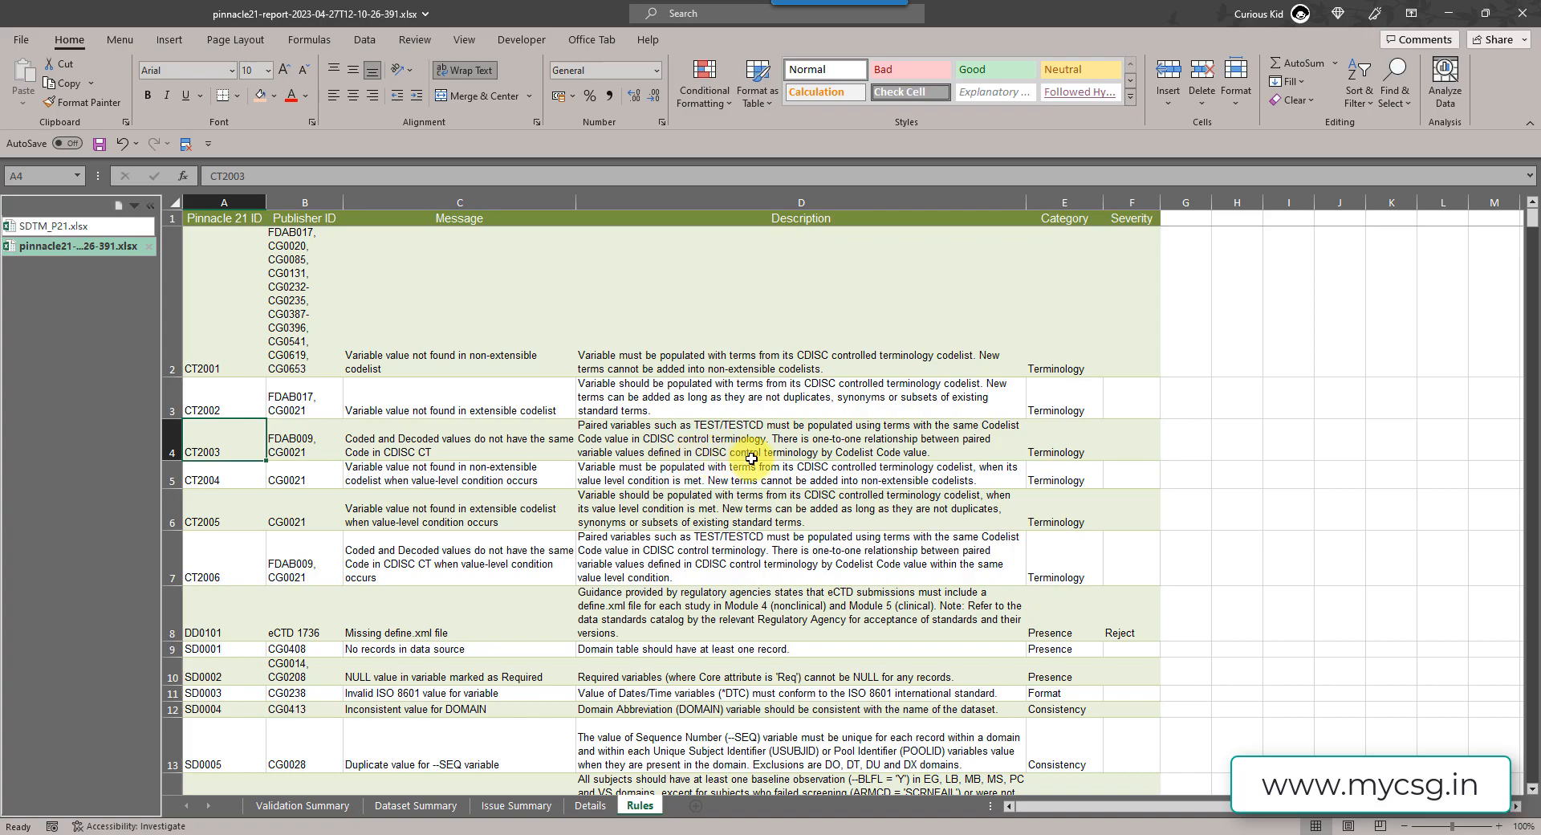
pyautogui.moveTo(929, 456)
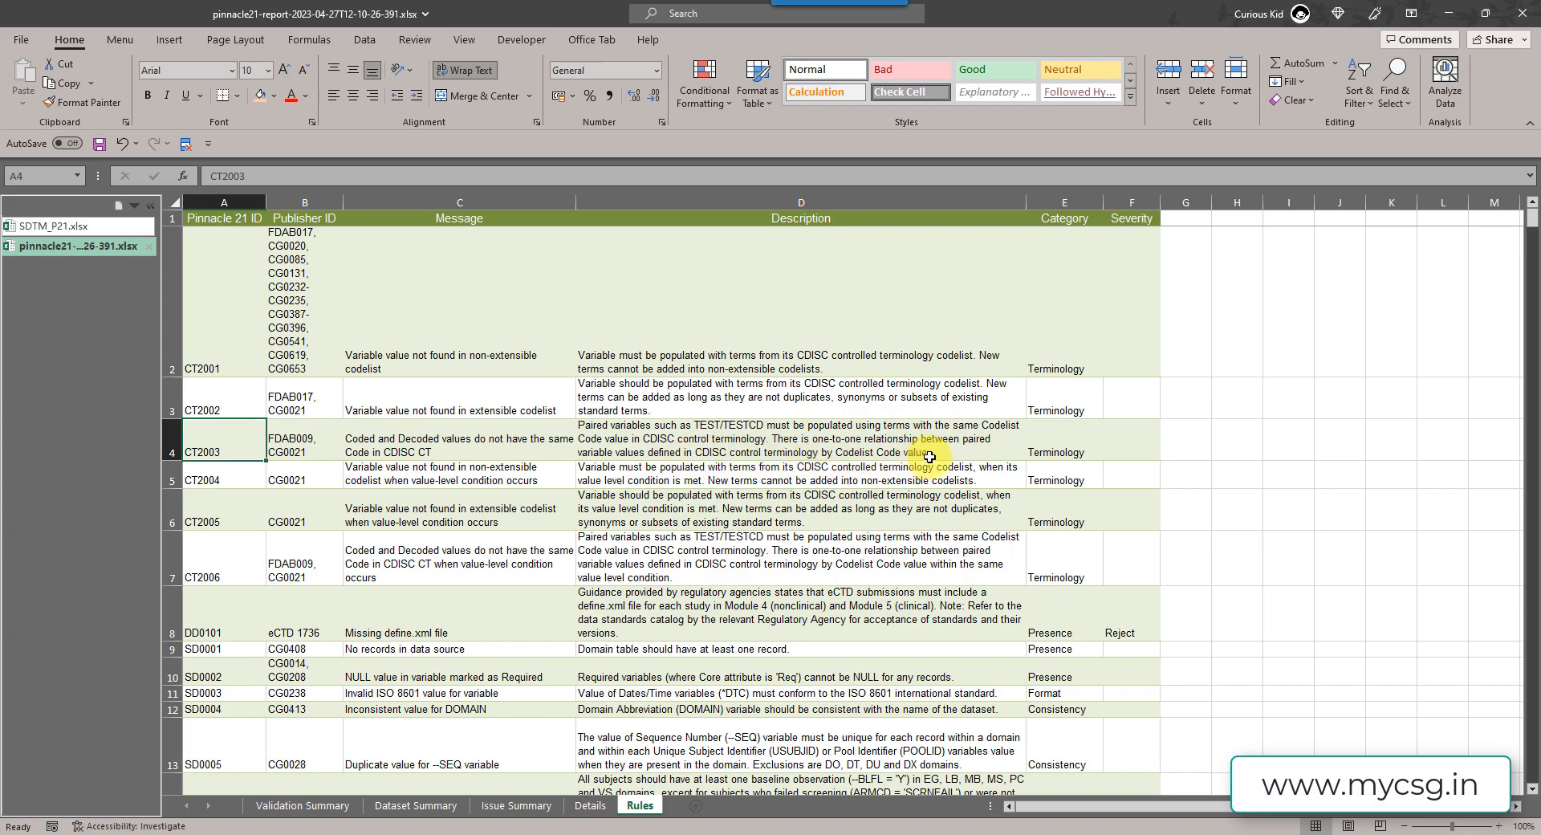
pyautogui.moveTo(875, 443)
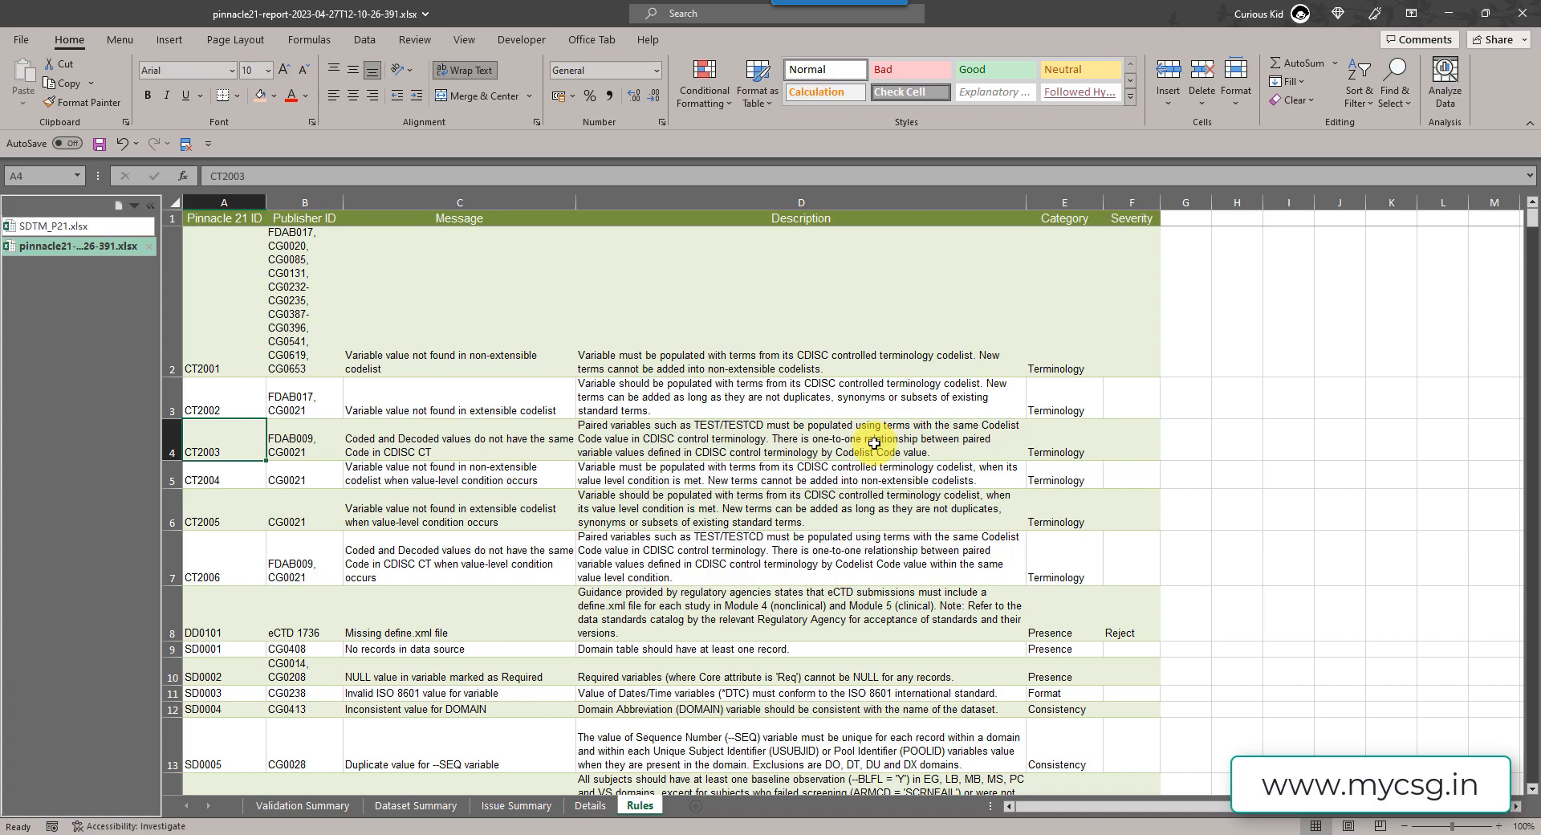
pyautogui.moveTo(637, 456)
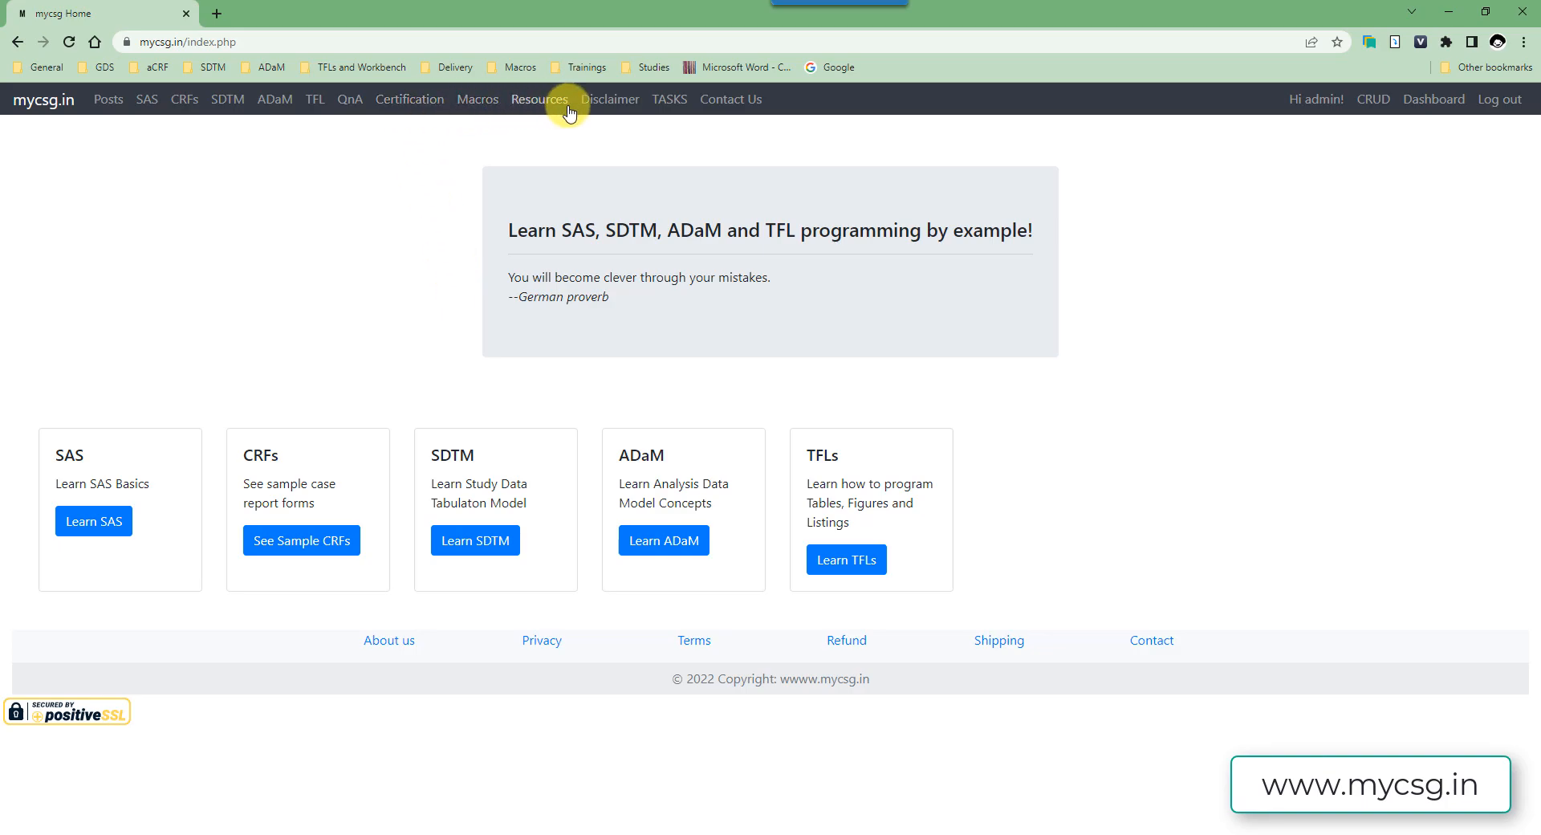
# - Reach the SDTM 3.3 version index via Resources and filter the domains to lb
pyautogui.click(540, 99)
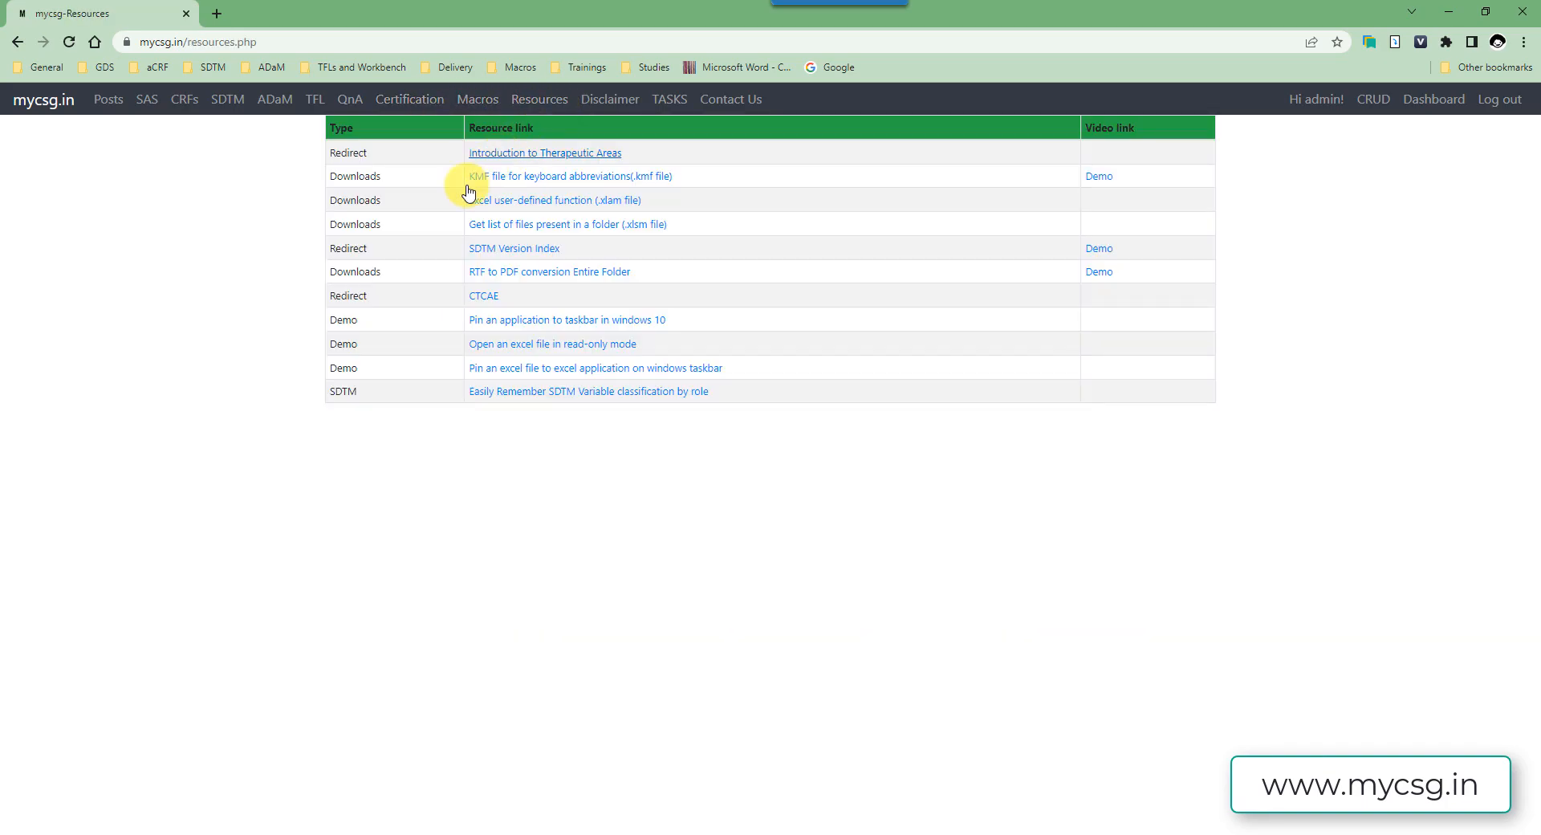
pyautogui.moveTo(273, 294)
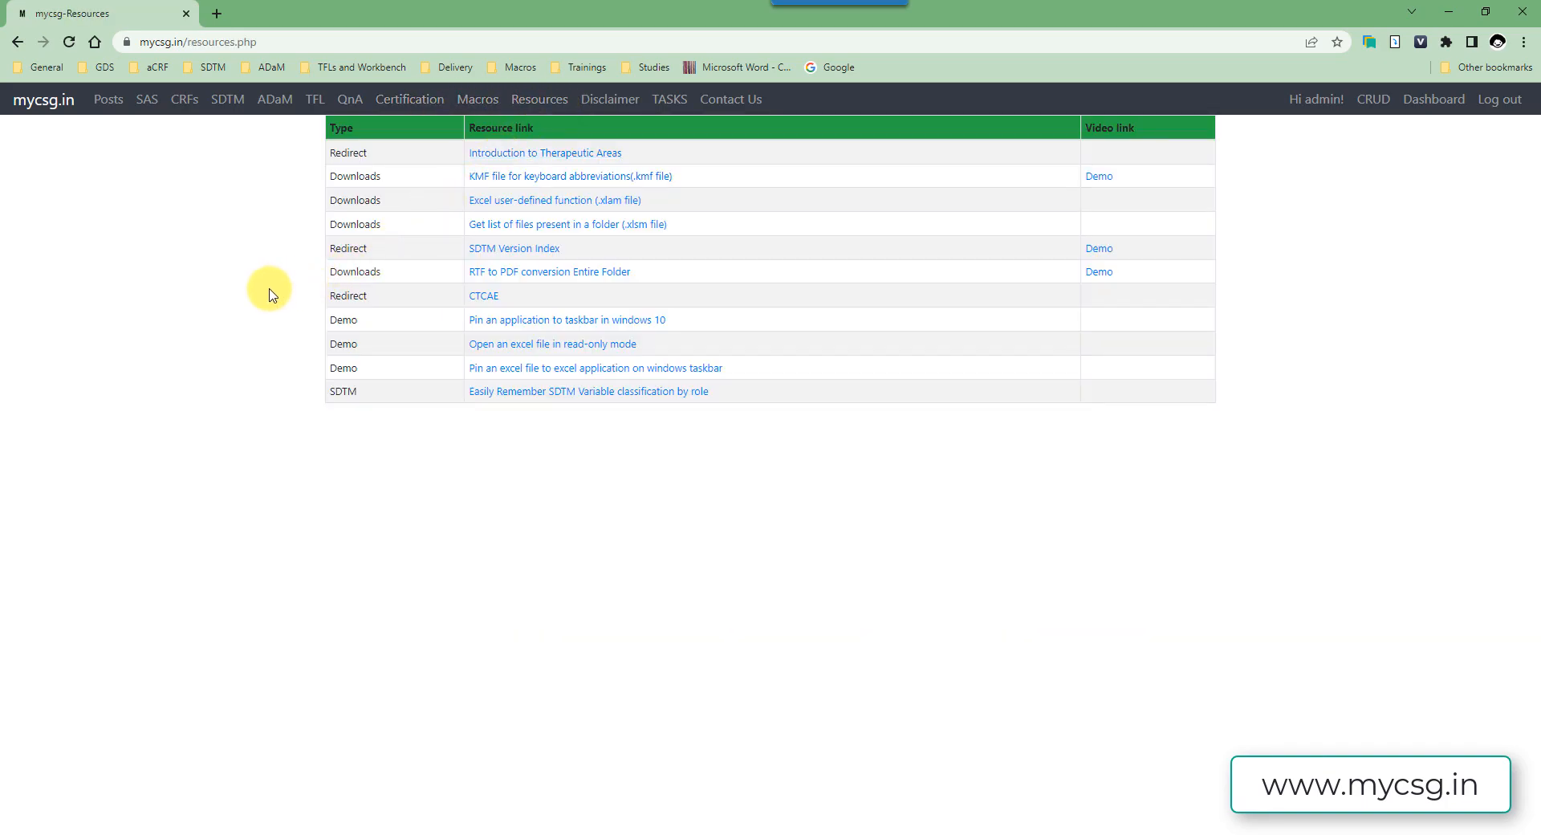
pyautogui.moveTo(513, 247)
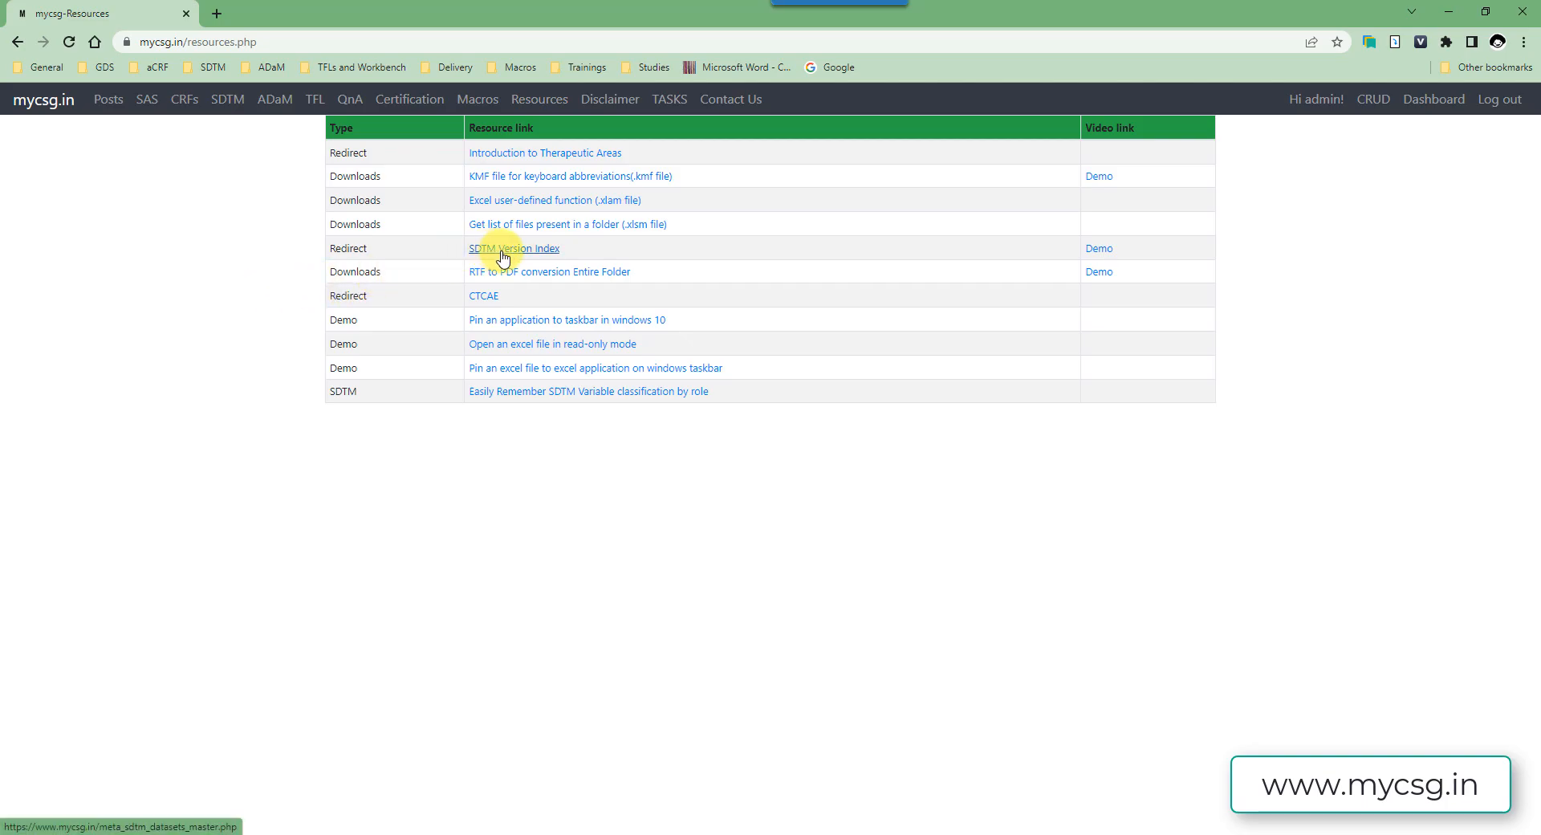
pyautogui.moveTo(539, 100)
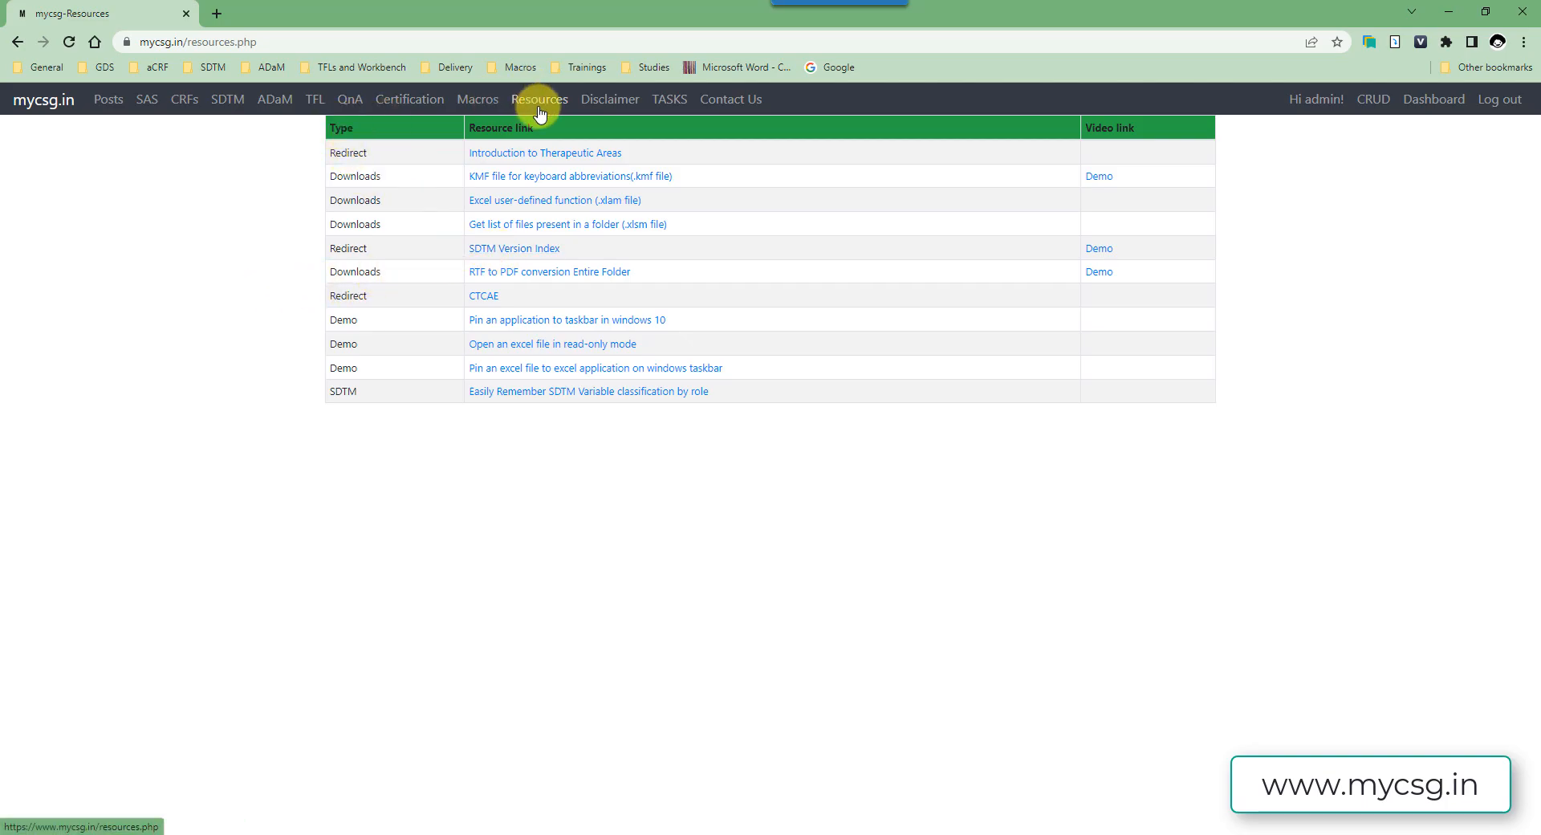
pyautogui.moveTo(514, 248)
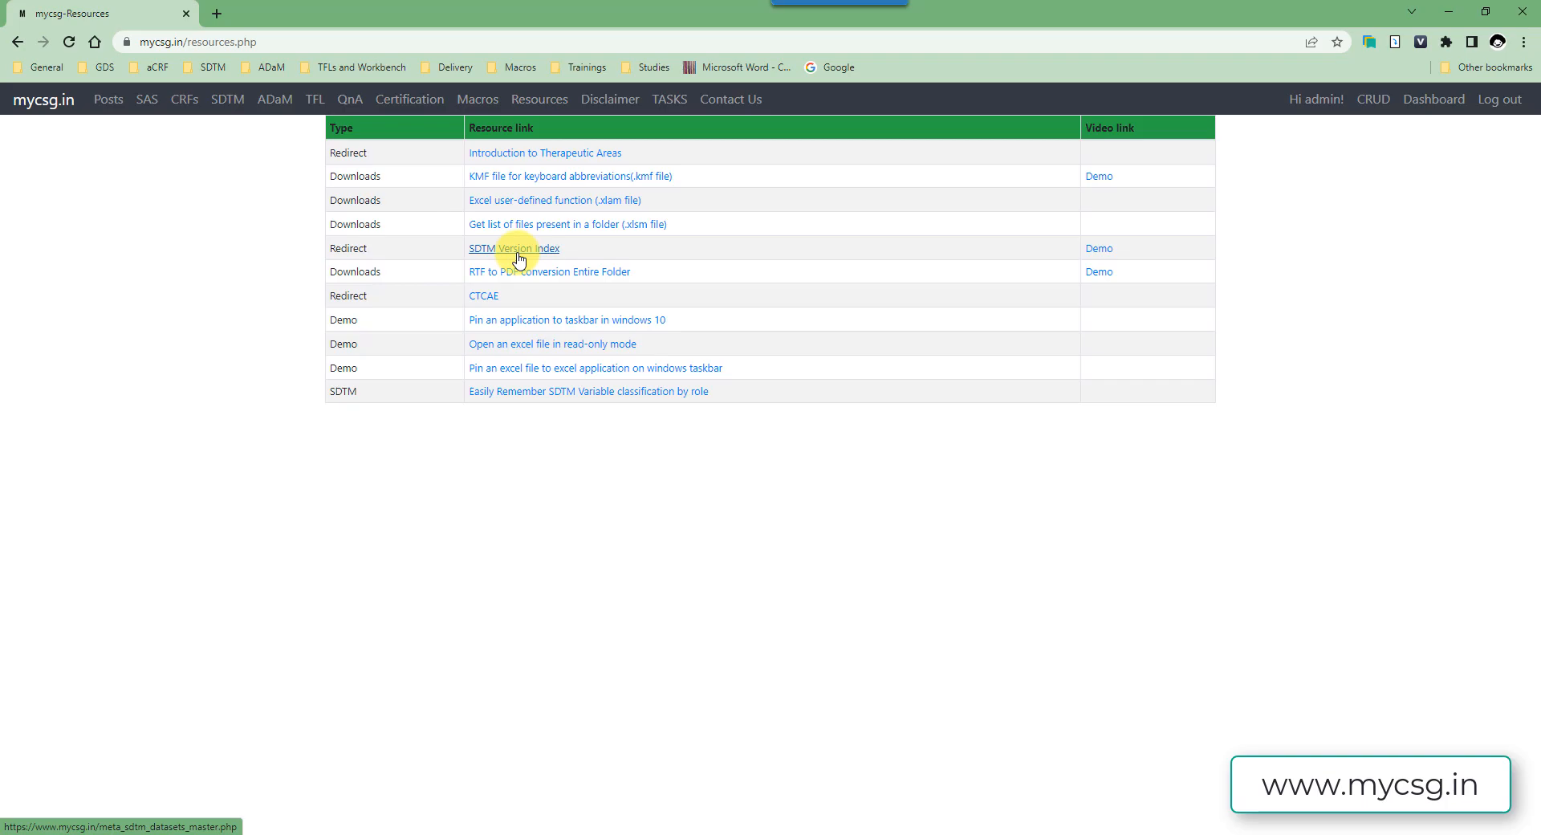
pyautogui.click(514, 248)
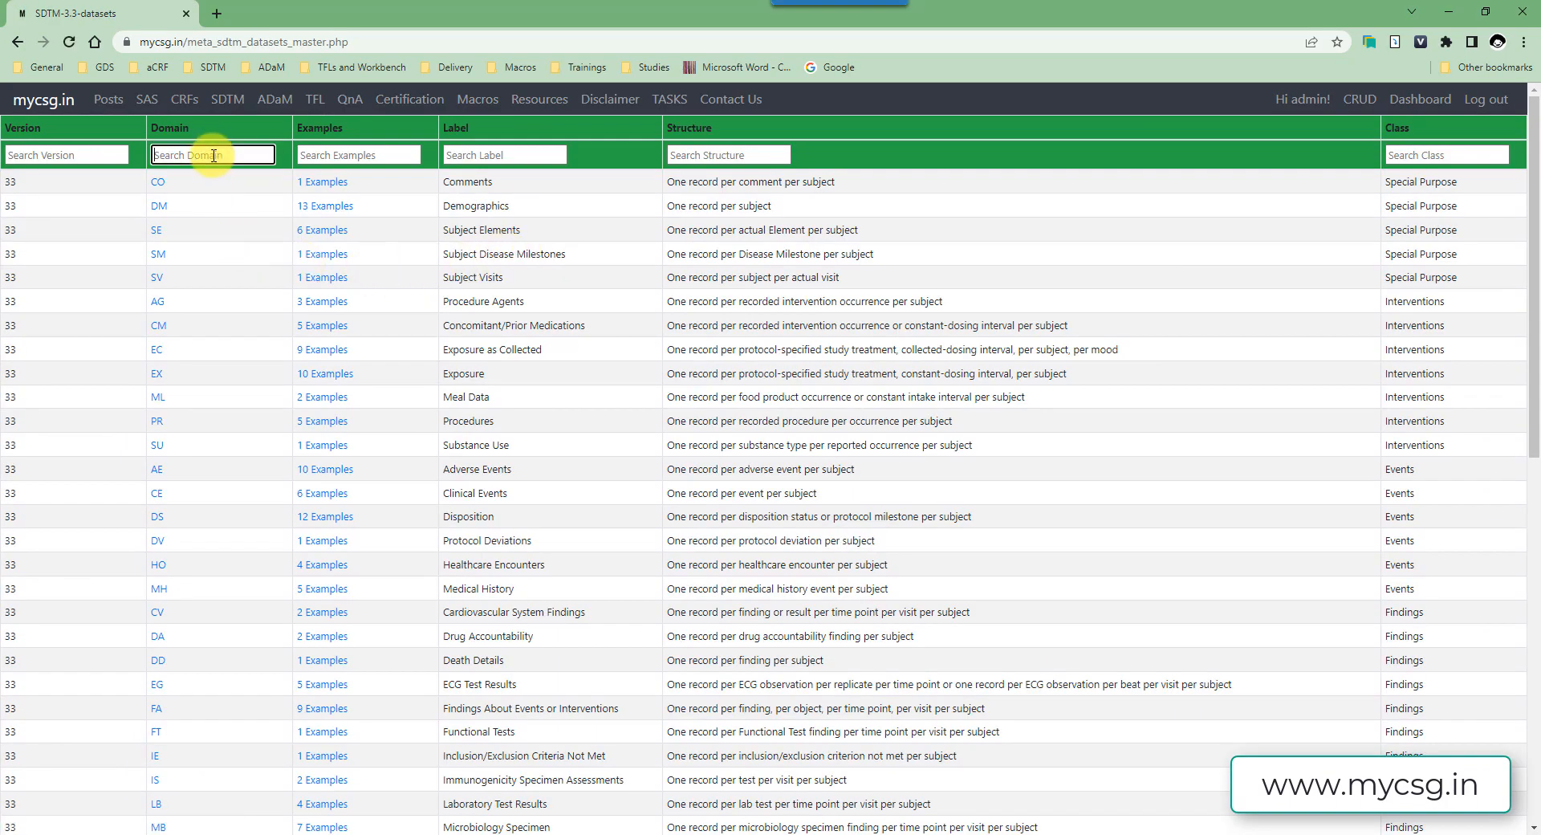
pyautogui.write('lb')
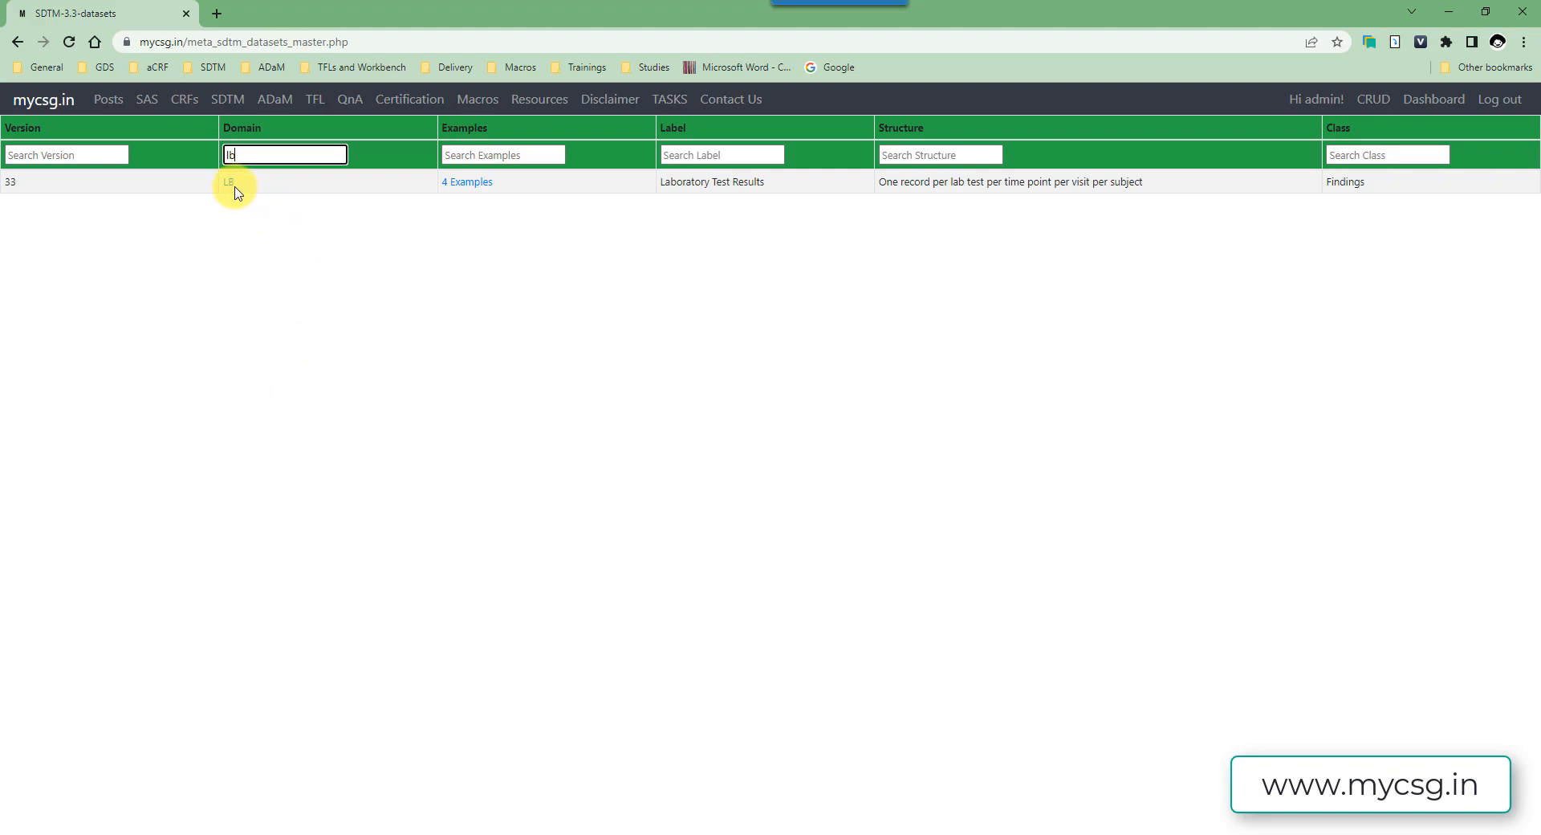
pyautogui.moveTo(236, 186)
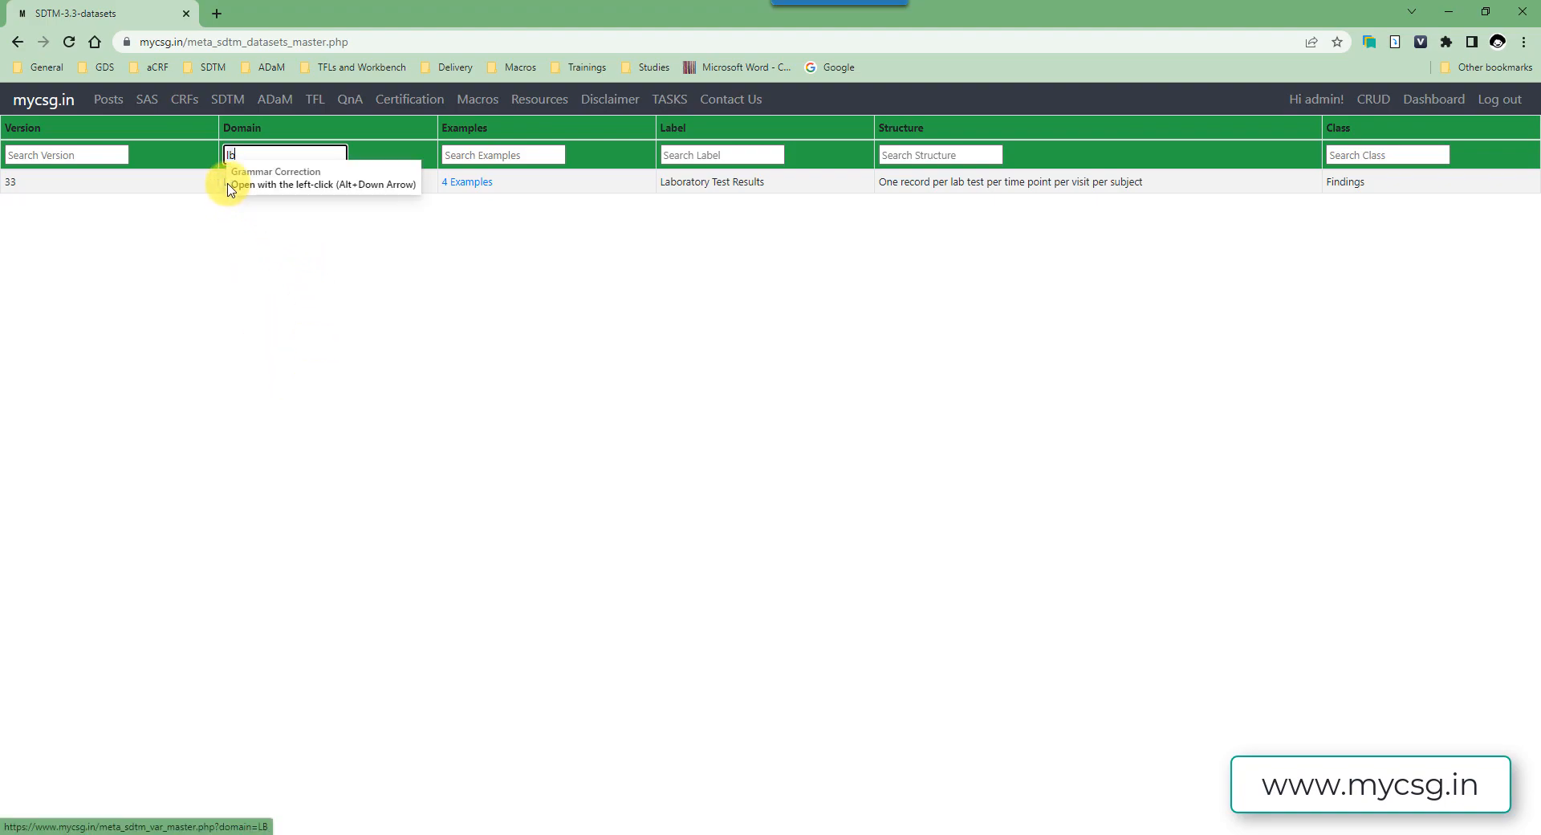
# - Bring up the LB variable list, its LBTESTCD codelist, and recheck the report's Details sheet
pyautogui.click(228, 188)
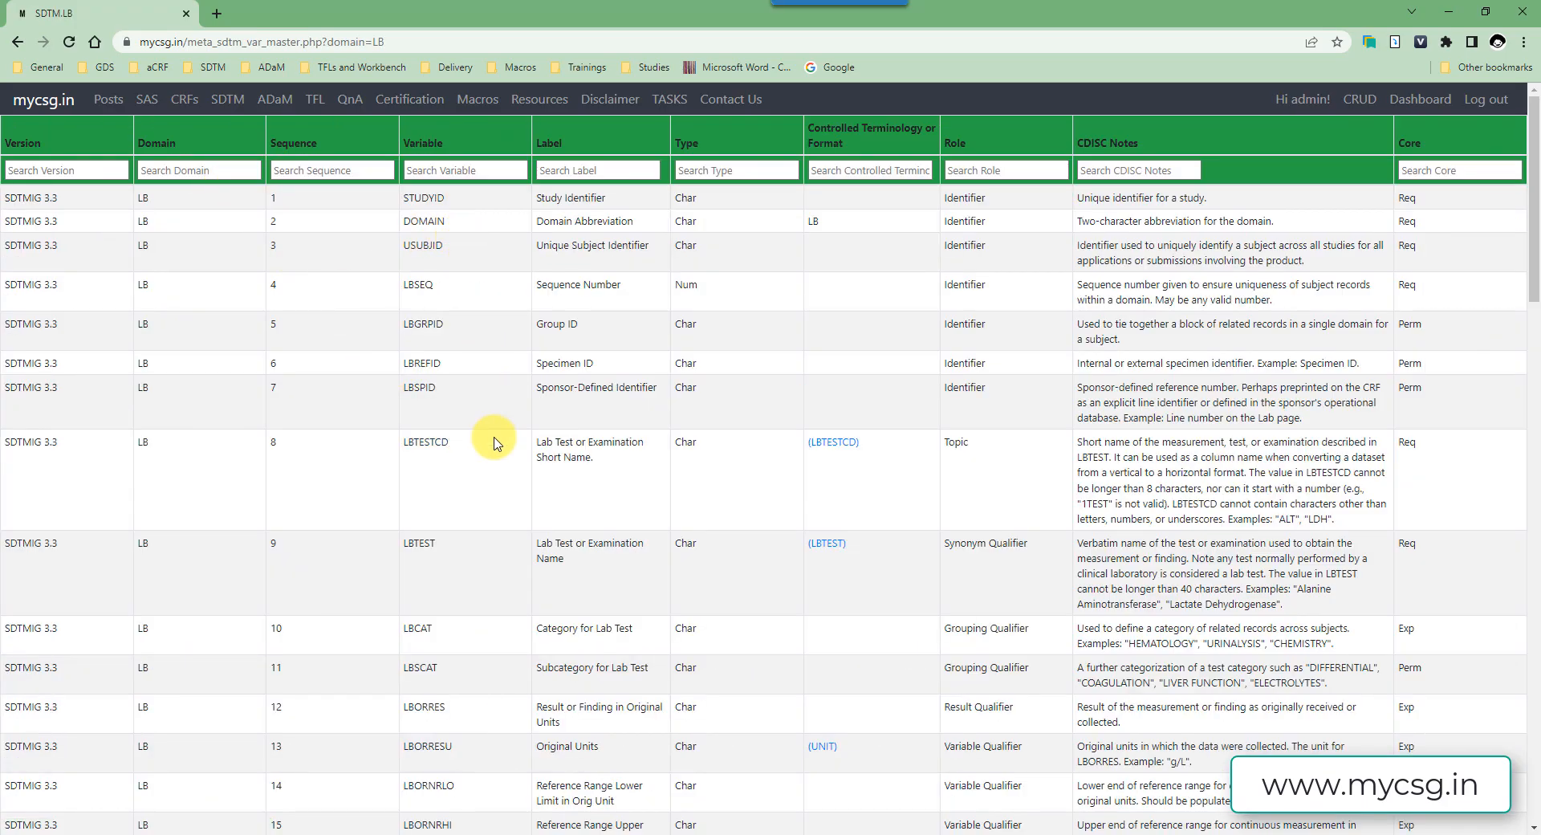
pyautogui.moveTo(511, 553)
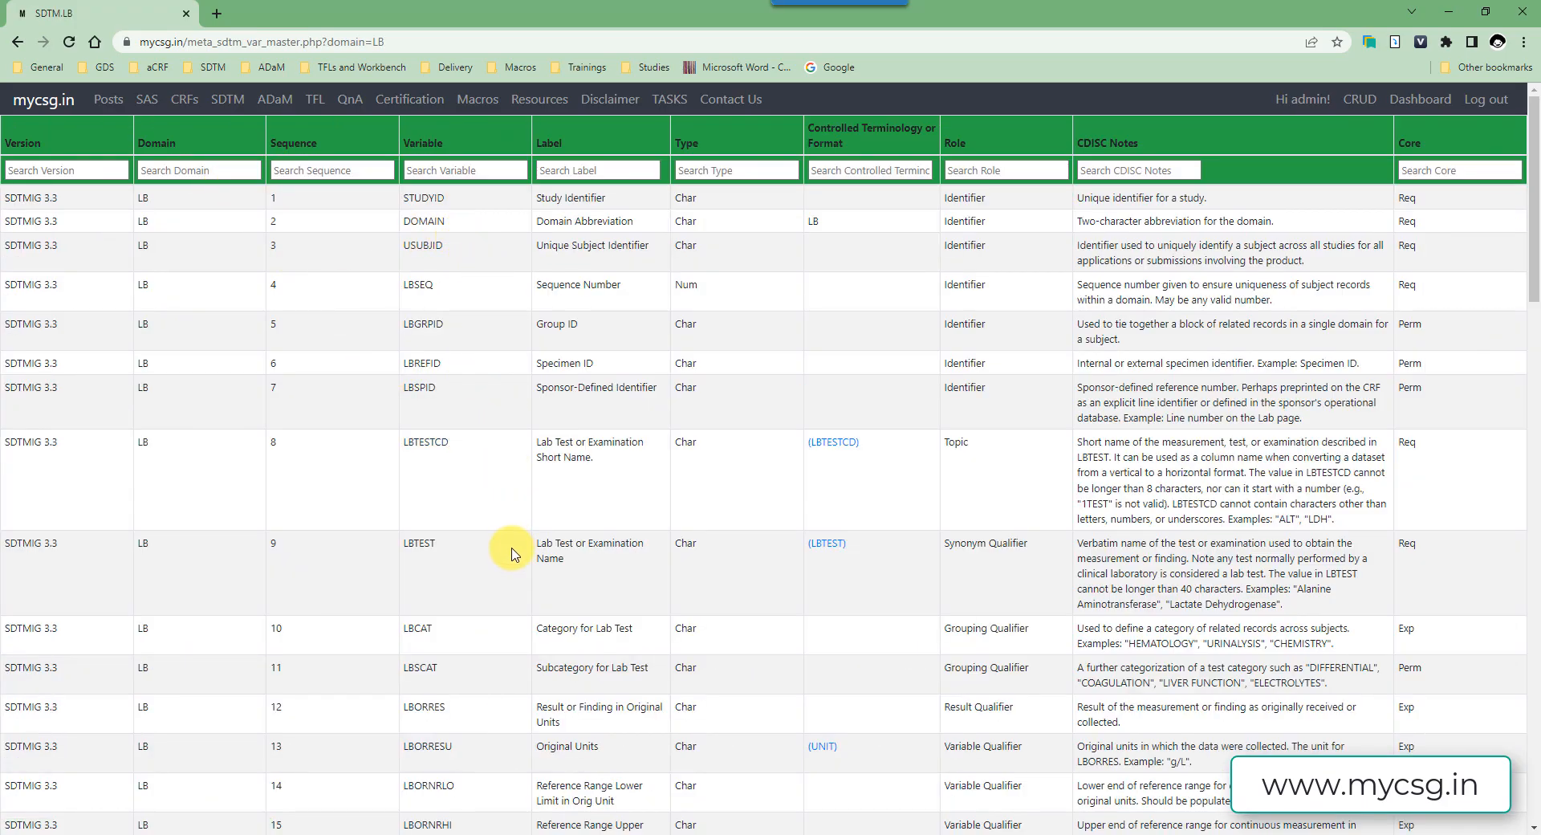
pyautogui.moveTo(426, 445)
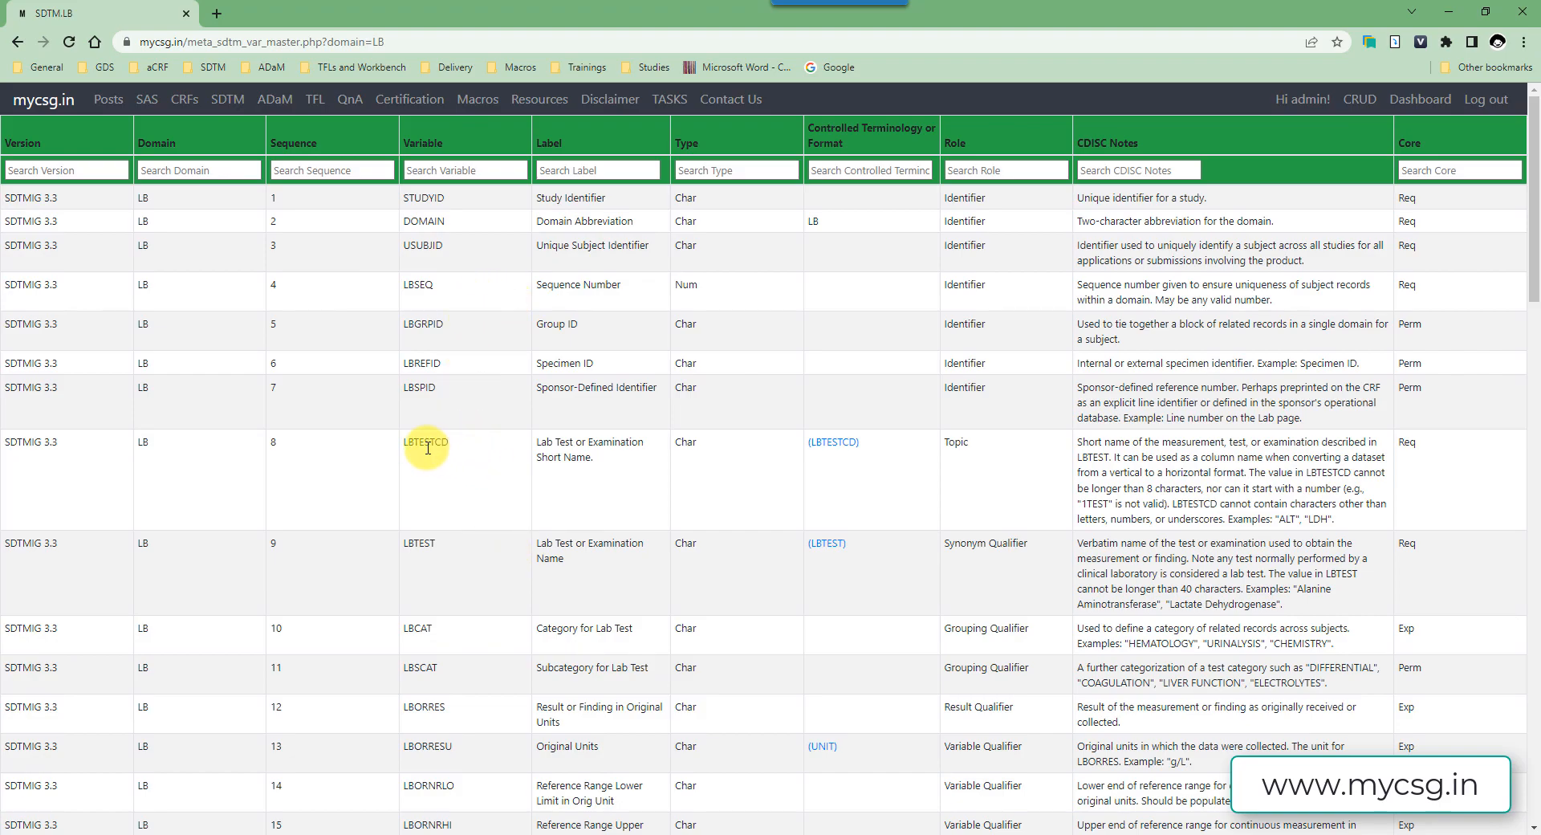
pyautogui.moveTo(456, 453)
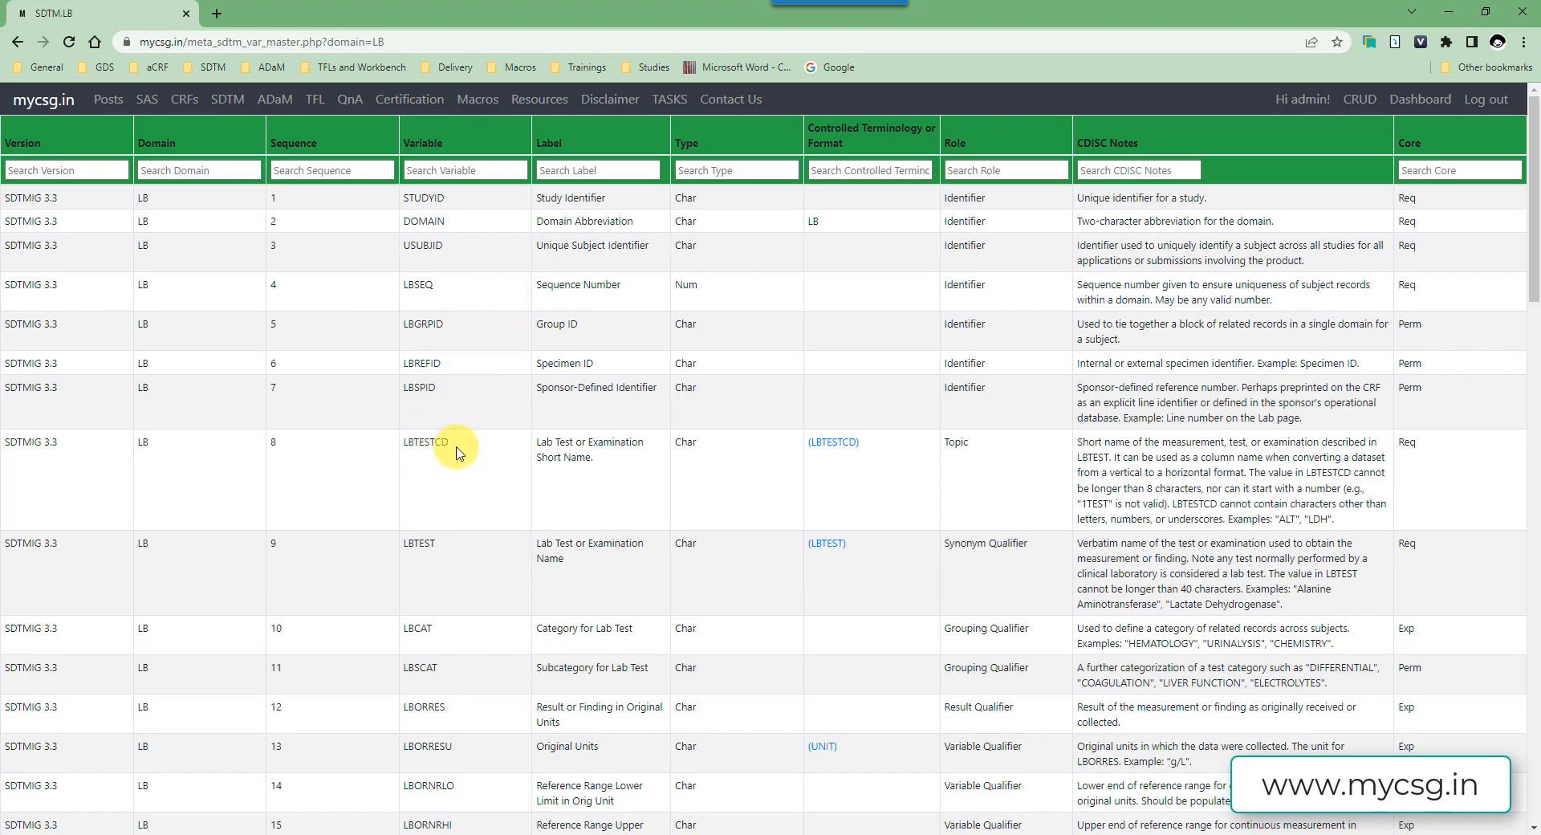
pyautogui.moveTo(833, 441)
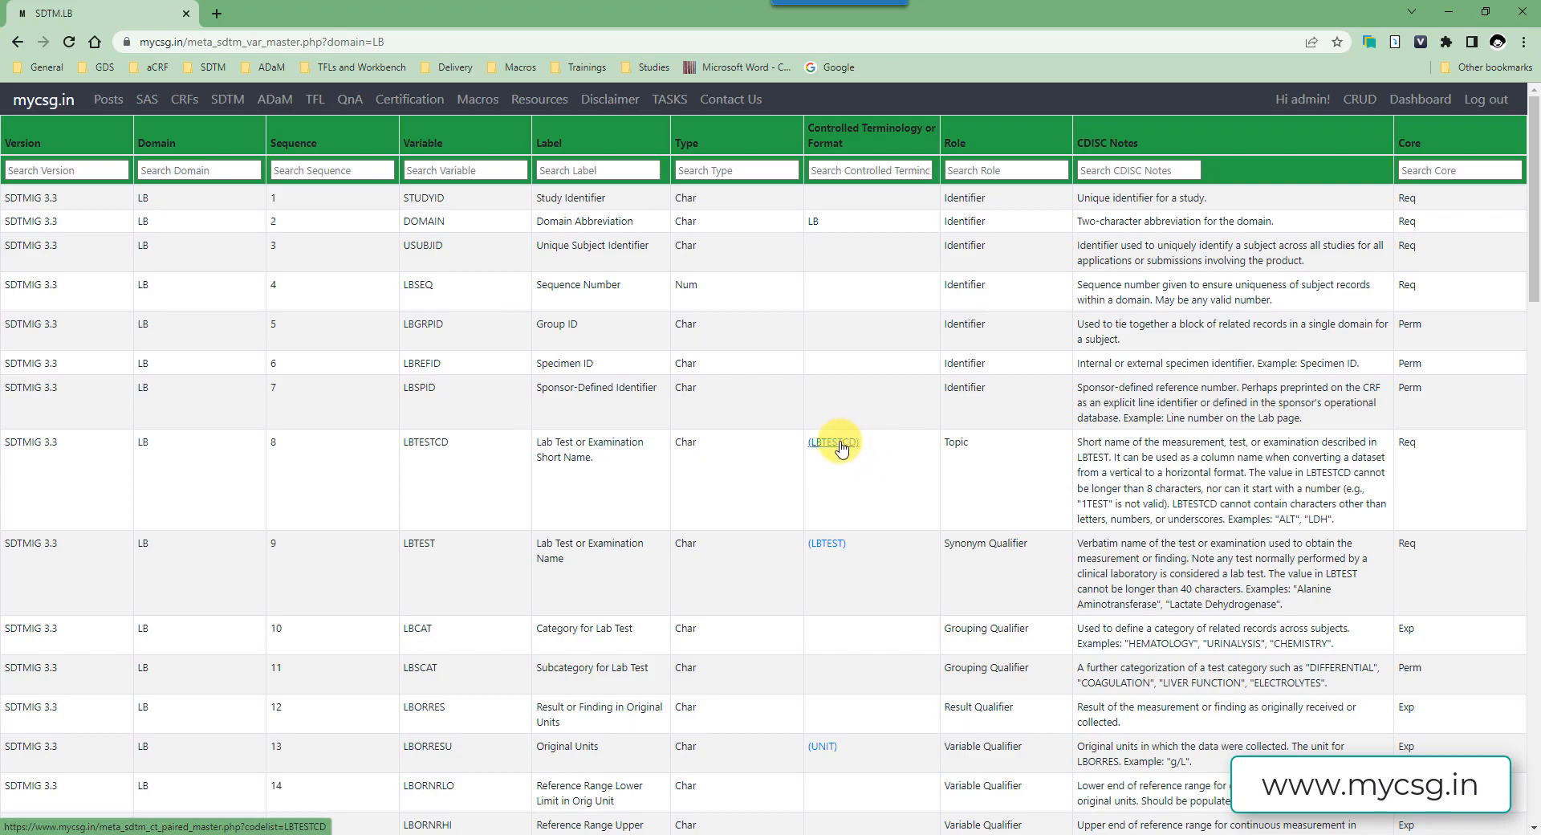
pyautogui.click(835, 442)
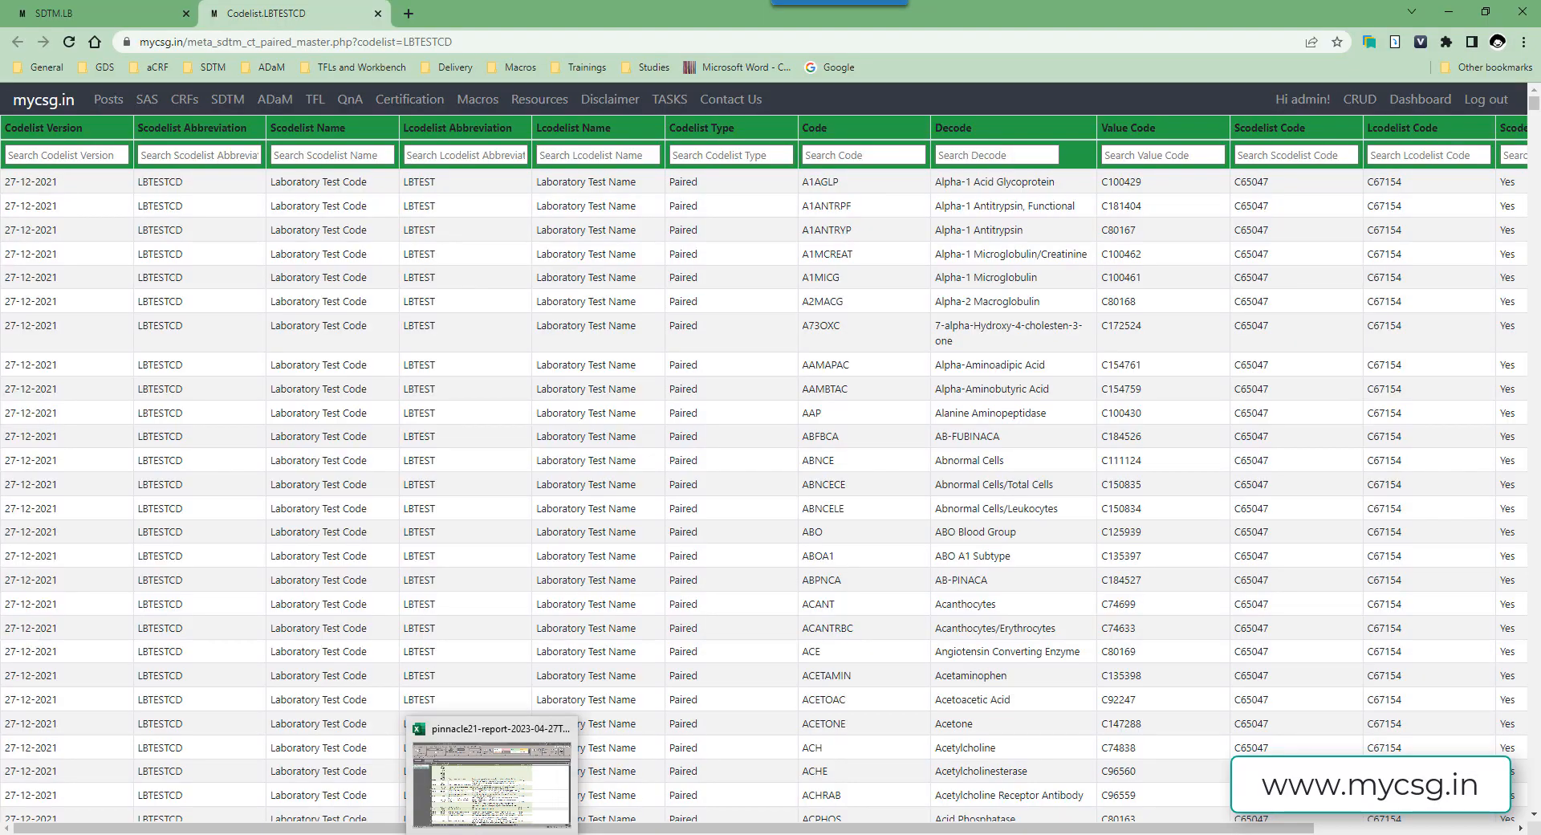
pyautogui.click(492, 787)
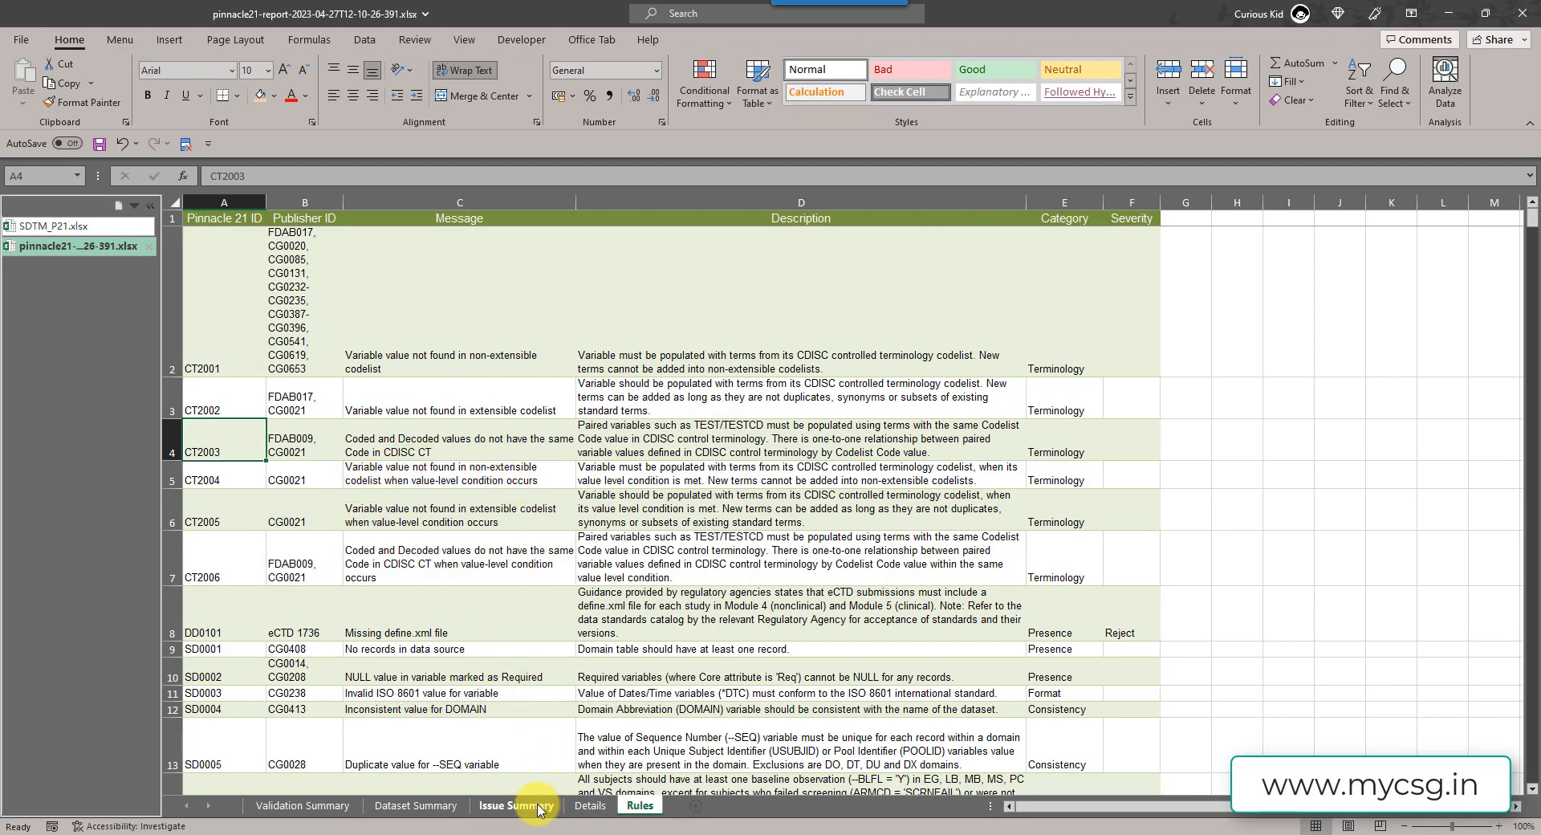
pyautogui.click(589, 804)
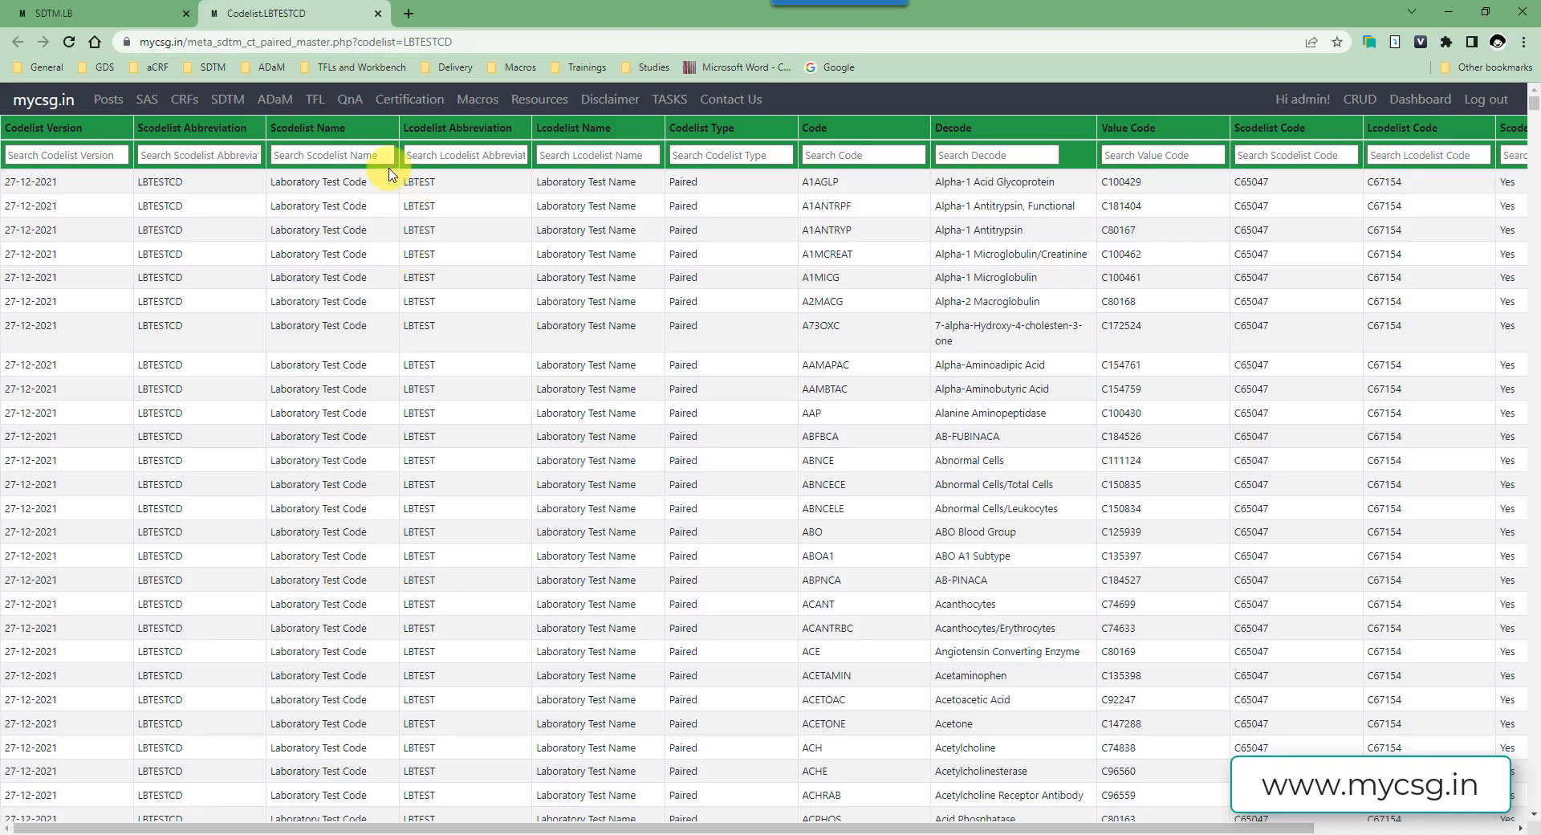
pyautogui.moveTo(574, 248)
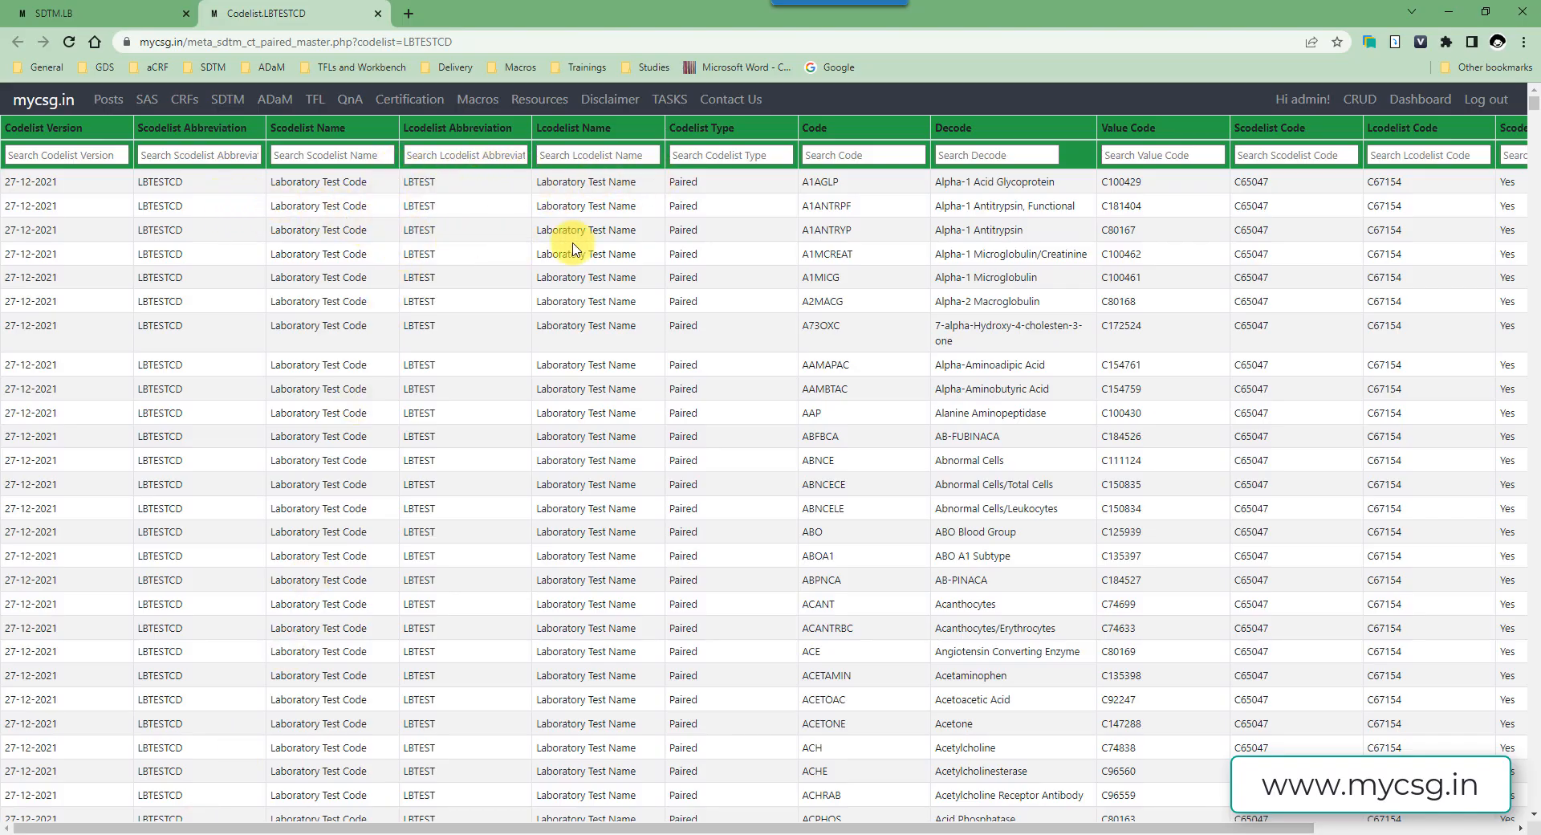
pyautogui.moveTo(454, 318)
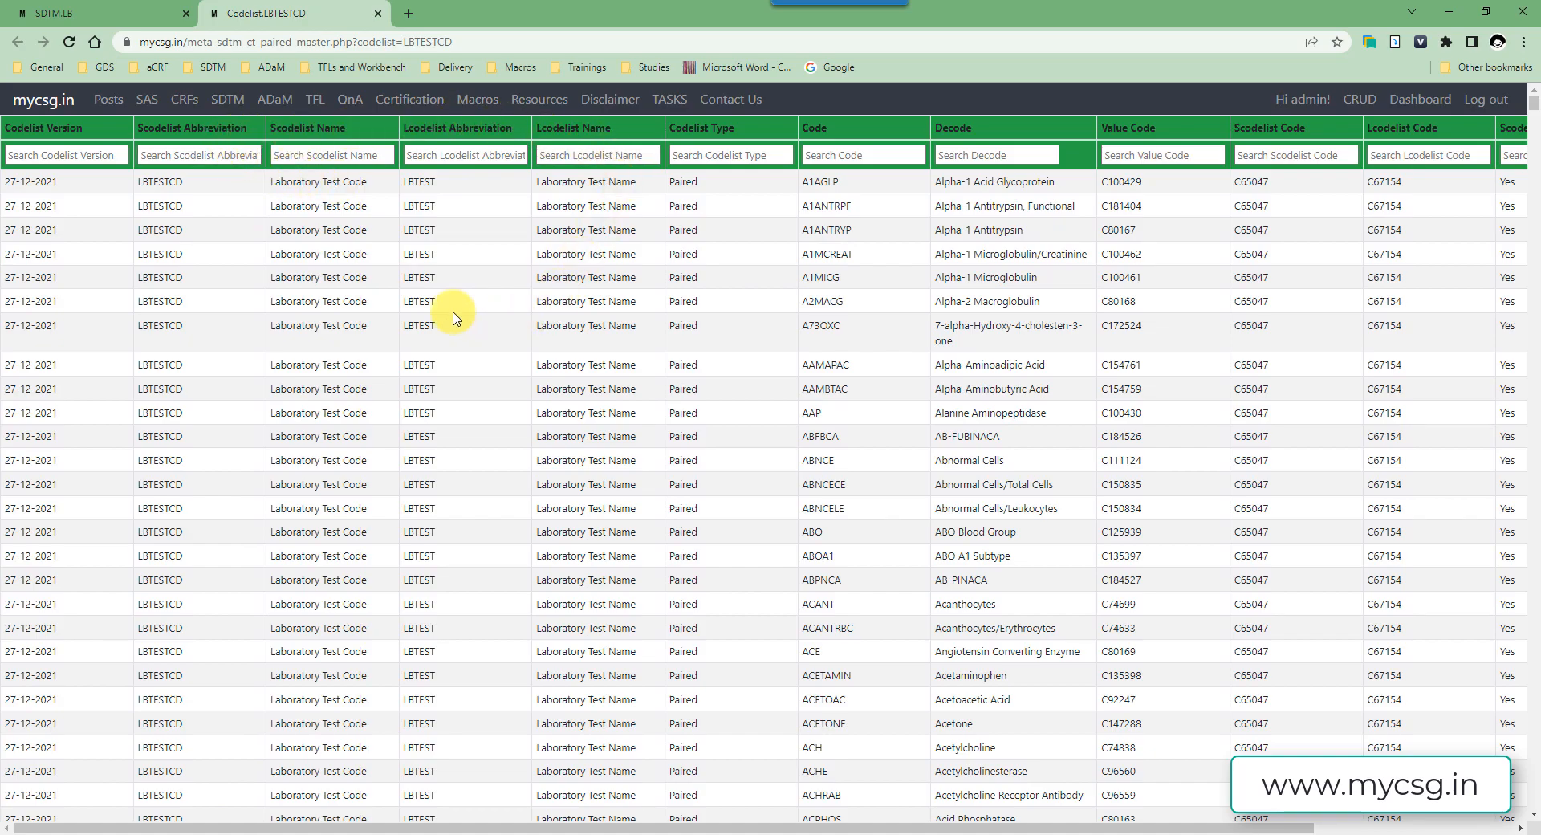
pyautogui.moveTo(522, 315)
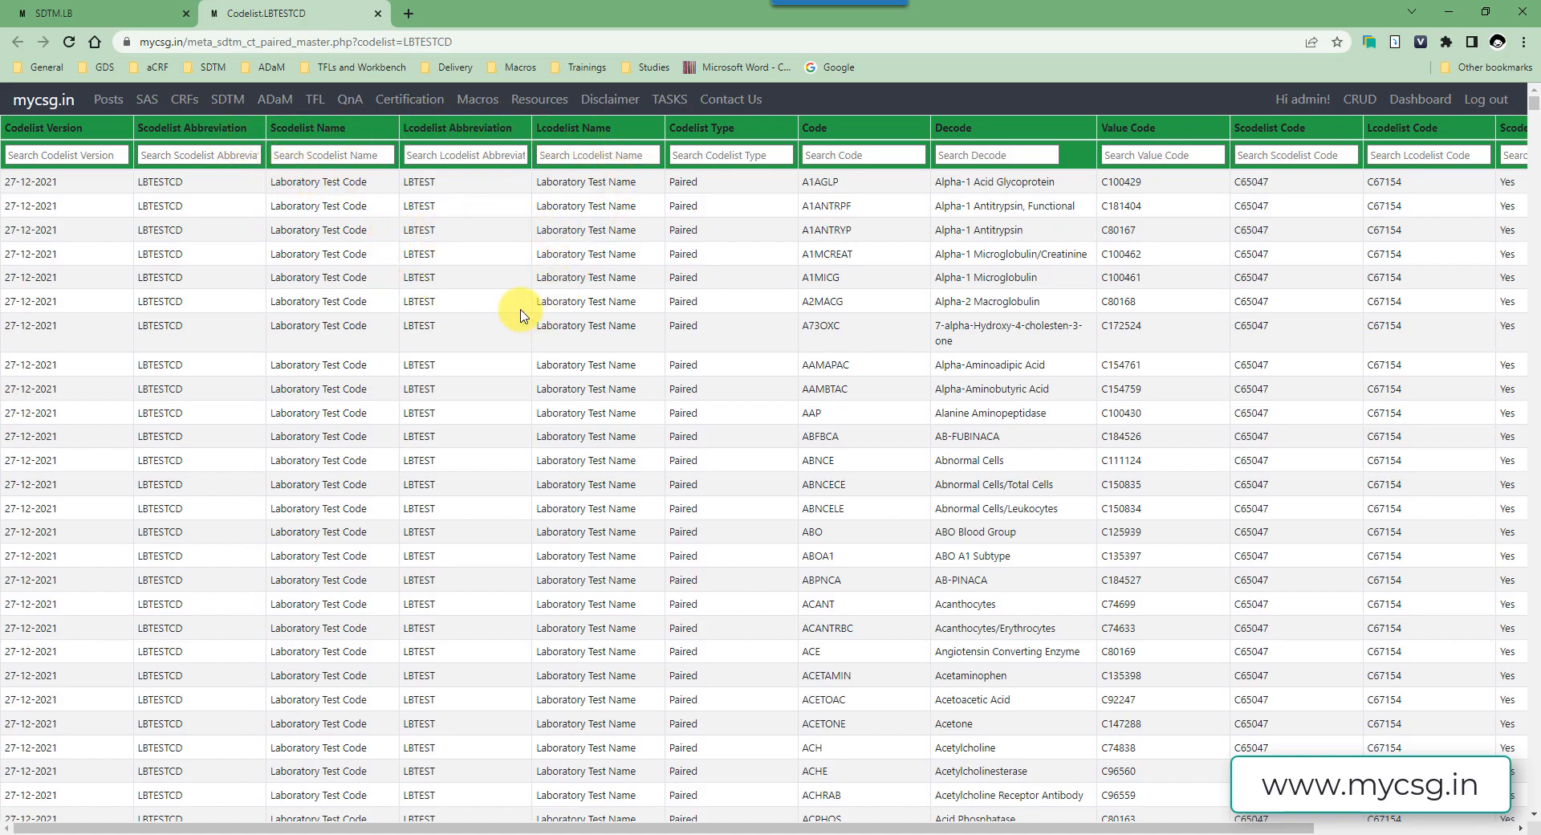
pyautogui.moveTo(976, 146)
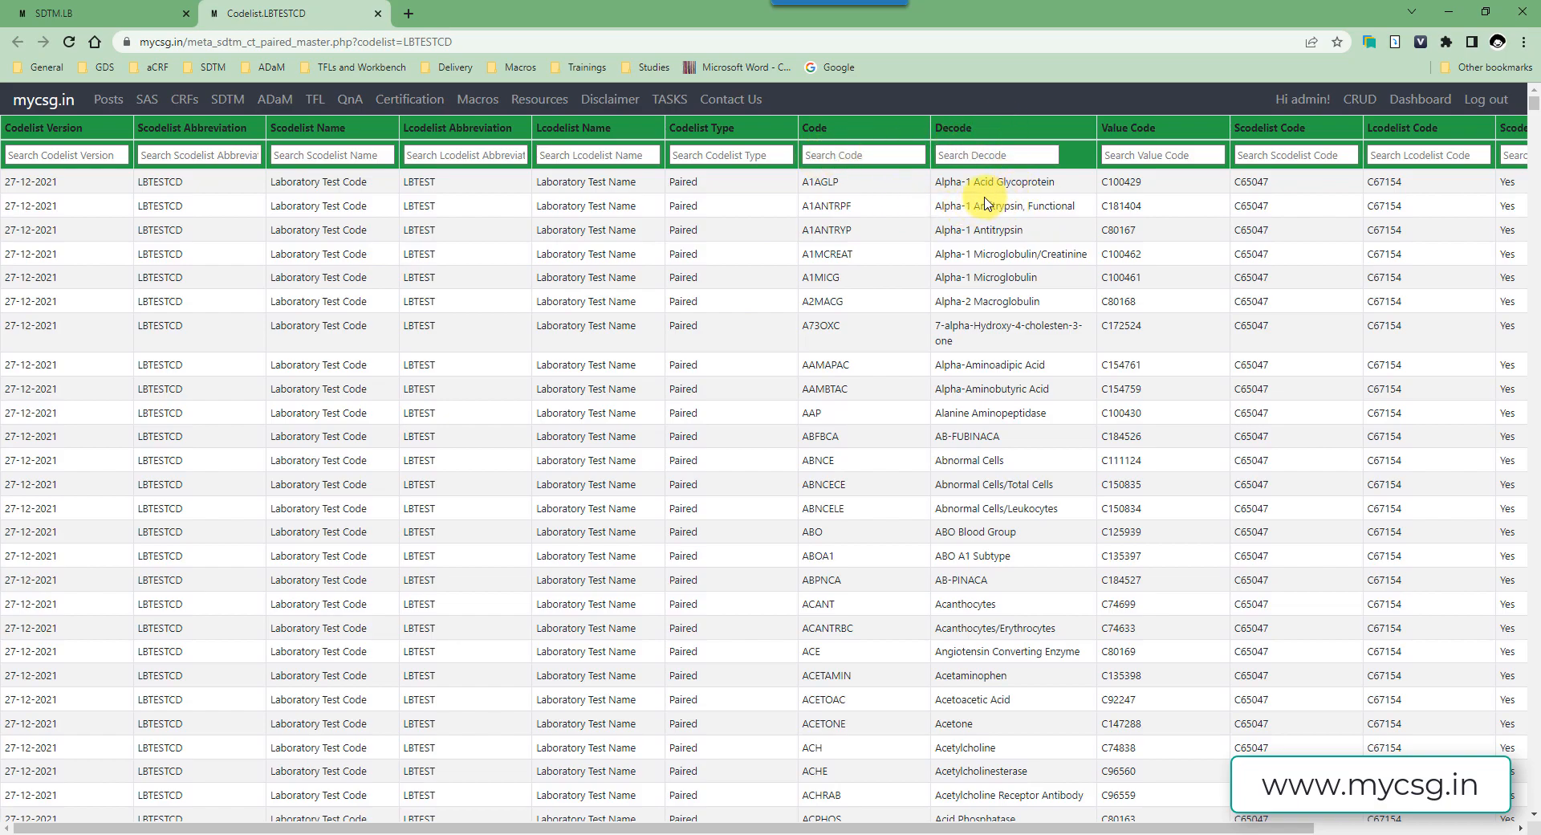
pyautogui.moveTo(840, 227)
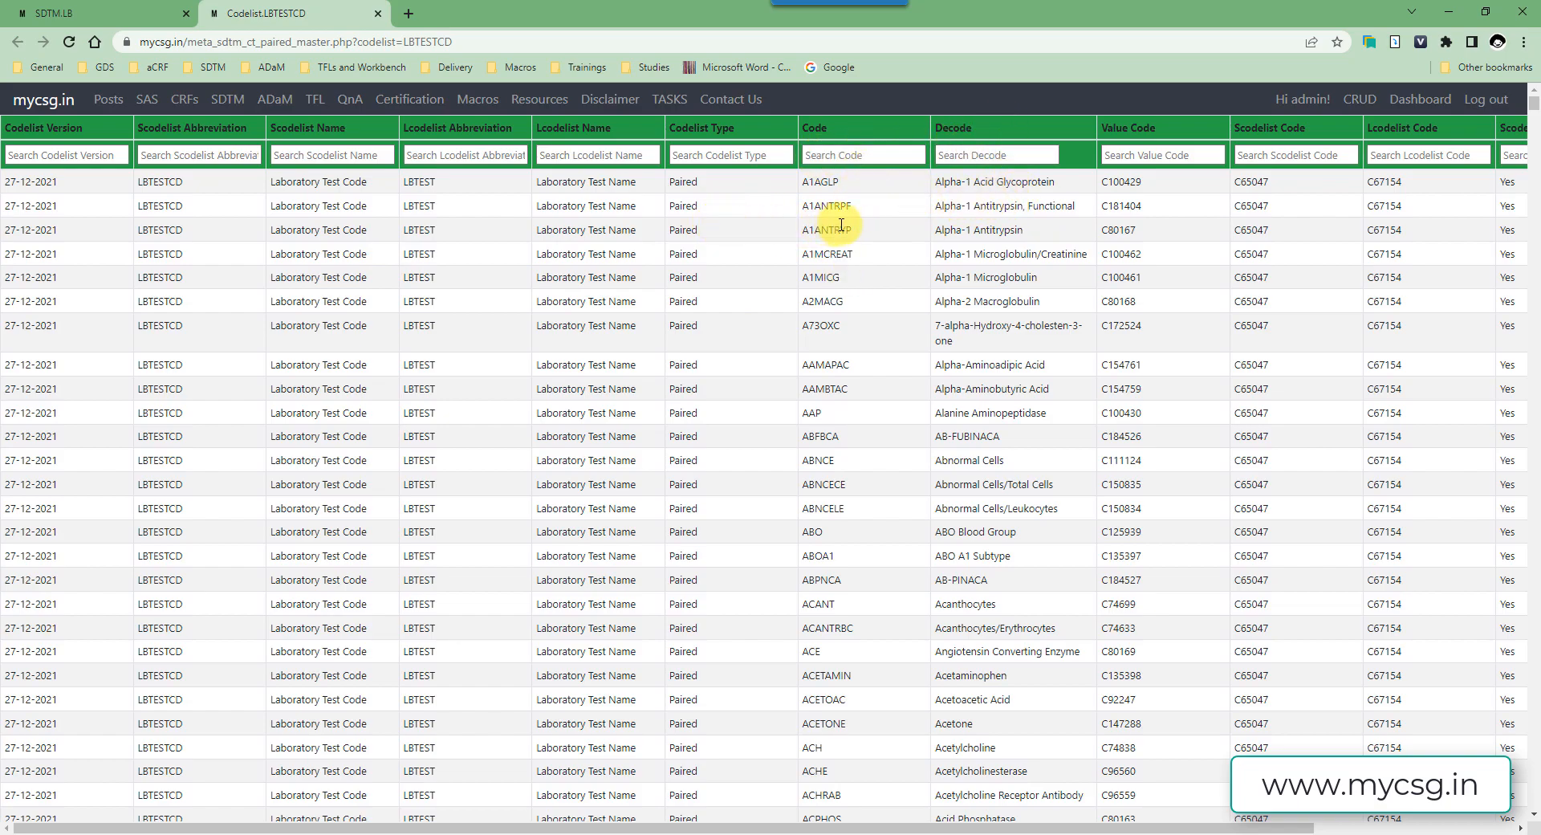
# - Return to the LBTESTCD paired codelist and begin a search by code
pyautogui.click(864, 154)
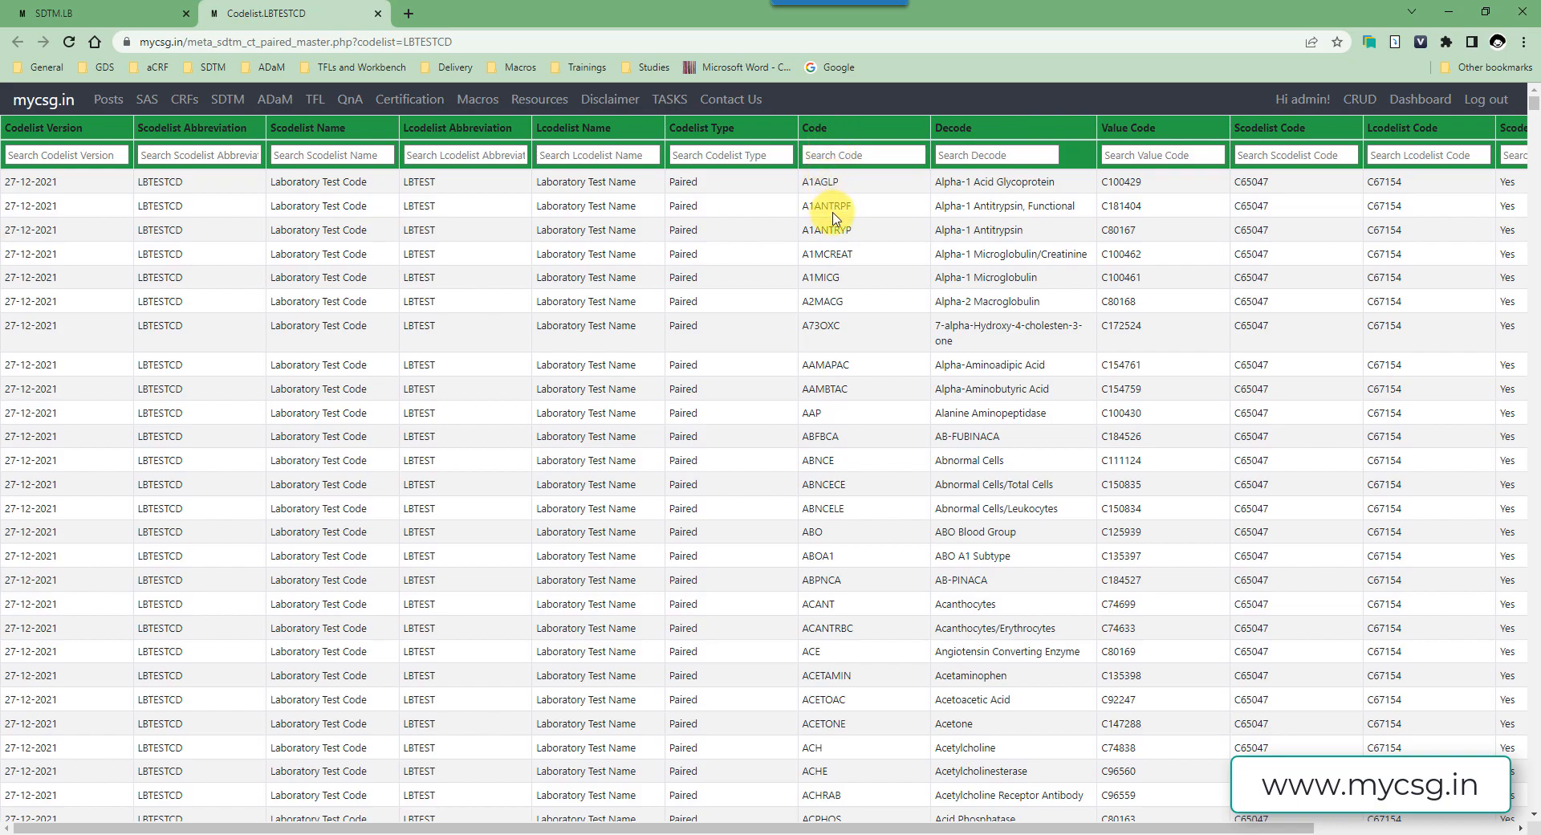
pyautogui.moveTo(700, 207)
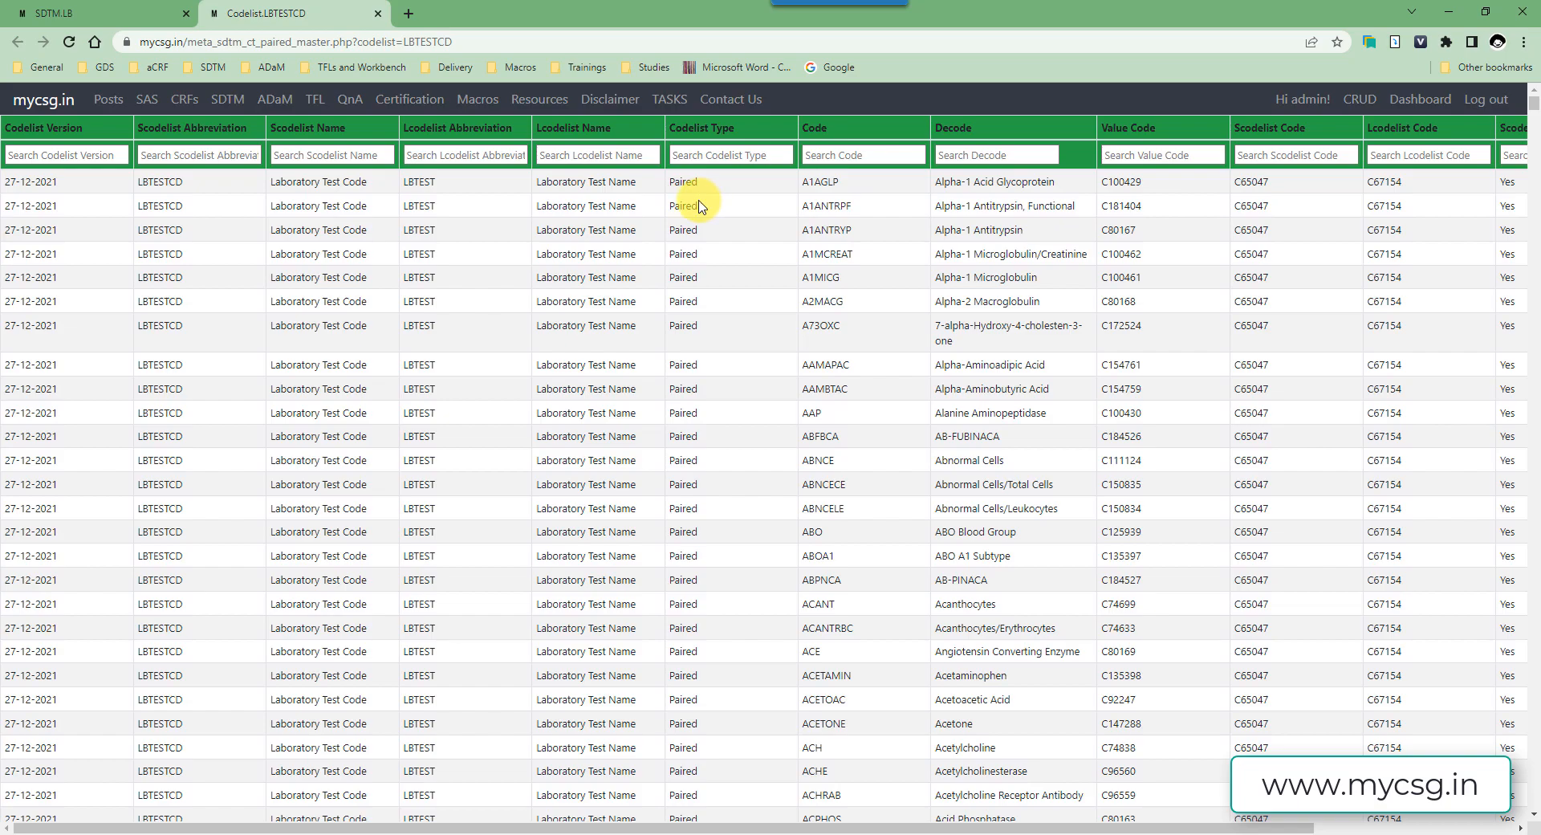
pyautogui.moveTo(277, 293)
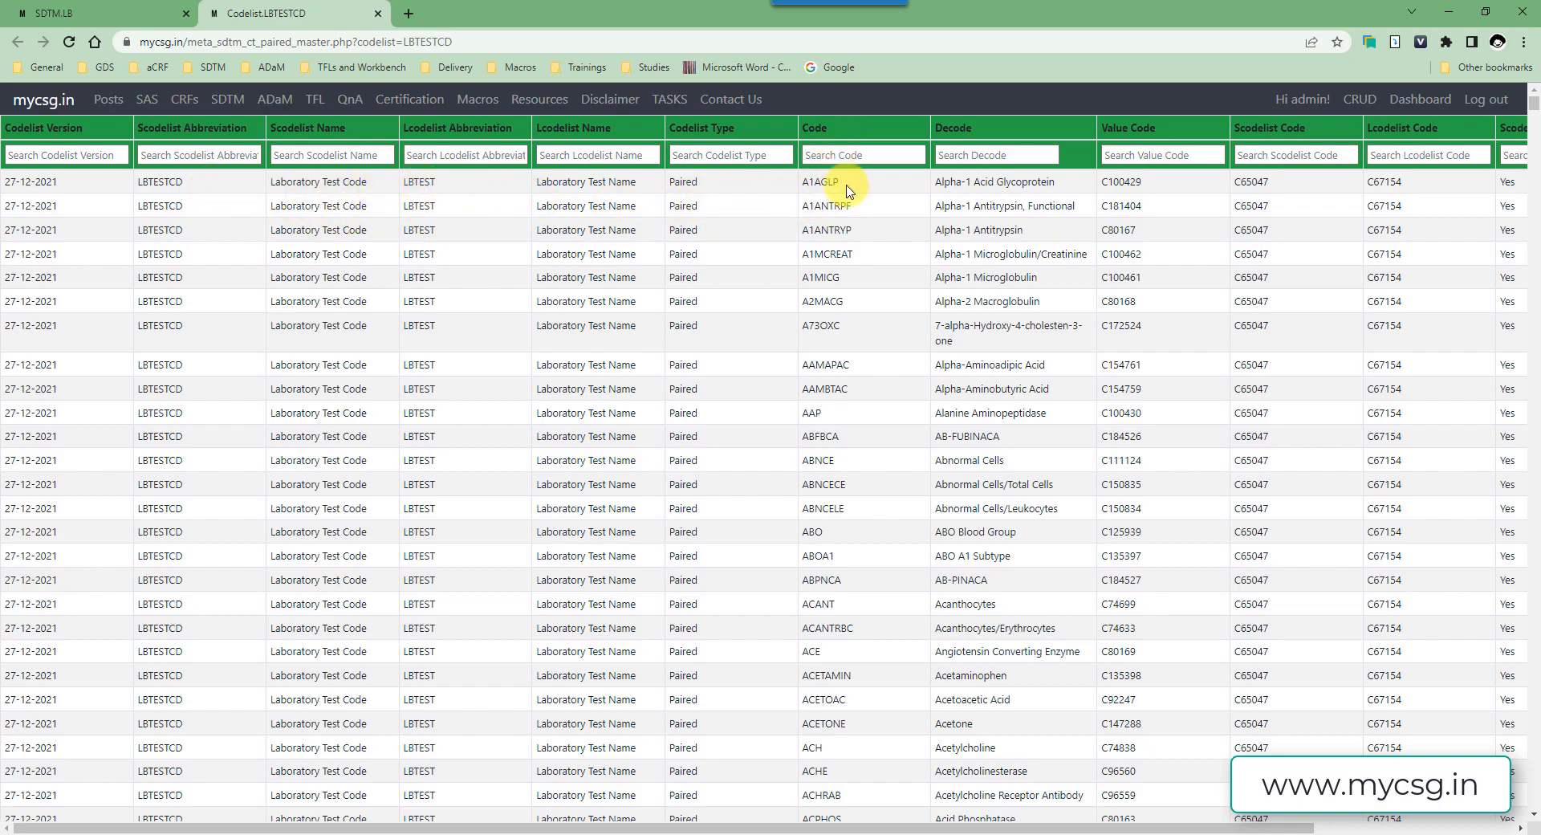
pyautogui.moveTo(912, 184)
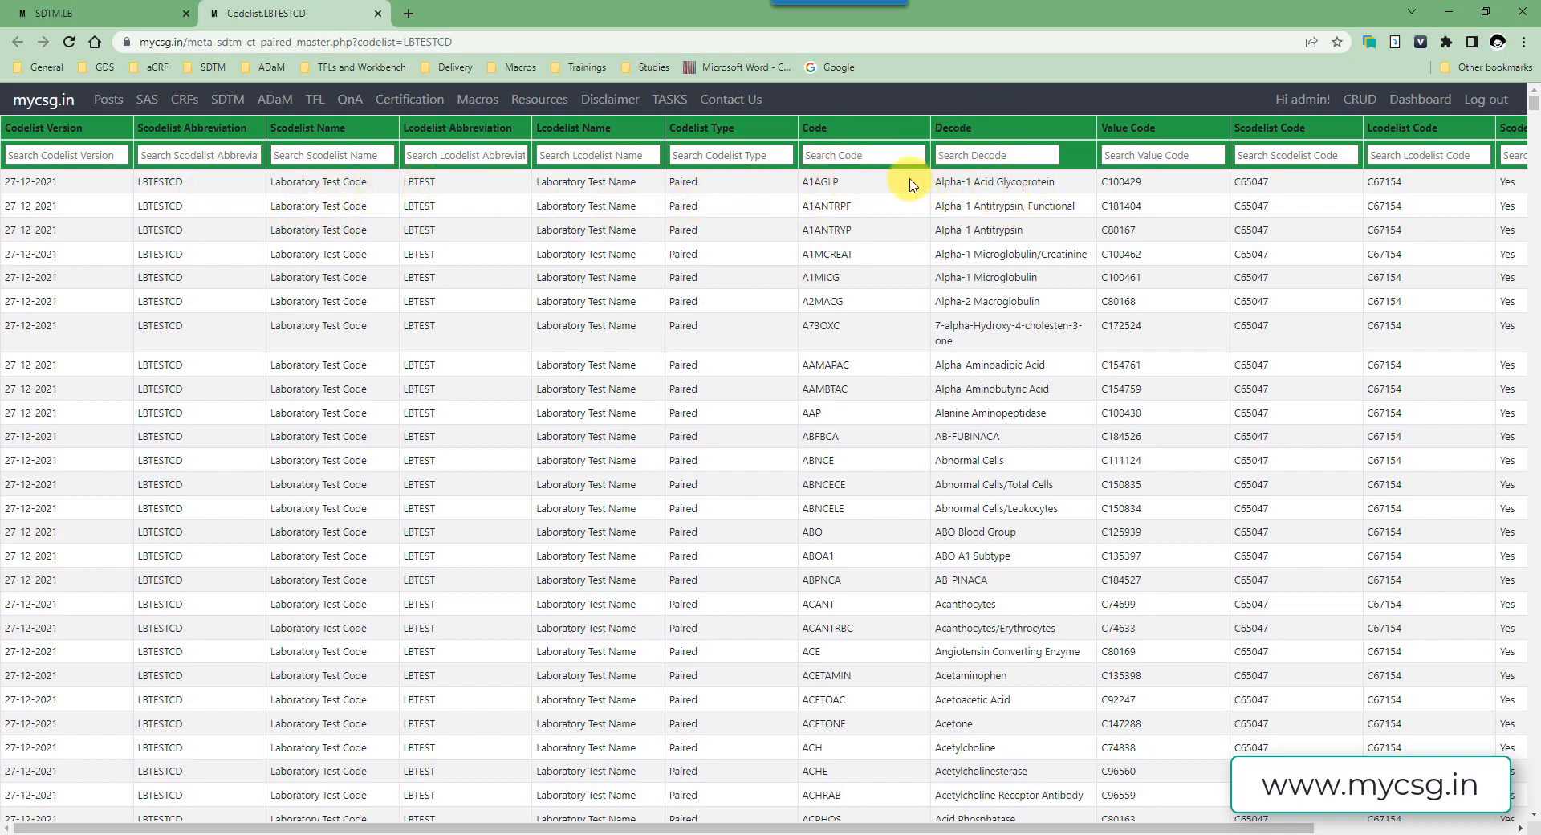
pyautogui.click(864, 154)
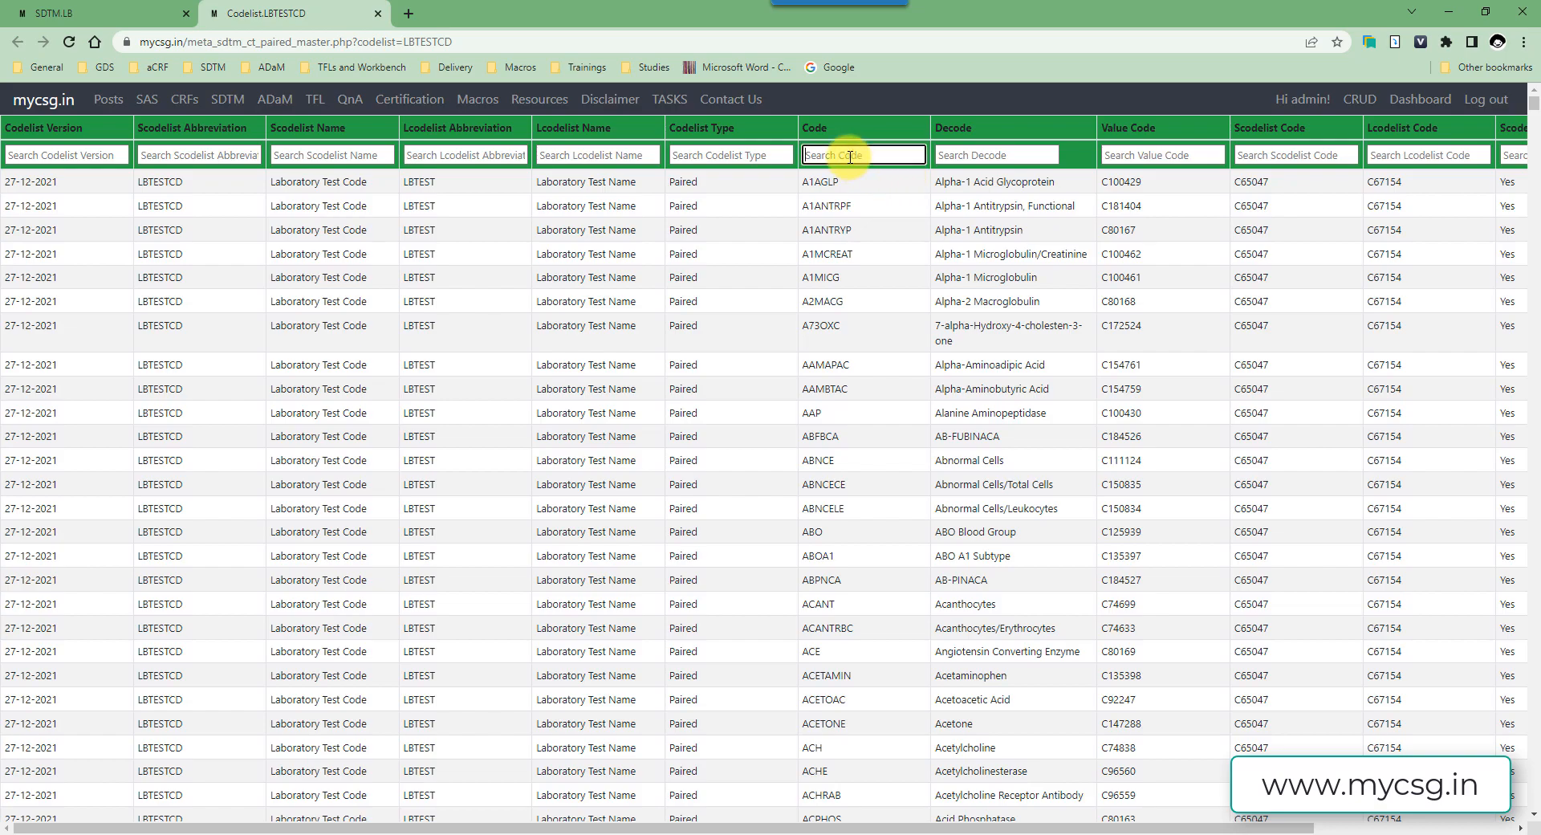
# - Filter the LBTESTCD codelist by code LYMLE, leaving Lymphocytes/Leukocytes and Prolymphocytes/Leukocytes
pyautogui.write('LYMLE')
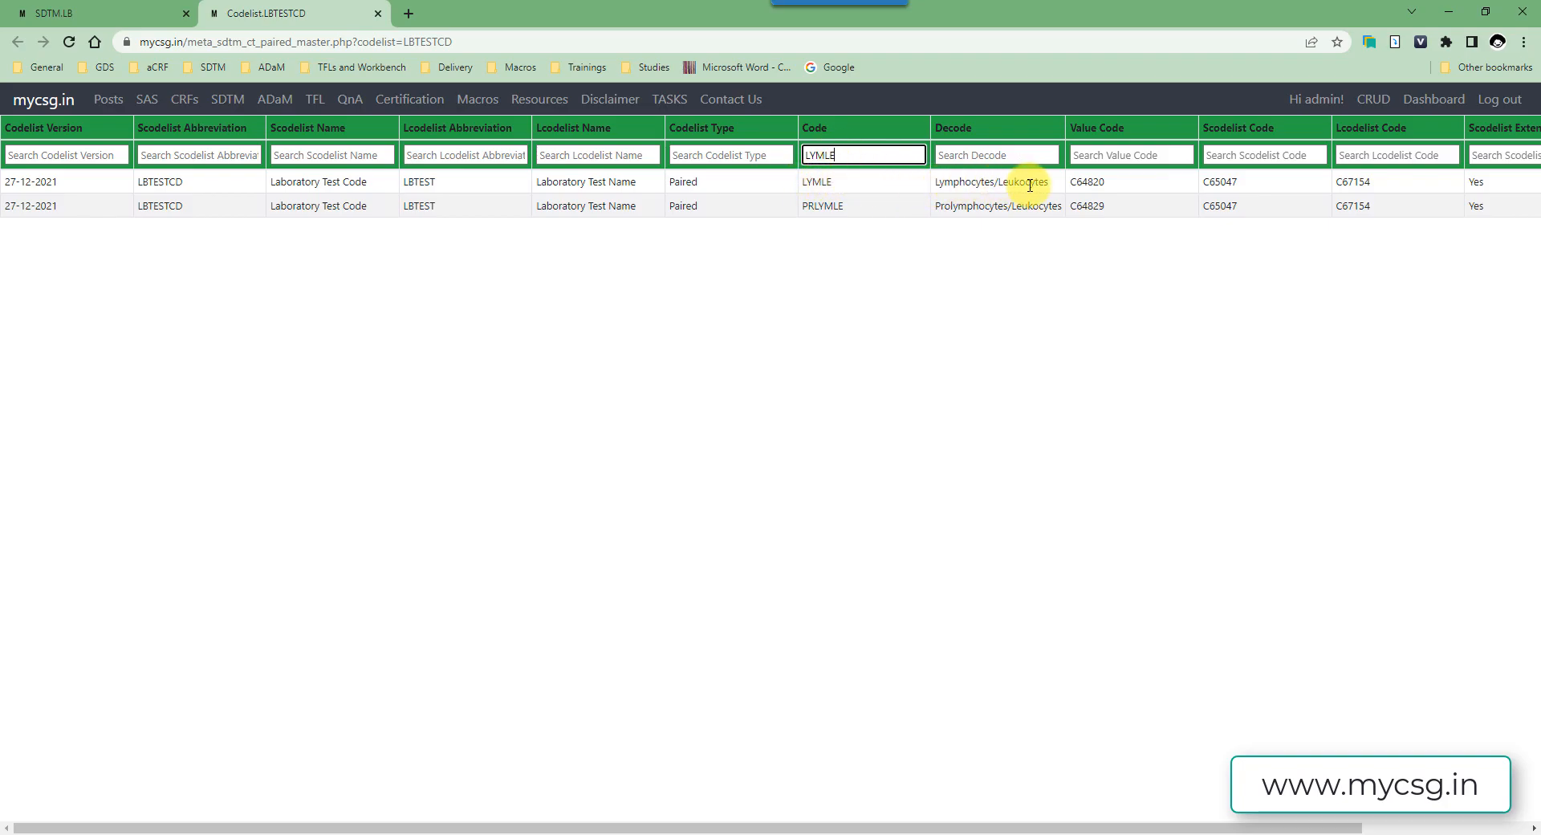
pyautogui.moveTo(1052, 186)
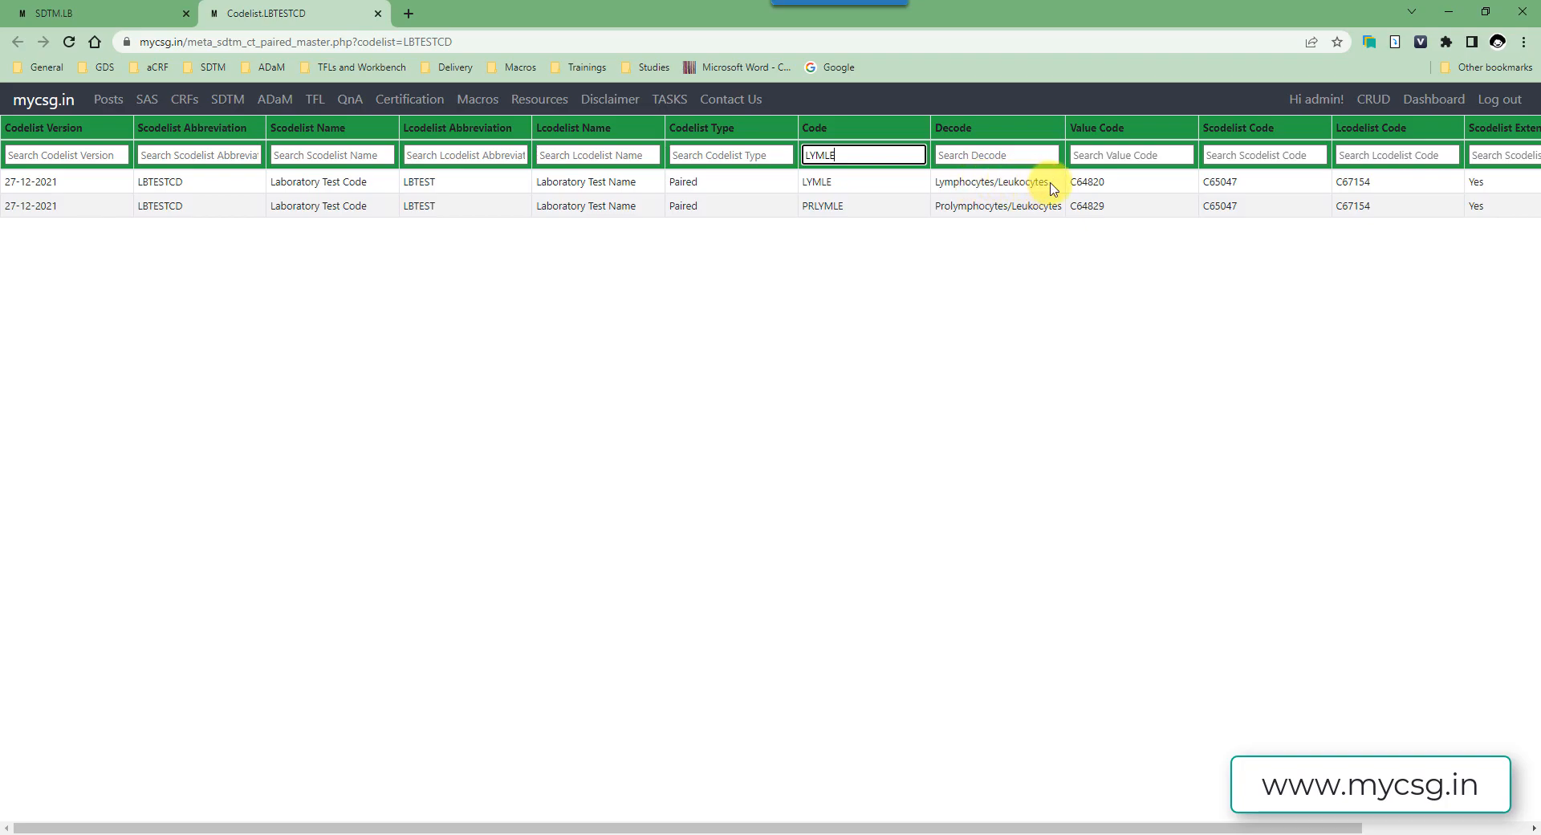
pyautogui.moveTo(929, 185)
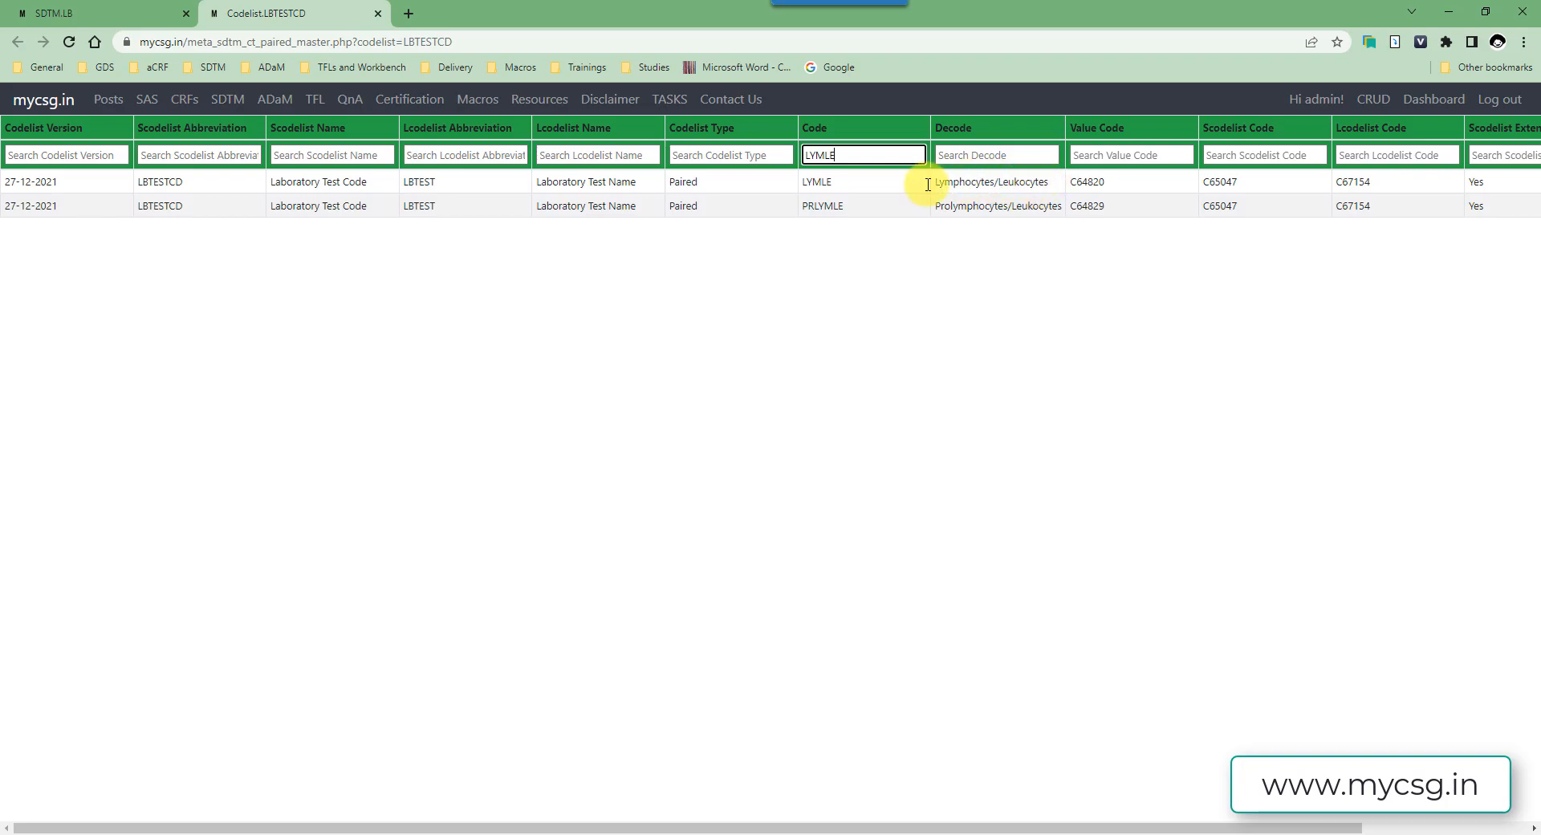
pyautogui.moveTo(362, 574)
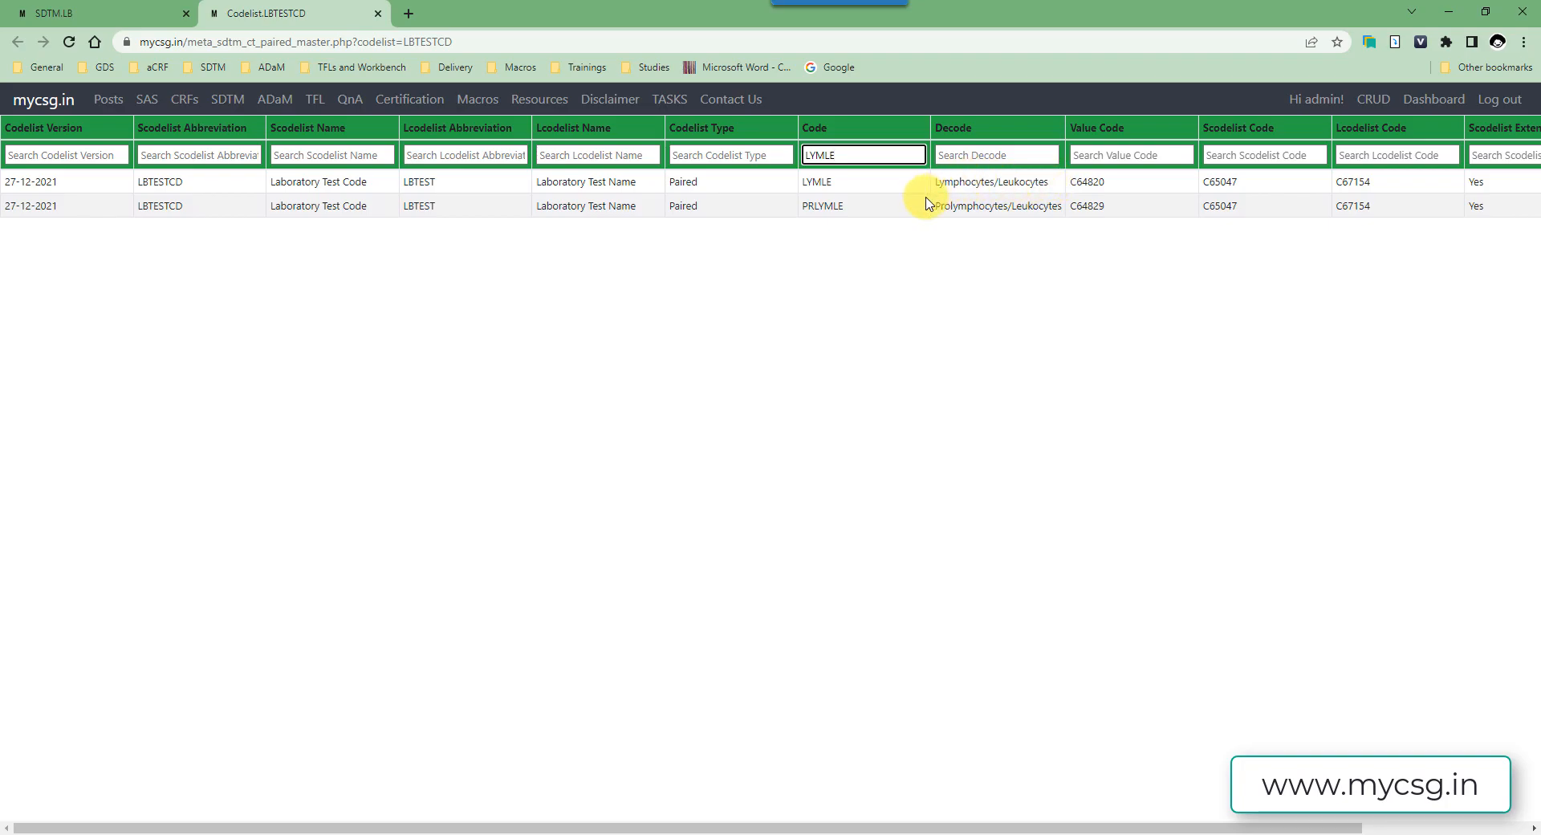
pyautogui.moveTo(973, 181)
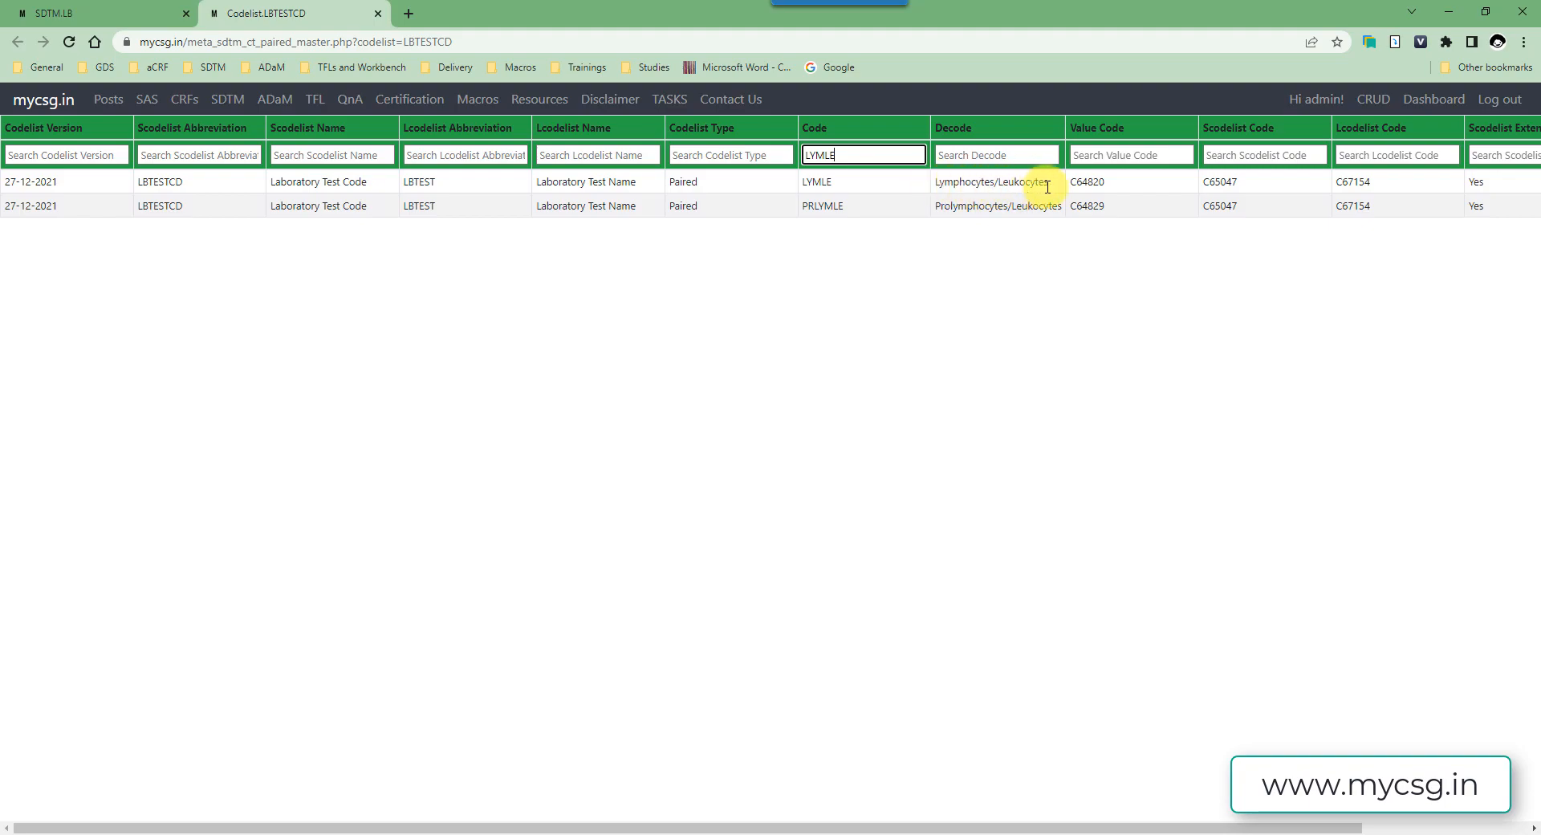
pyautogui.moveTo(814, 432)
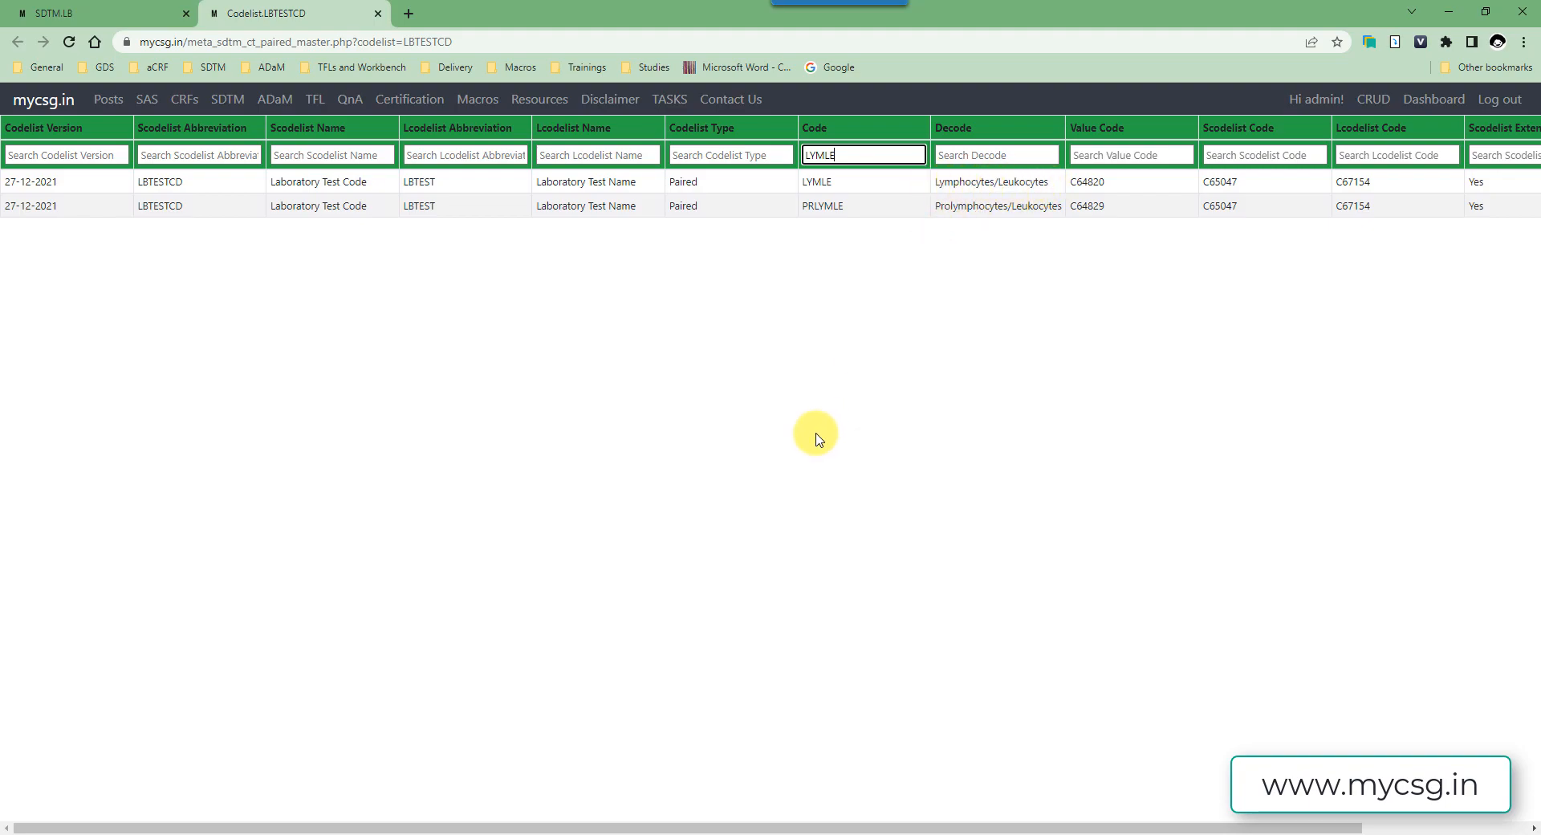
pyautogui.moveTo(586, 681)
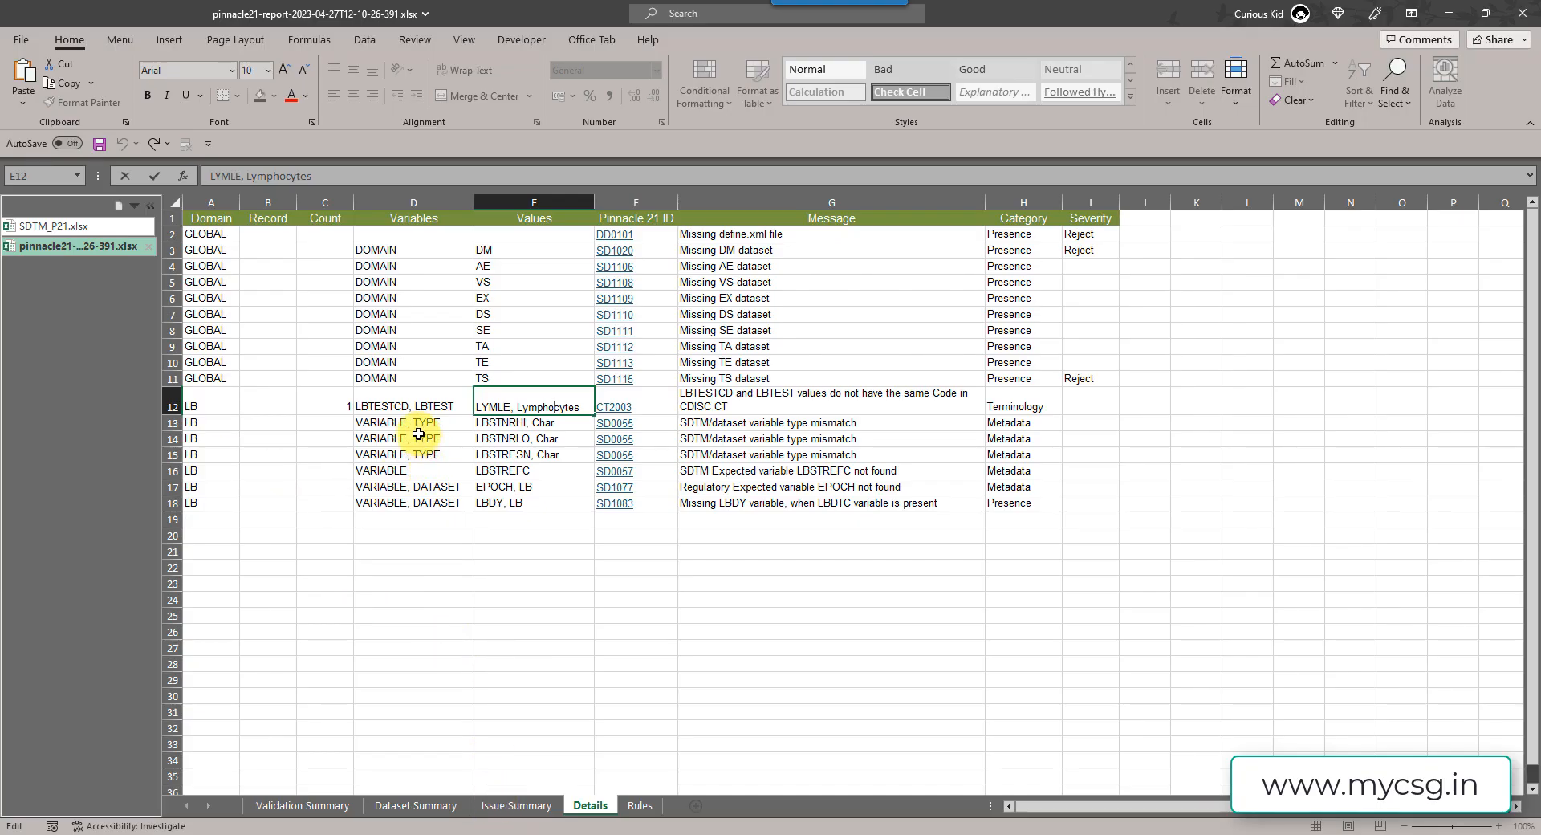
pyautogui.click(412, 422)
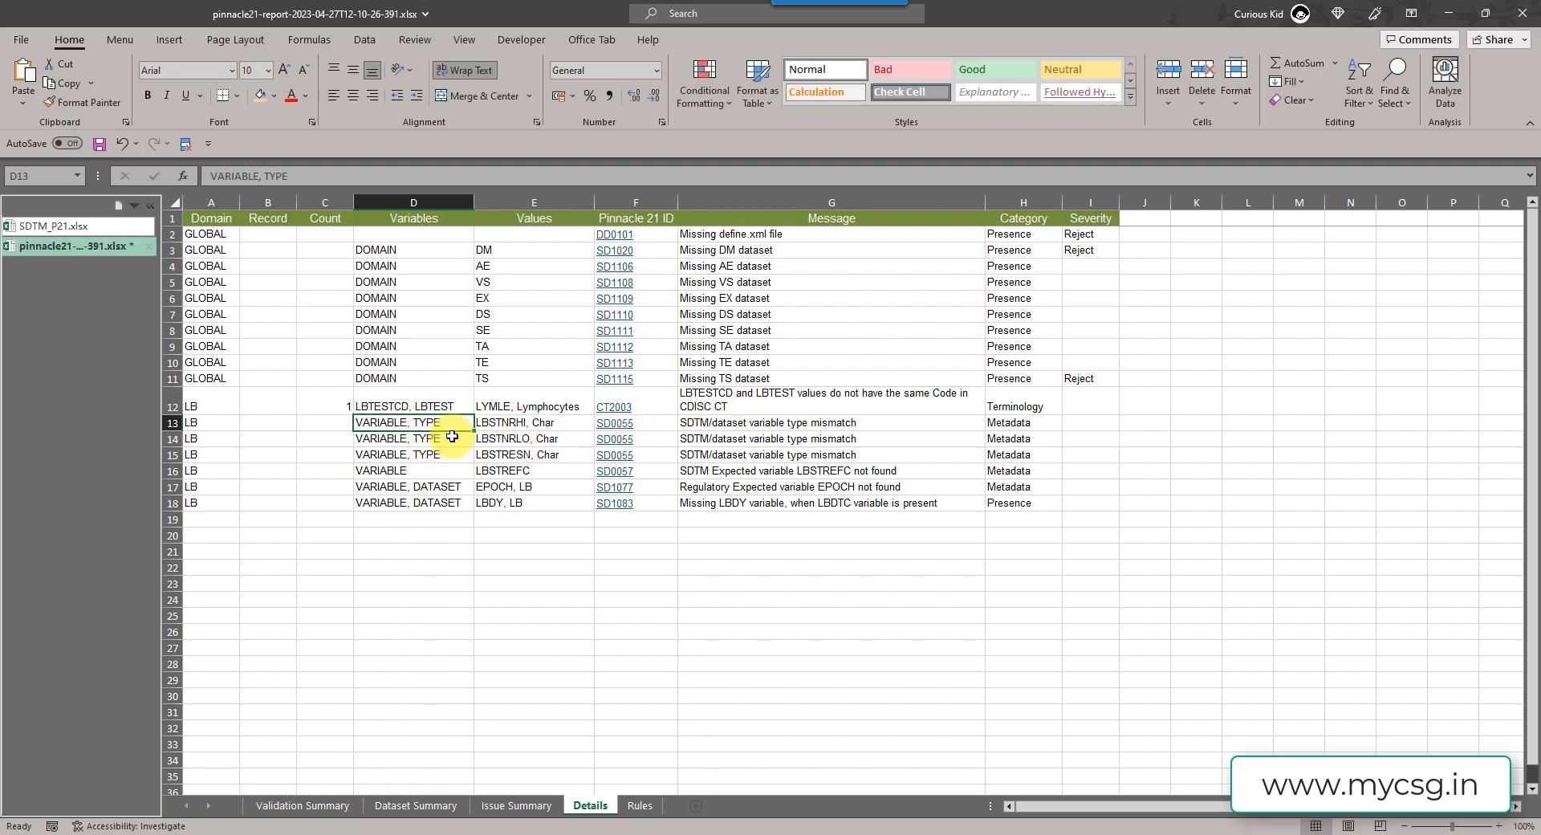
pyautogui.moveTo(829, 422); pyautogui.dragTo(830, 454)
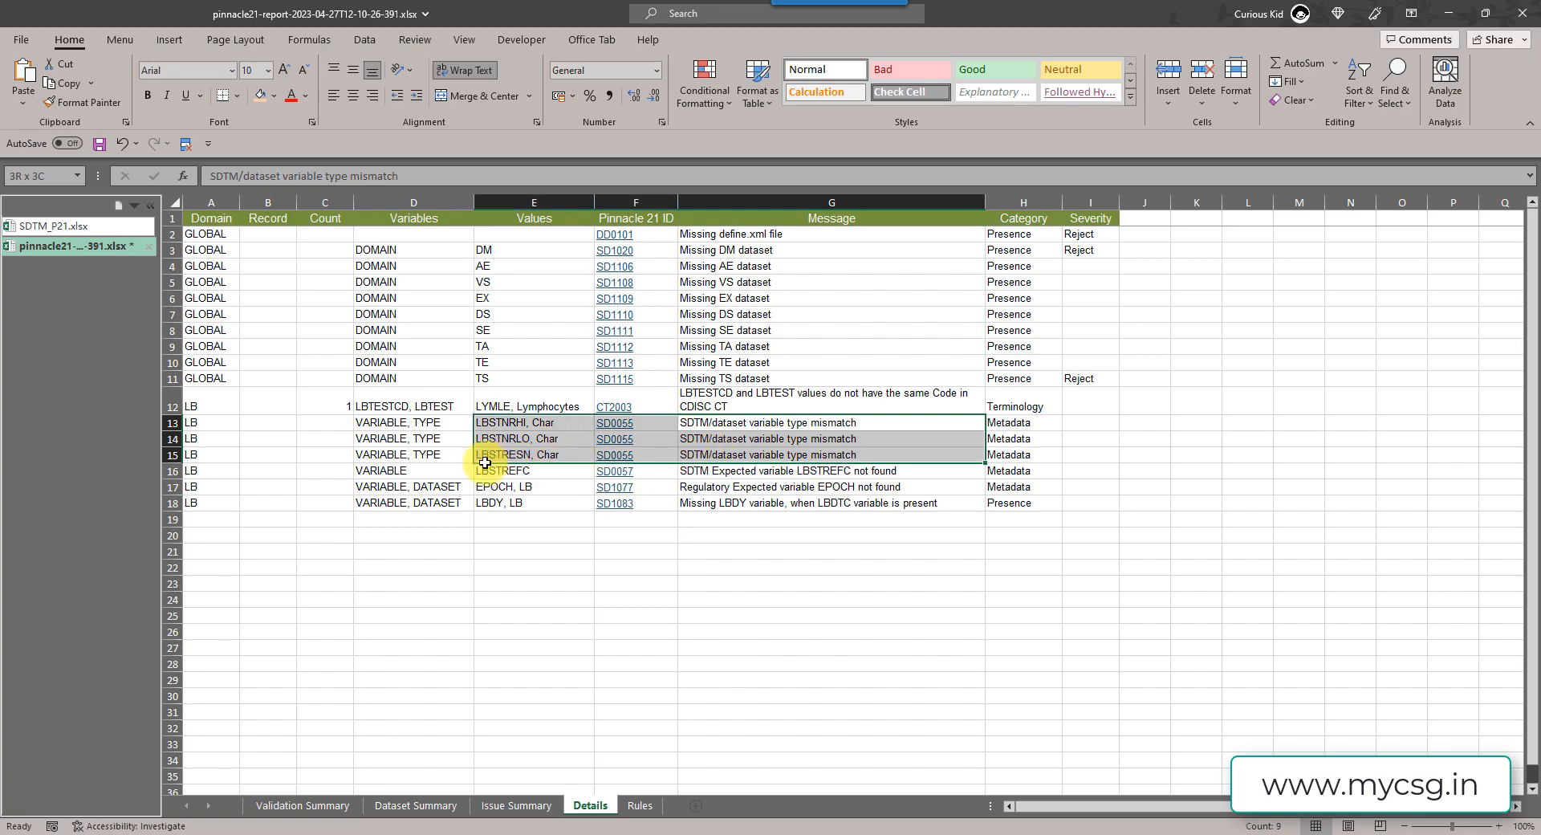
pyautogui.click(533, 439)
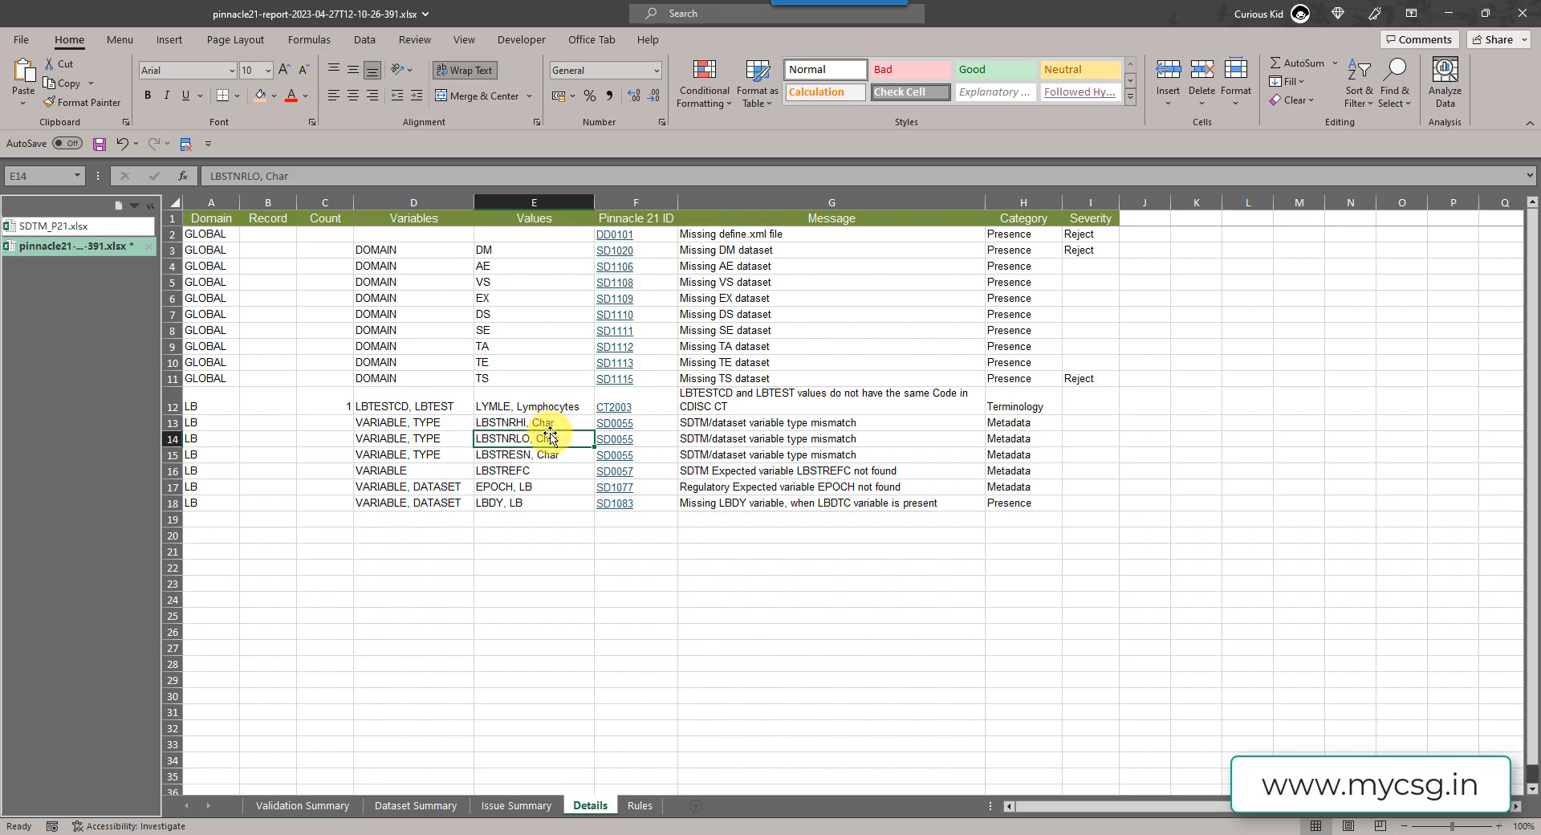
pyautogui.moveTo(528, 365)
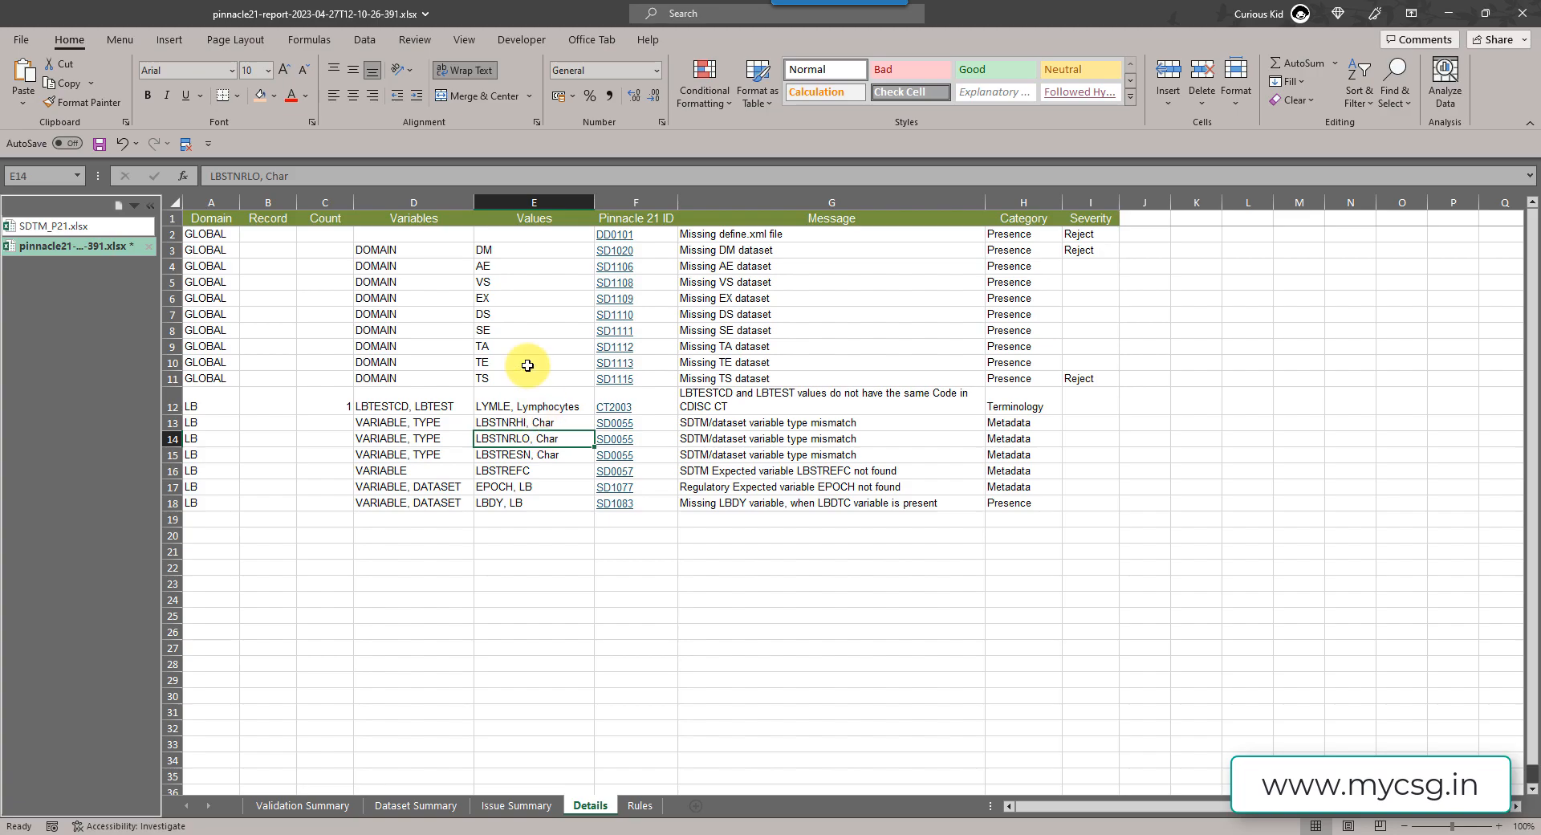
pyautogui.moveTo(547, 420)
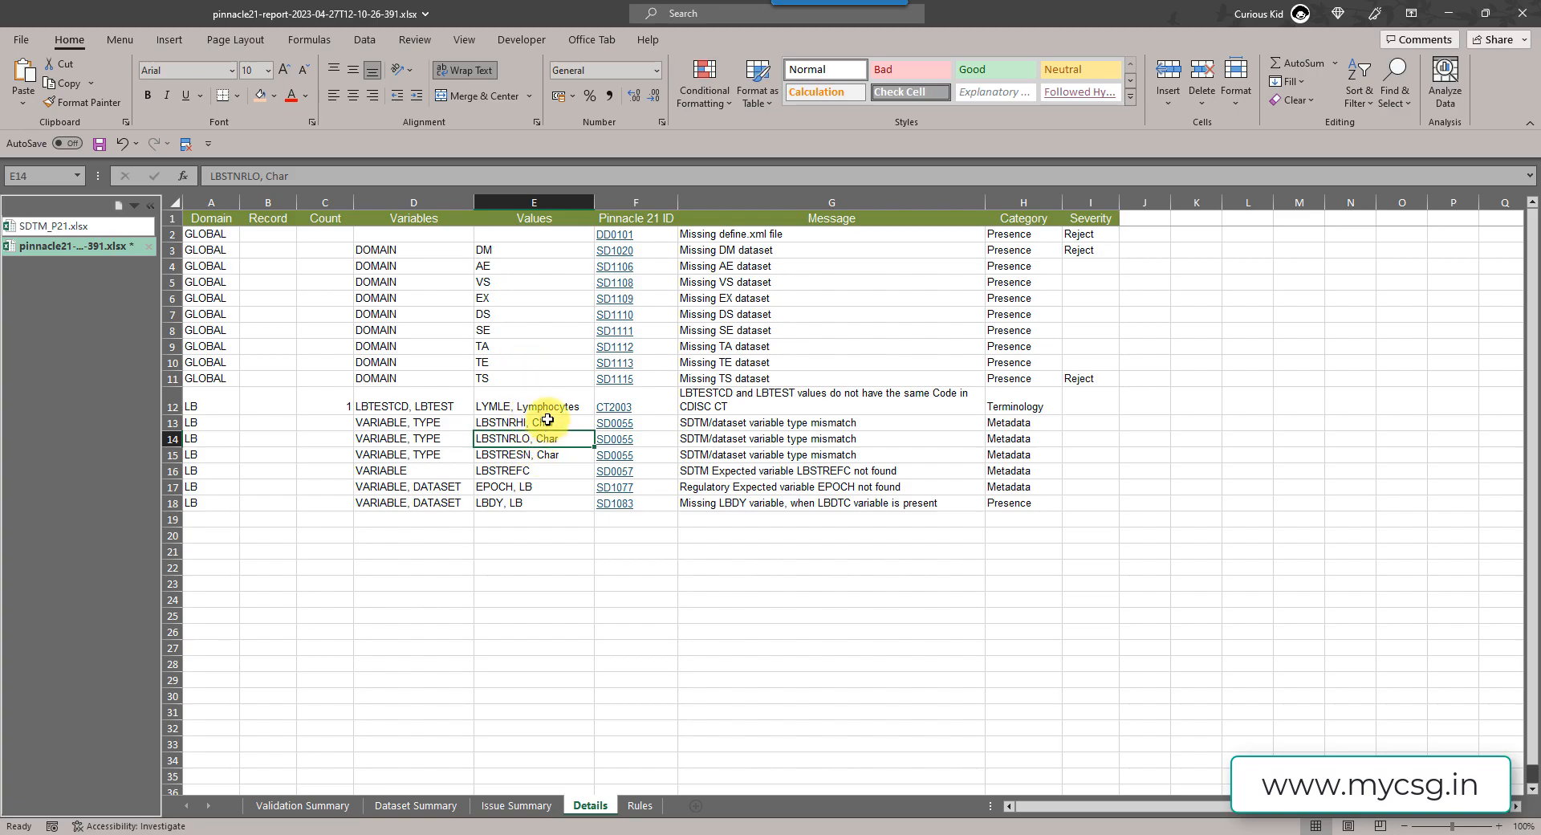
pyautogui.moveTo(443, 559)
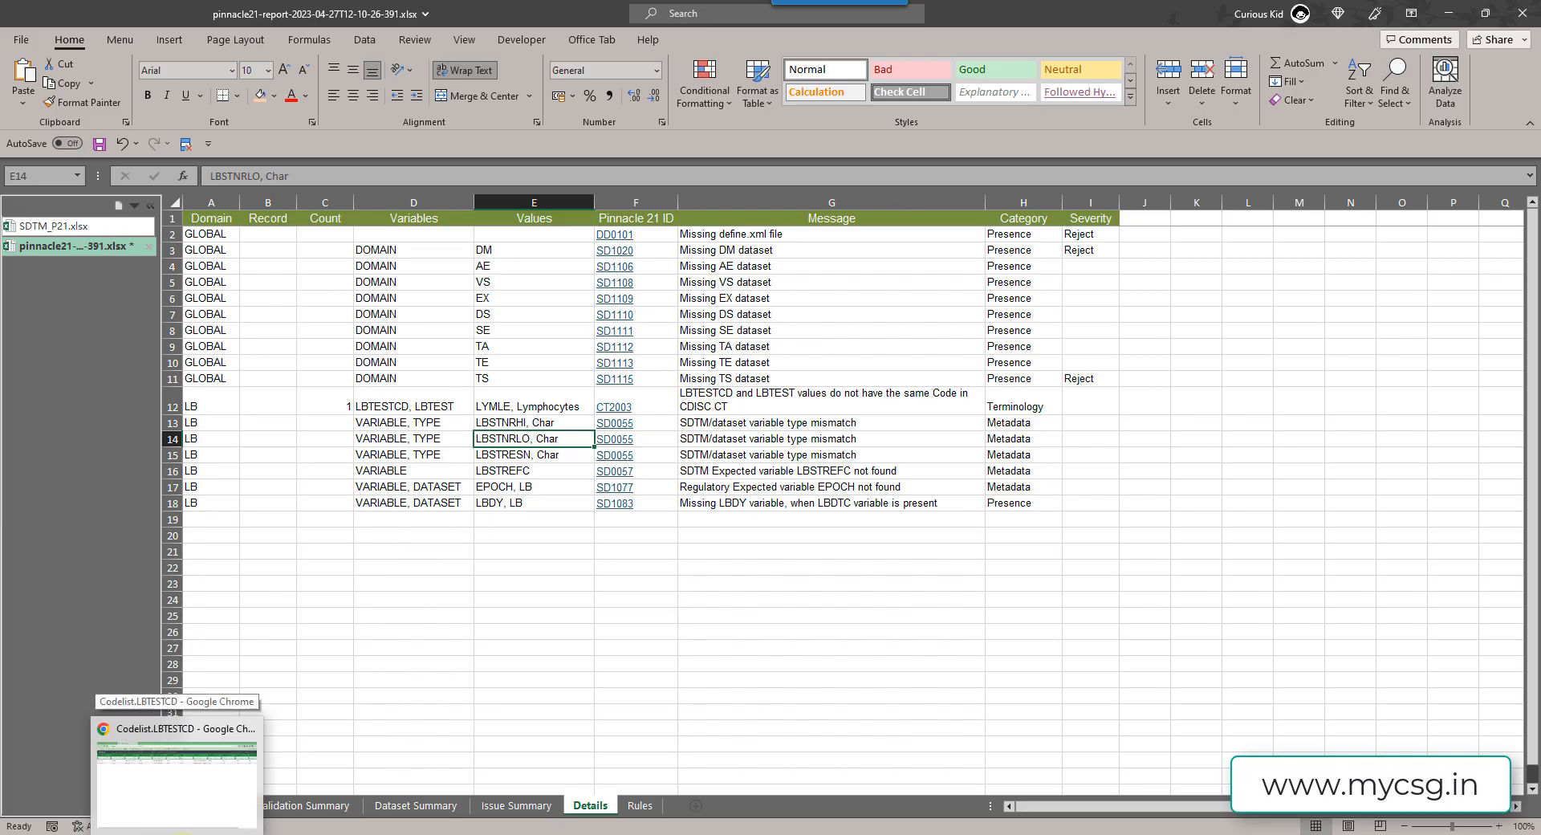
# - Filter the SDTM.LB variable list by 'lbst', showing LBSTRESC through LBSTAT with their types
pyautogui.click(176, 768)
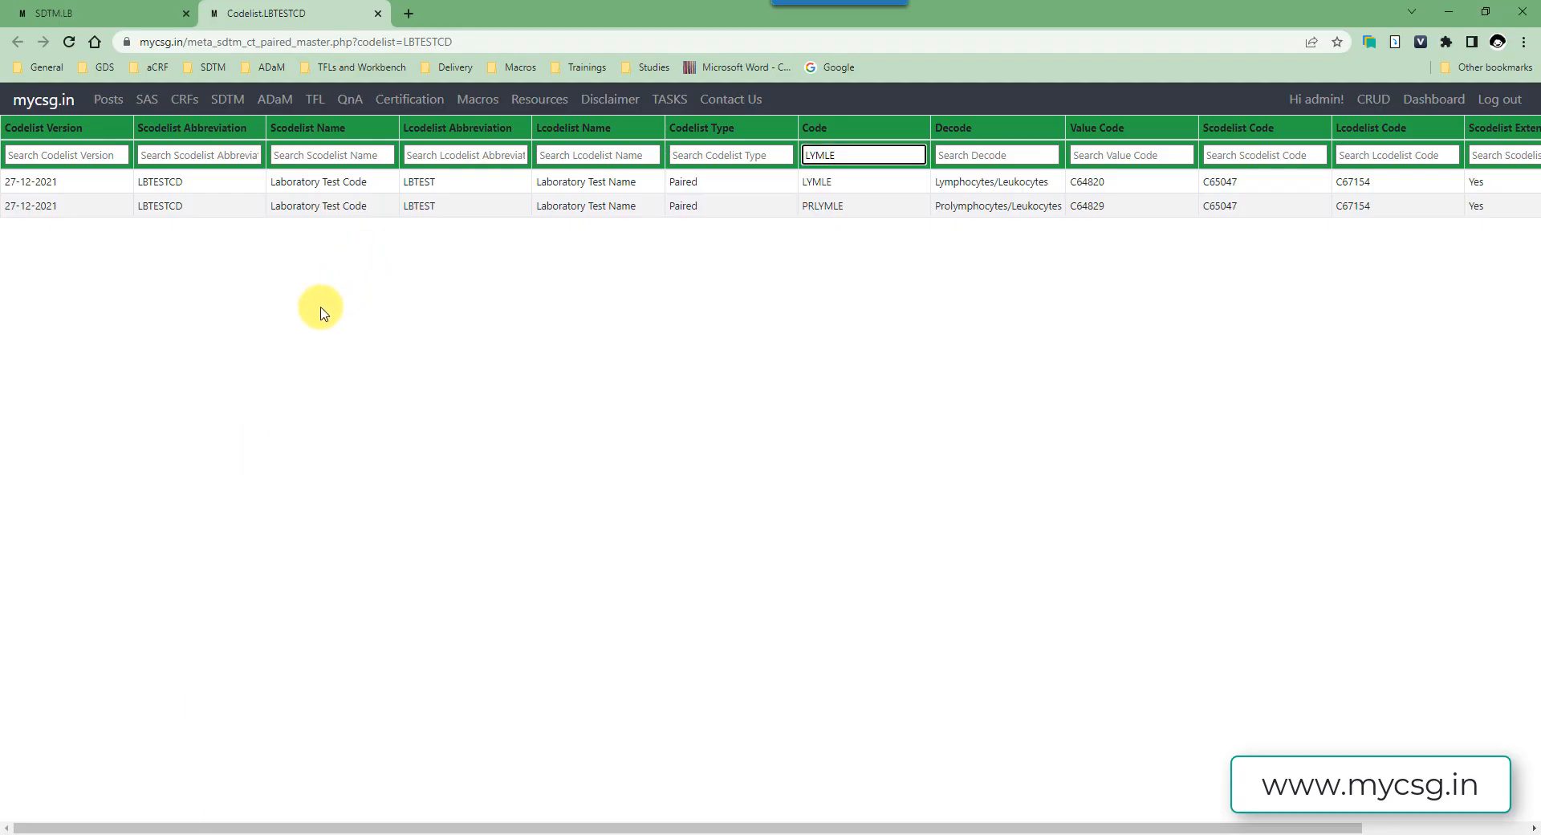
pyautogui.moveTo(285, 337)
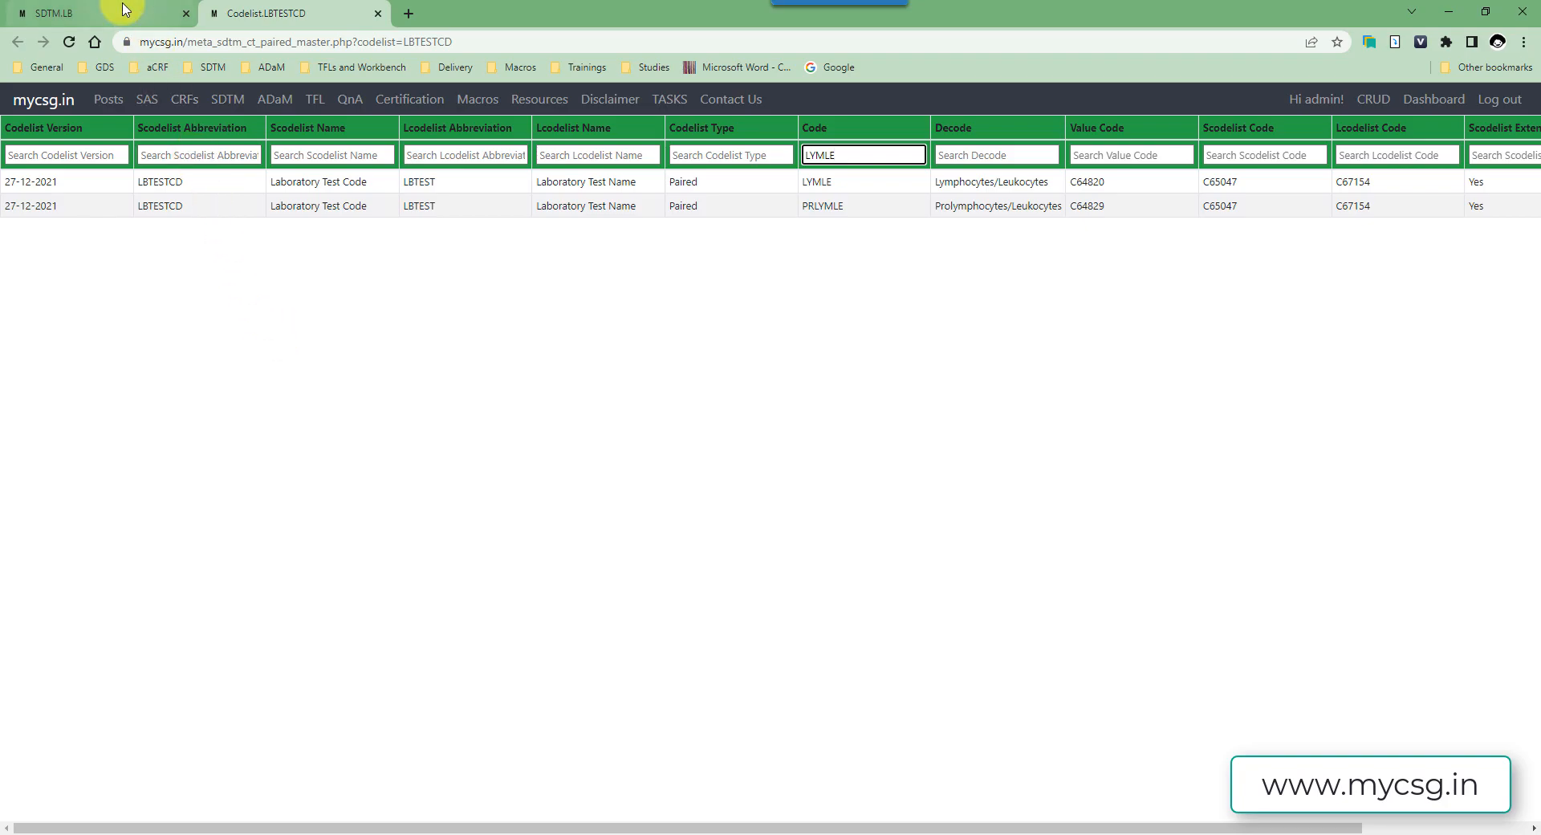
pyautogui.click(59, 12)
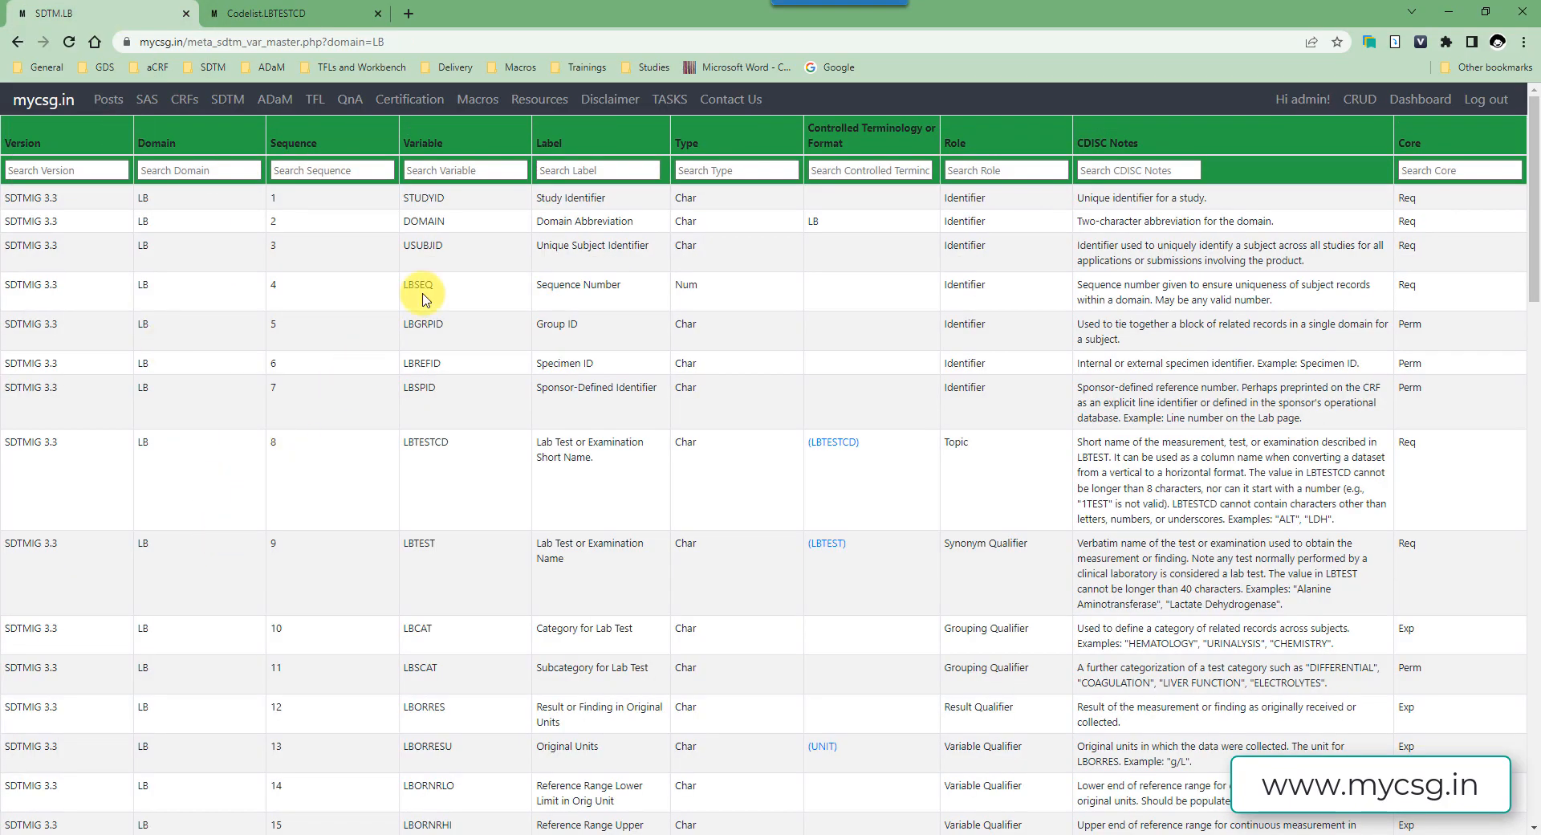
pyautogui.moveTo(193, 237)
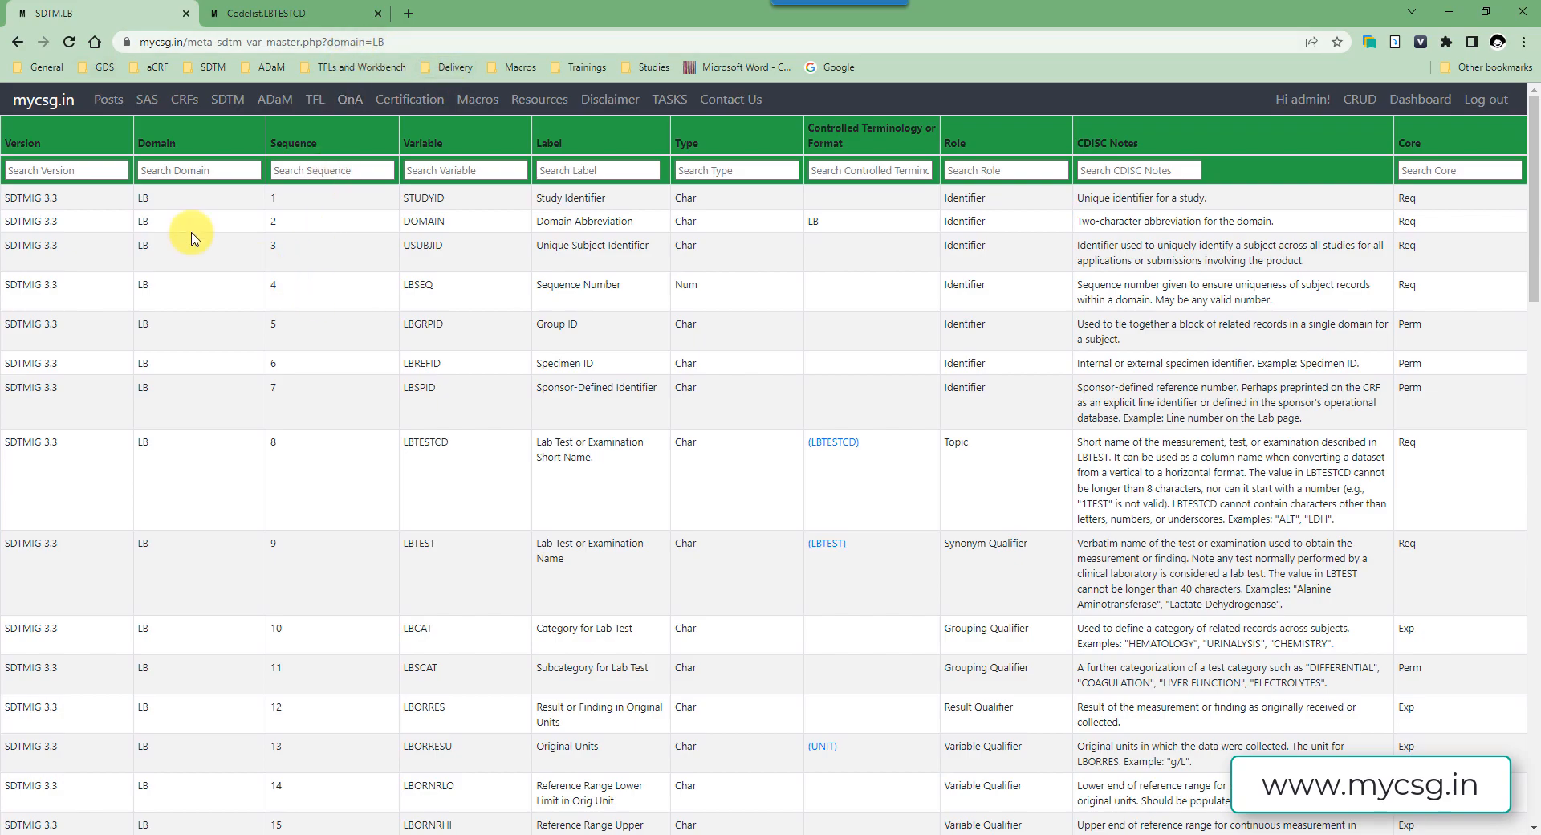
pyautogui.moveTo(633, 343)
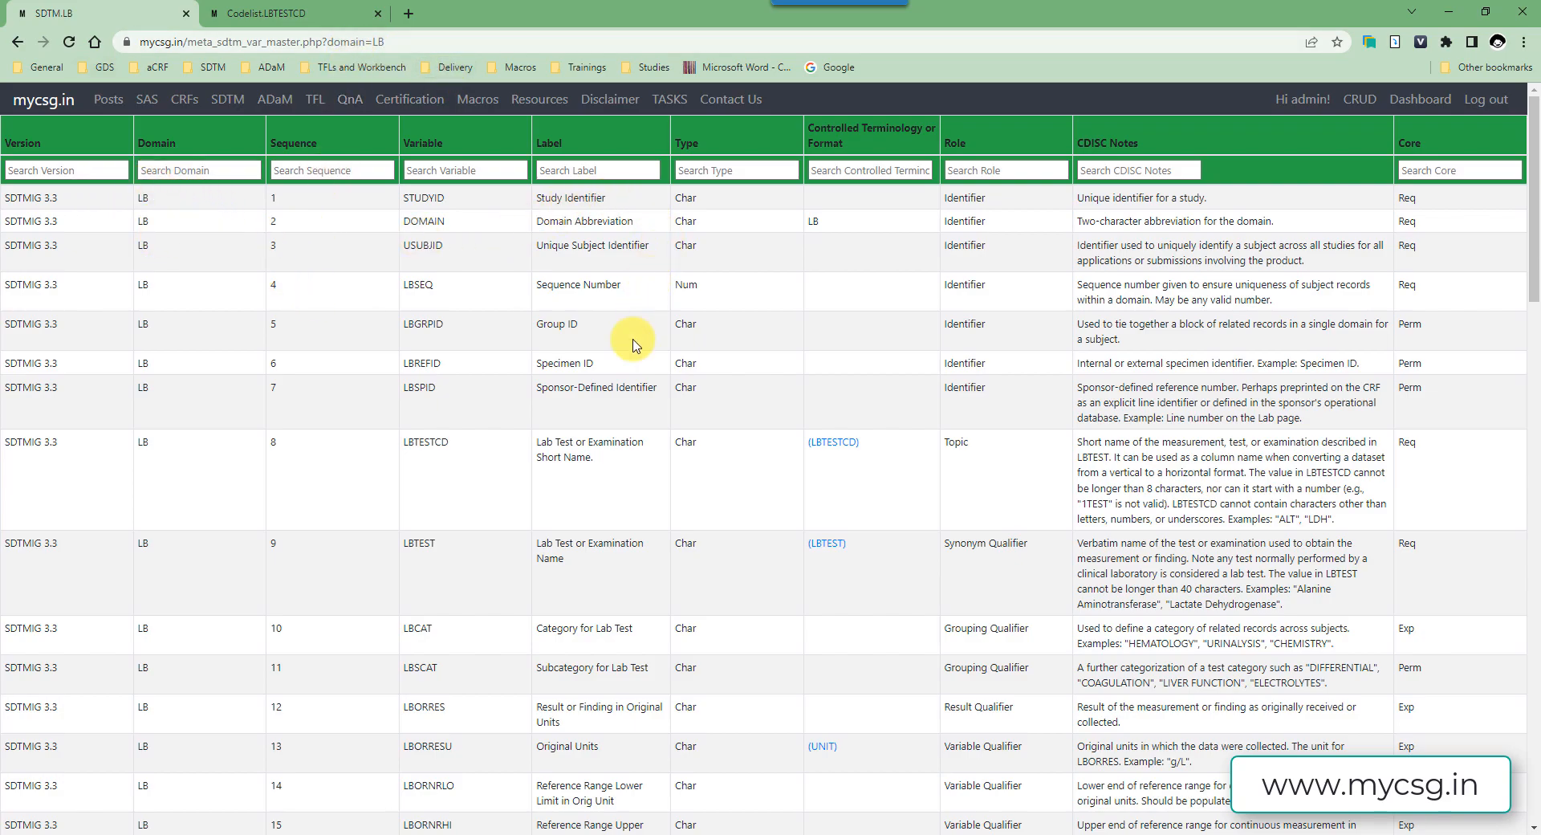
pyautogui.click(465, 169)
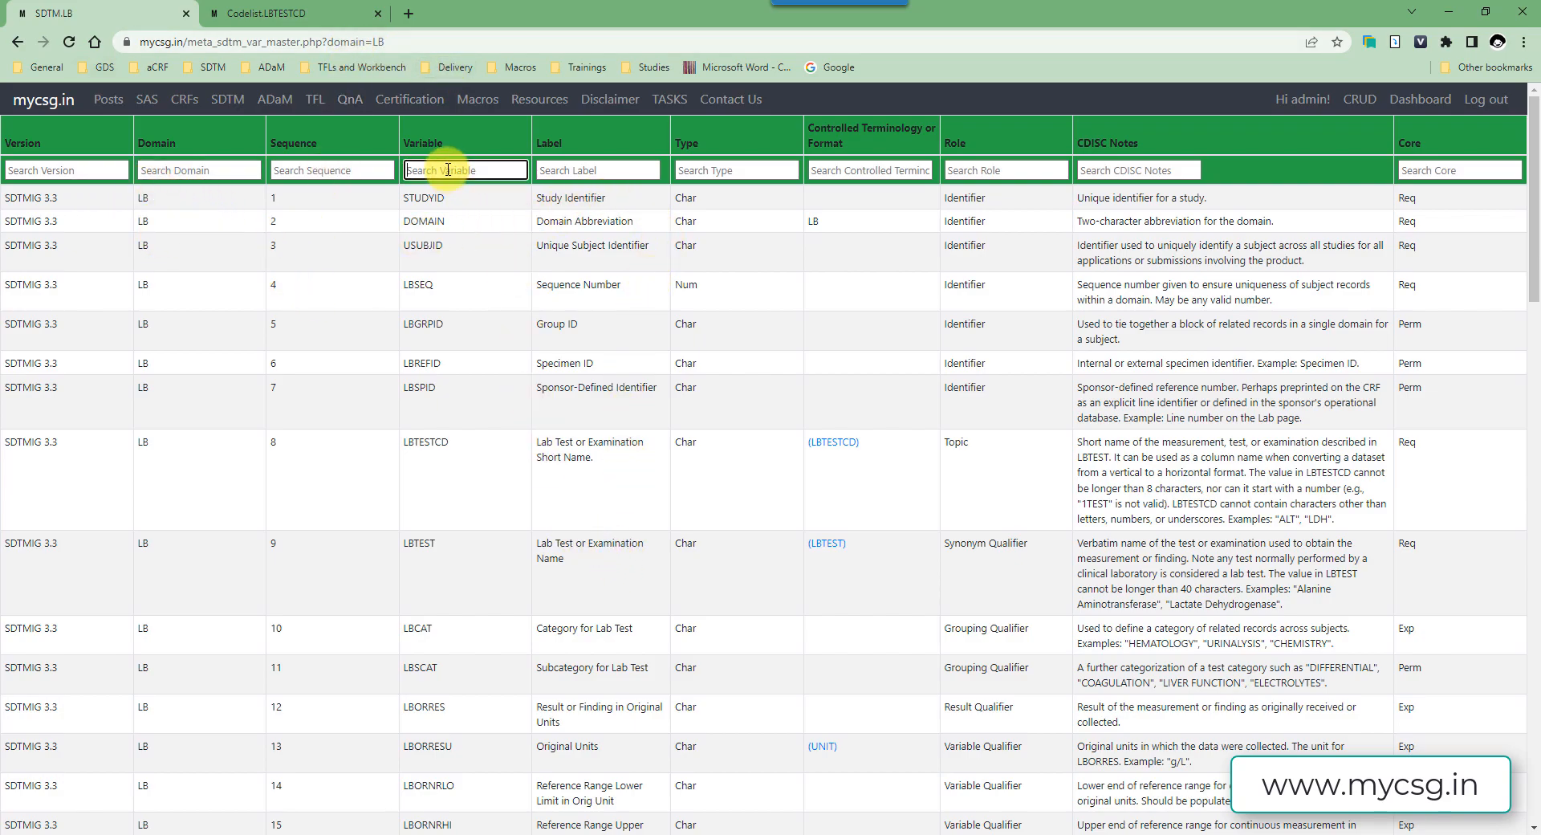
pyautogui.write('lbst')
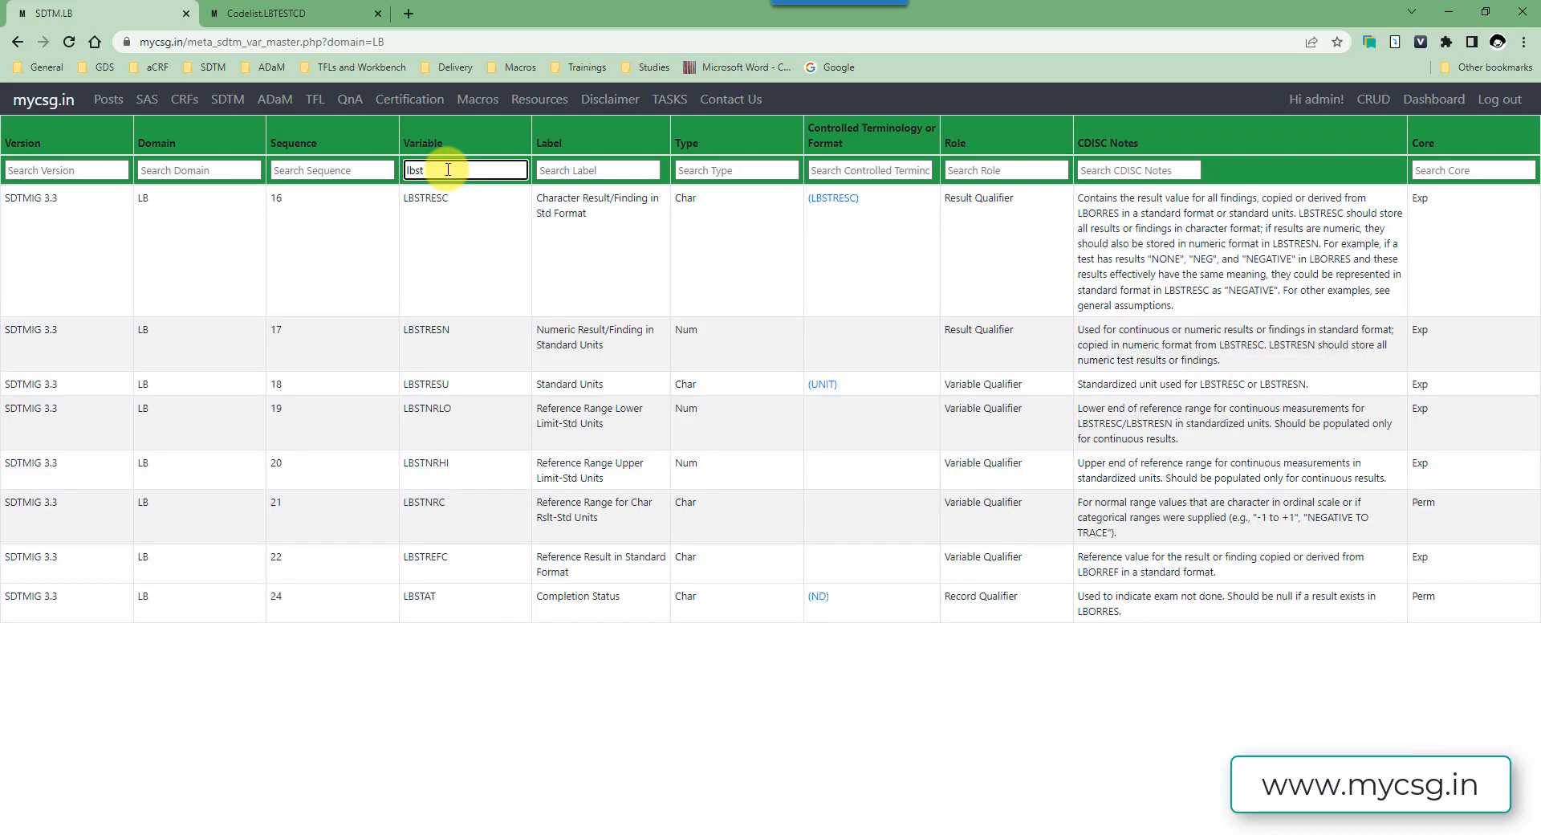
pyautogui.moveTo(427, 343)
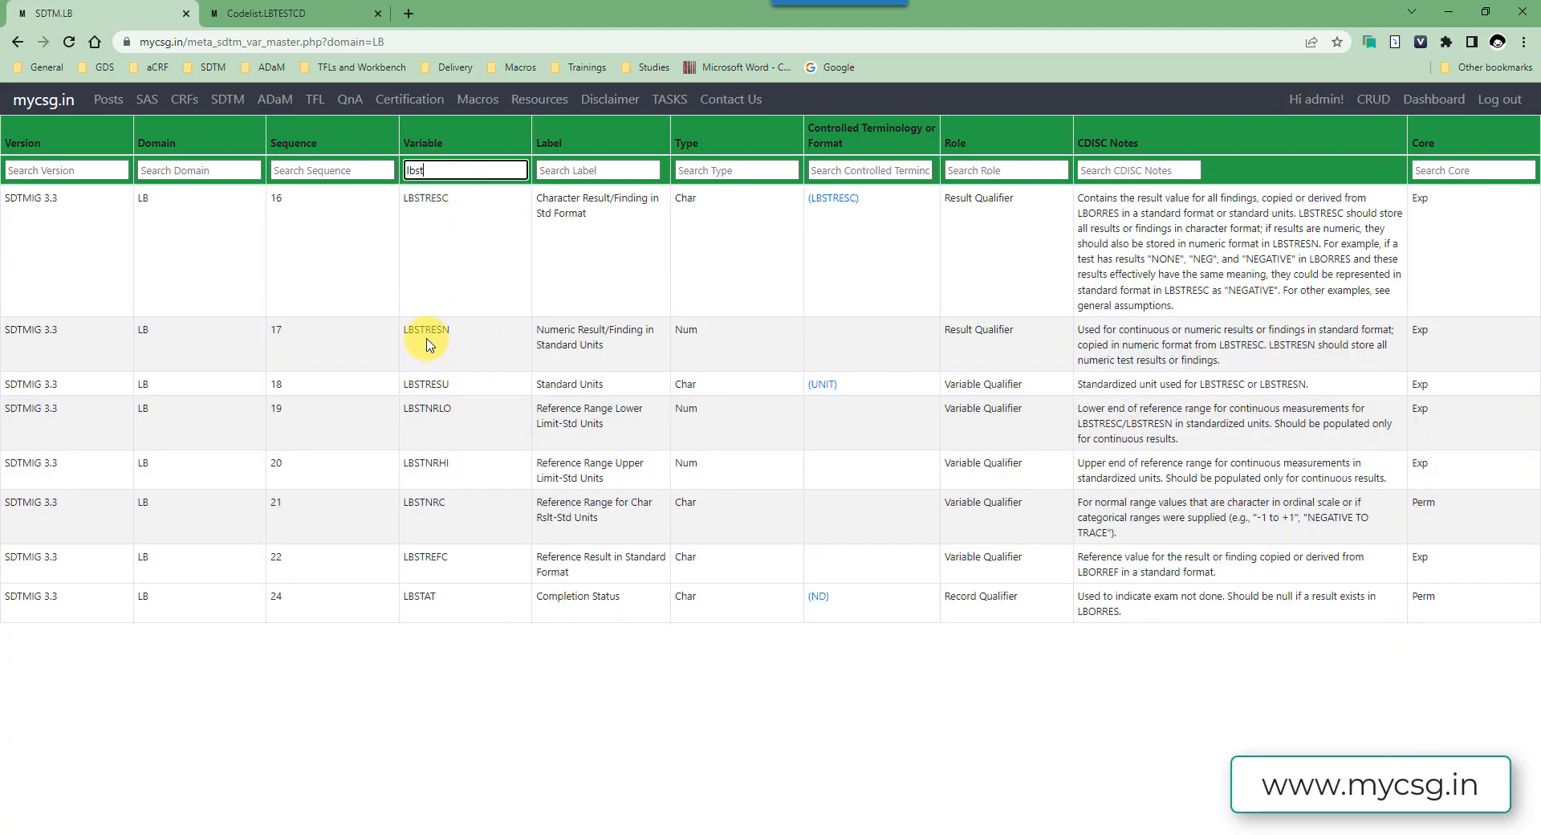
pyautogui.rightClick(465, 169)
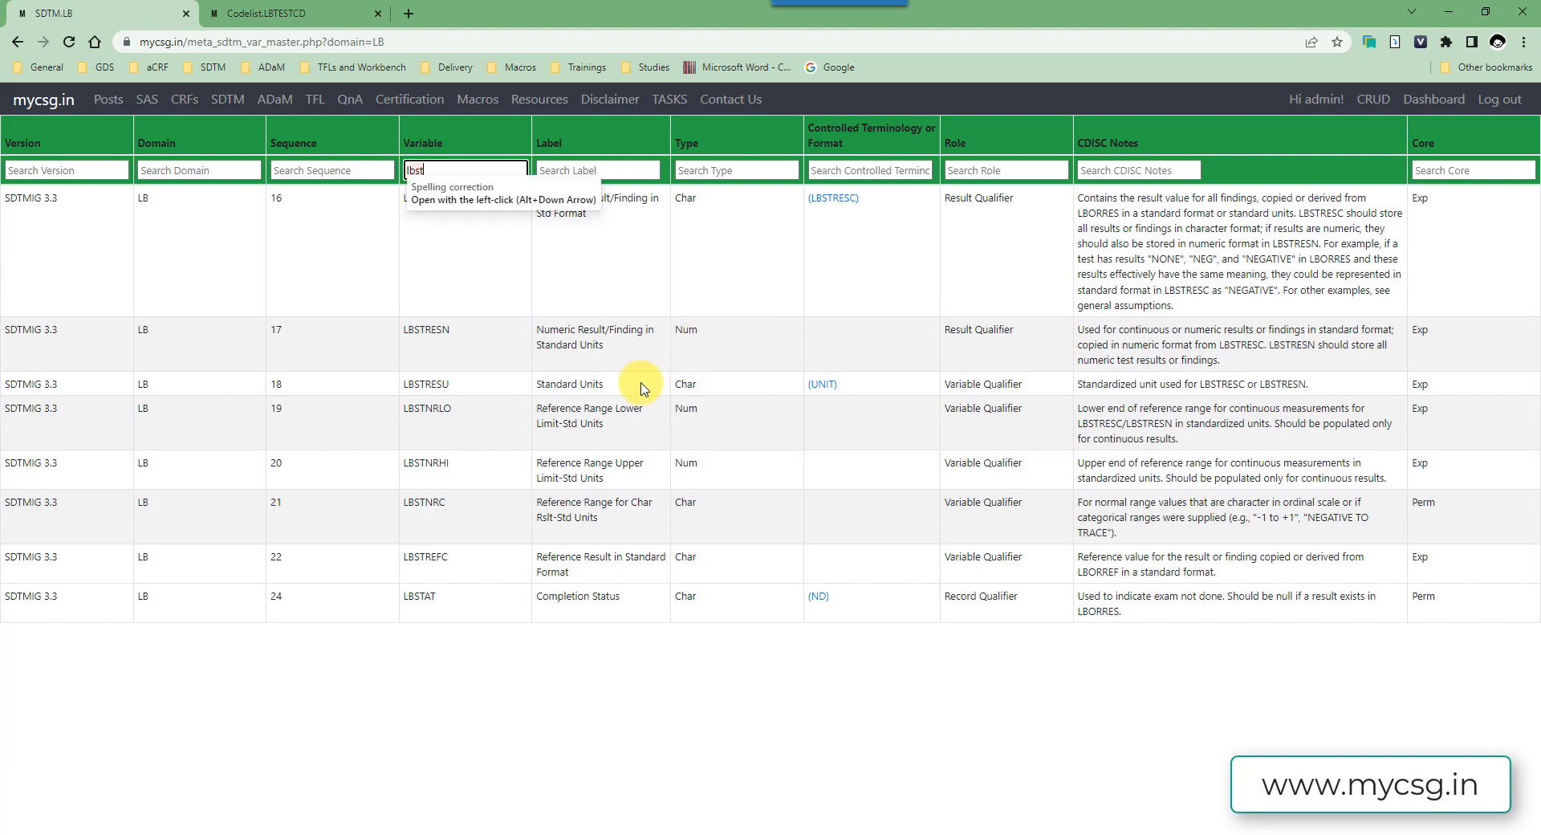
pyautogui.moveTo(702, 414)
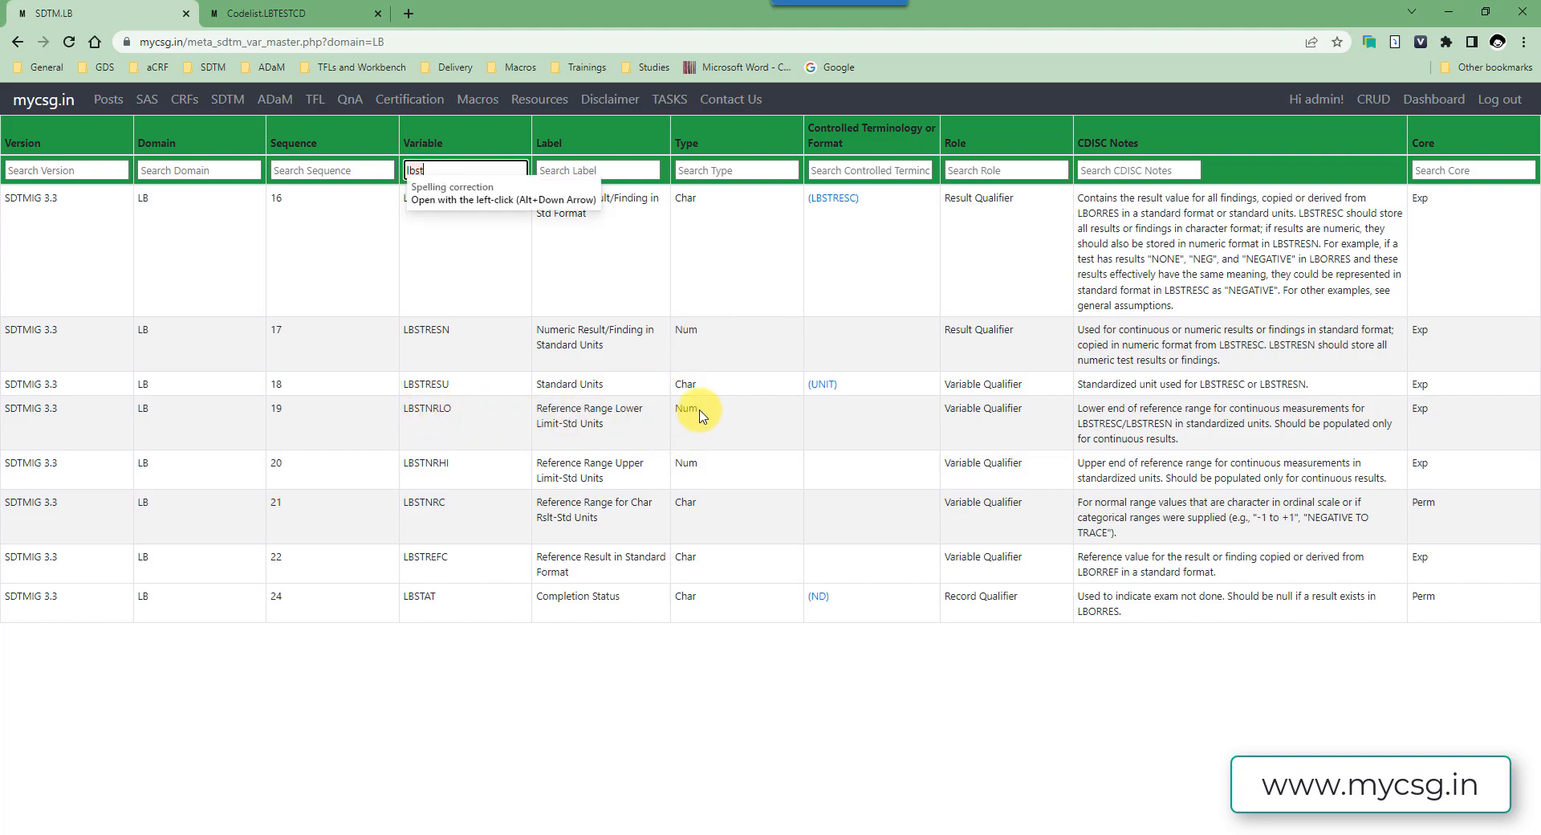
pyautogui.moveTo(724, 478)
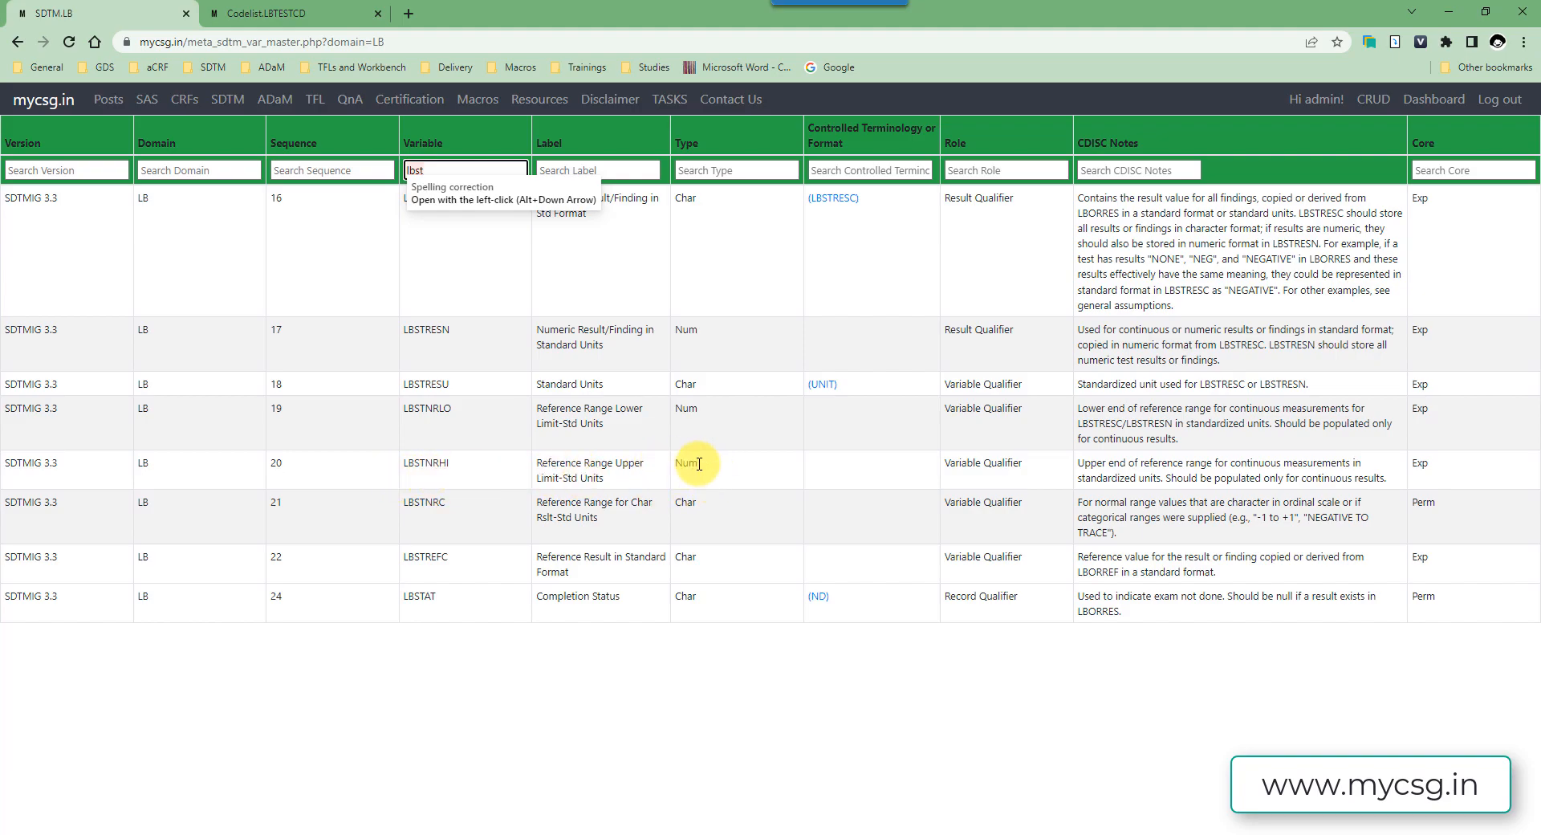
pyautogui.moveTo(823, 820)
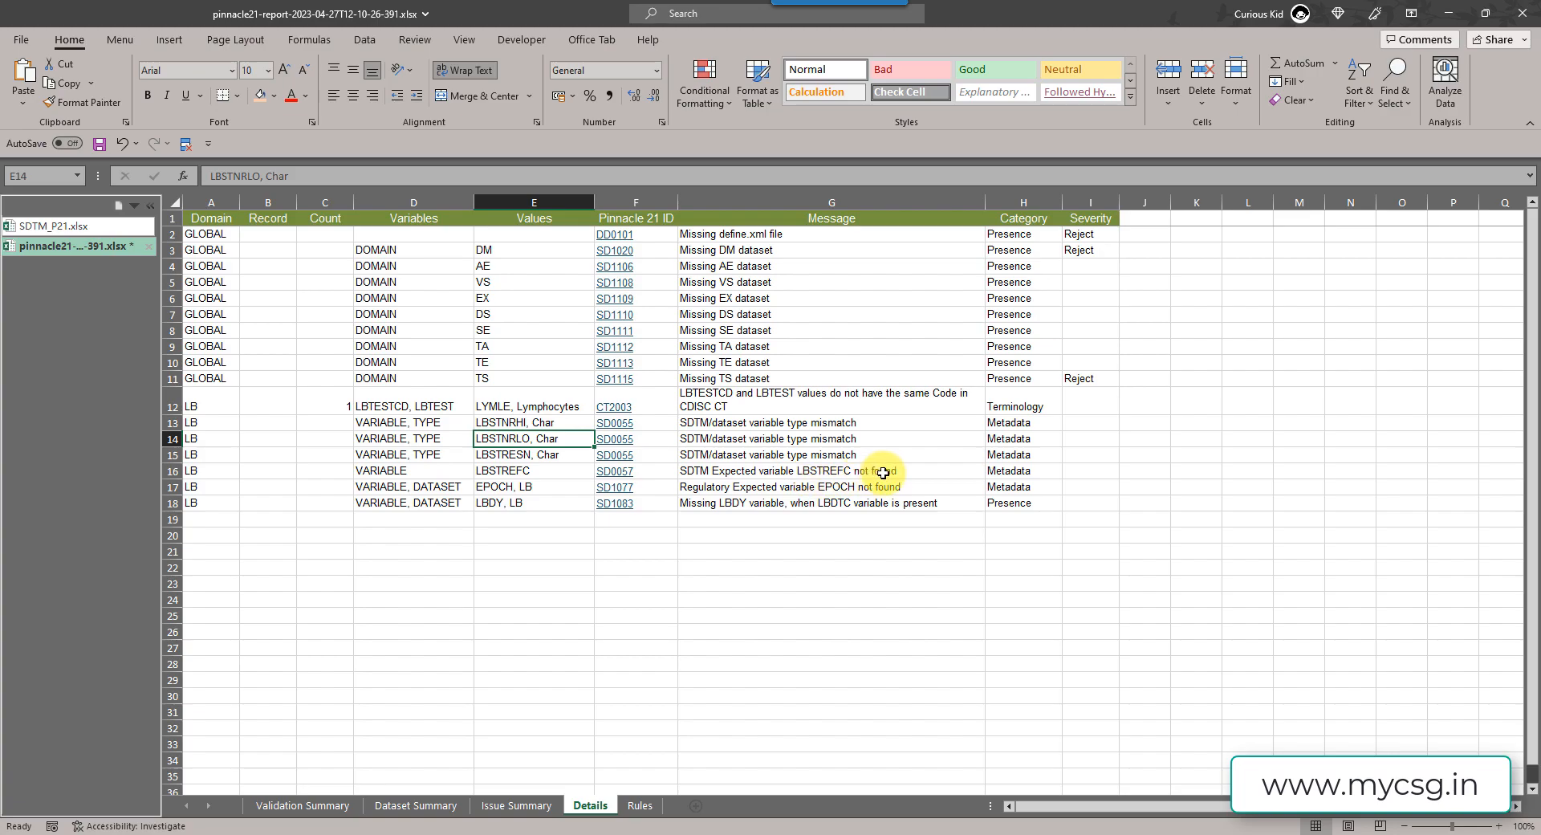
pyautogui.moveTo(520, 471)
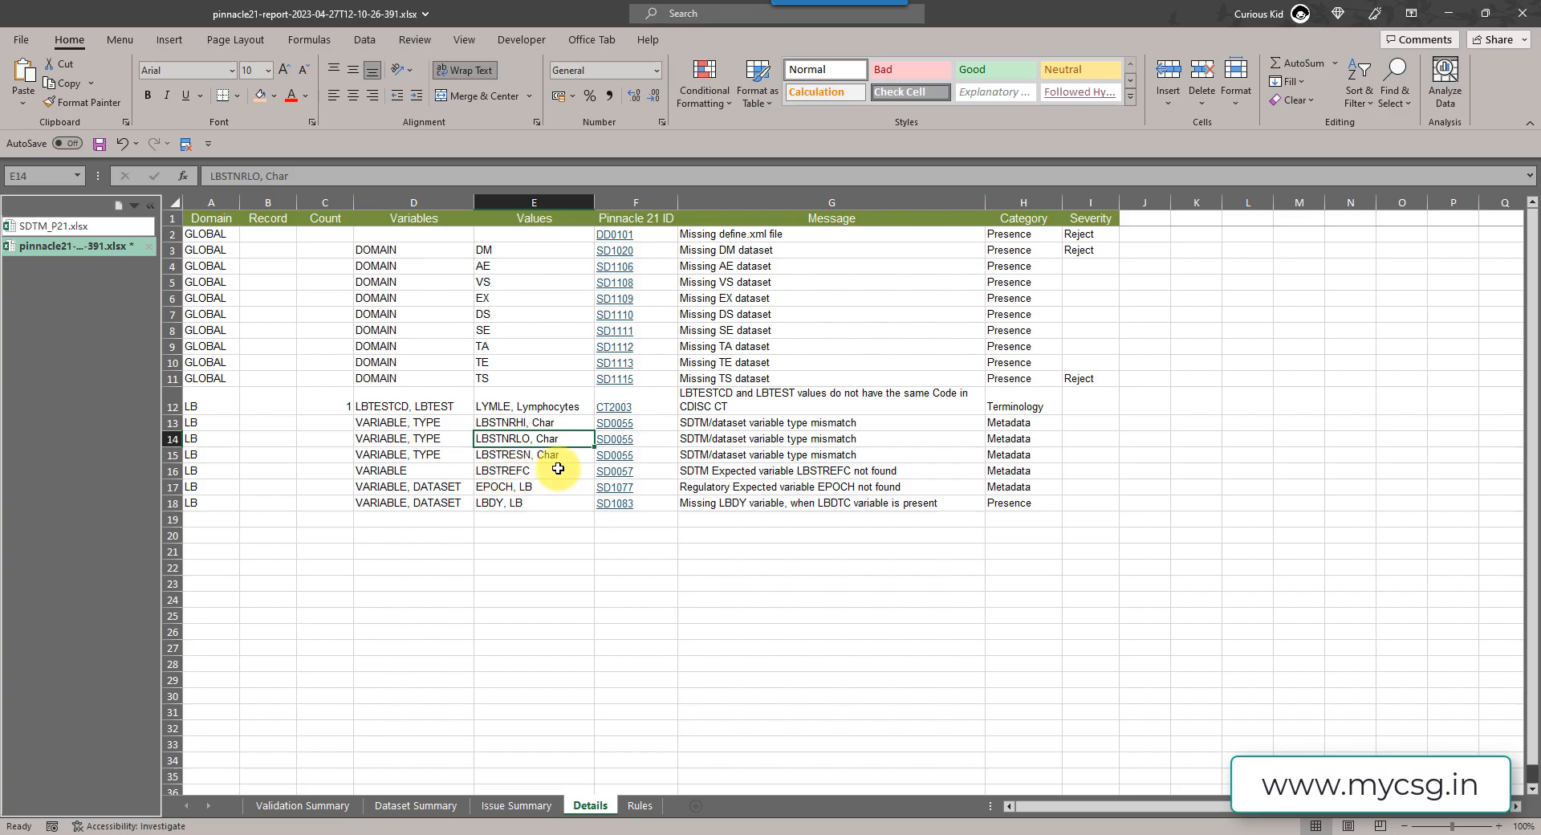
pyautogui.moveTo(488, 523)
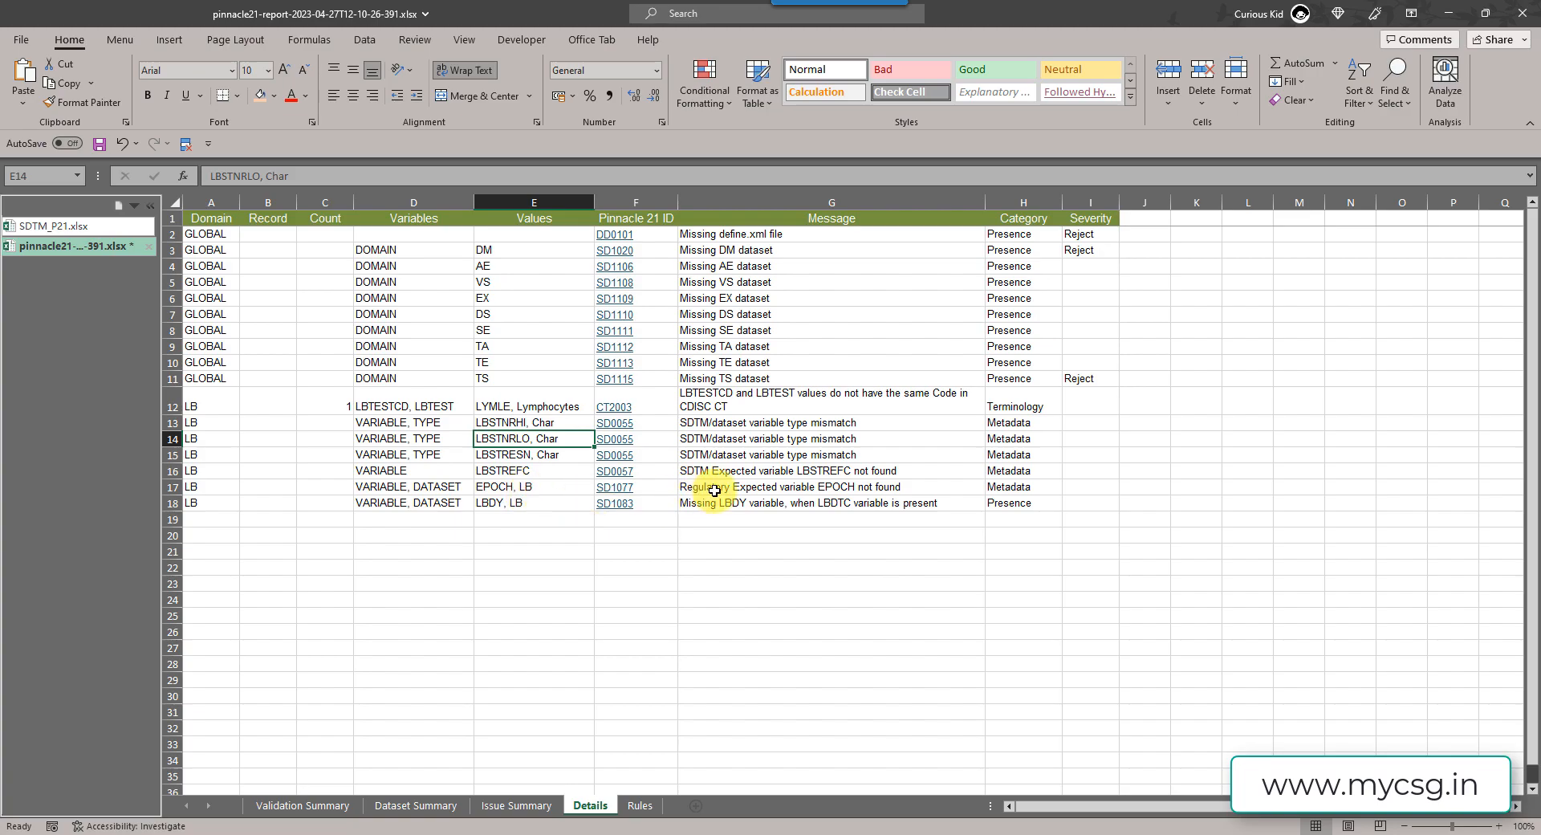
pyautogui.moveTo(891, 489)
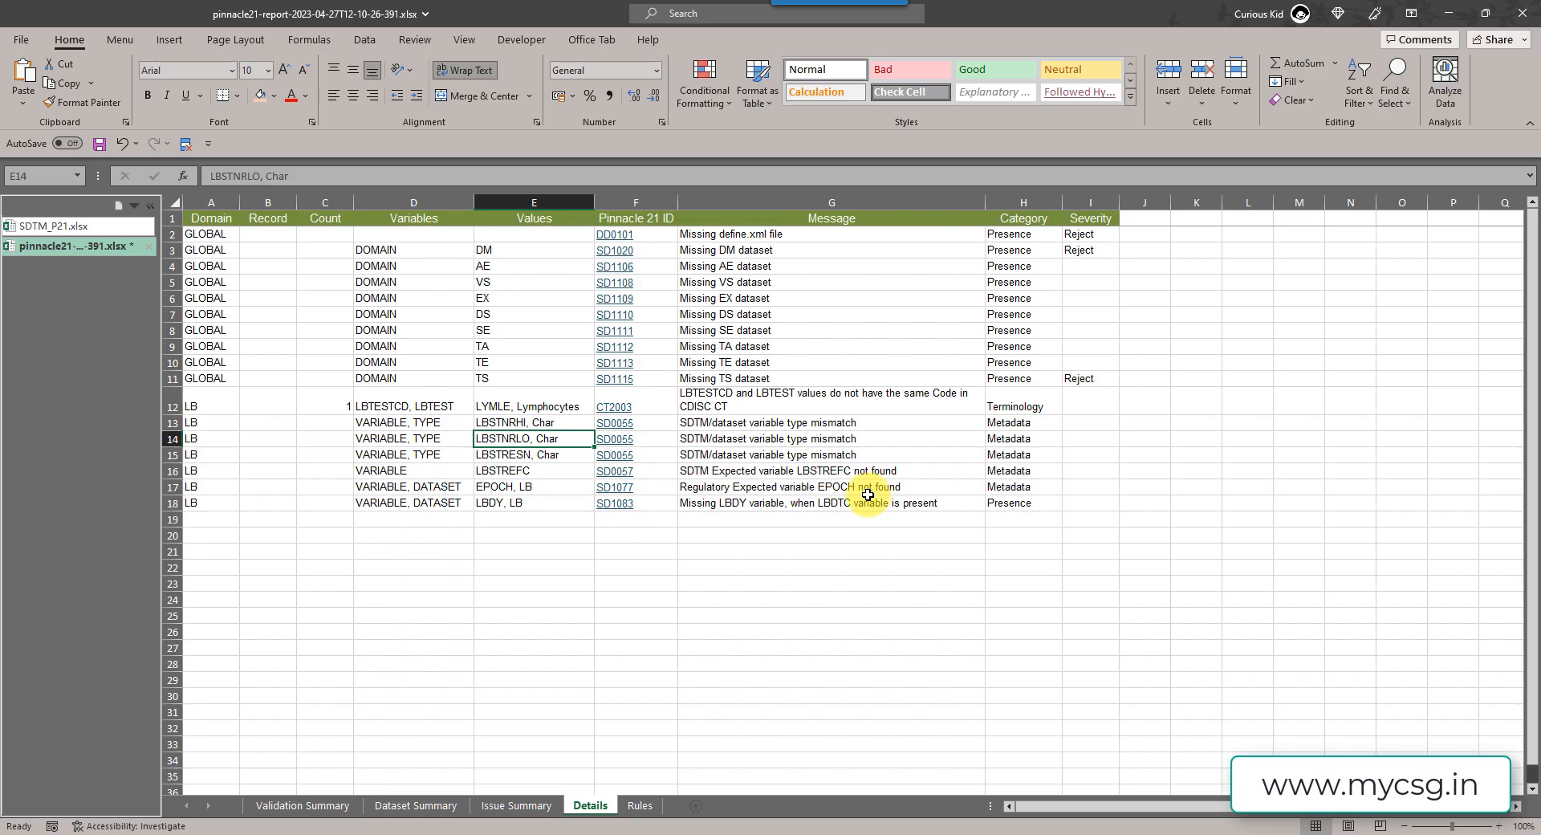
pyautogui.moveTo(846, 489)
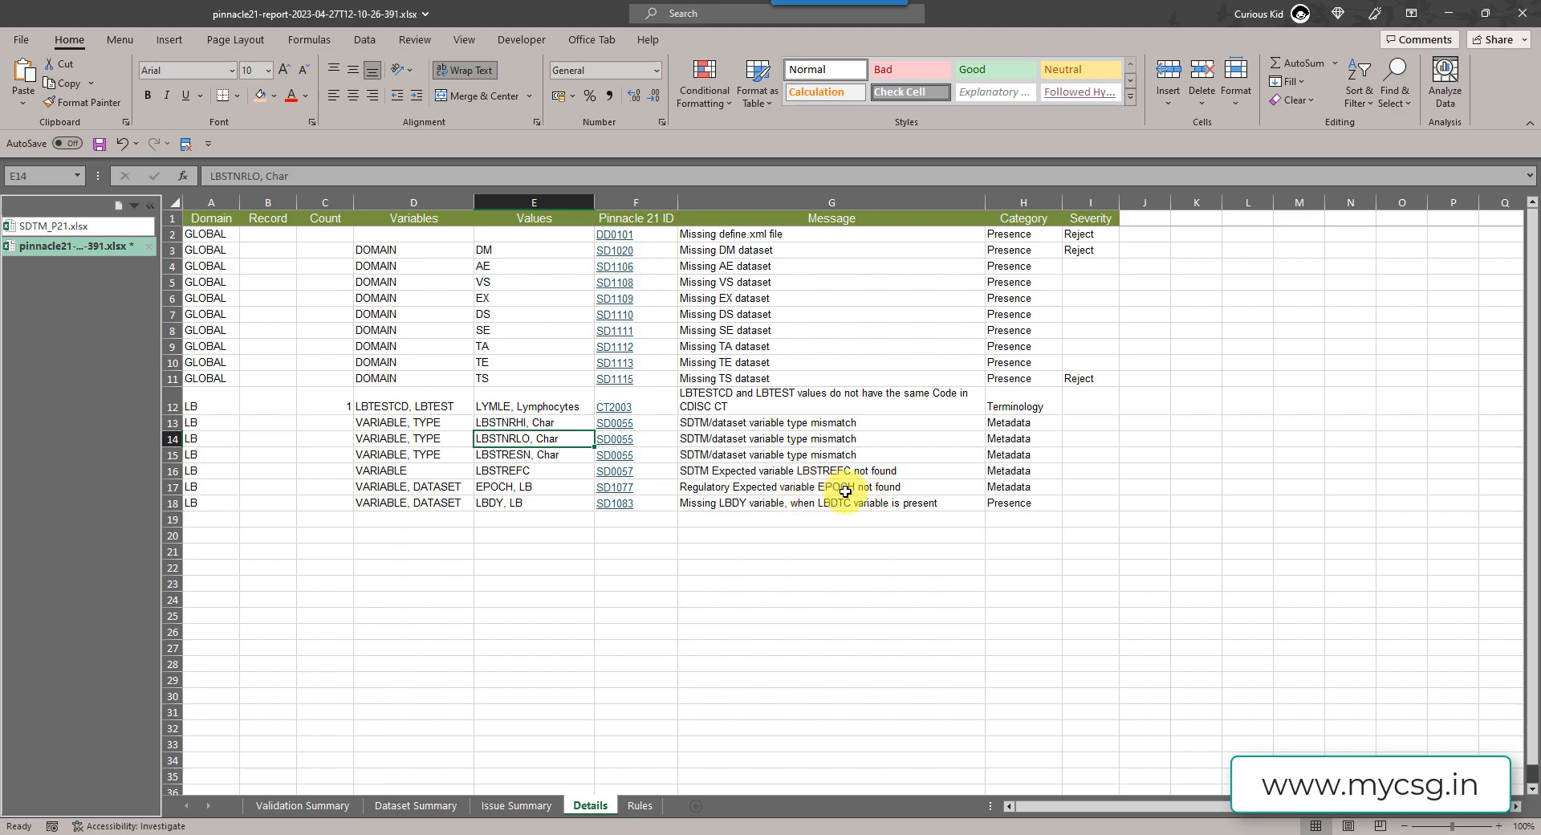
pyautogui.moveTo(462, 507)
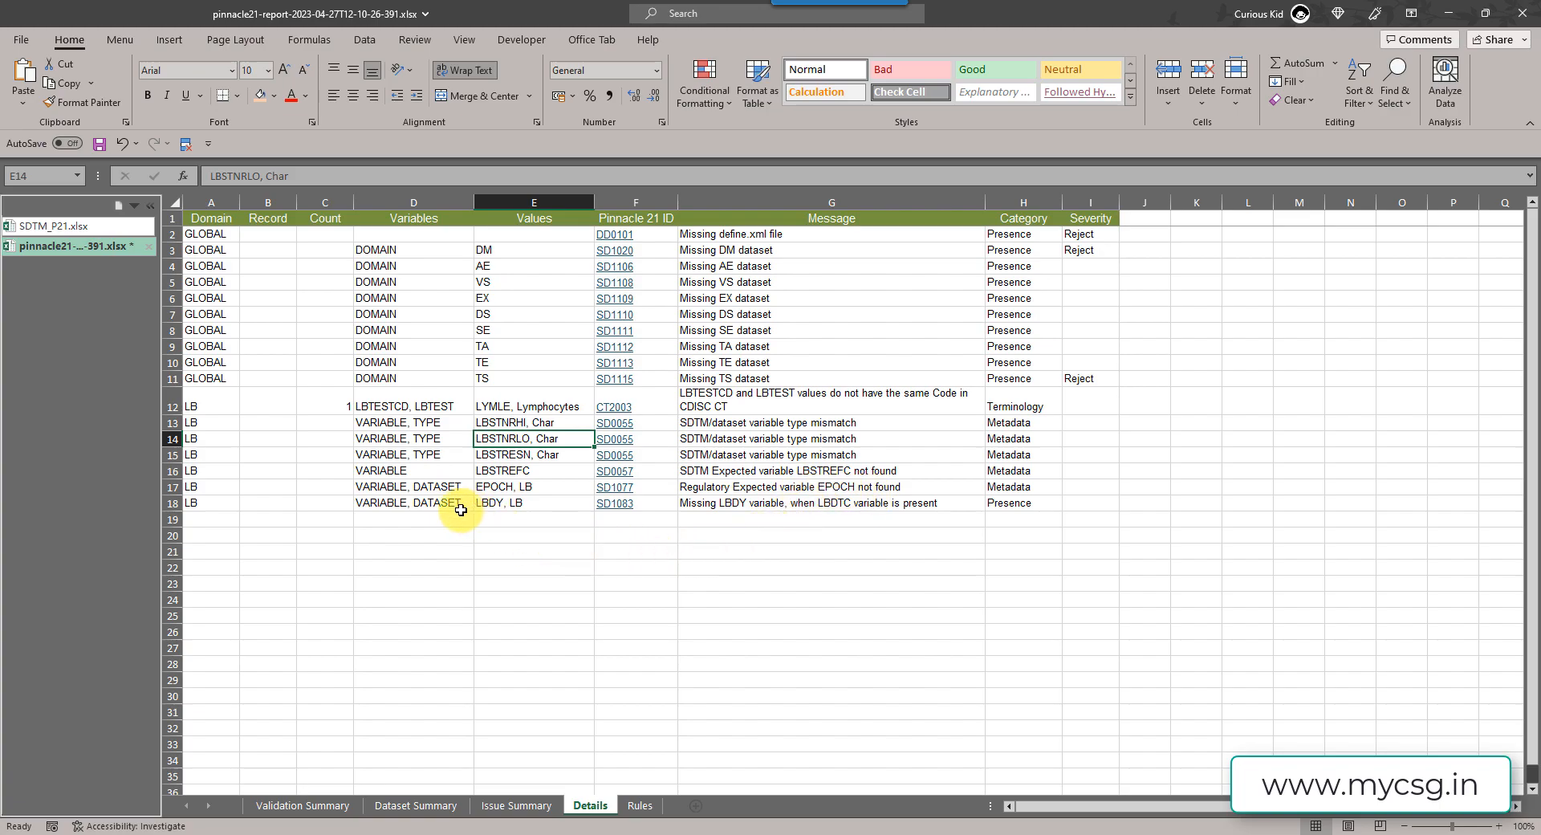
pyautogui.moveTo(488, 509)
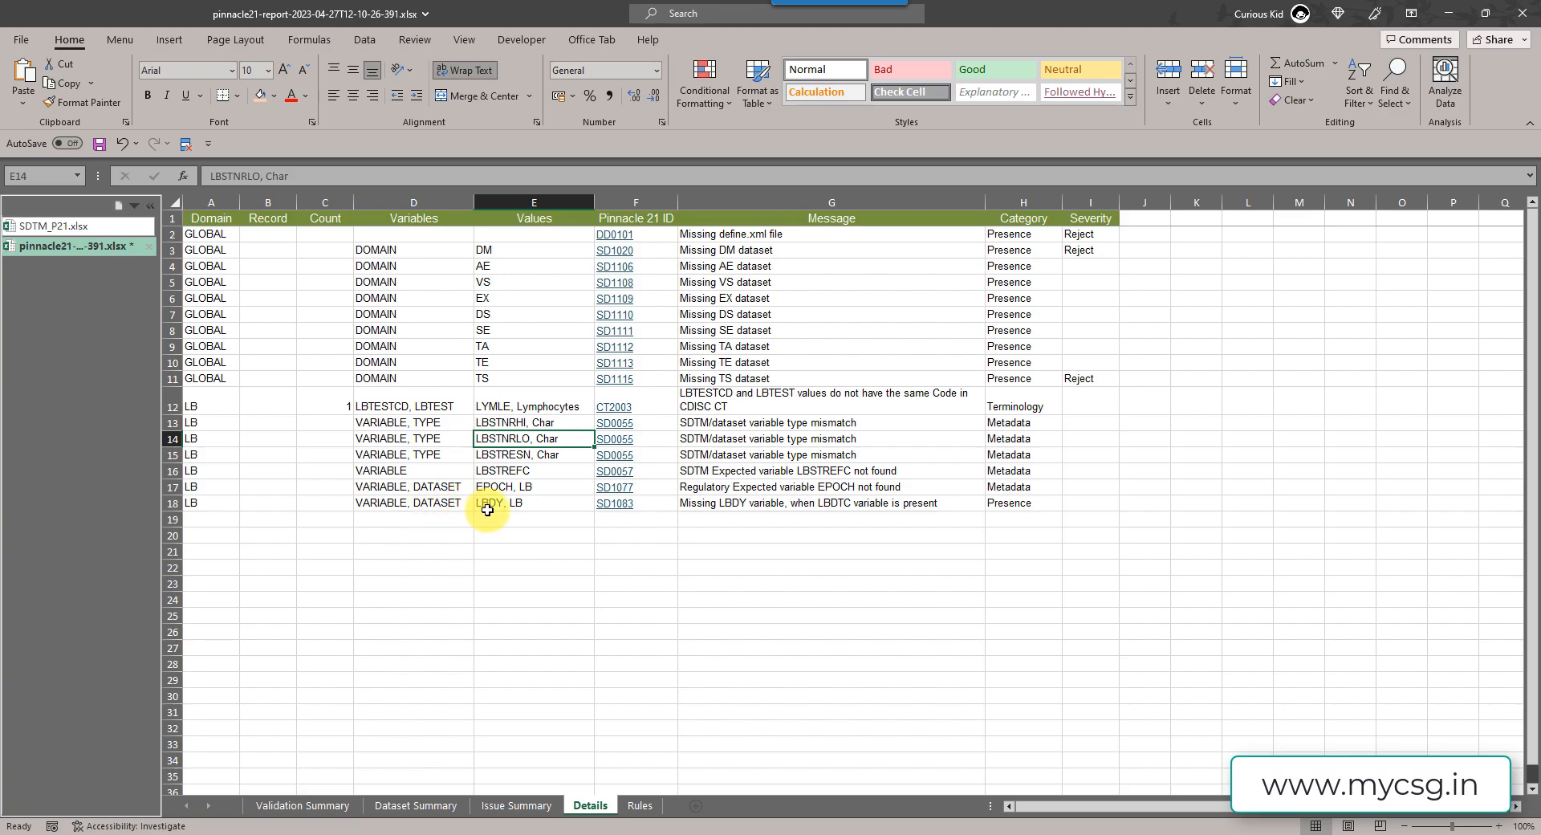
pyautogui.moveTo(710, 504)
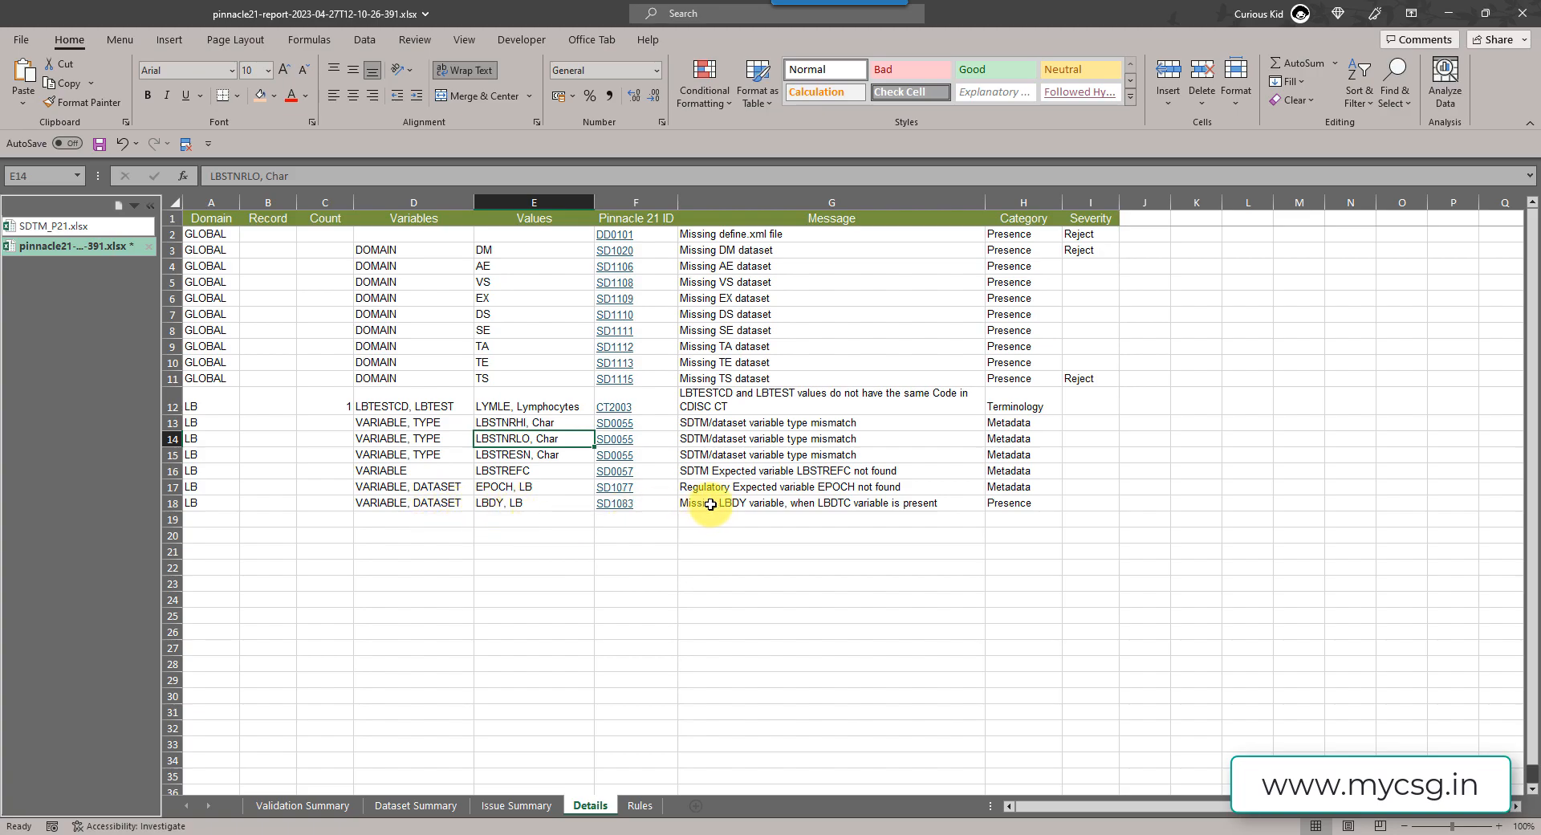
pyautogui.moveTo(918, 503)
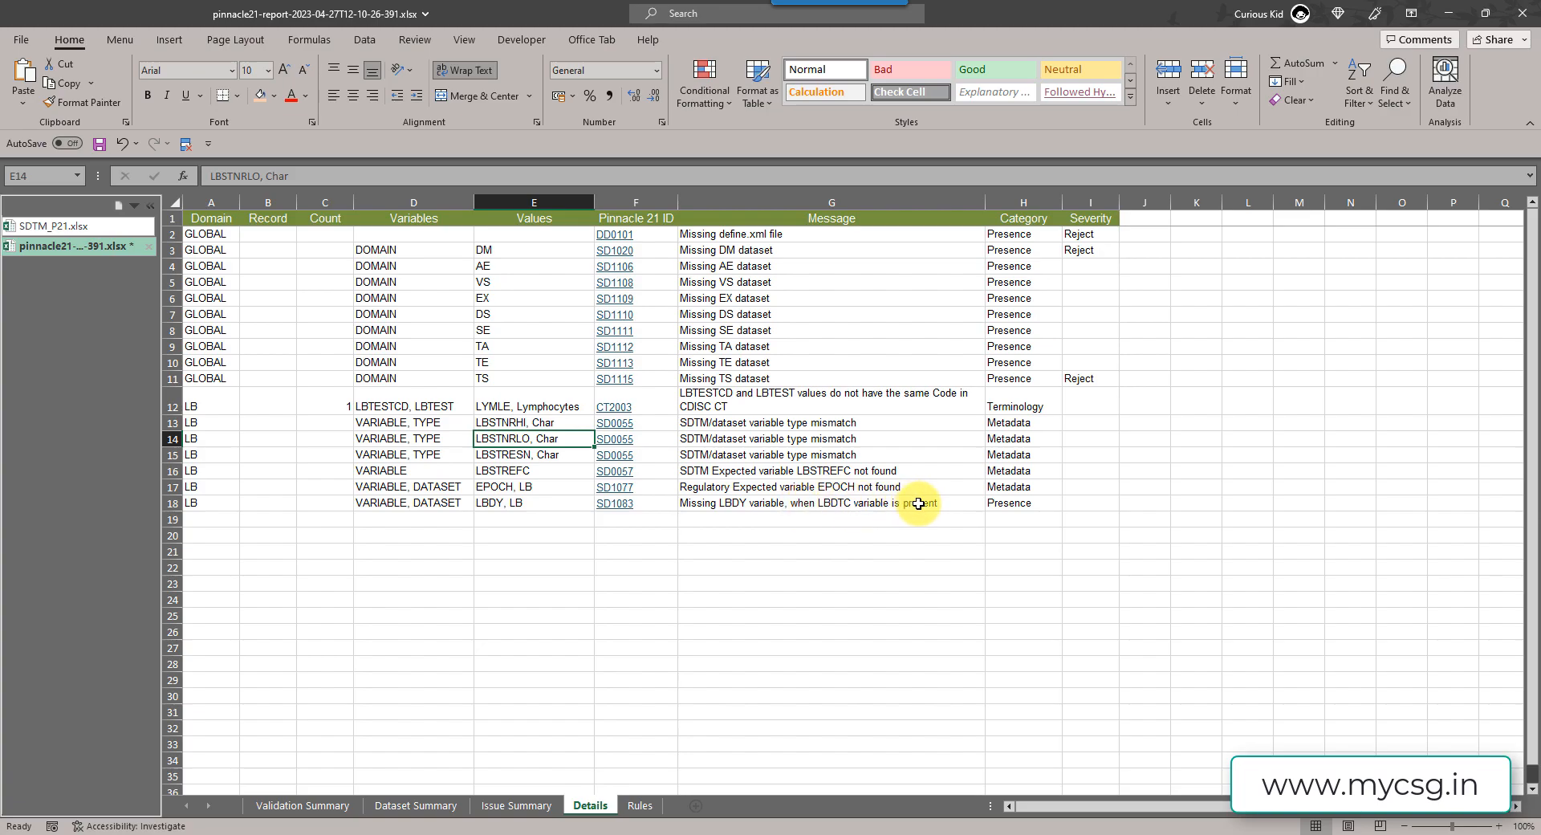
pyautogui.moveTo(506, 793)
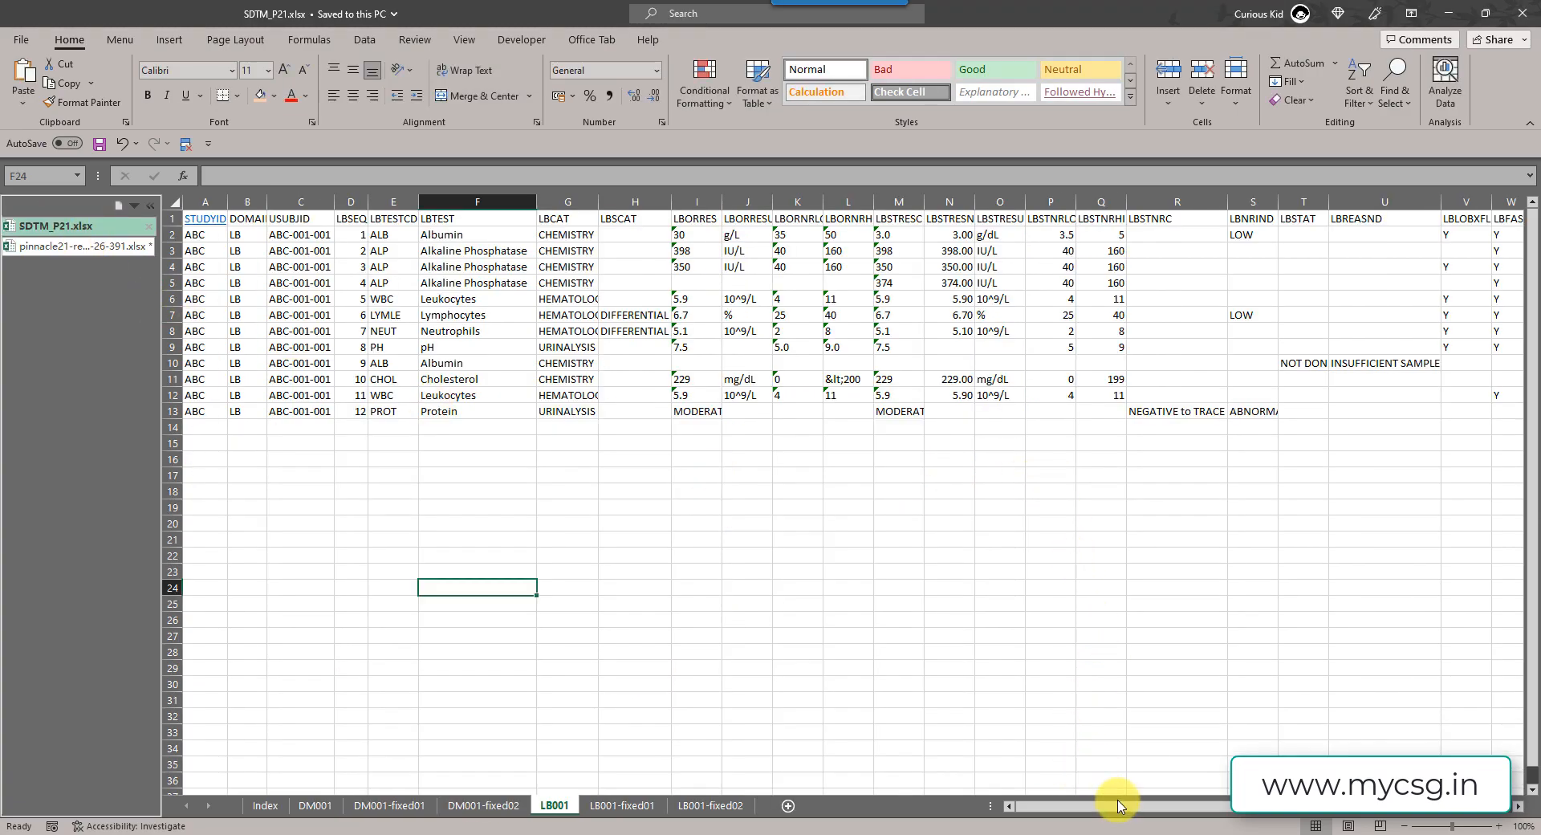
pyautogui.hscroll(3)
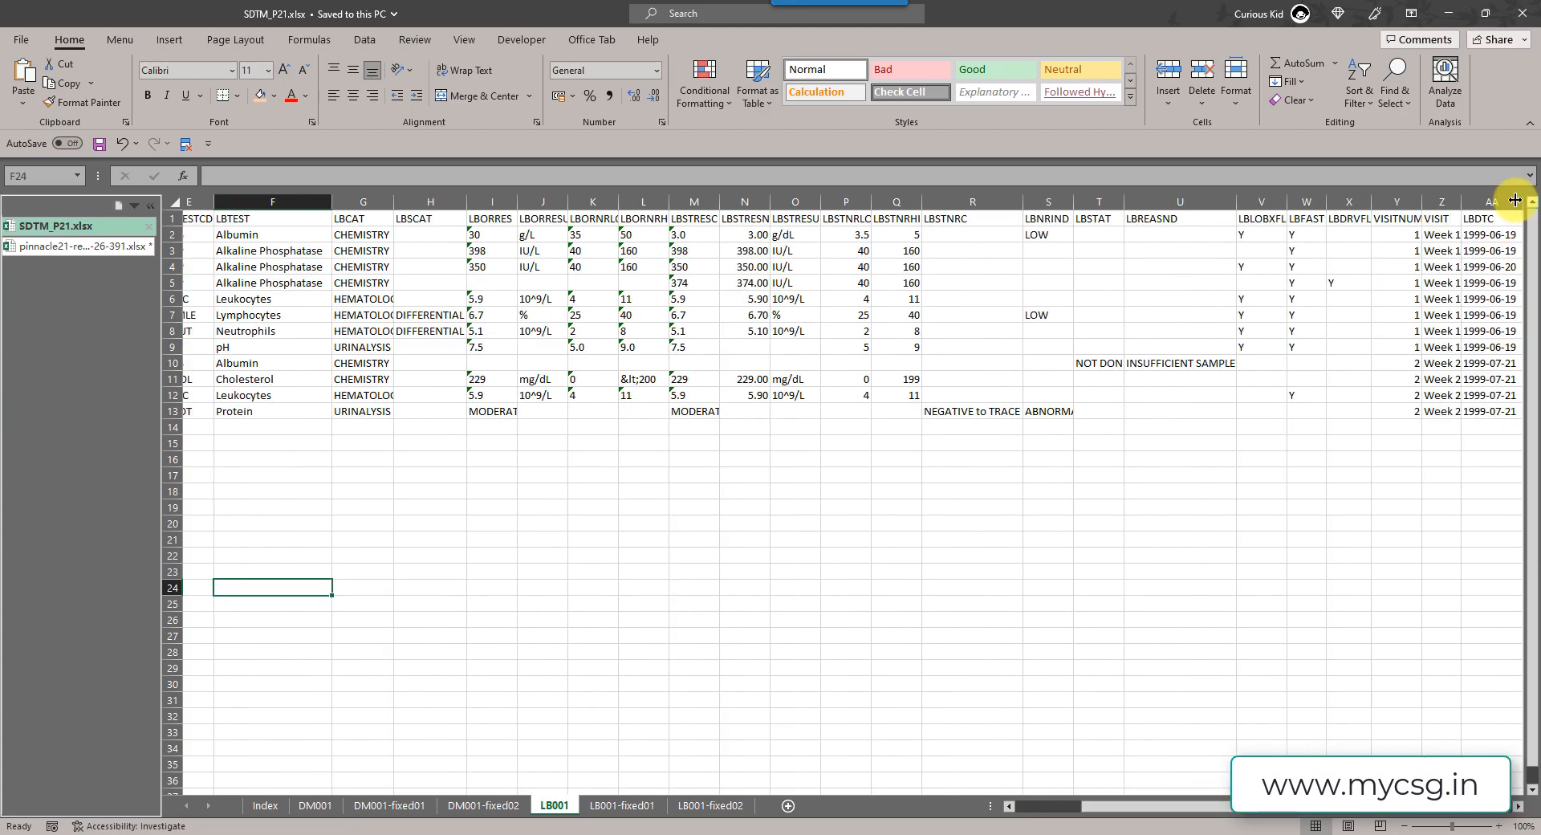
pyautogui.hscroll(3)
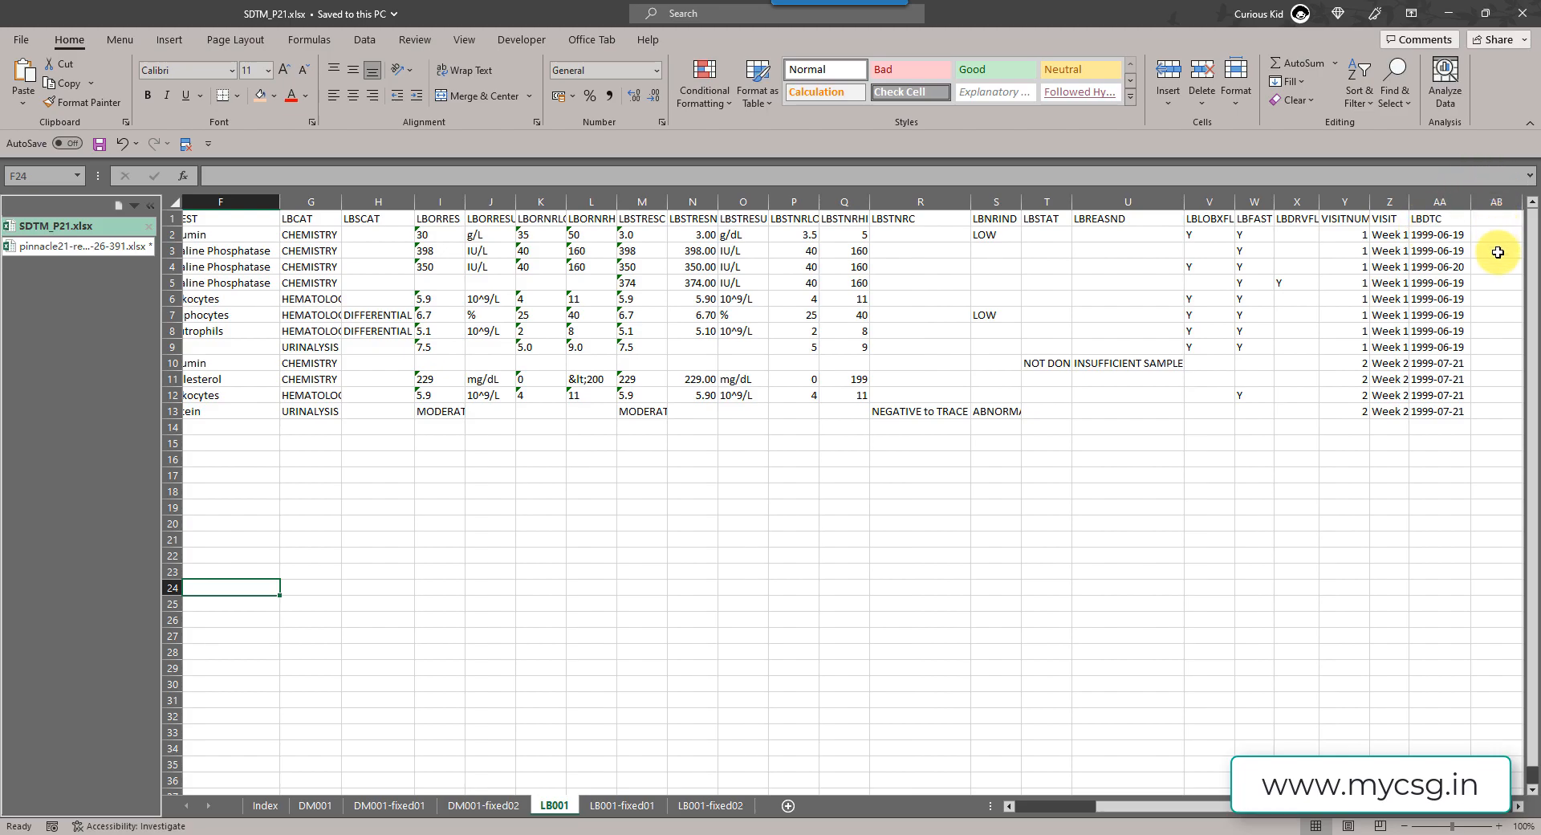
pyautogui.moveTo(883, 600)
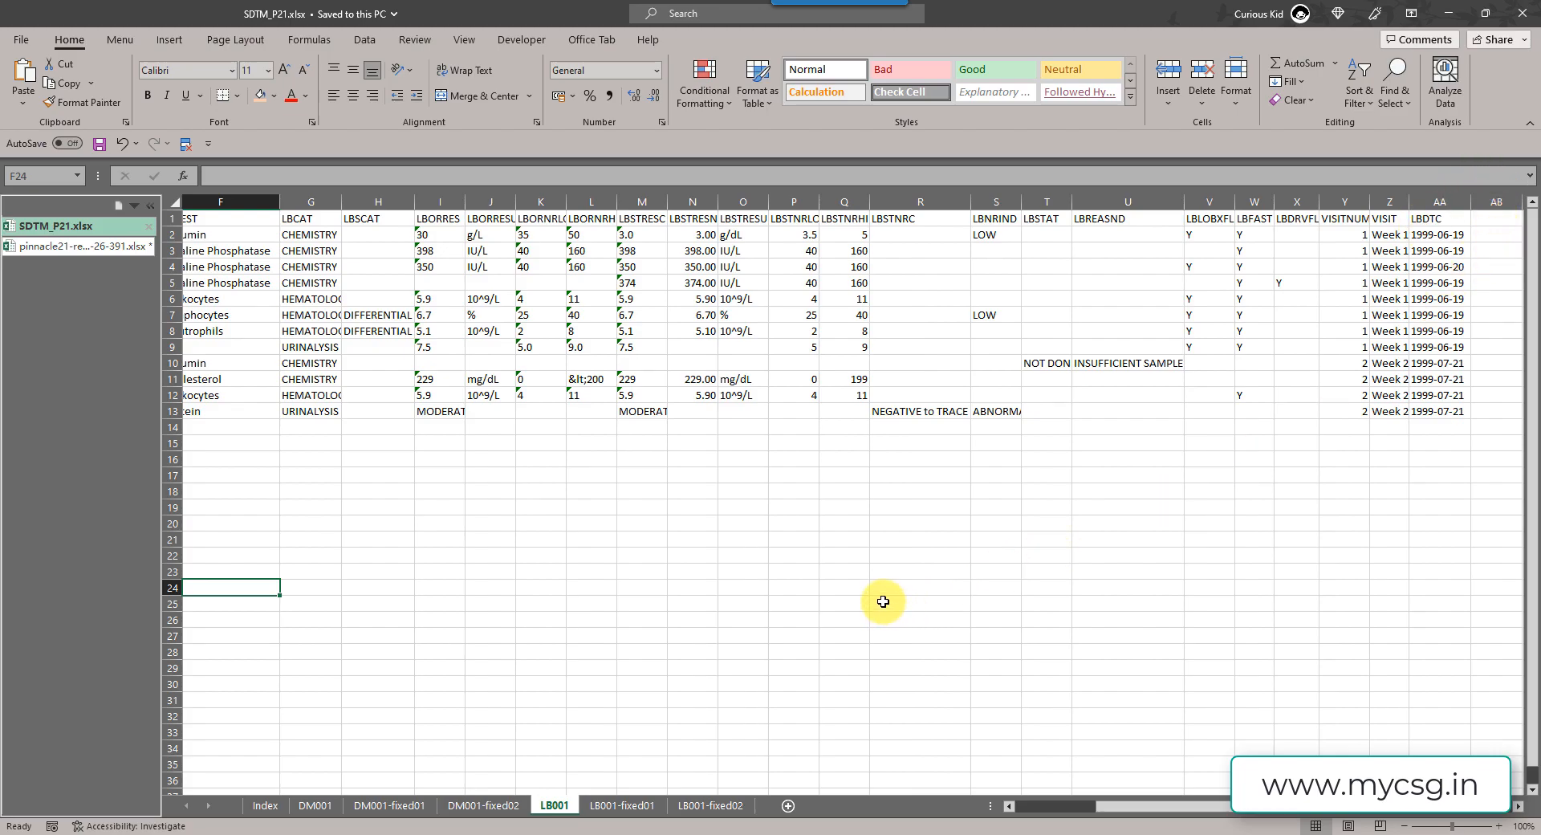
pyautogui.moveTo(807, 589)
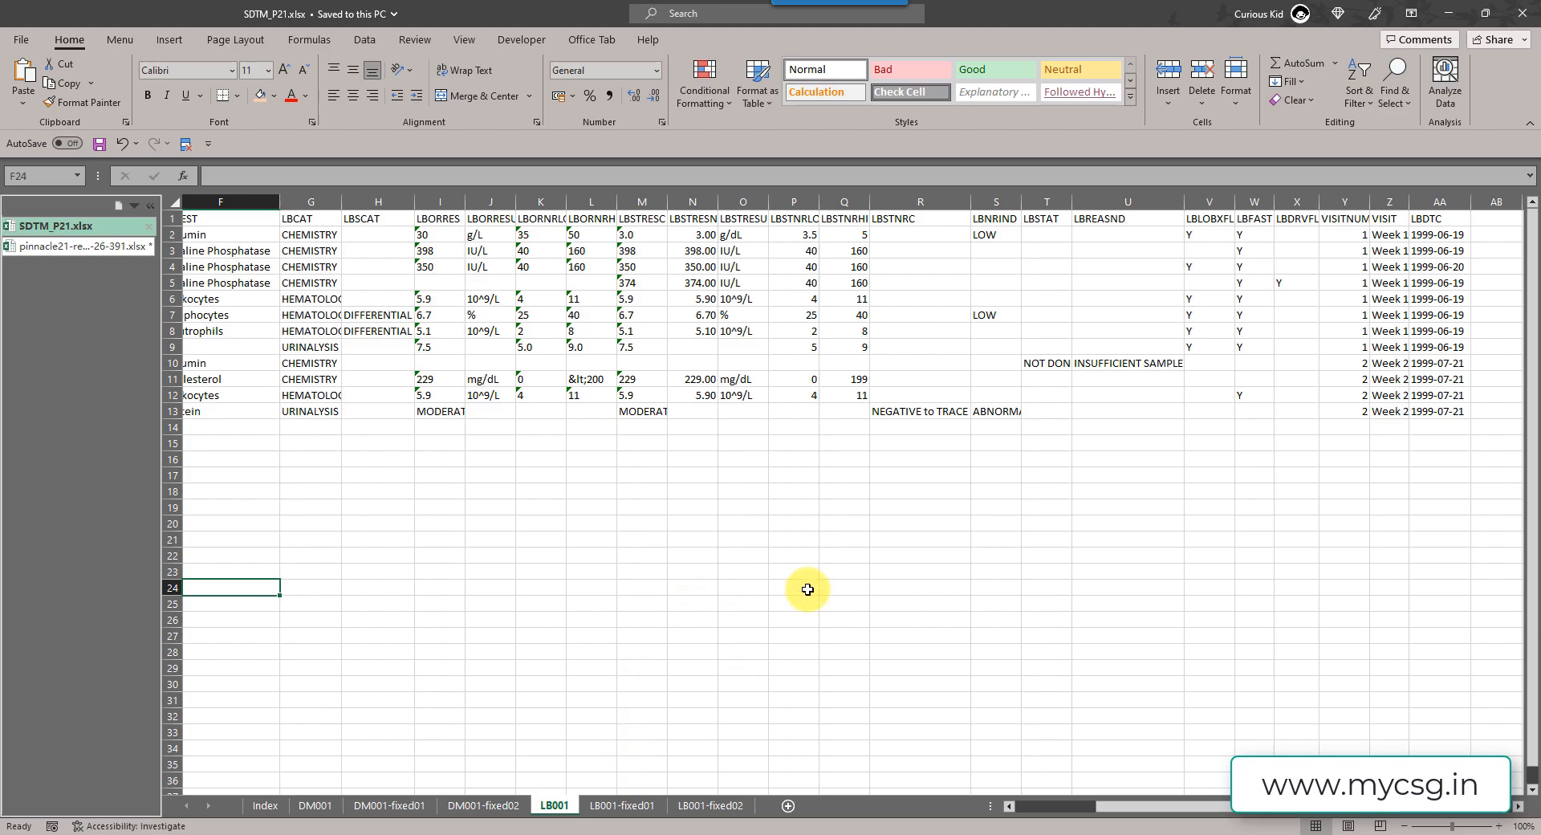
pyautogui.moveTo(628, 703)
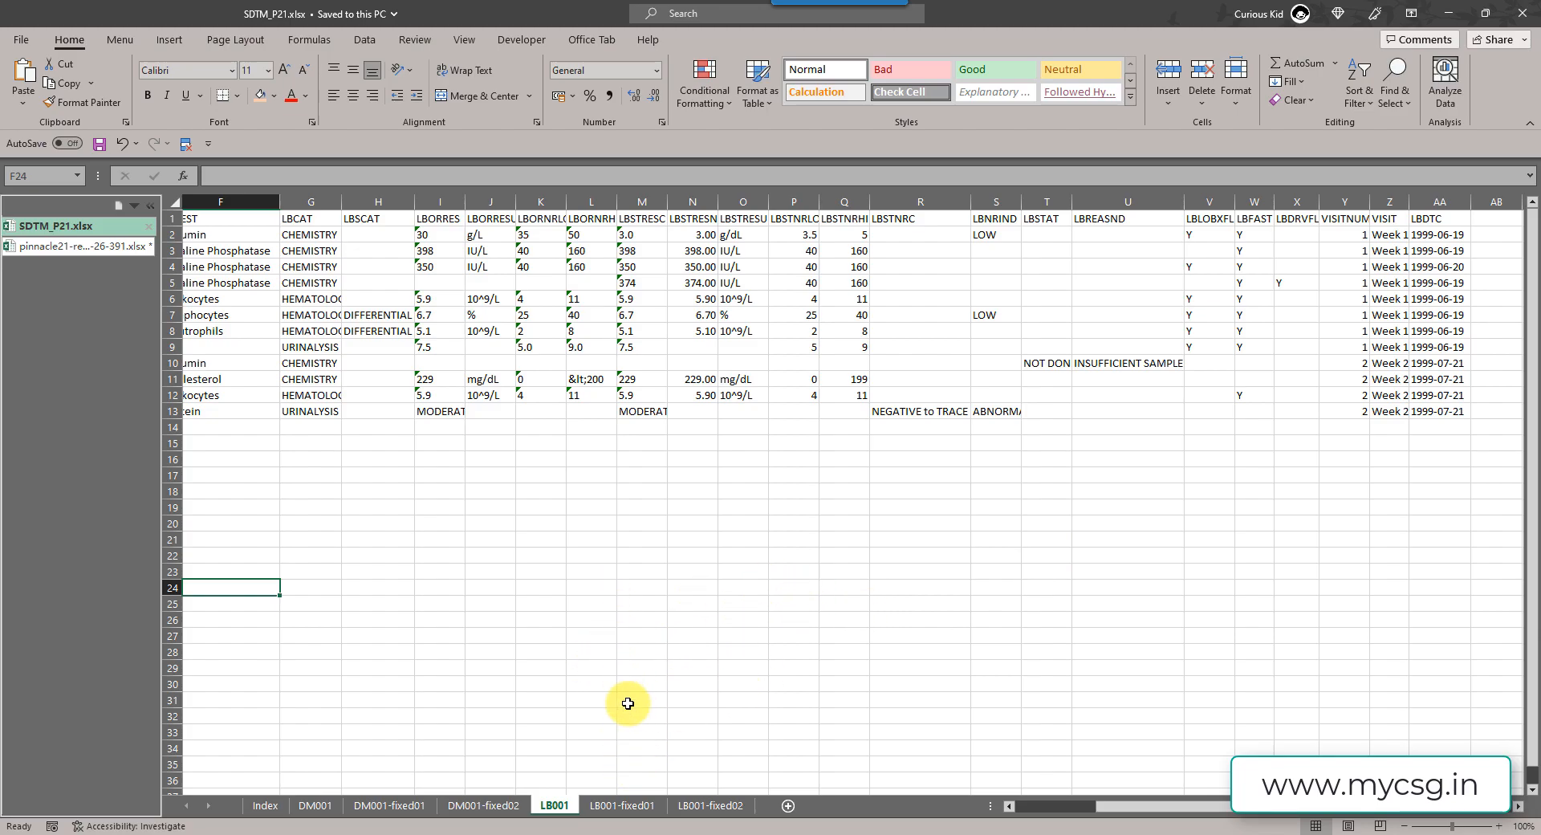
# - Show the LB001-fixed01 sheet with its added LBDY and EPOCH columns
pyautogui.click(623, 805)
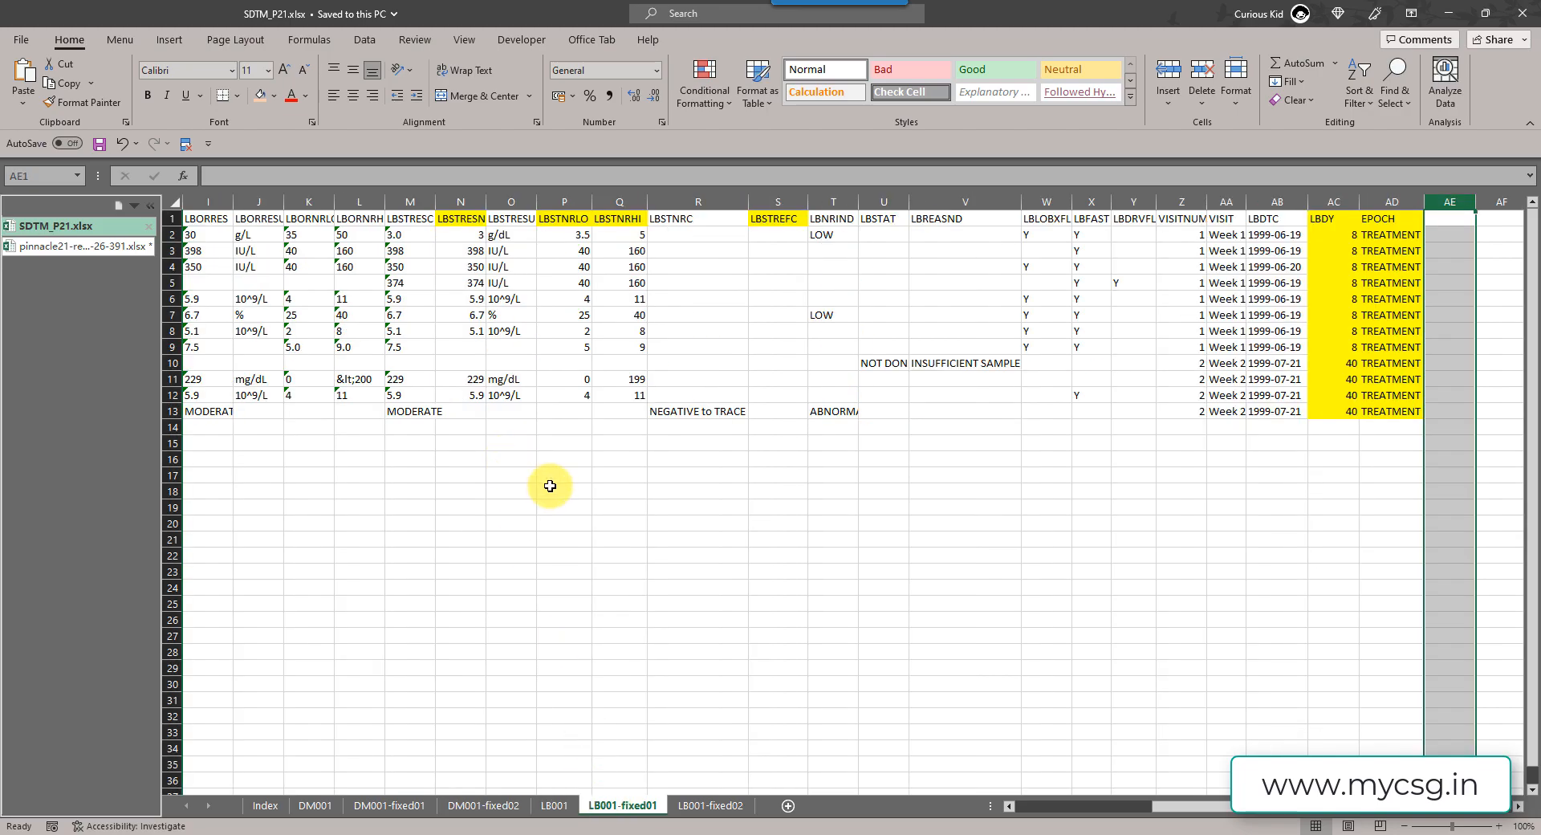
pyautogui.moveTo(503, 420)
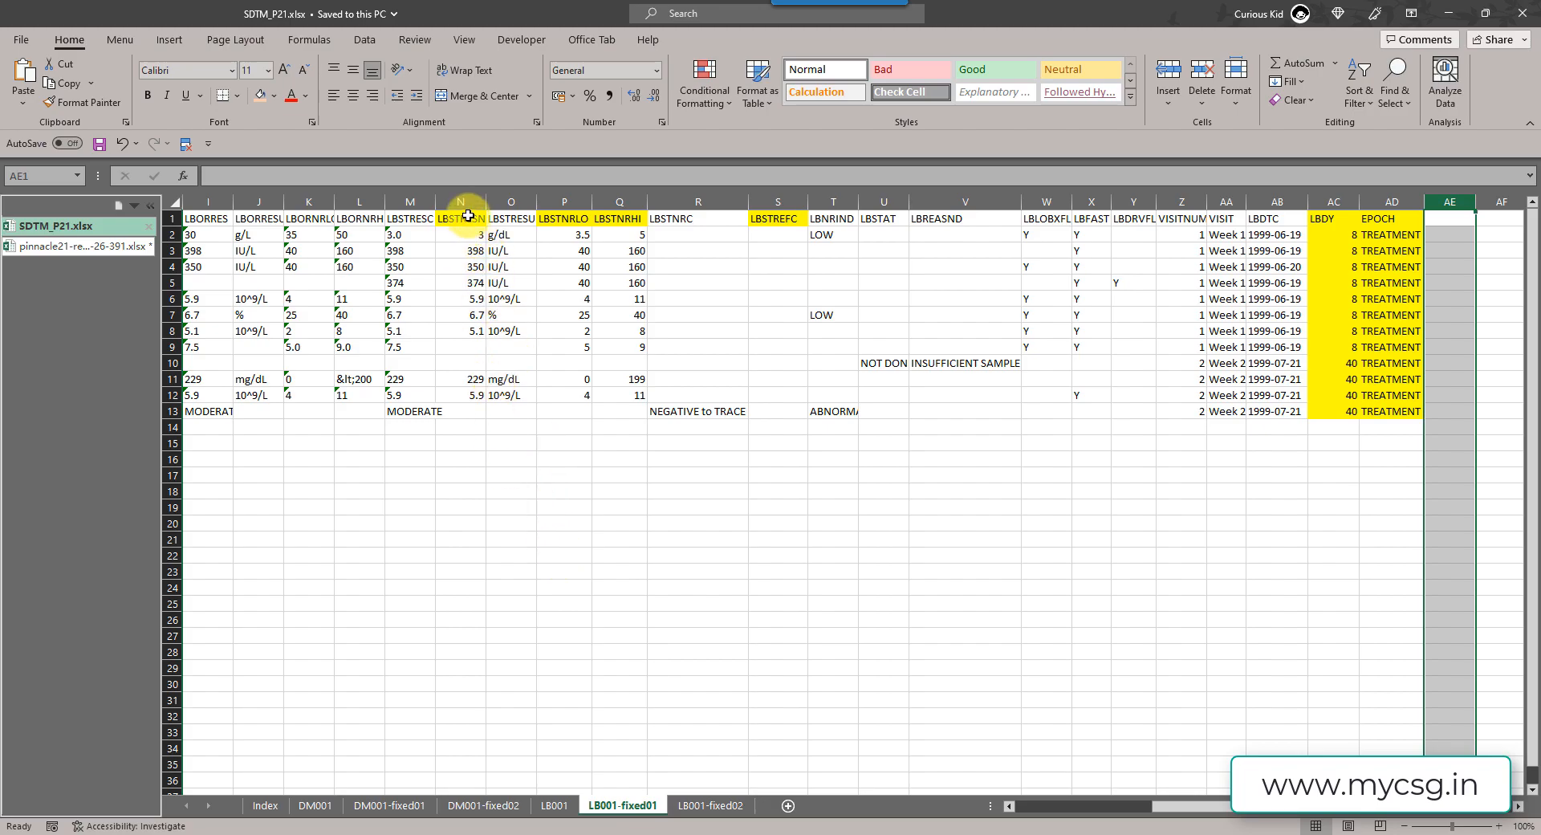
pyautogui.moveTo(479, 359)
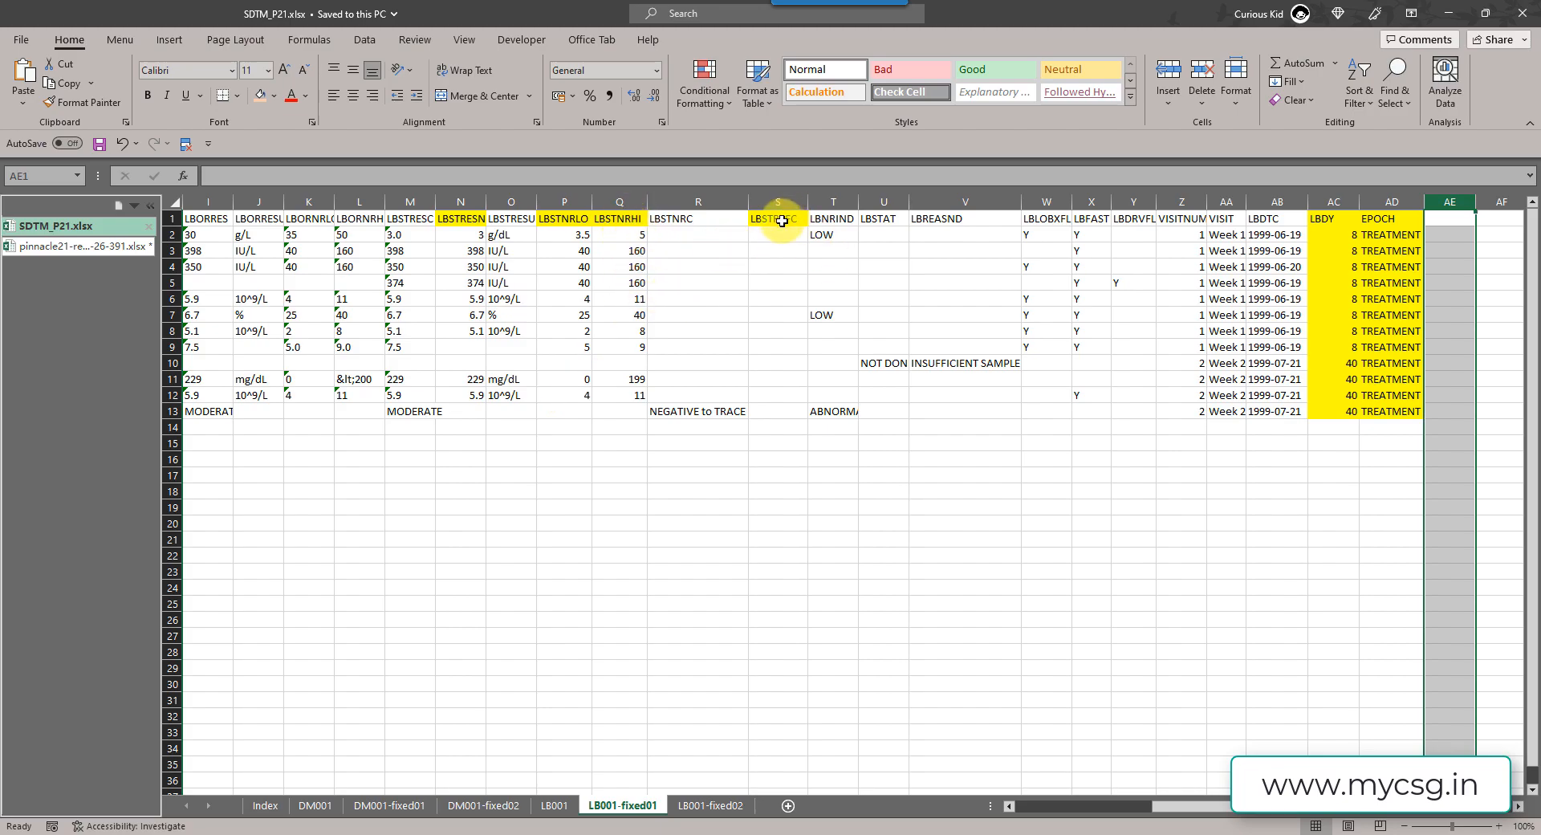
pyautogui.moveTo(794, 219)
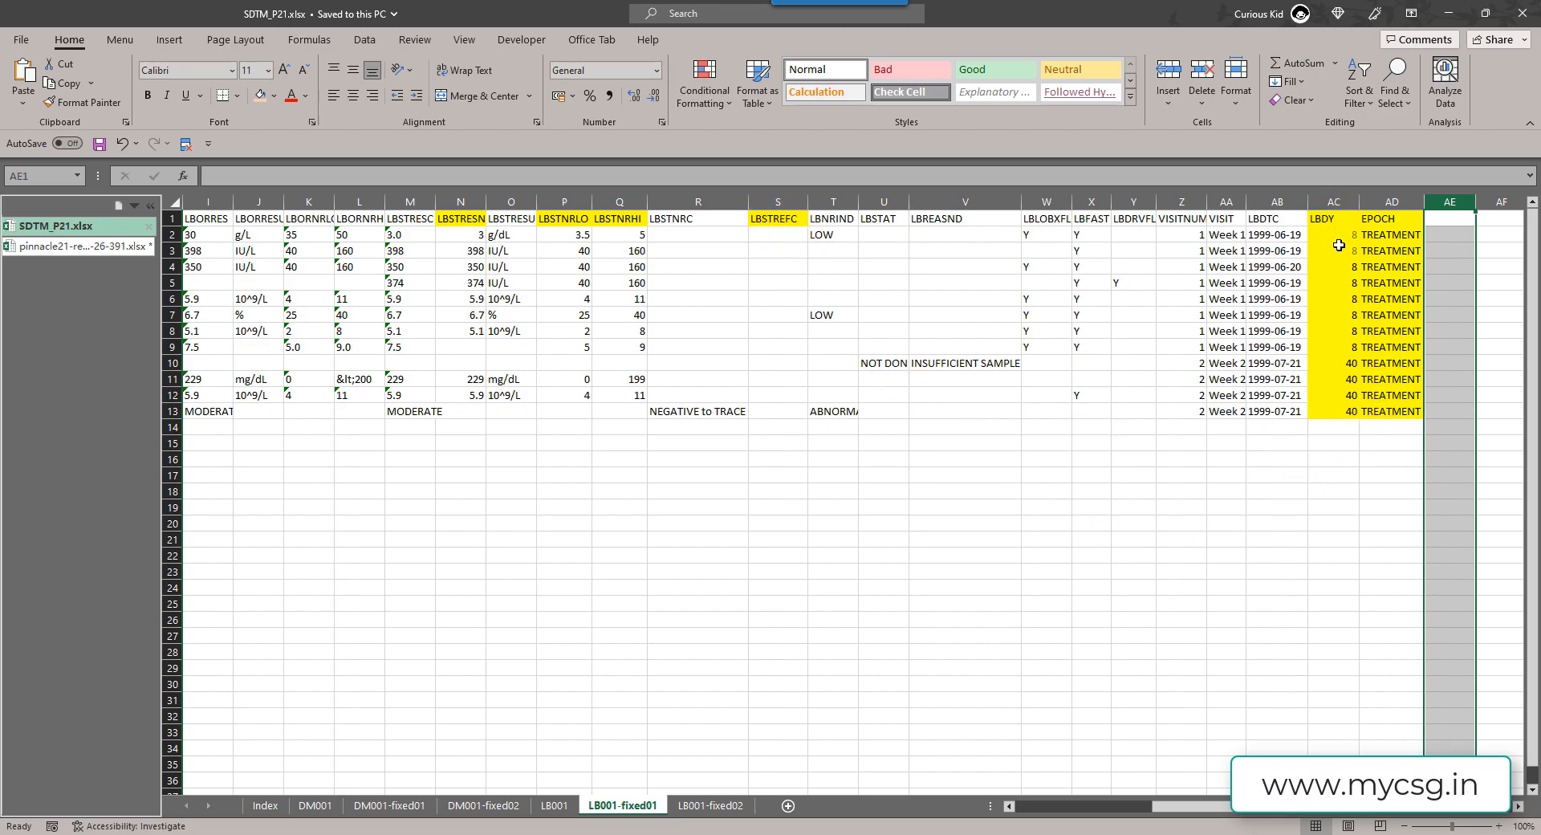
pyautogui.moveTo(1403, 343)
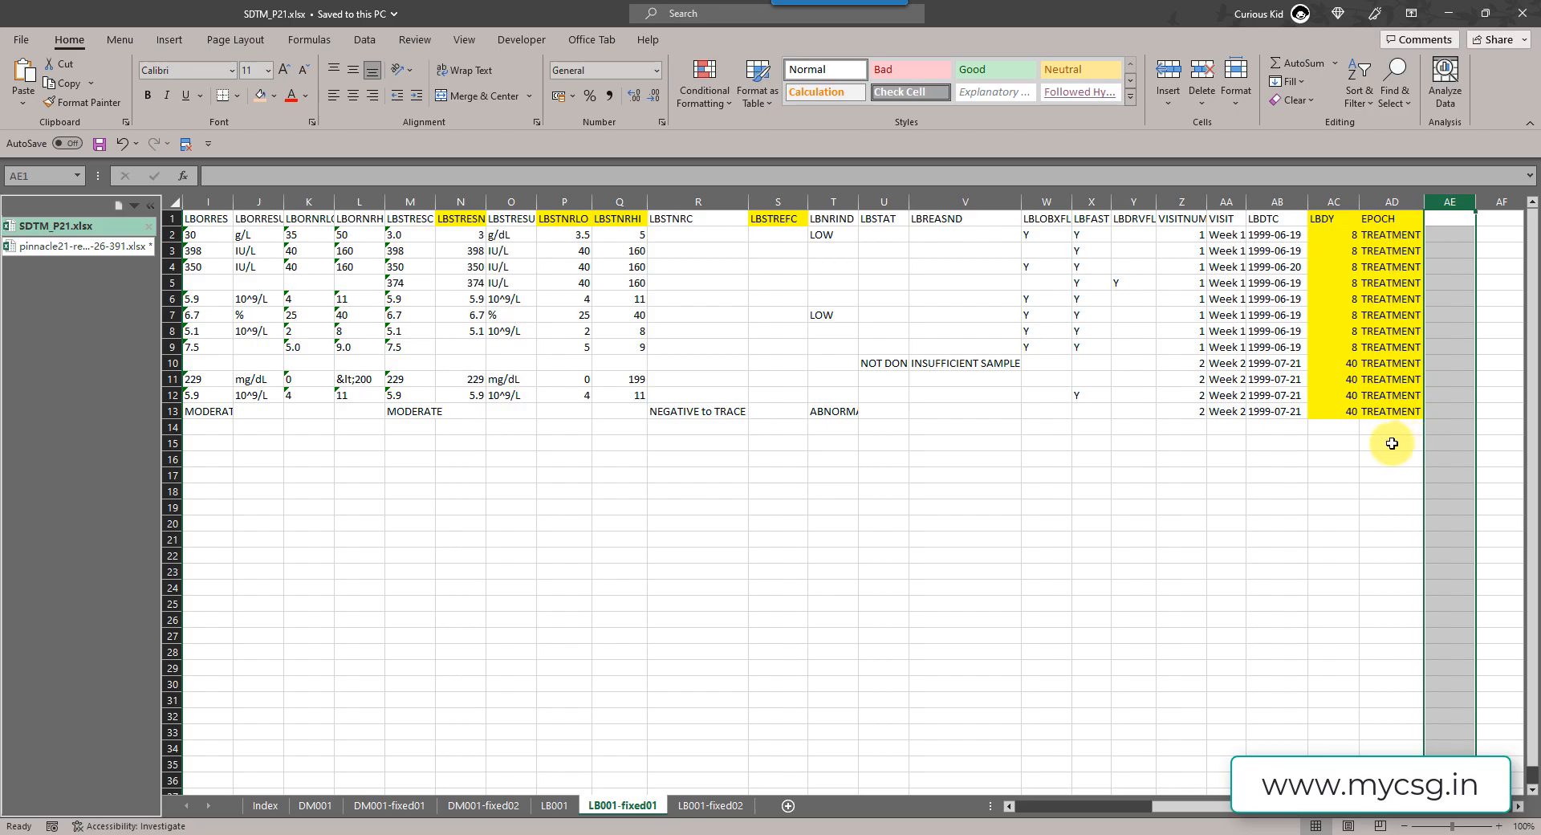
pyautogui.moveTo(1376, 243)
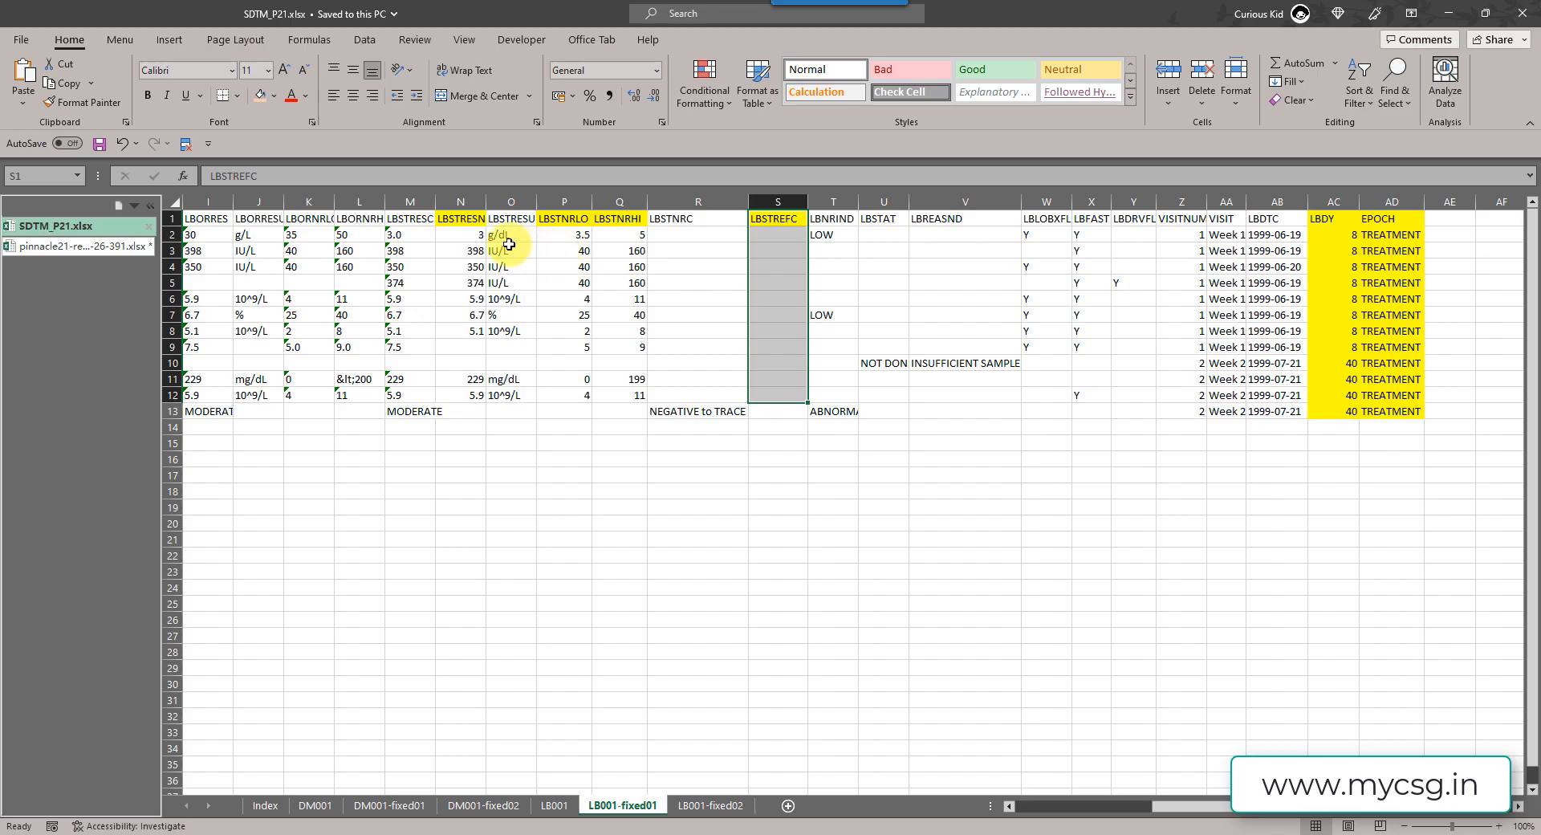
pyautogui.moveTo(460, 207)
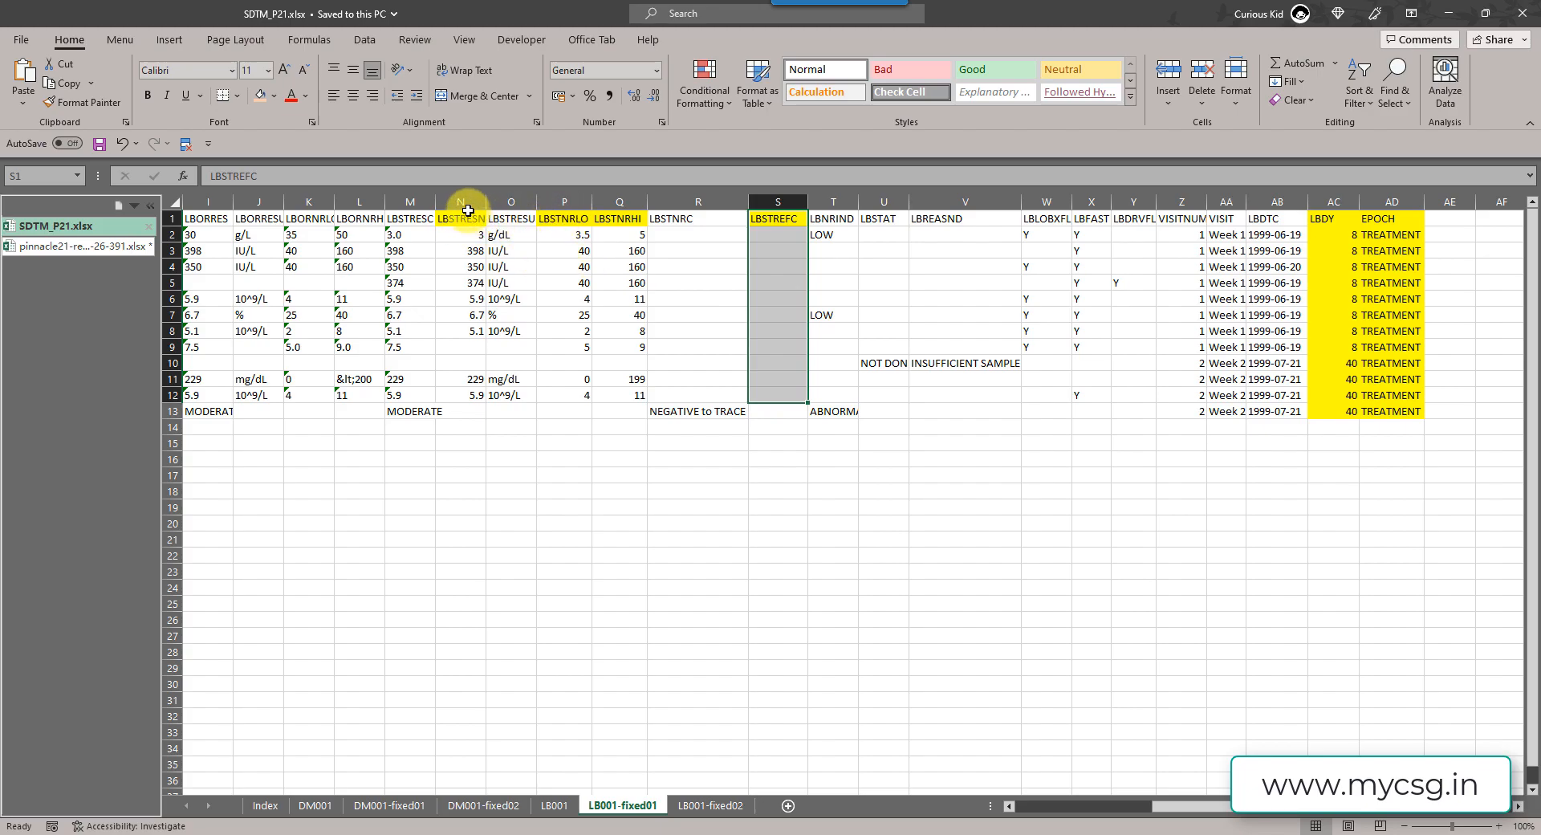
pyautogui.moveTo(566, 220)
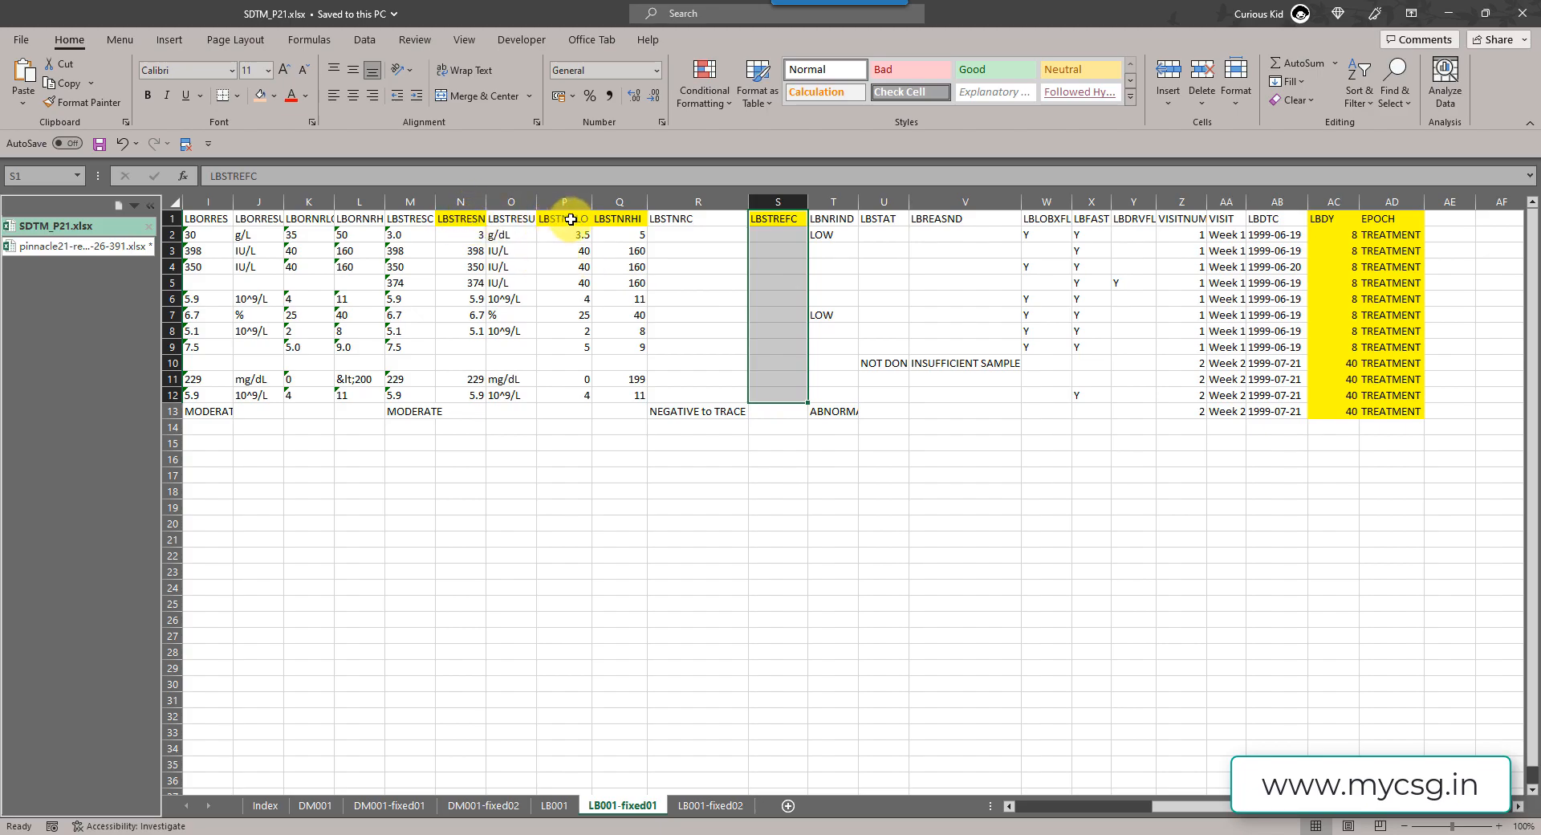
pyautogui.click(698, 476)
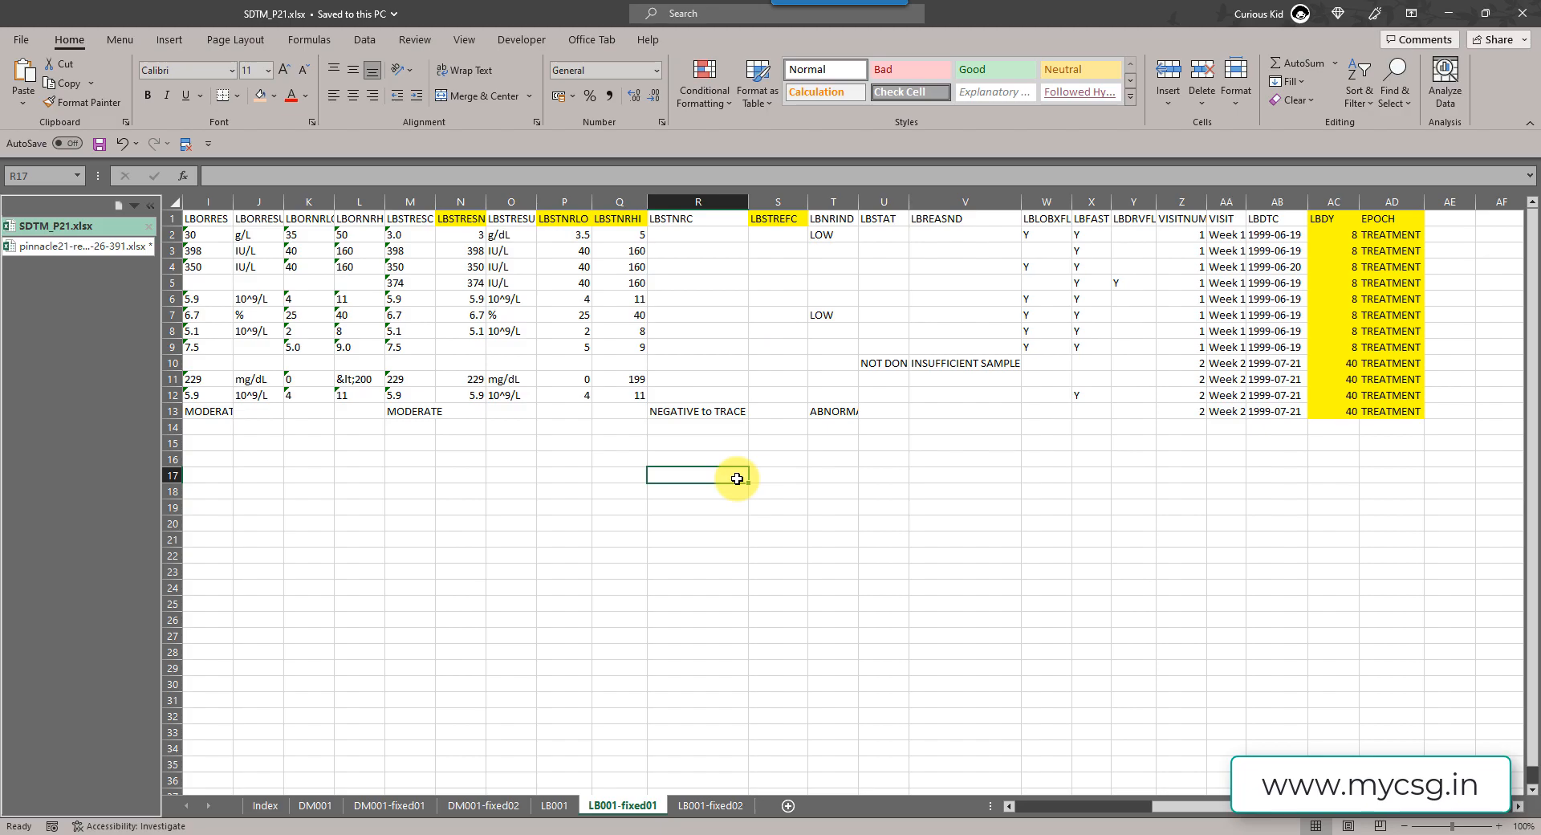
pyautogui.moveTo(735, 478)
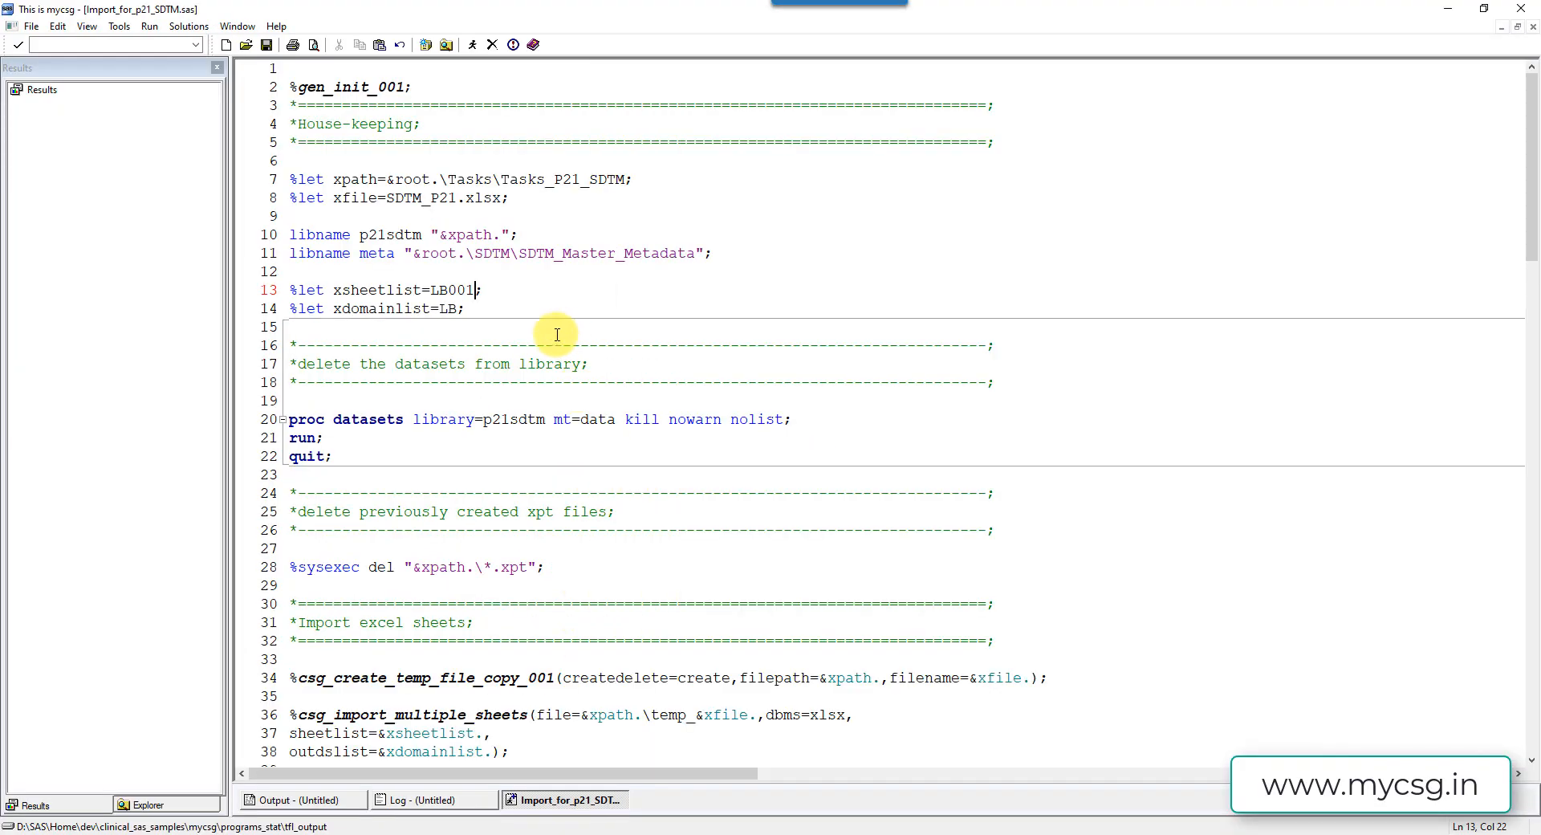
pyautogui.moveTo(545, 649)
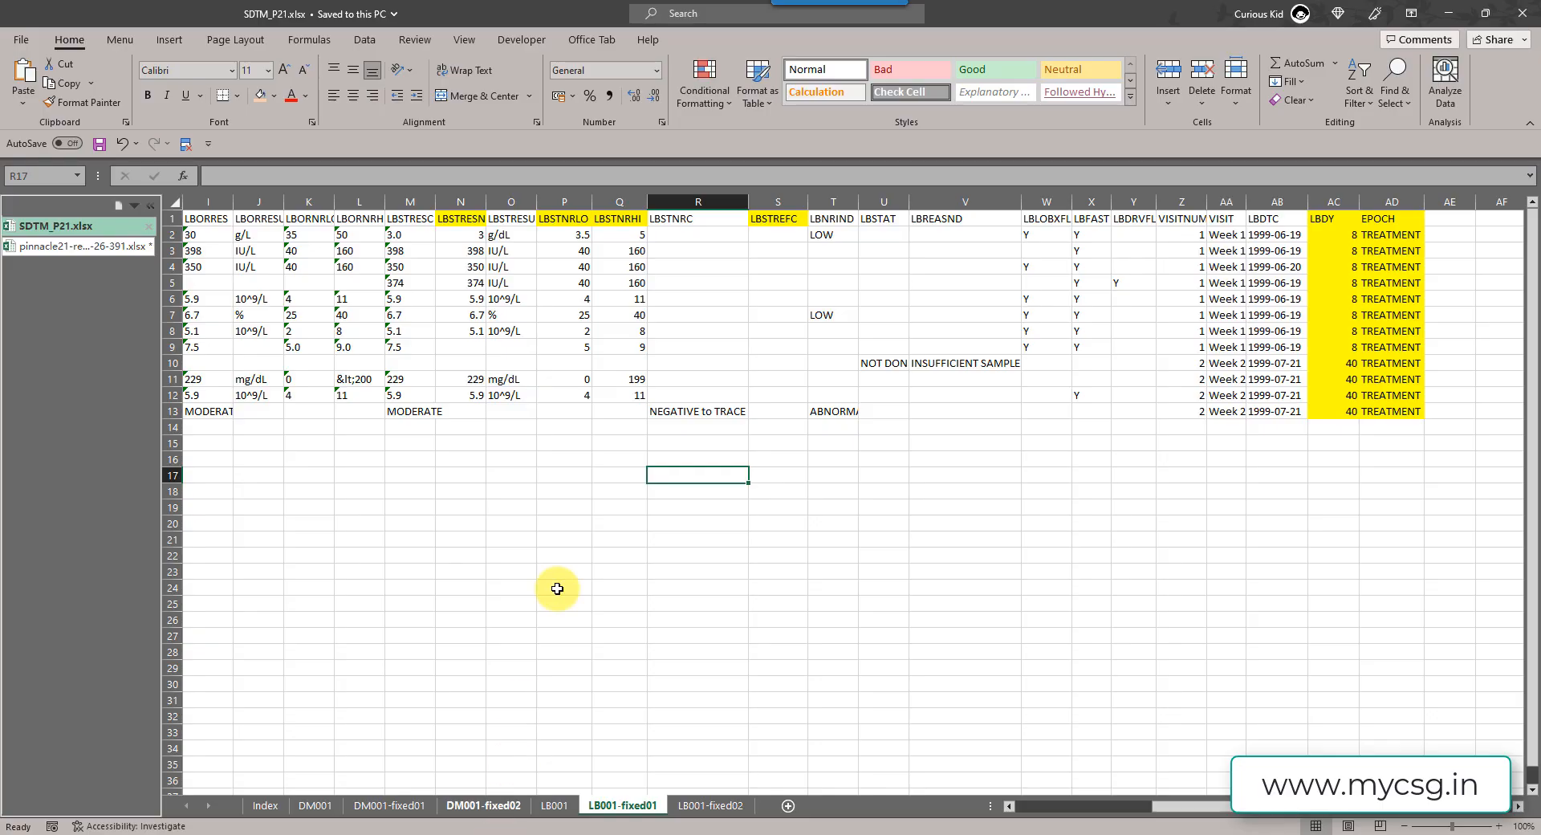
pyautogui.moveTo(390, 331)
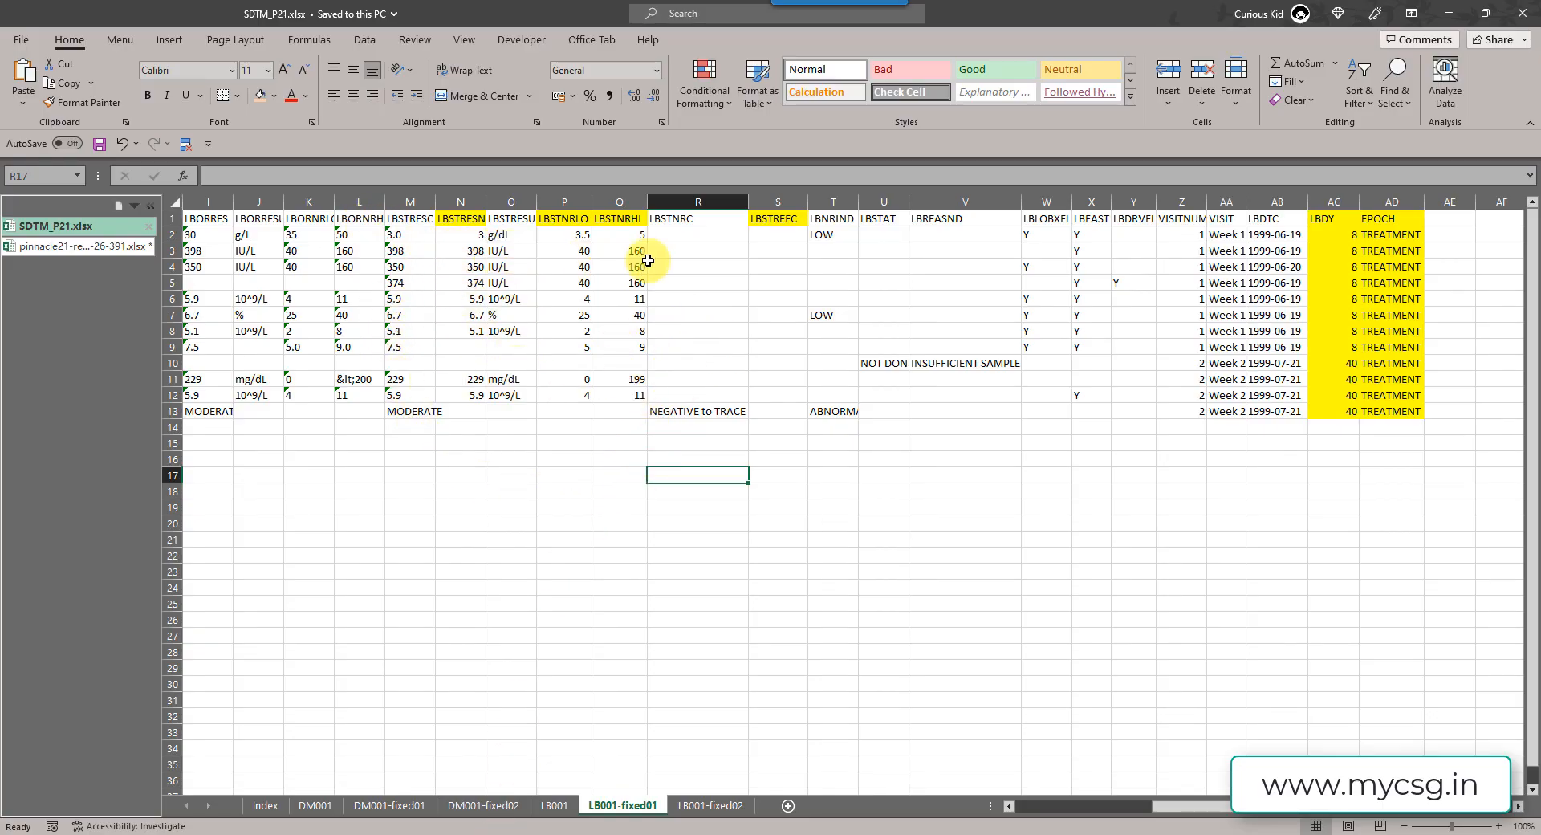
pyautogui.moveTo(651, 411)
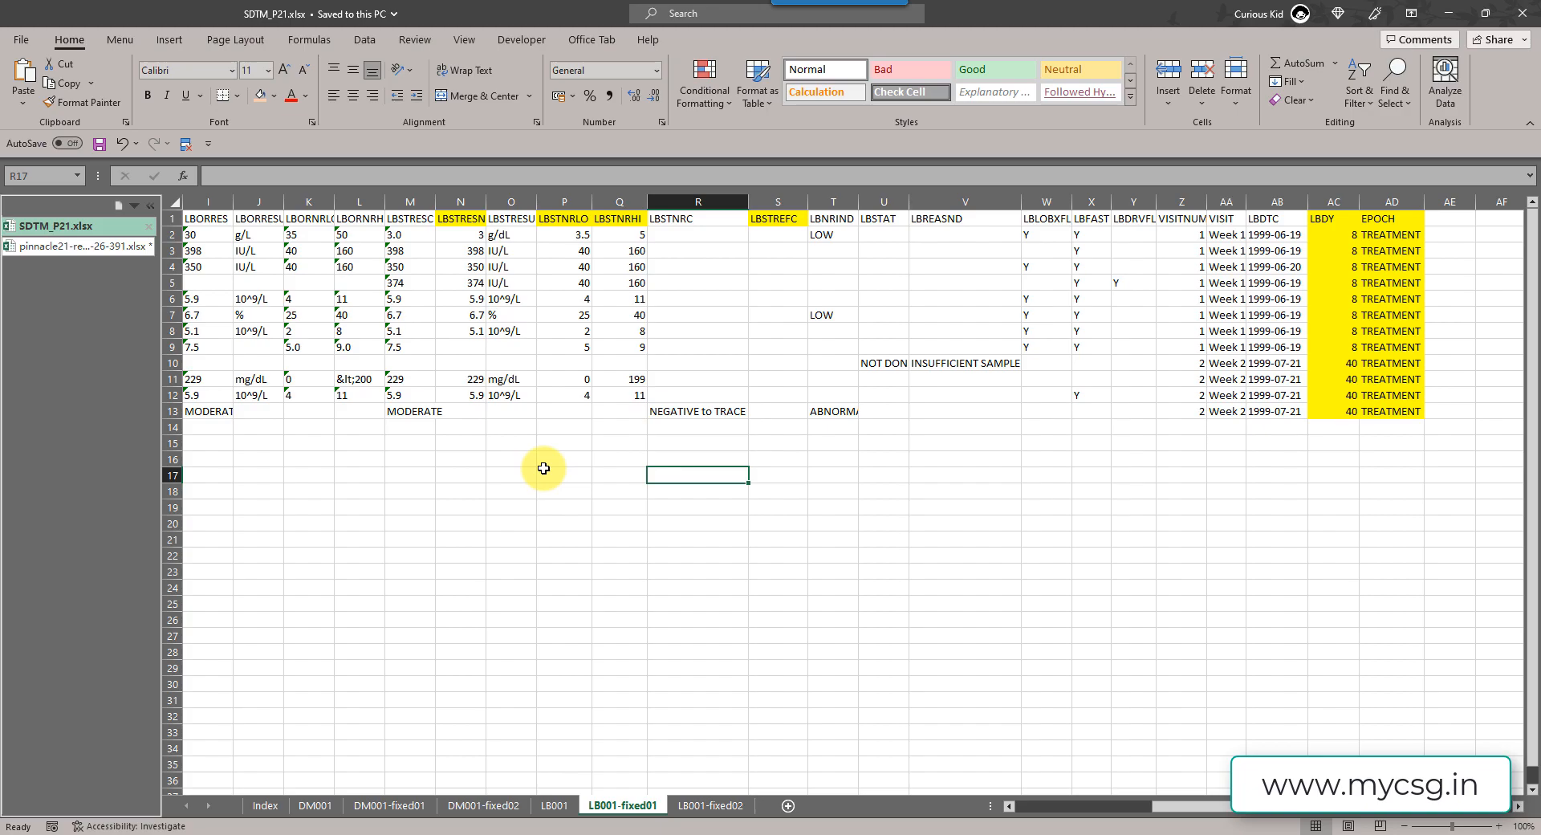
pyautogui.moveTo(680, 316)
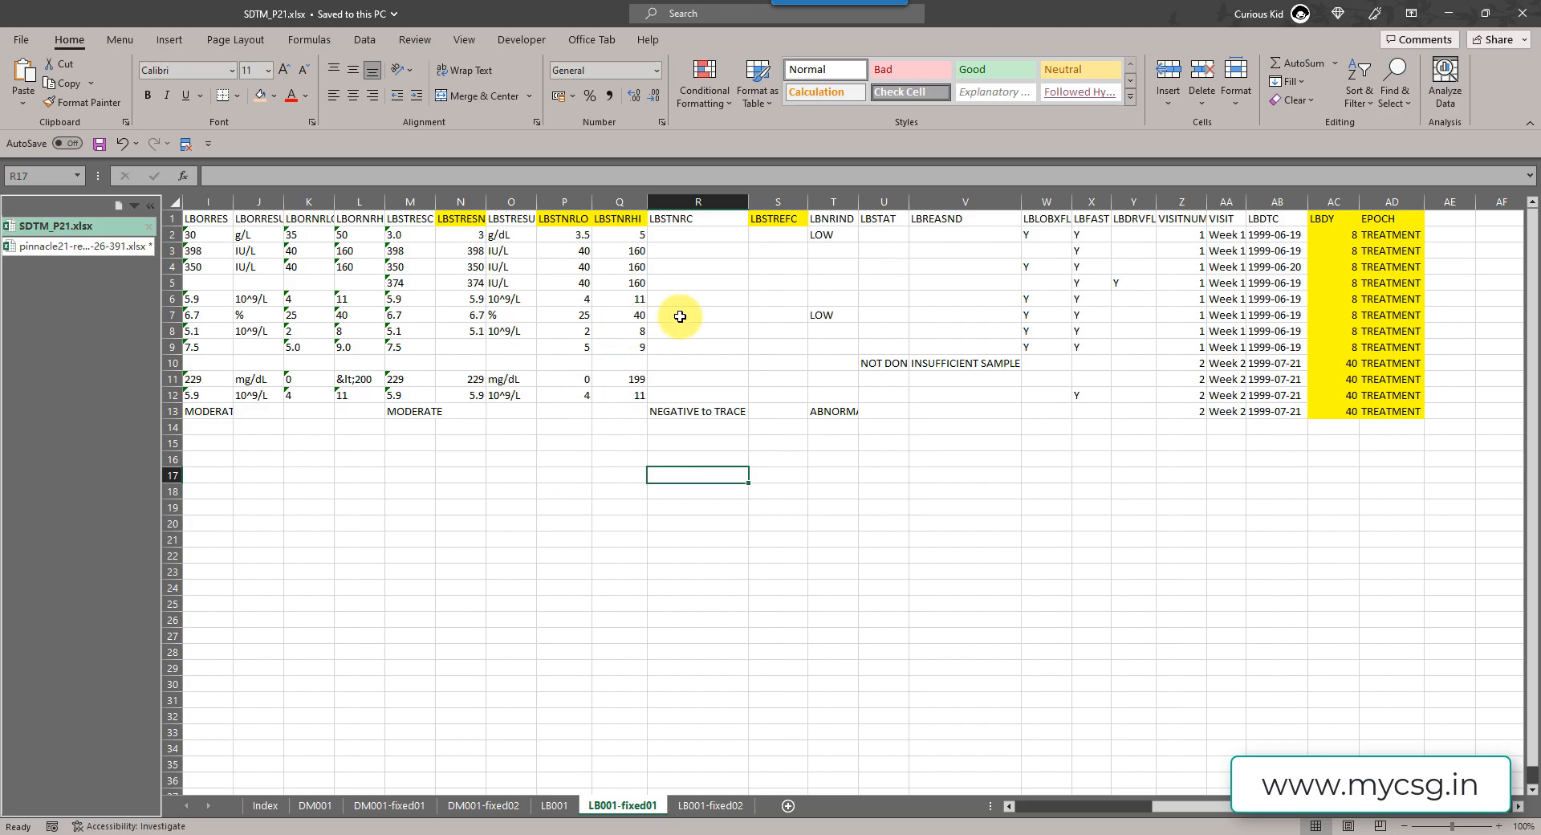
pyautogui.moveTo(899, 472)
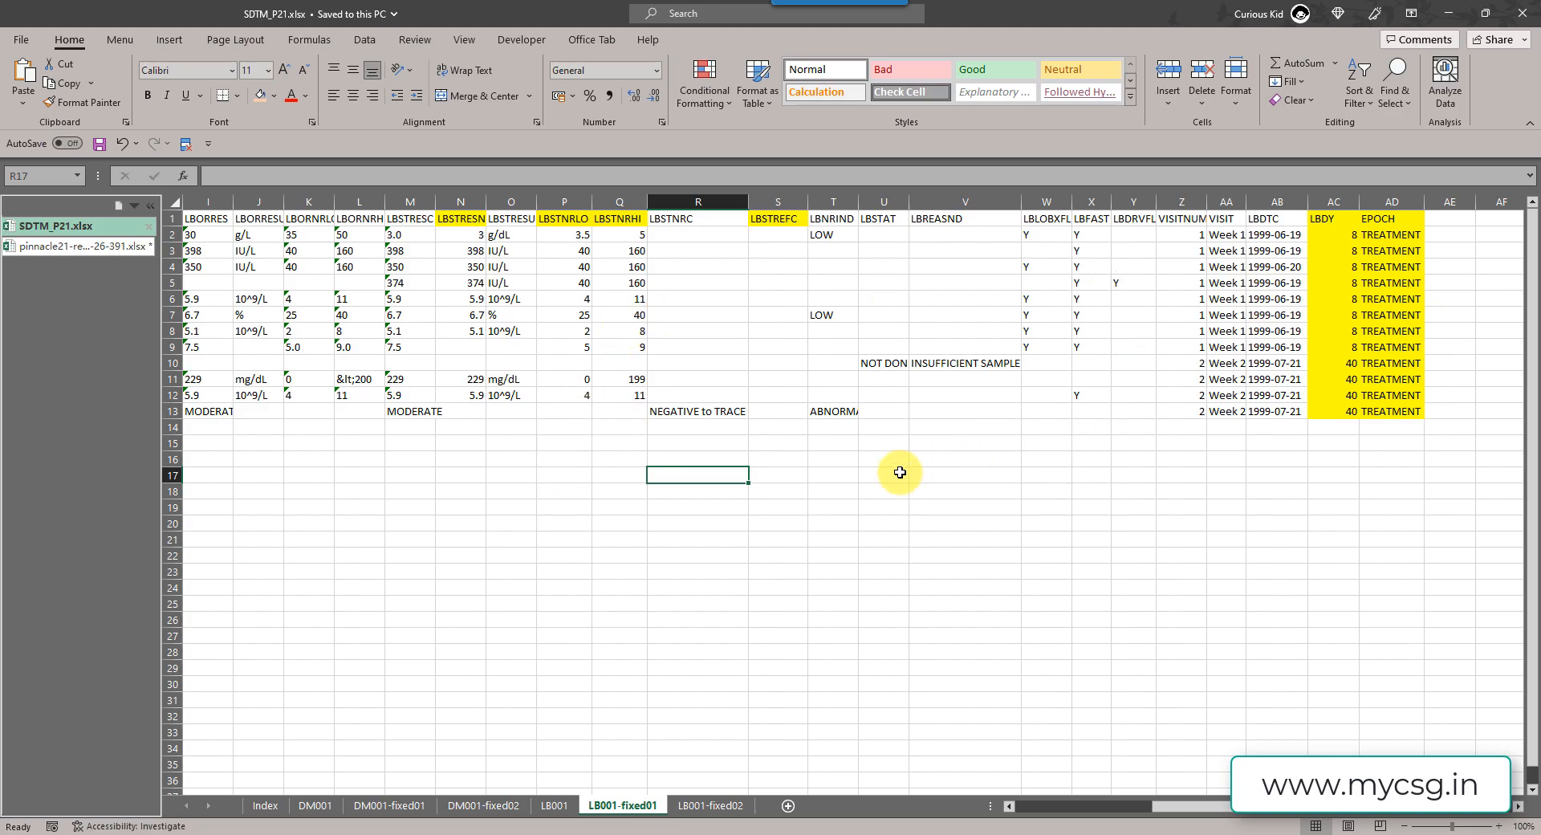
pyautogui.moveTo(894, 460)
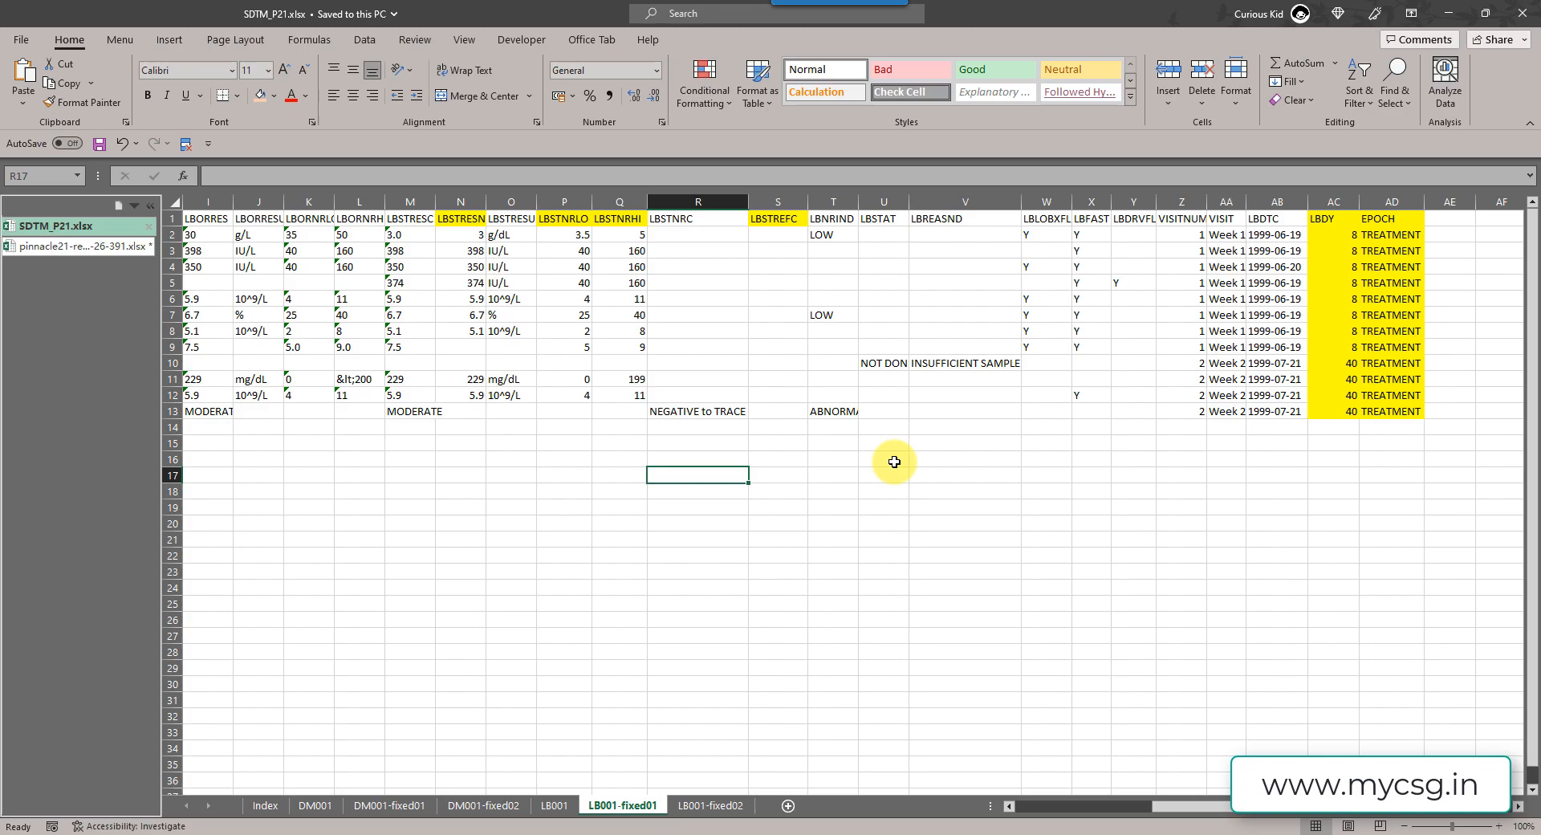
pyautogui.moveTo(833, 315)
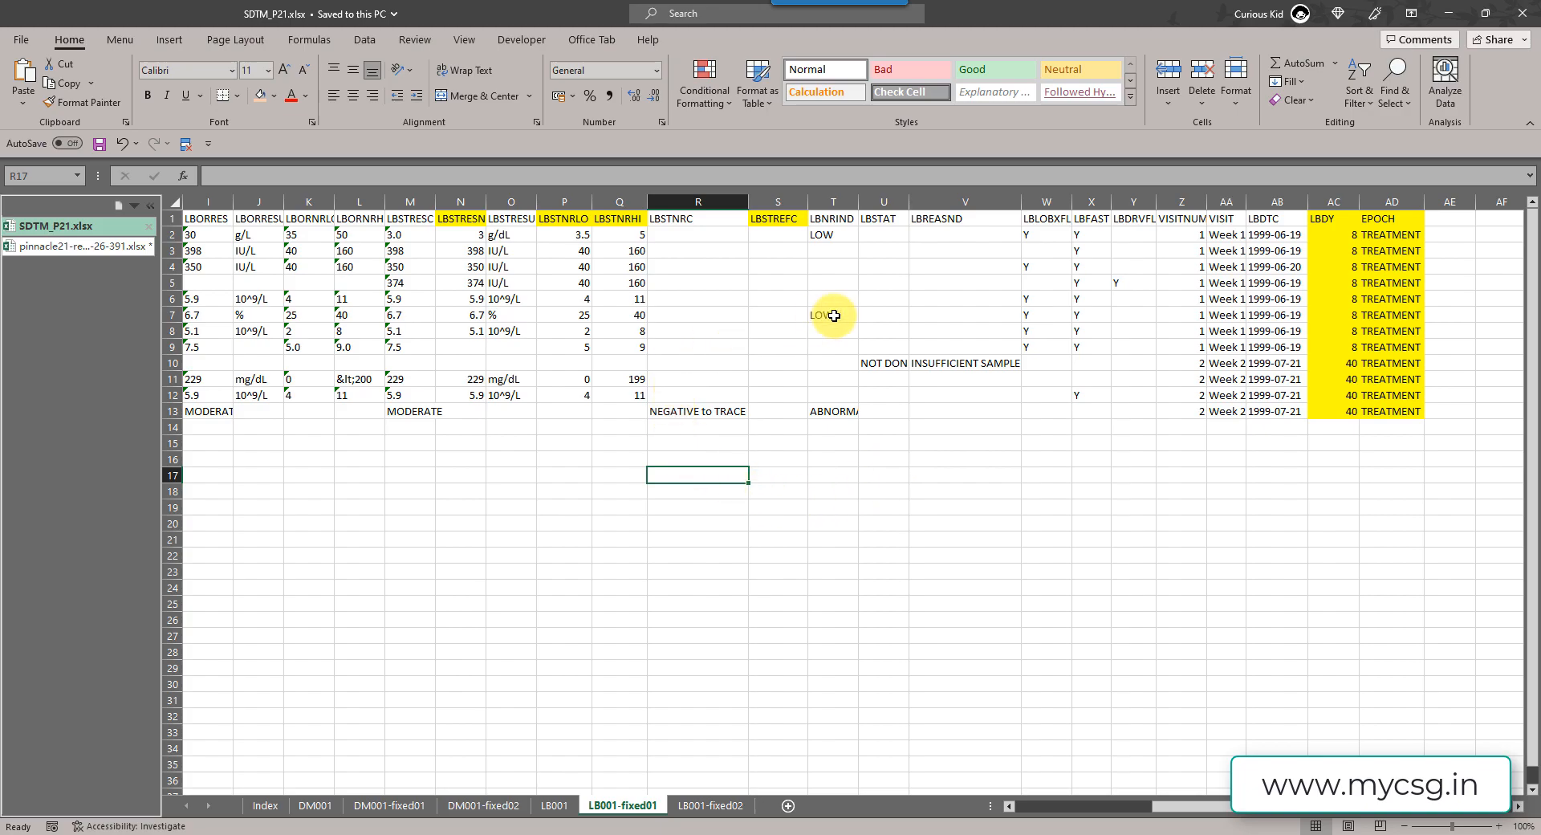
pyautogui.moveTo(651, 325)
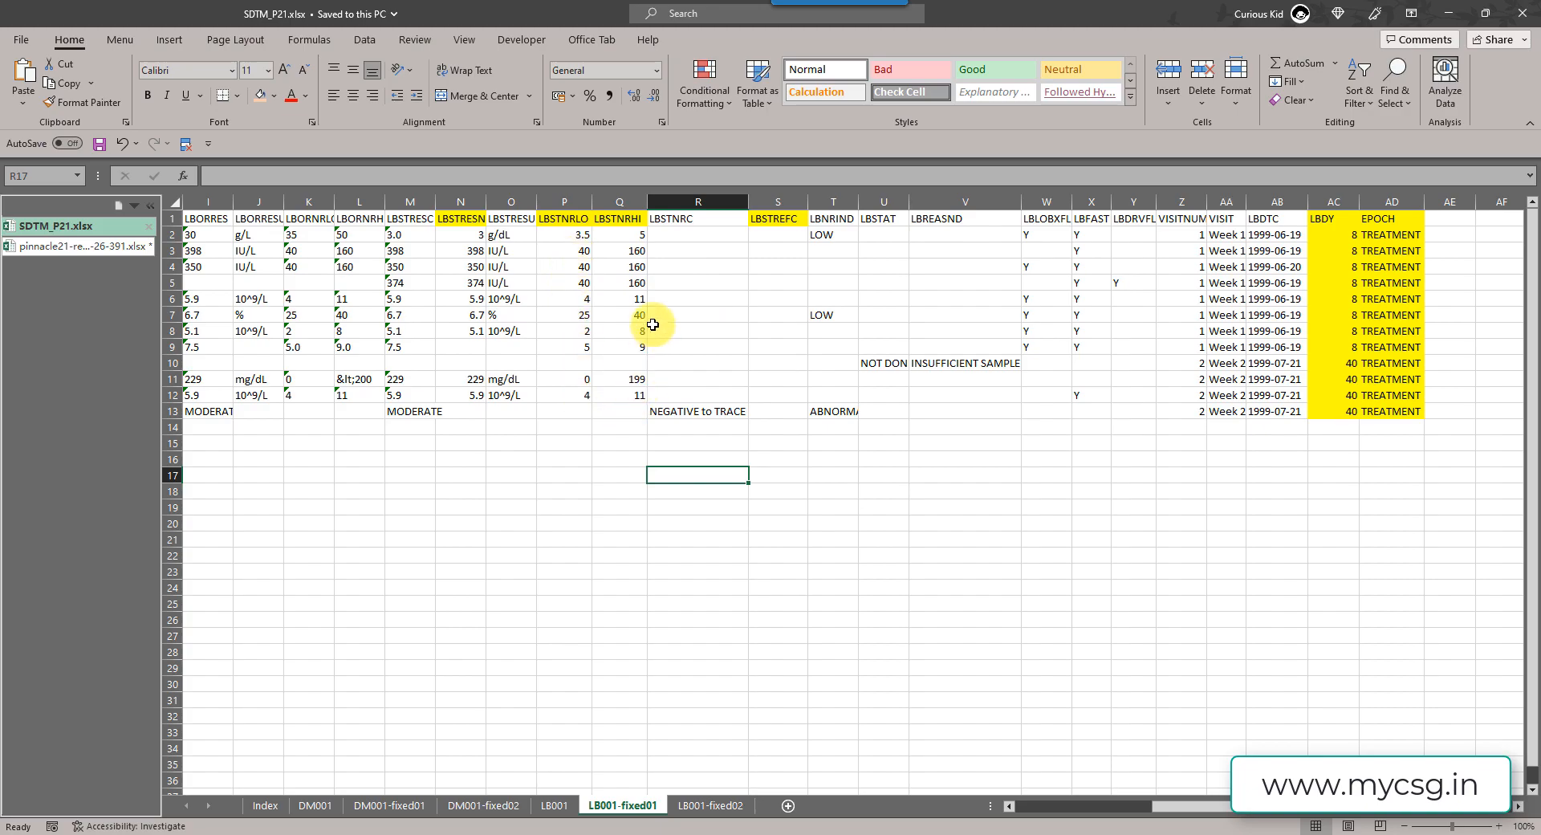
pyautogui.moveTo(725, 570)
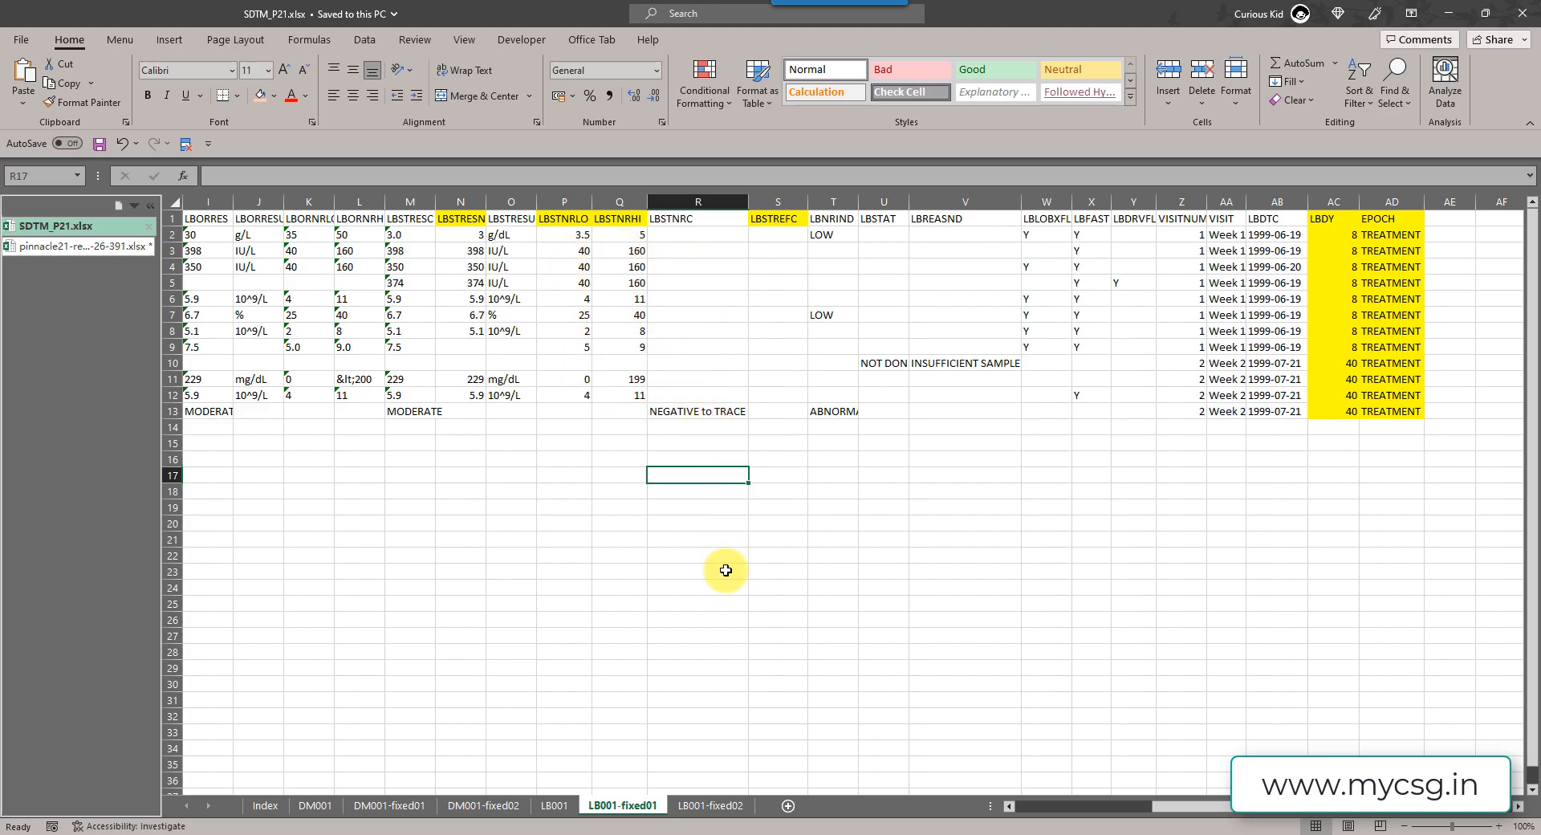
pyautogui.moveTo(730, 405)
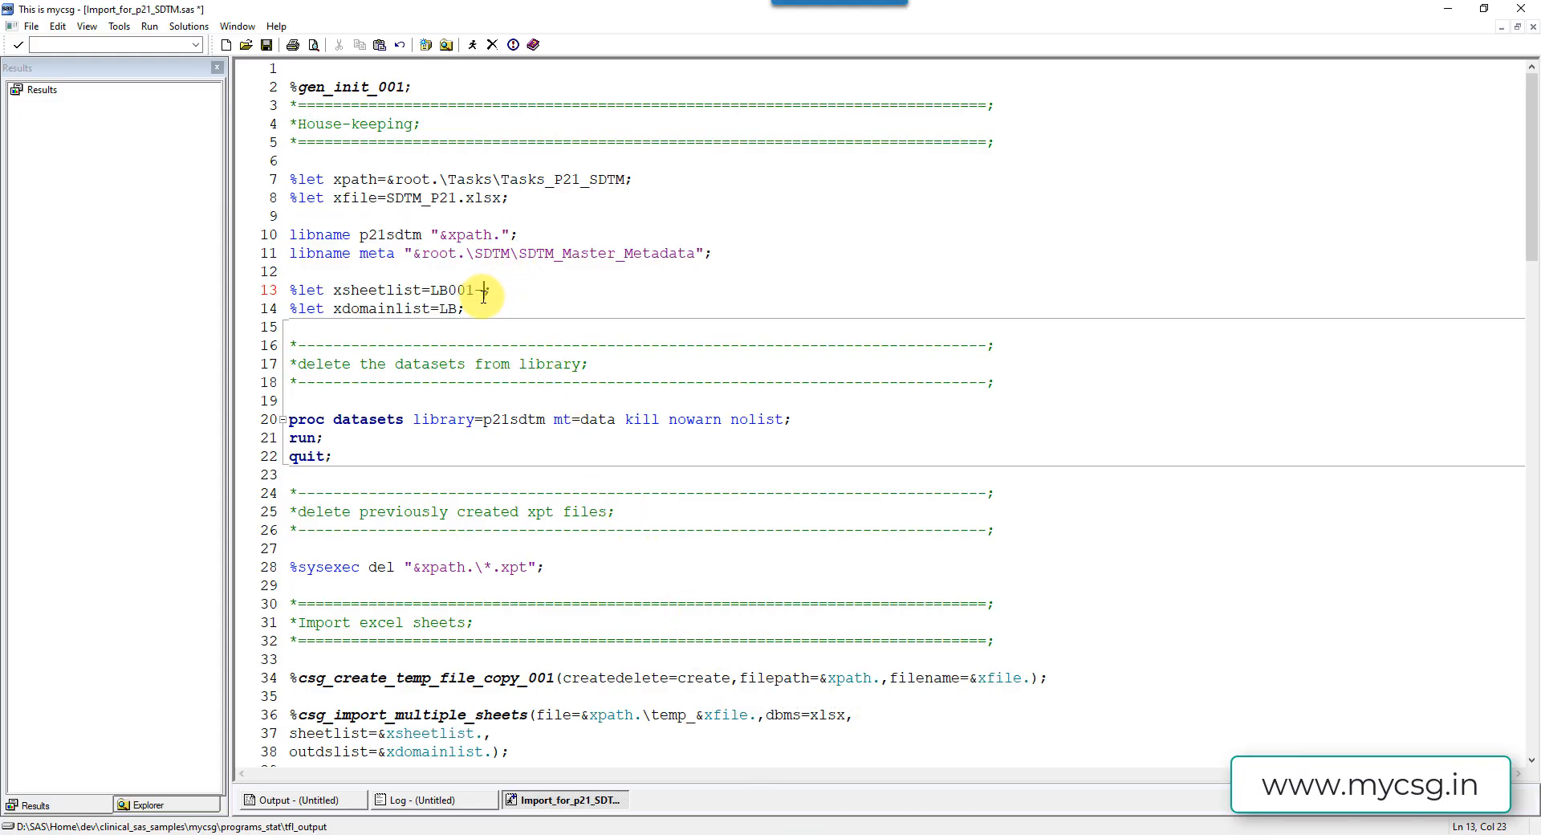
# - Set xsheetlist to LB001-fixed01, run the import program and check its log
pyautogui.write('_fixed01')
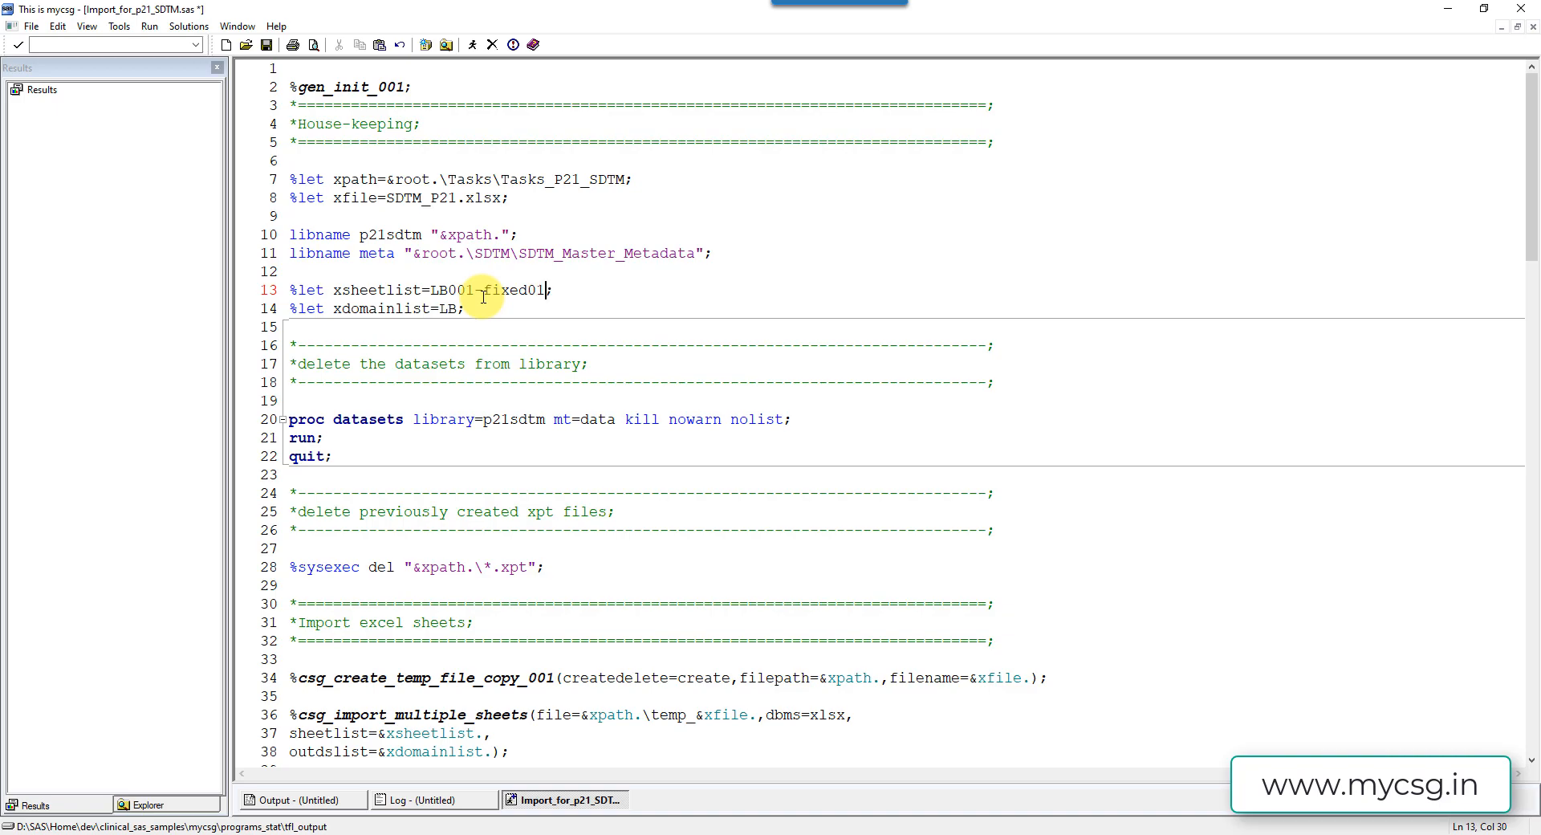
pyautogui.click(586, 330)
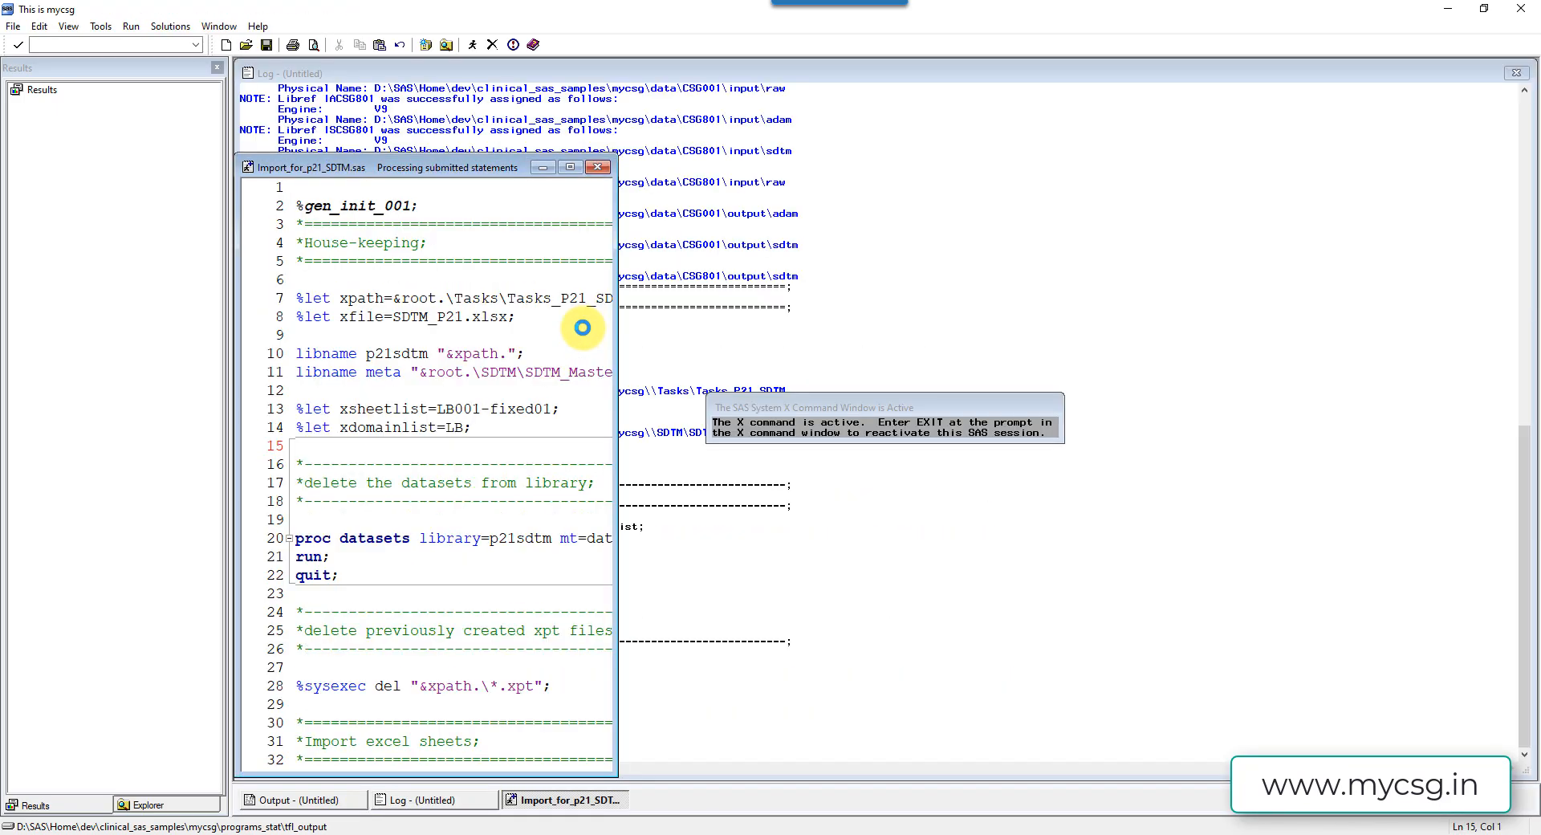
pyautogui.click(570, 167)
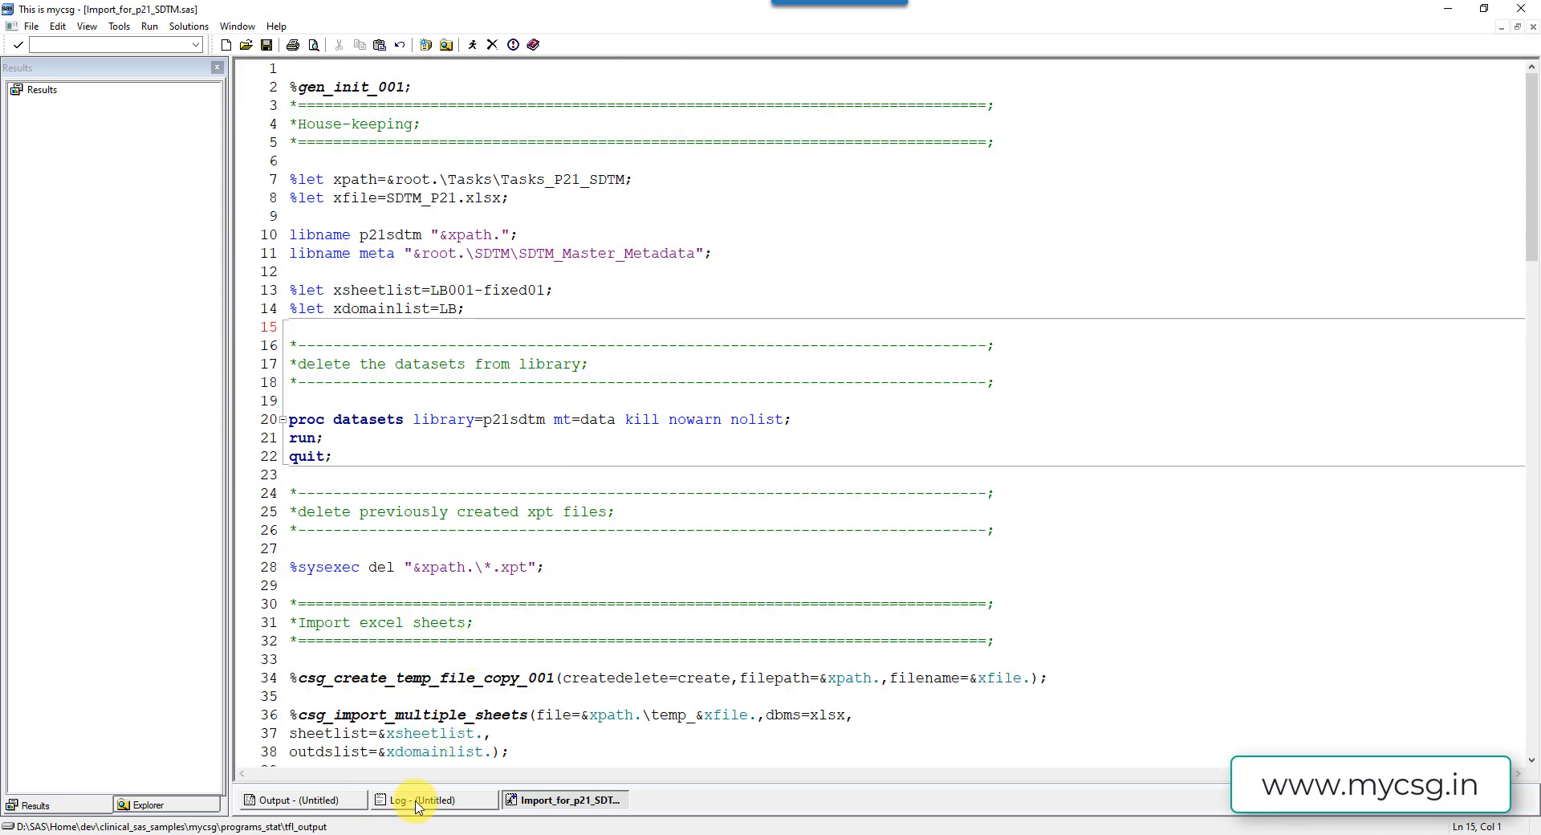
pyautogui.click(423, 799)
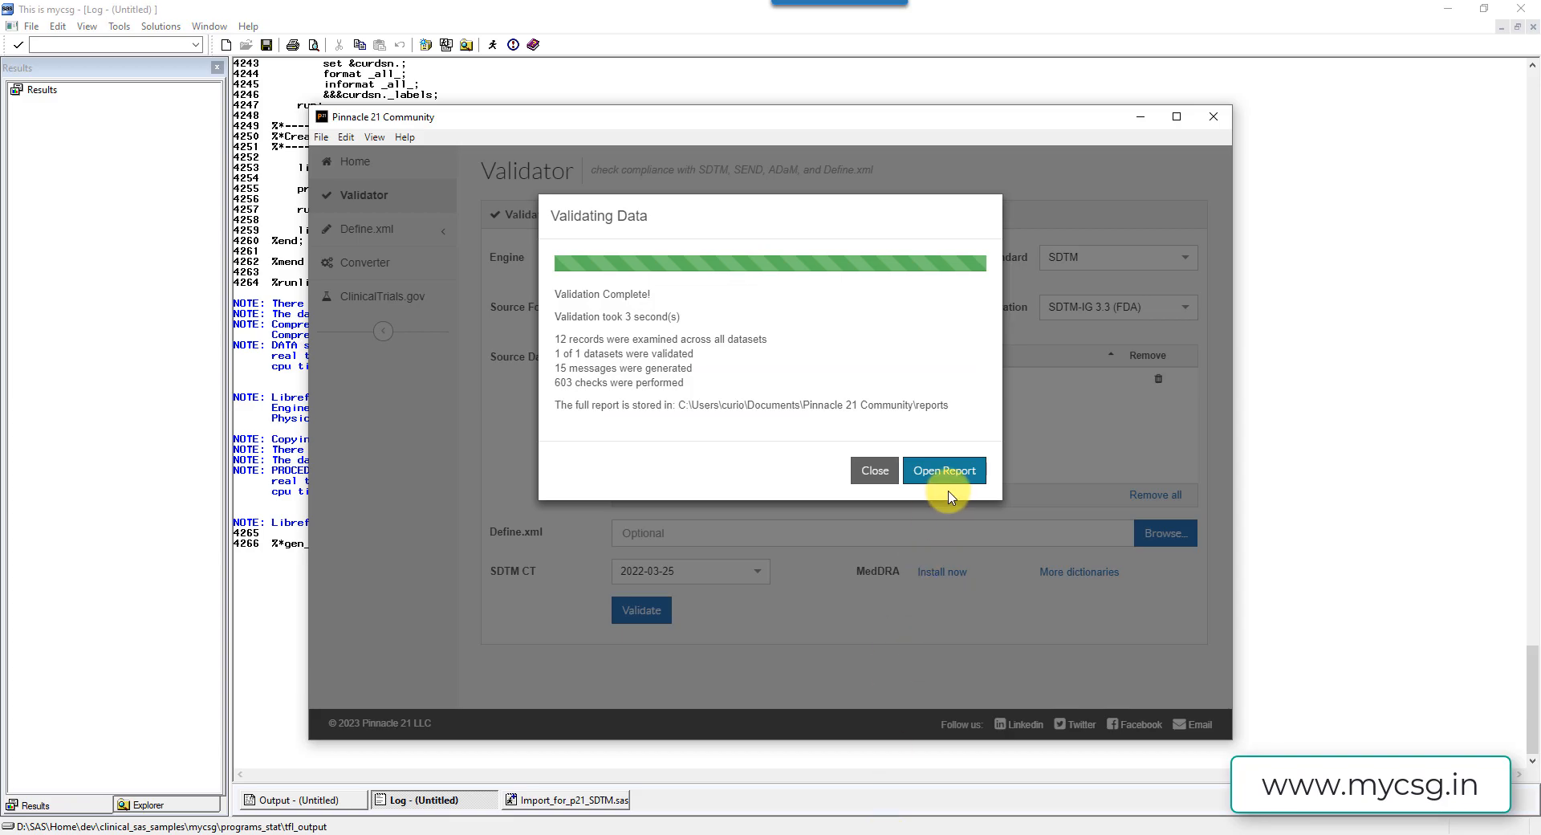
# - Load LB.xpt as source data, validate it (13 messages, 605 checks) and open the report
pyautogui.click(874, 470)
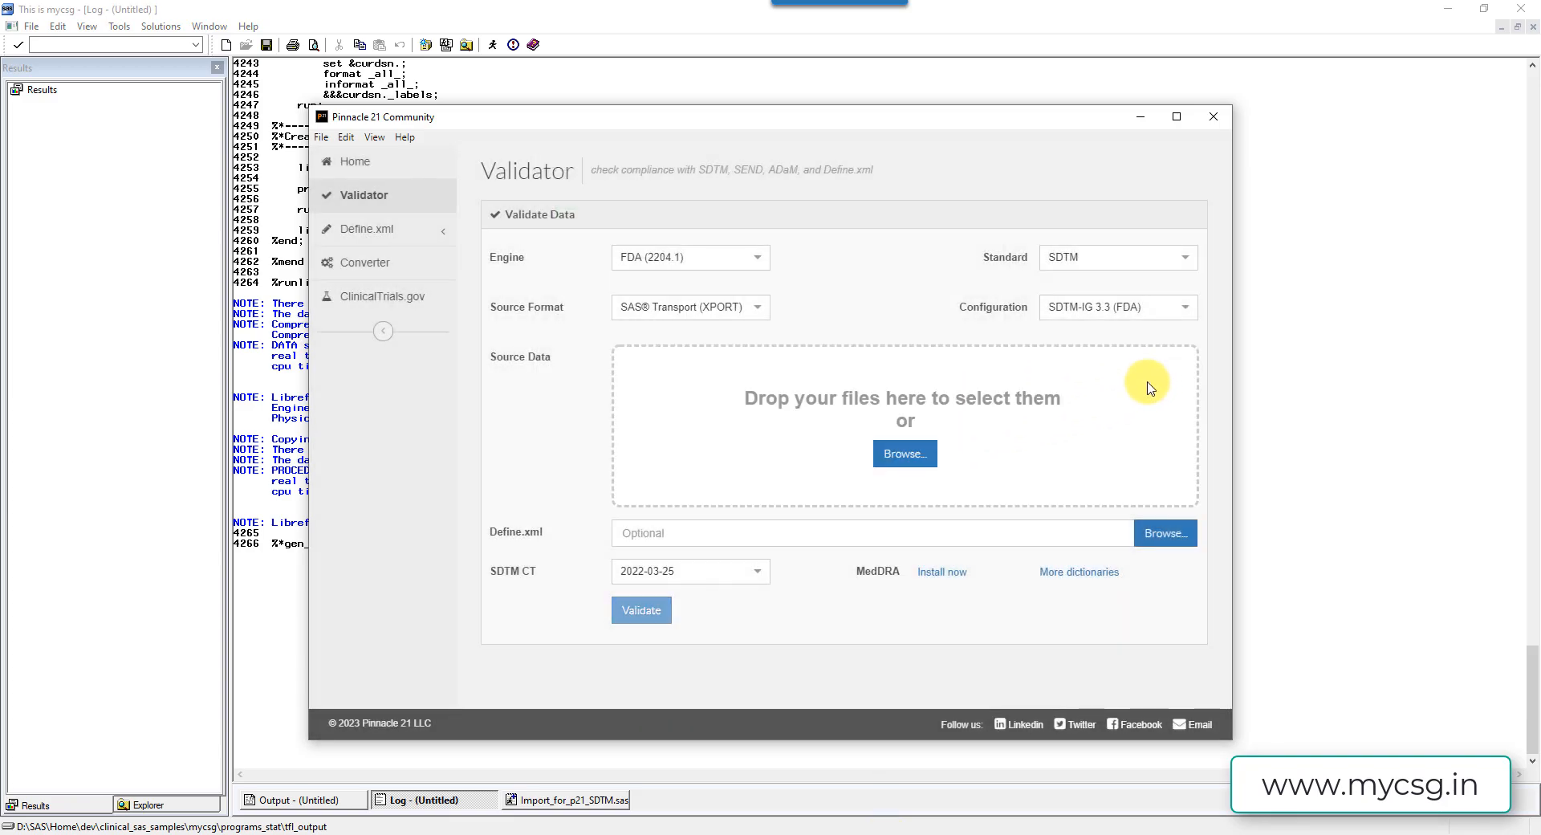
pyautogui.click(902, 453)
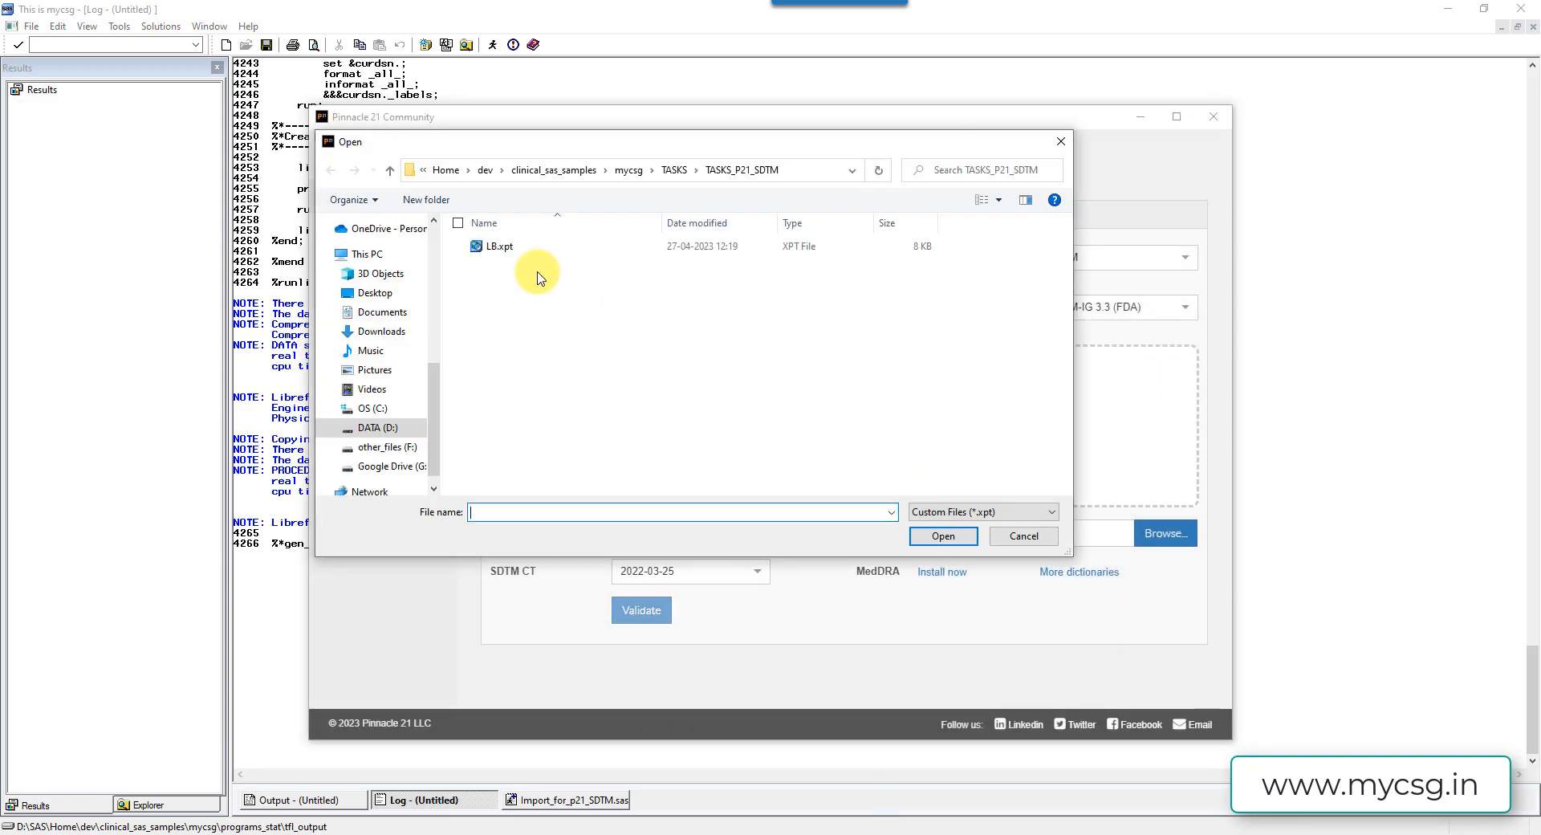
pyautogui.click(500, 245)
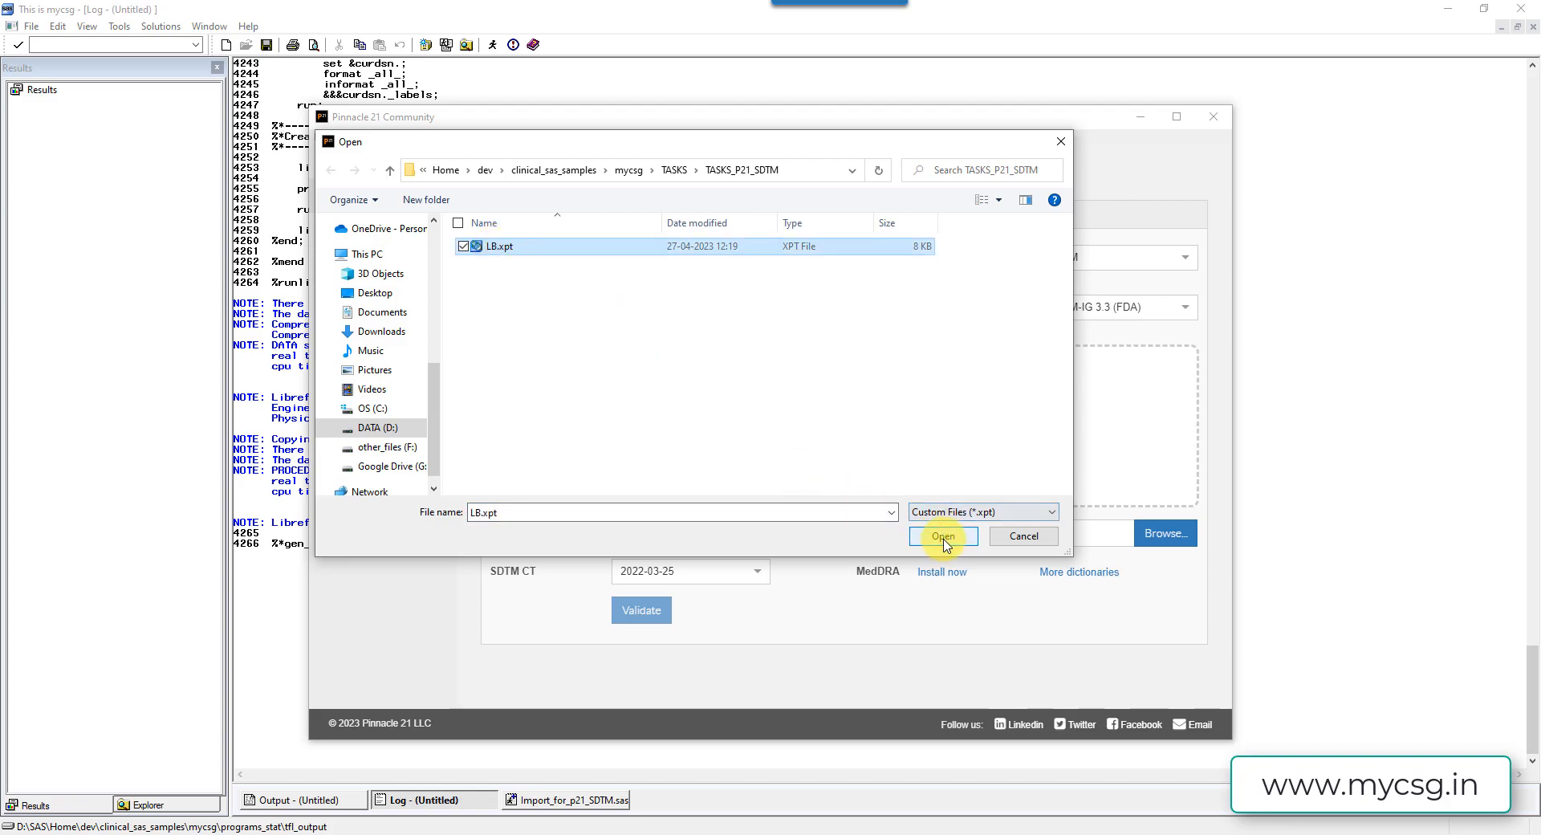
pyautogui.click(941, 536)
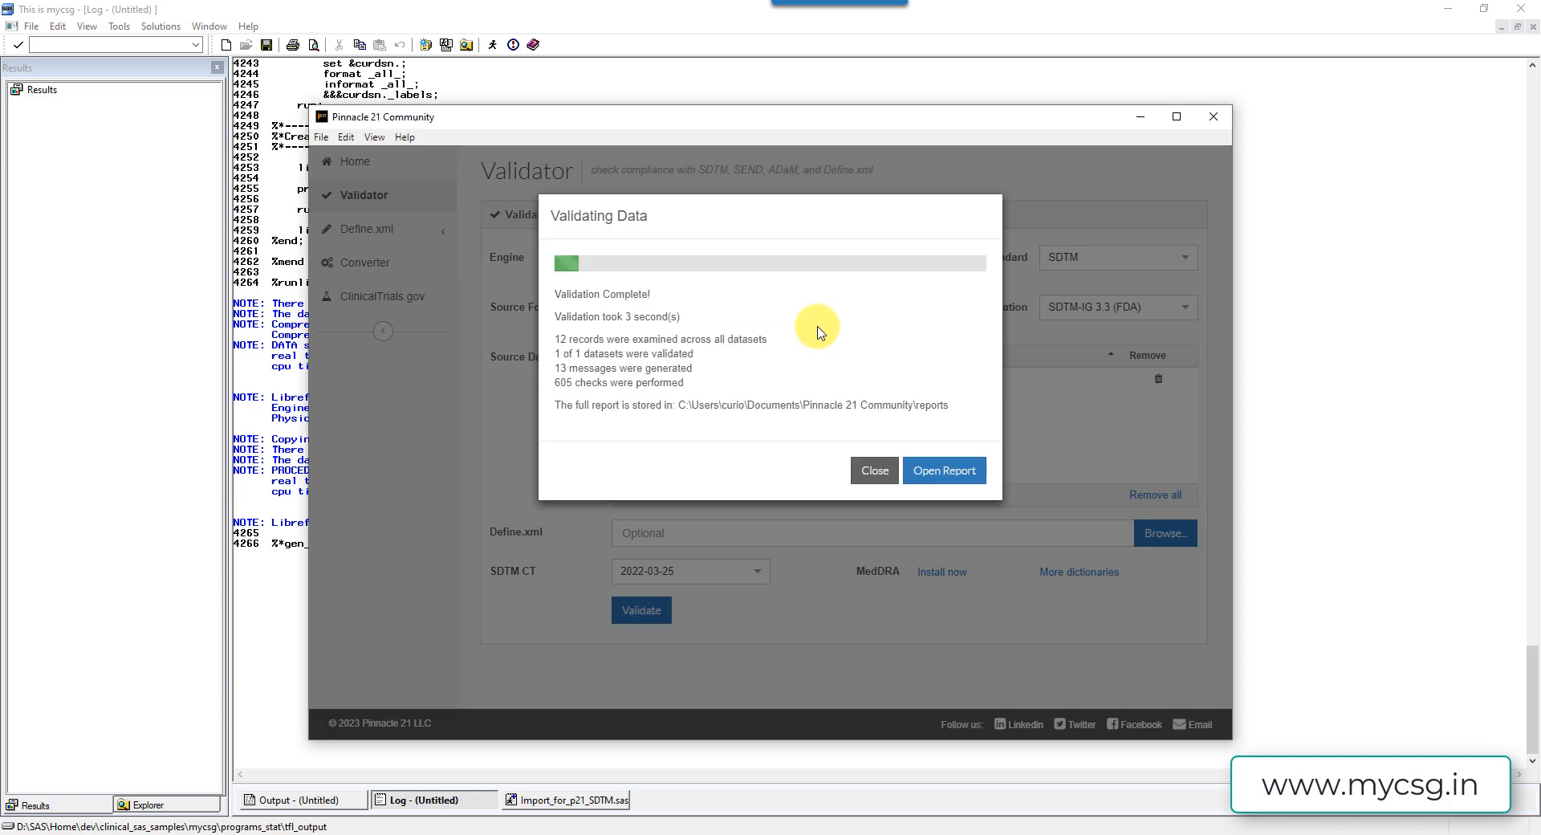
pyautogui.moveTo(570, 369)
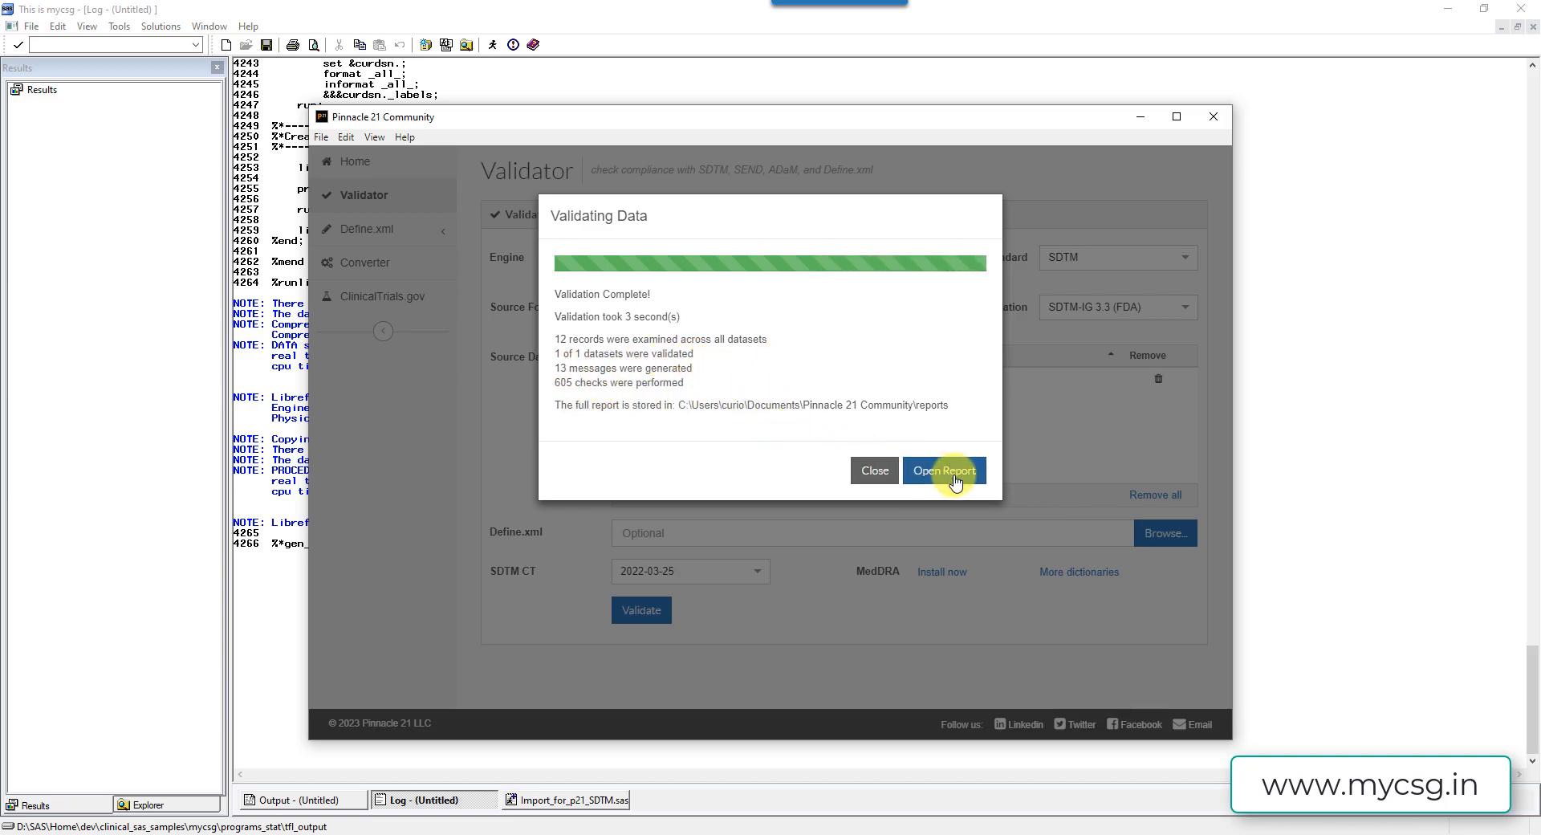
pyautogui.click(944, 471)
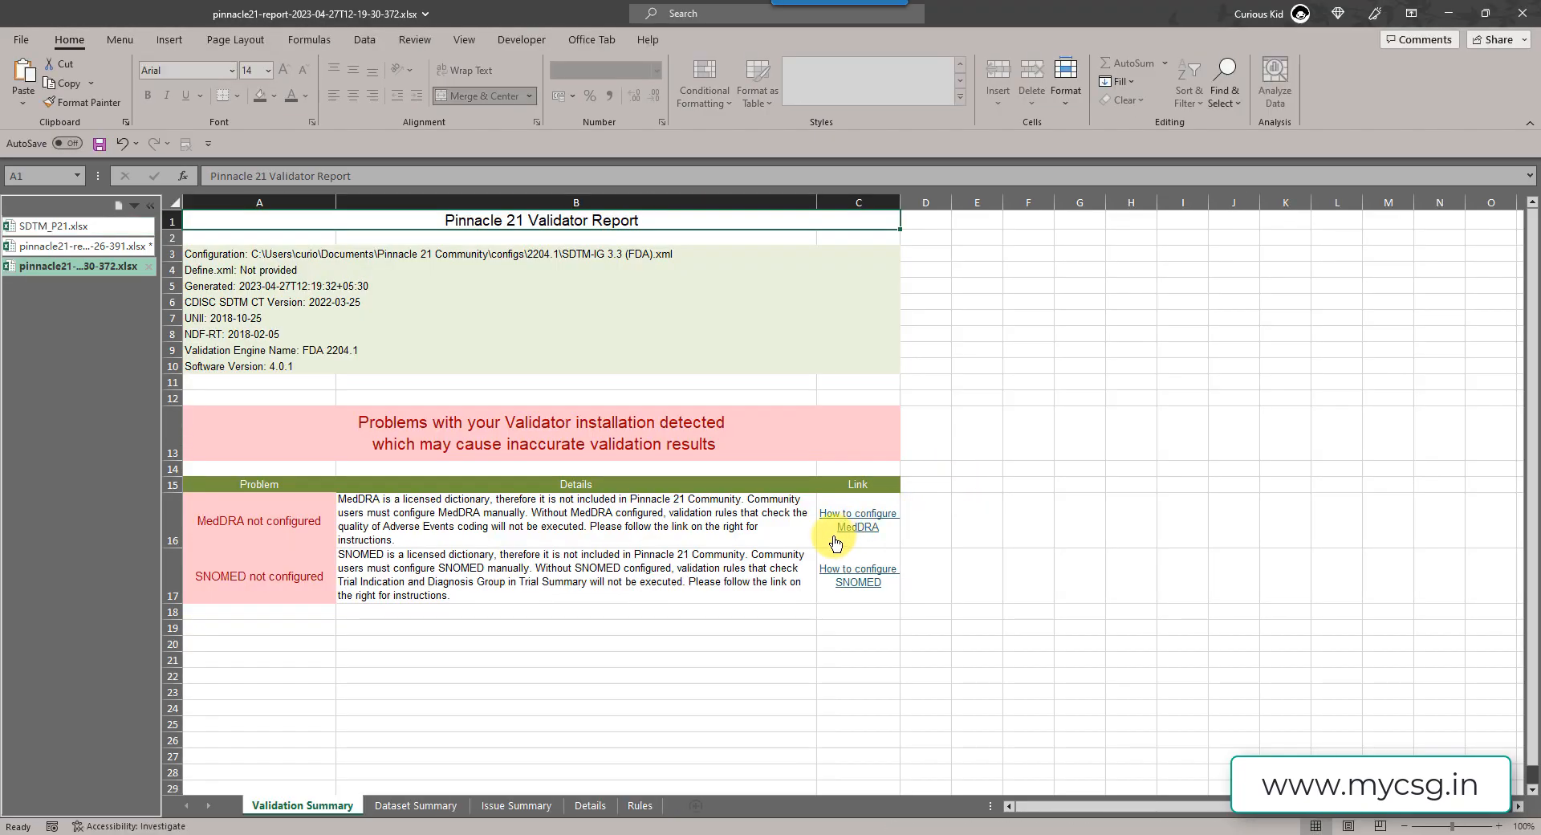
# - Review the Details sheet's three LB issues, including LBSTNRHI type mismatch and EPOCH wrong order
pyautogui.click(590, 806)
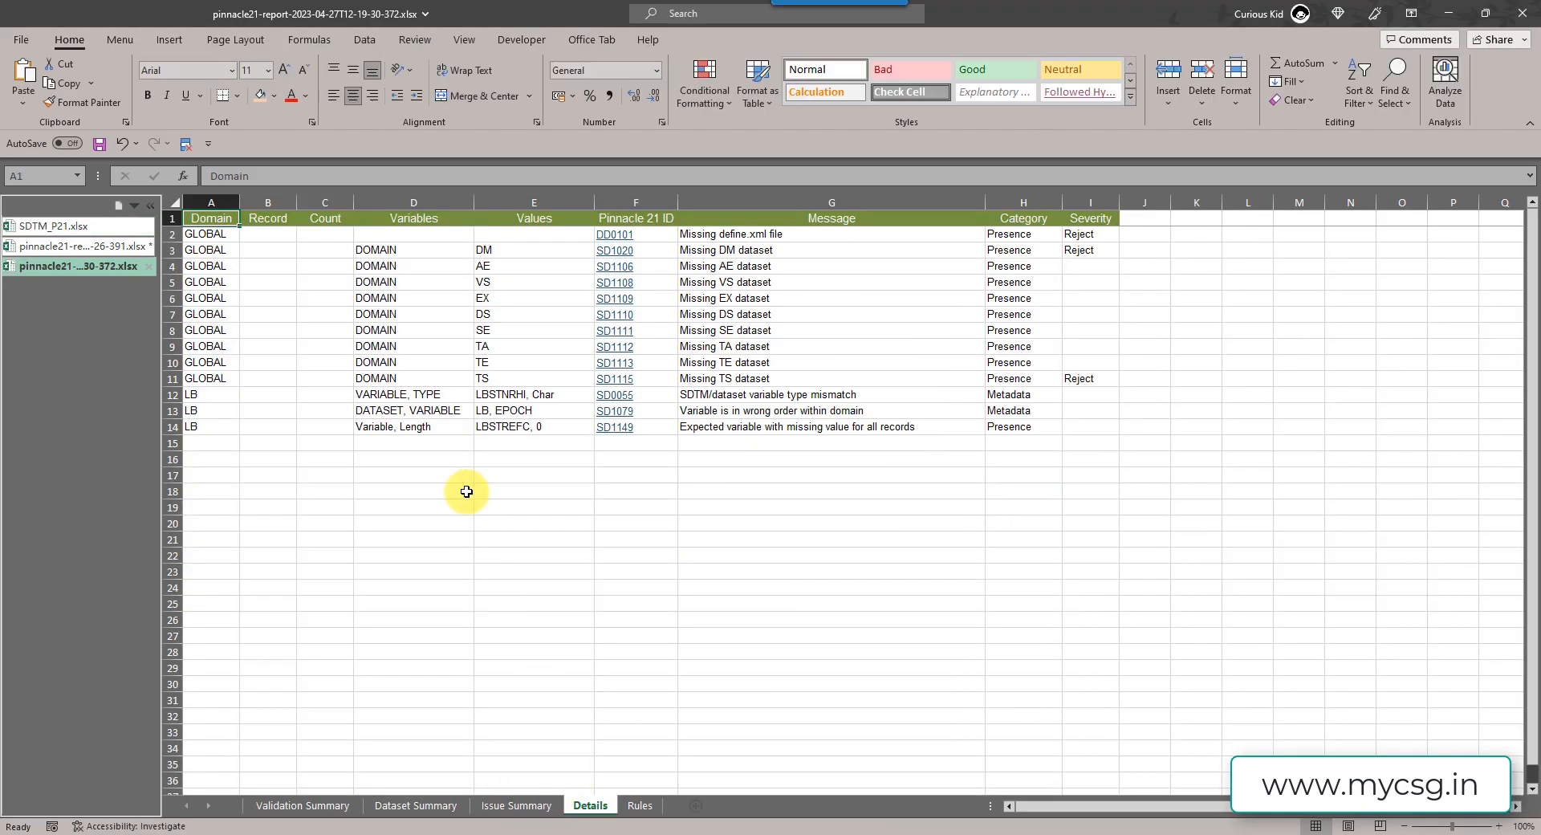
pyautogui.moveTo(211, 395); pyautogui.dragTo(418, 425)
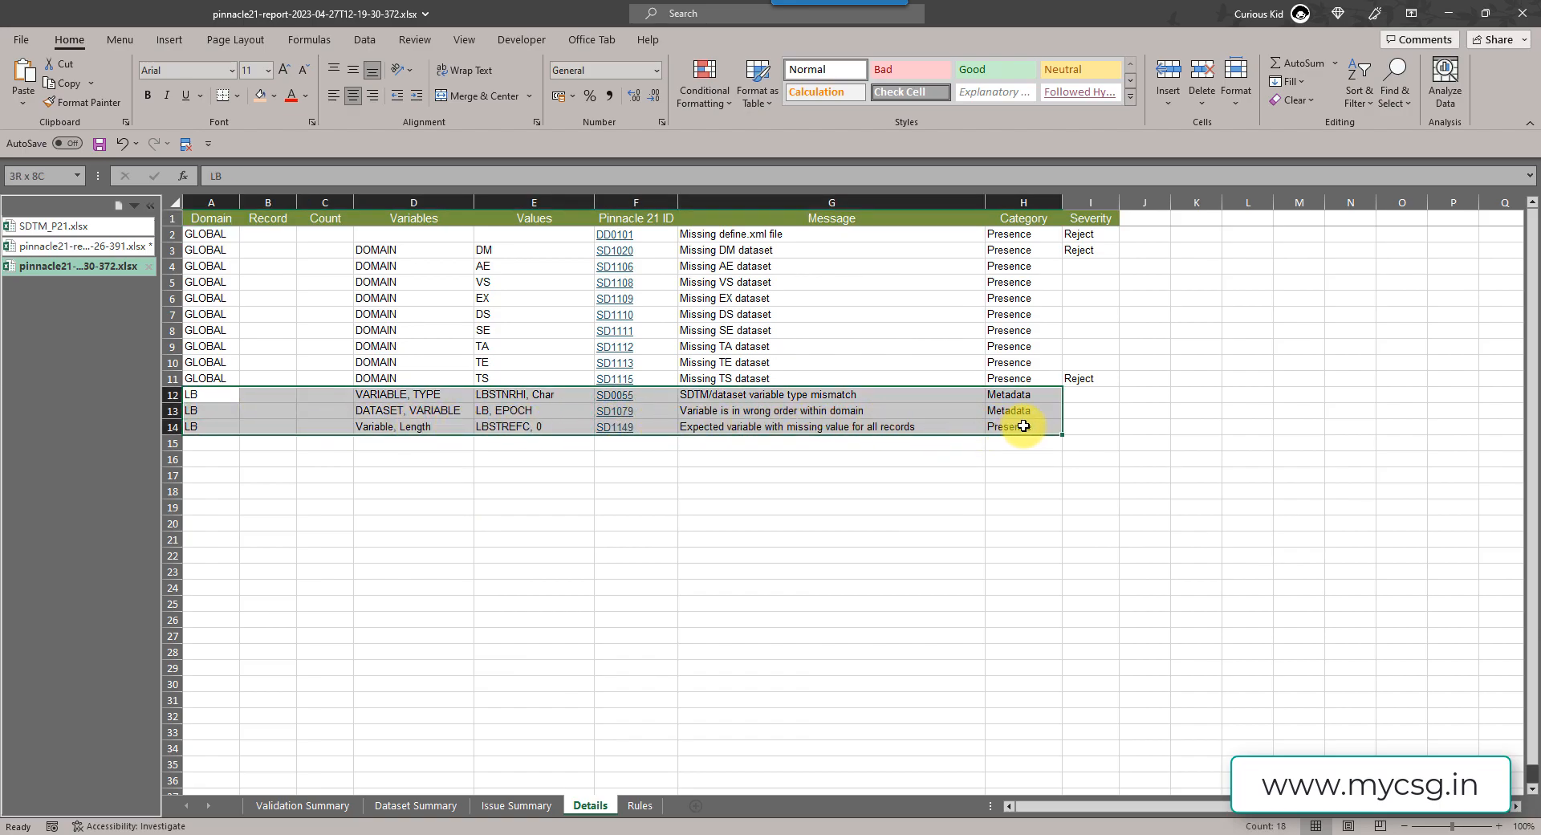
pyautogui.click(830, 491)
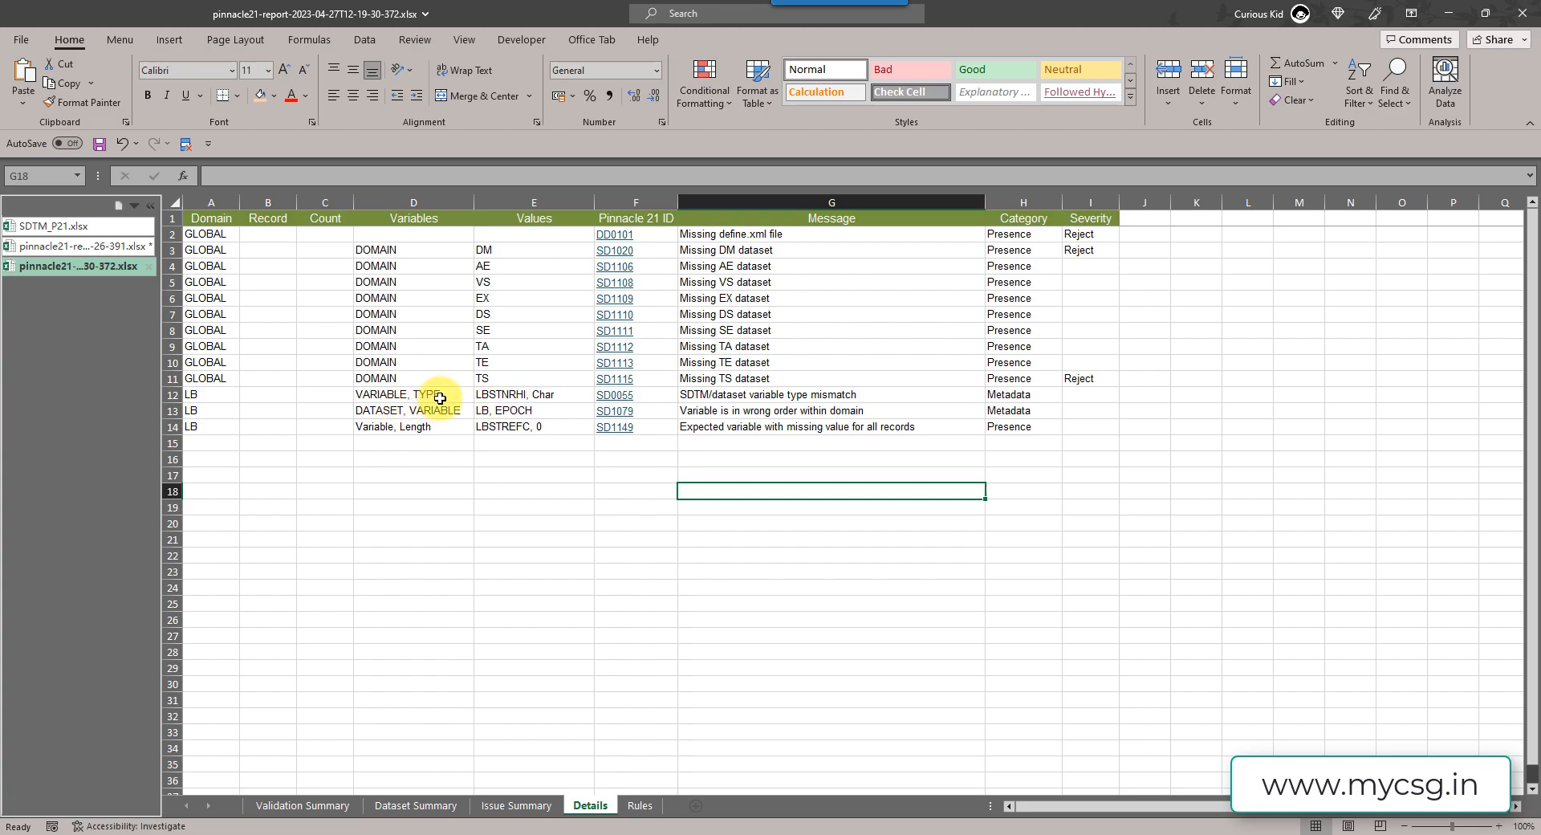
pyautogui.click(533, 395)
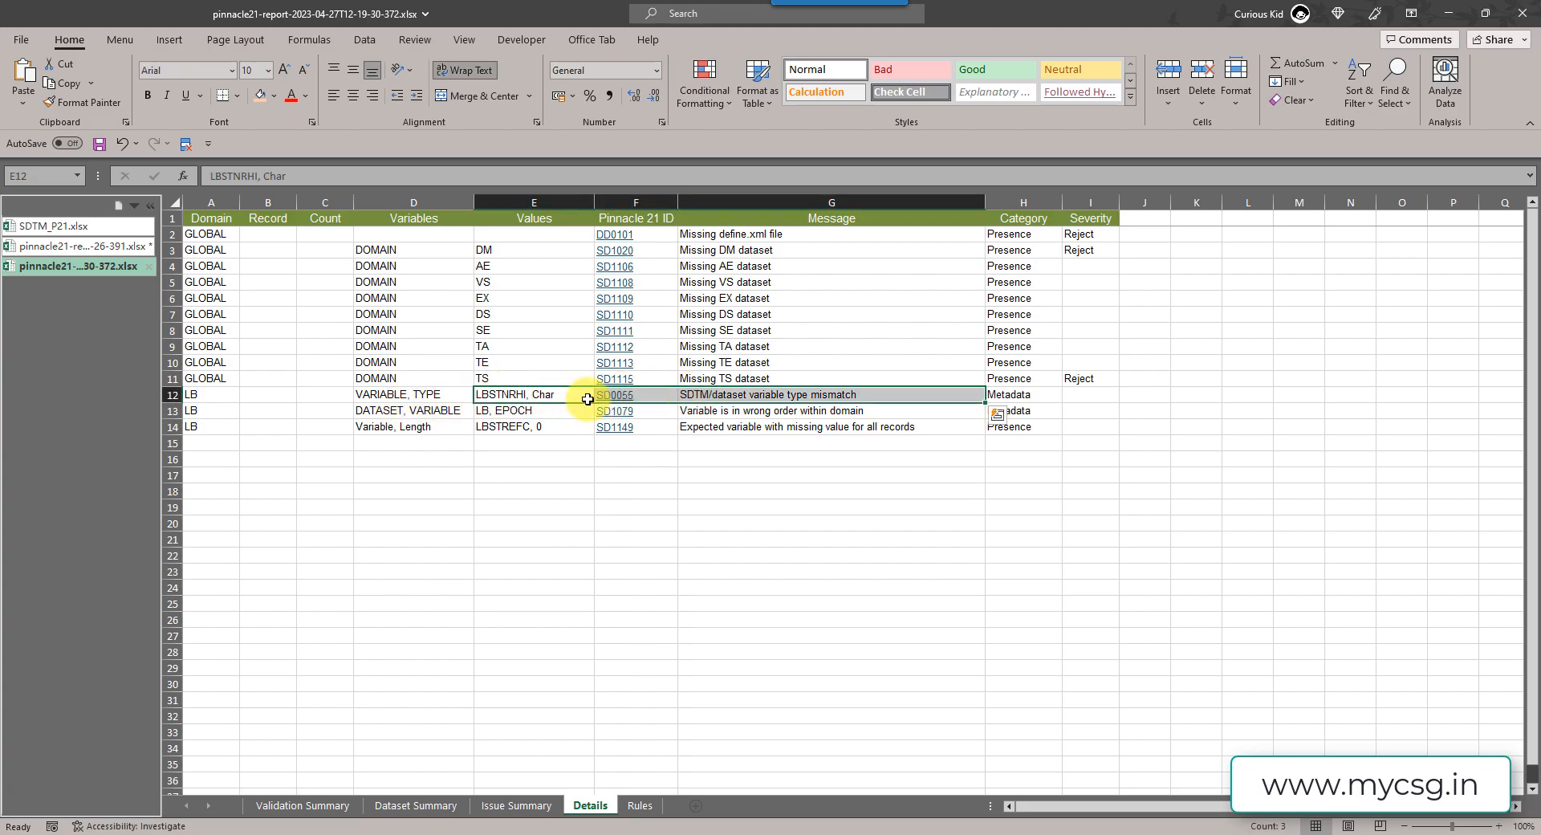
pyautogui.click(511, 490)
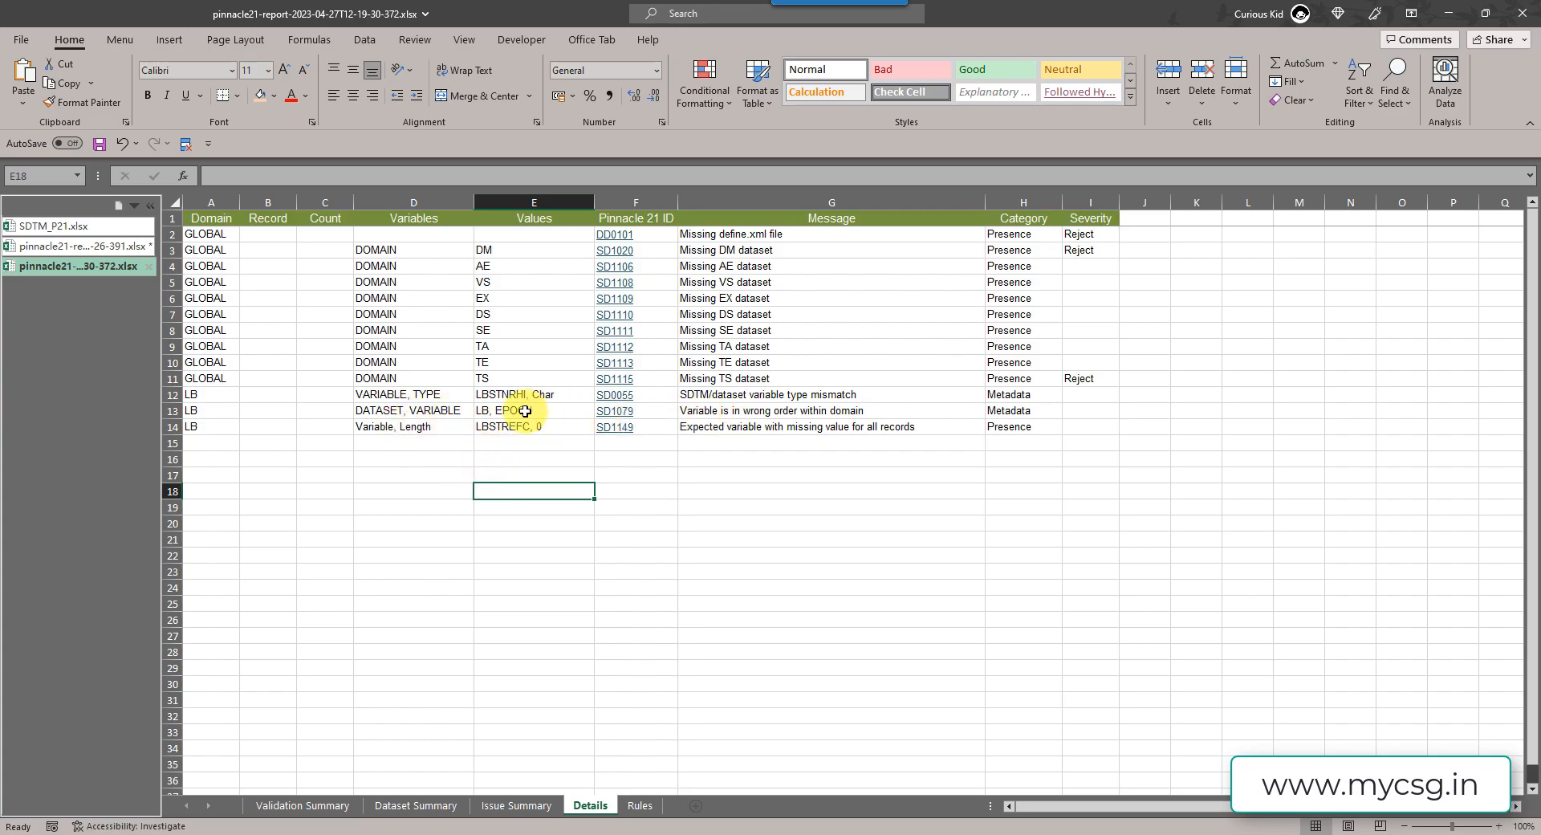
pyautogui.click(533, 410)
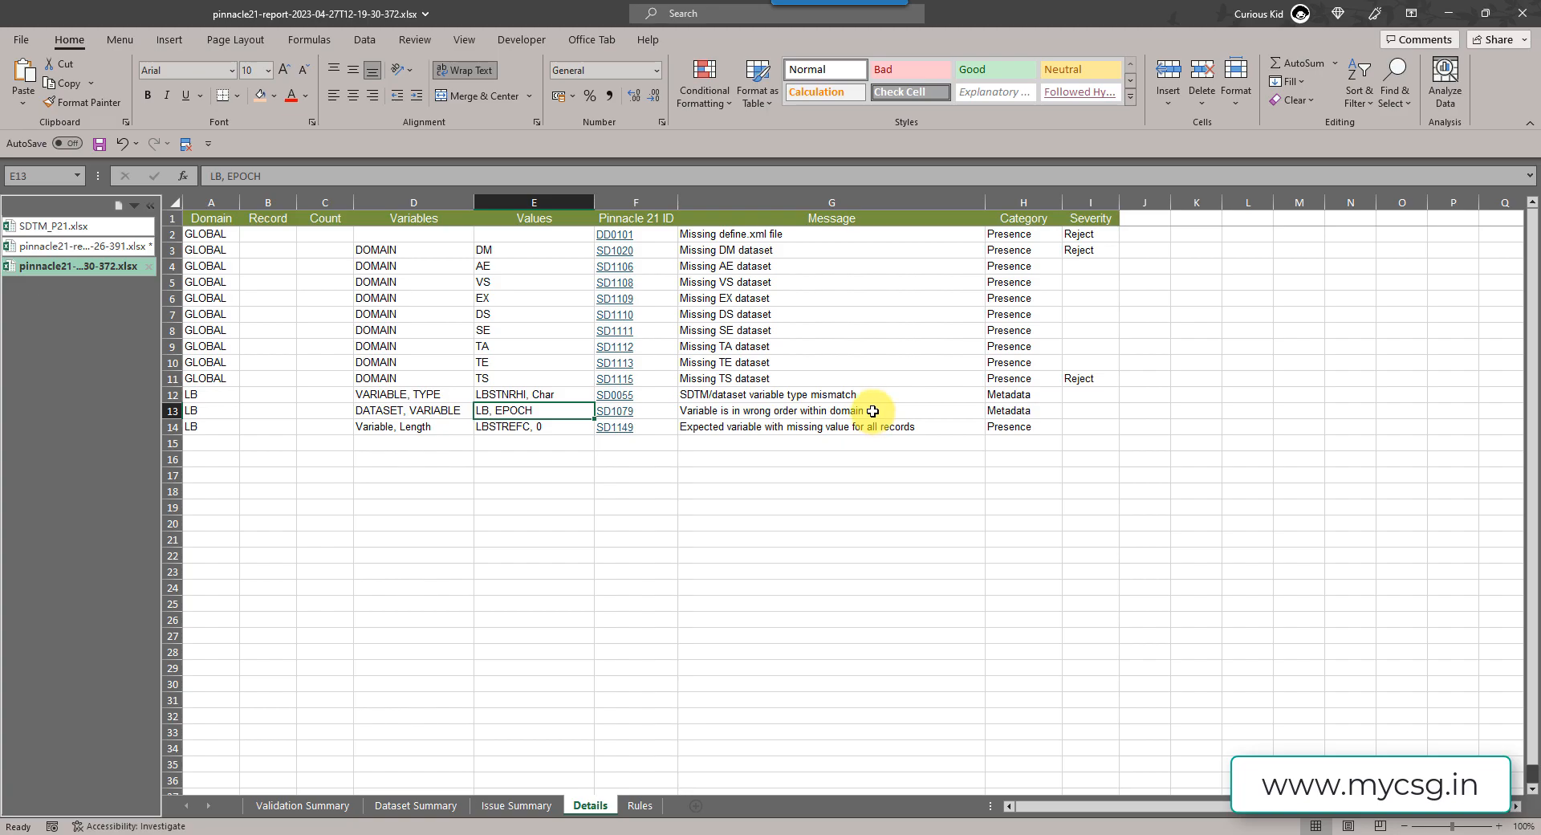
pyautogui.moveTo(848, 409)
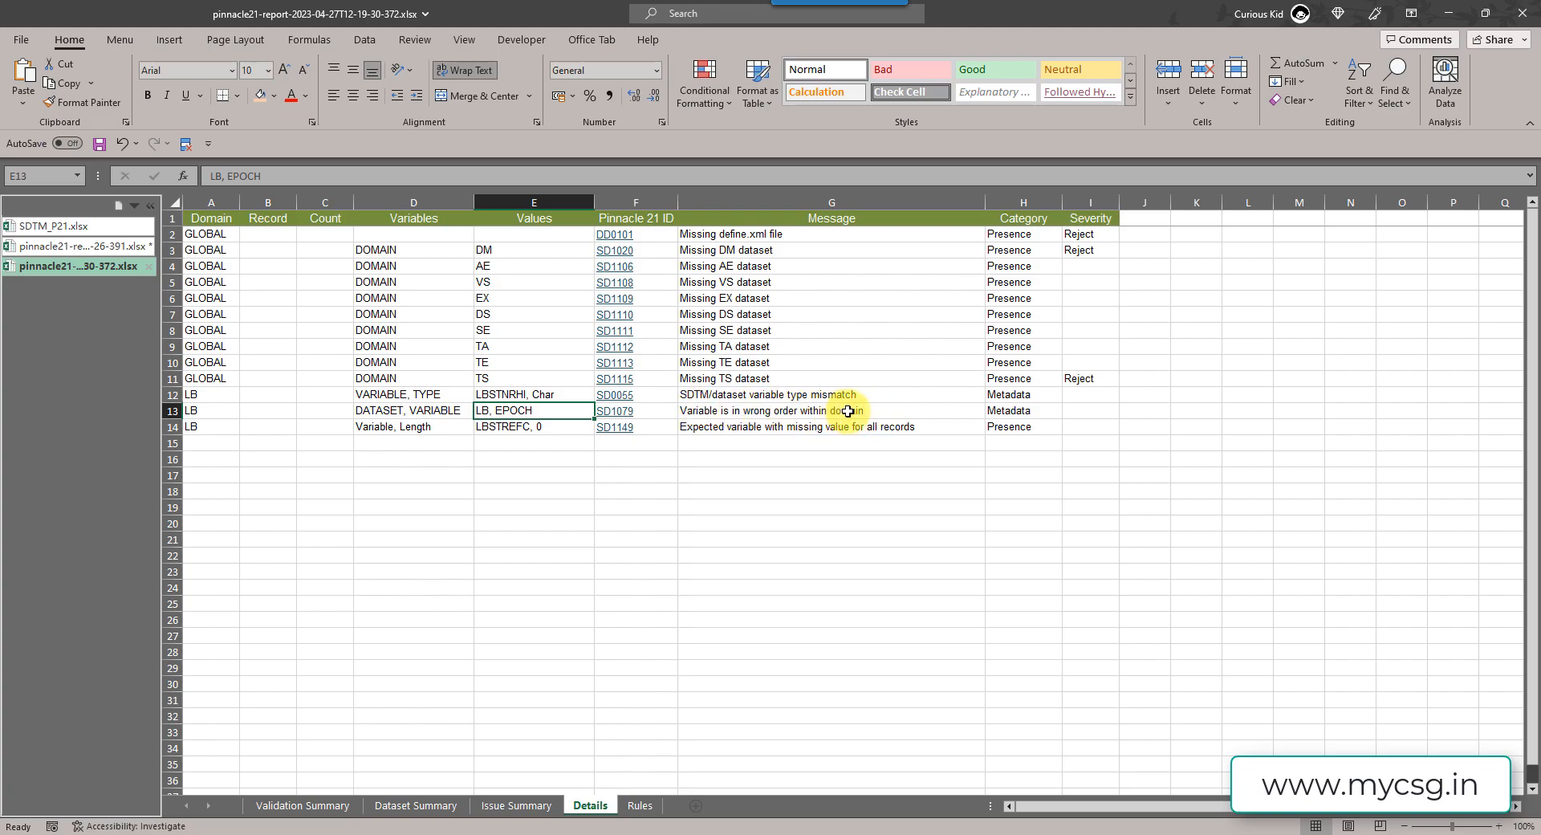
pyautogui.moveTo(663, 448)
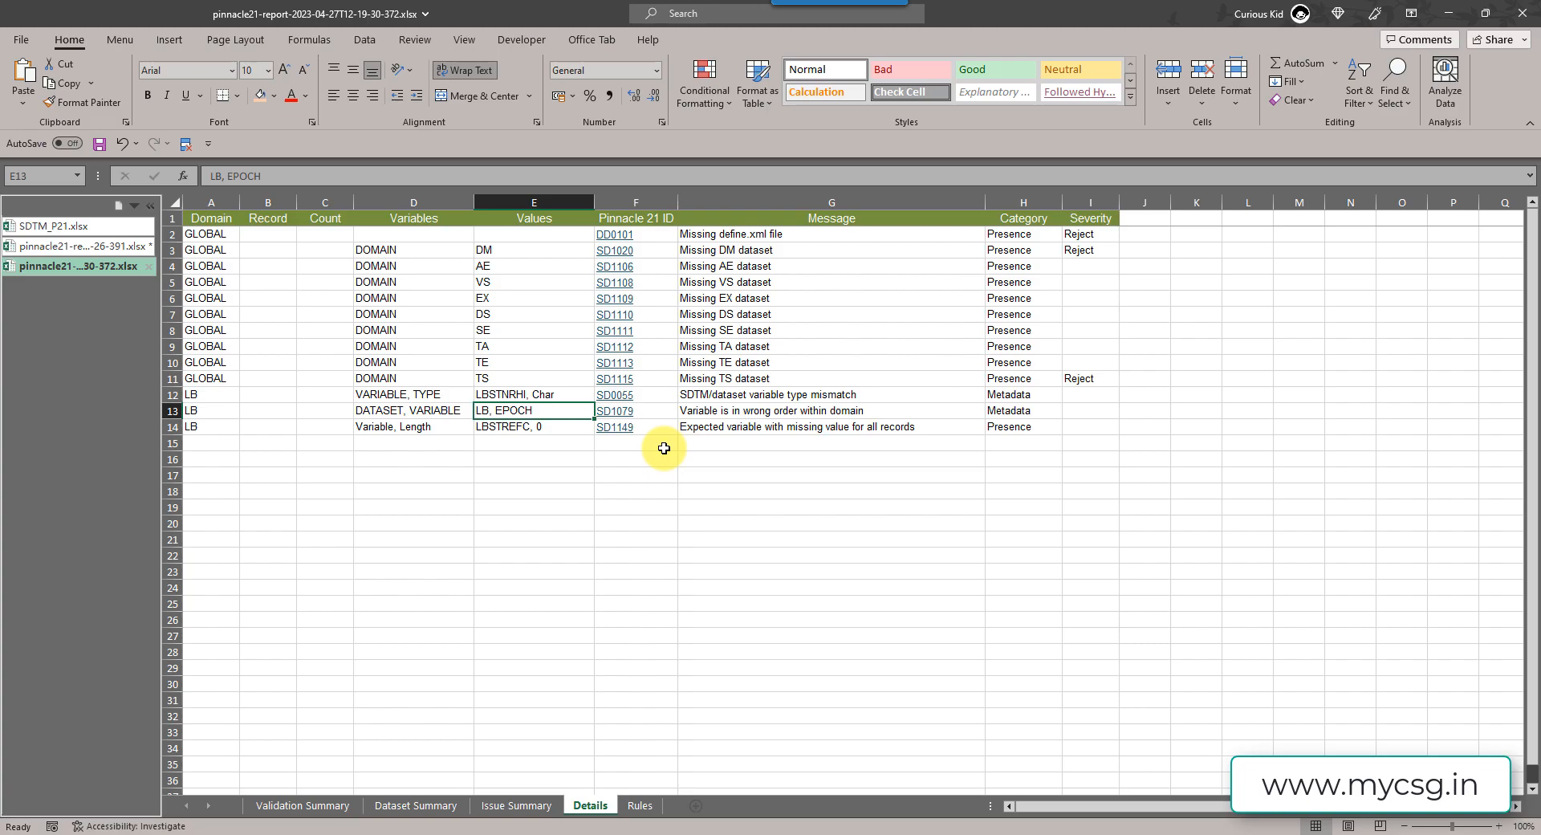
pyautogui.moveTo(167, 348)
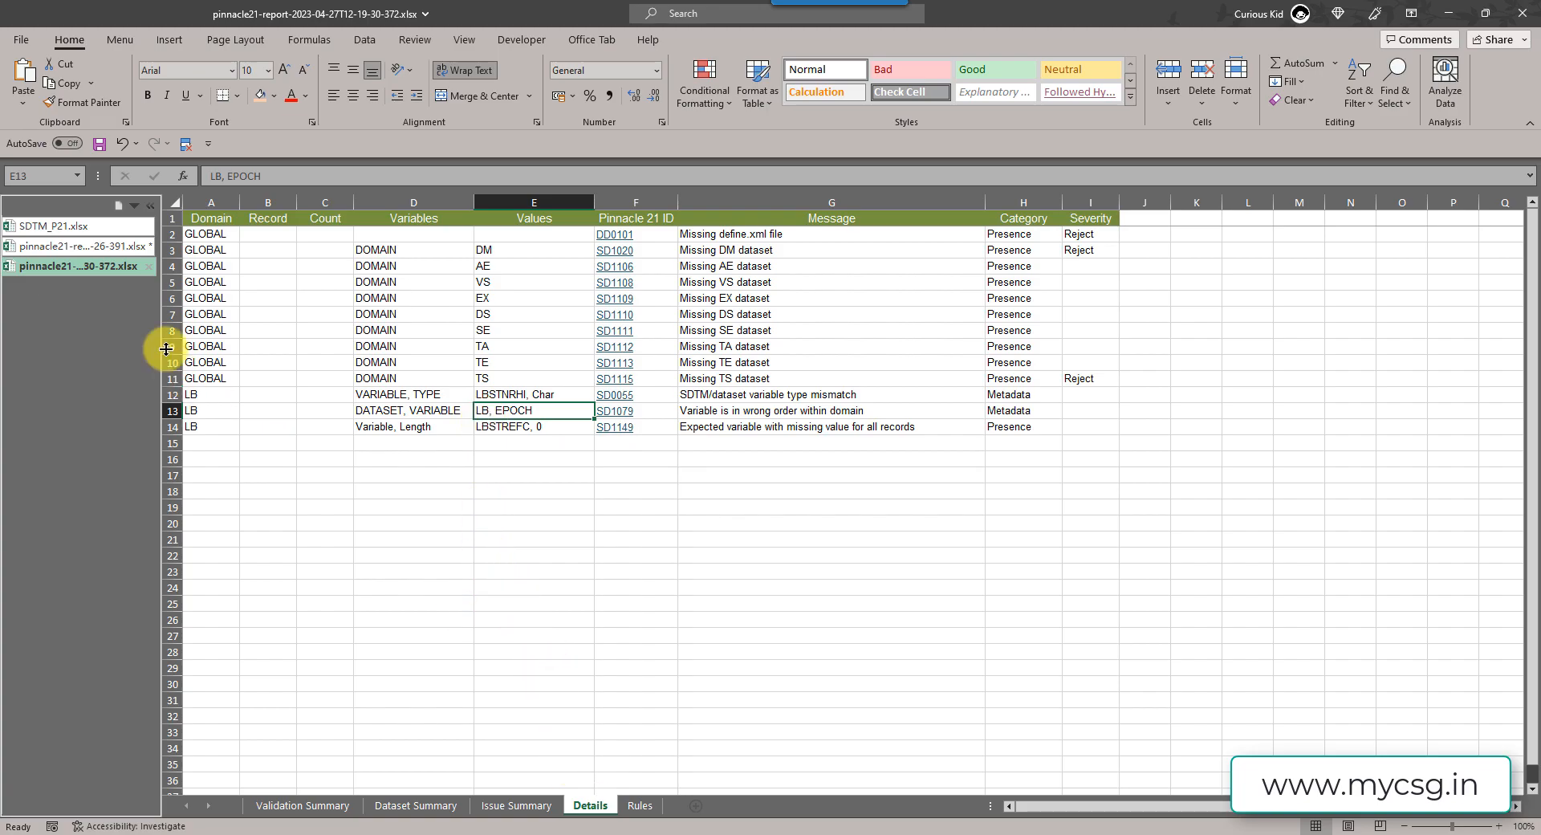
# - Return to the SDTM_P21.xlsx workbook's LB001-fixed01 sheet
pyautogui.click(54, 224)
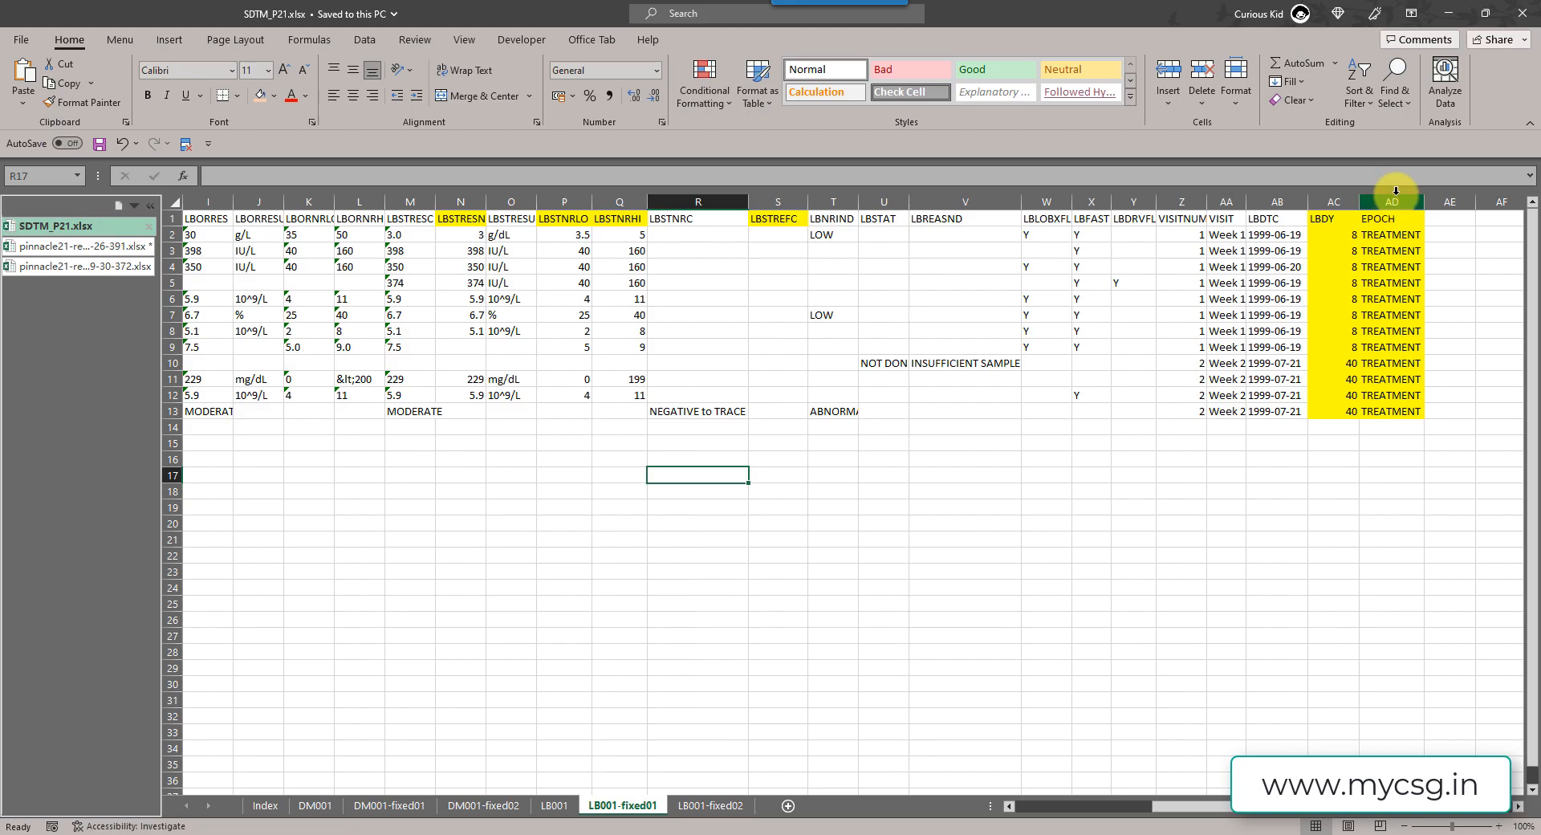
pyautogui.moveTo(1421, 245)
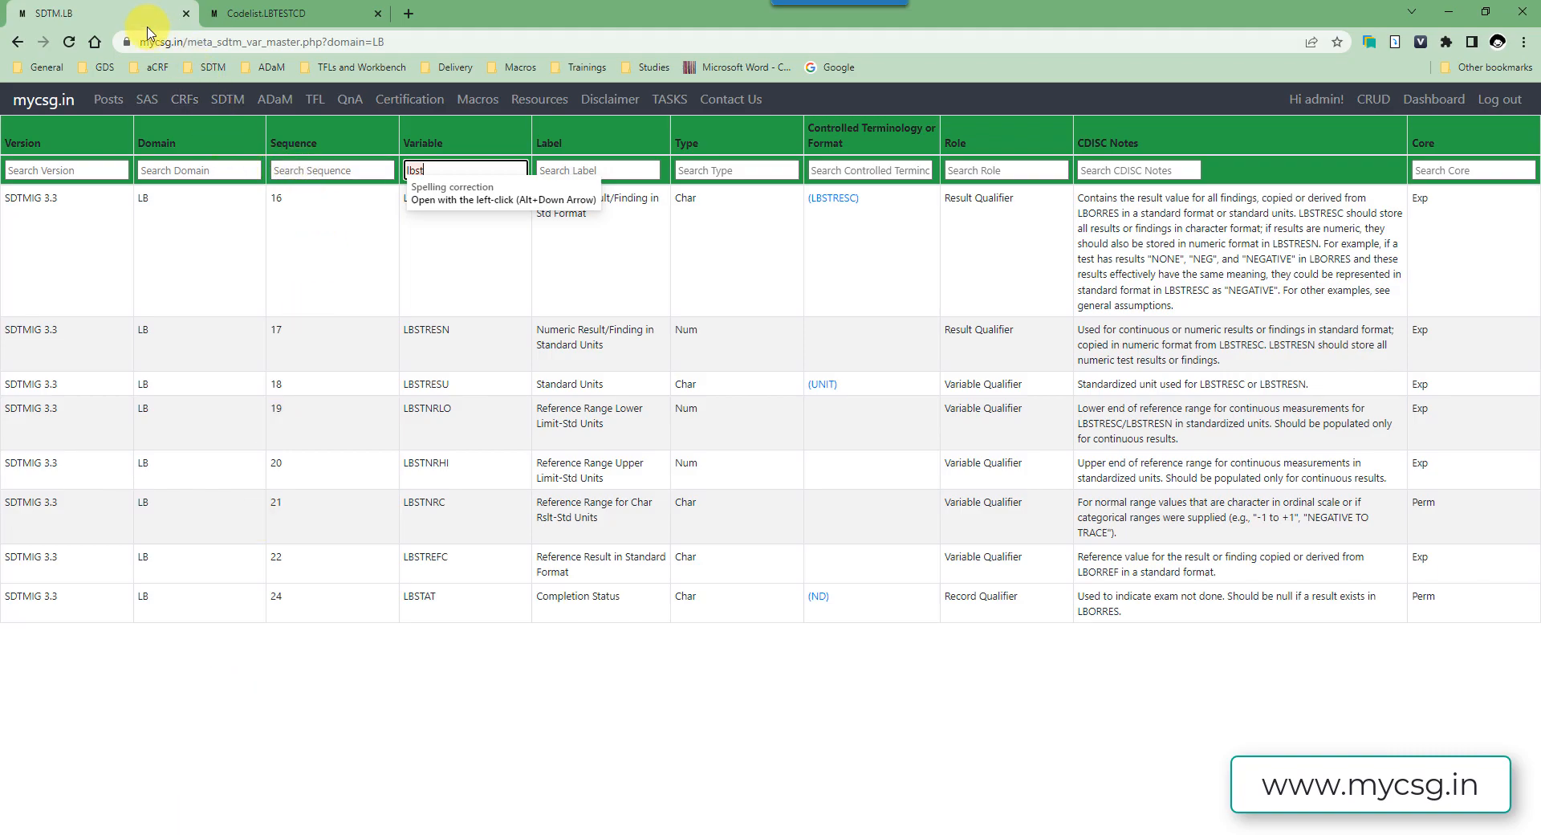
pyautogui.moveTo(443, 169)
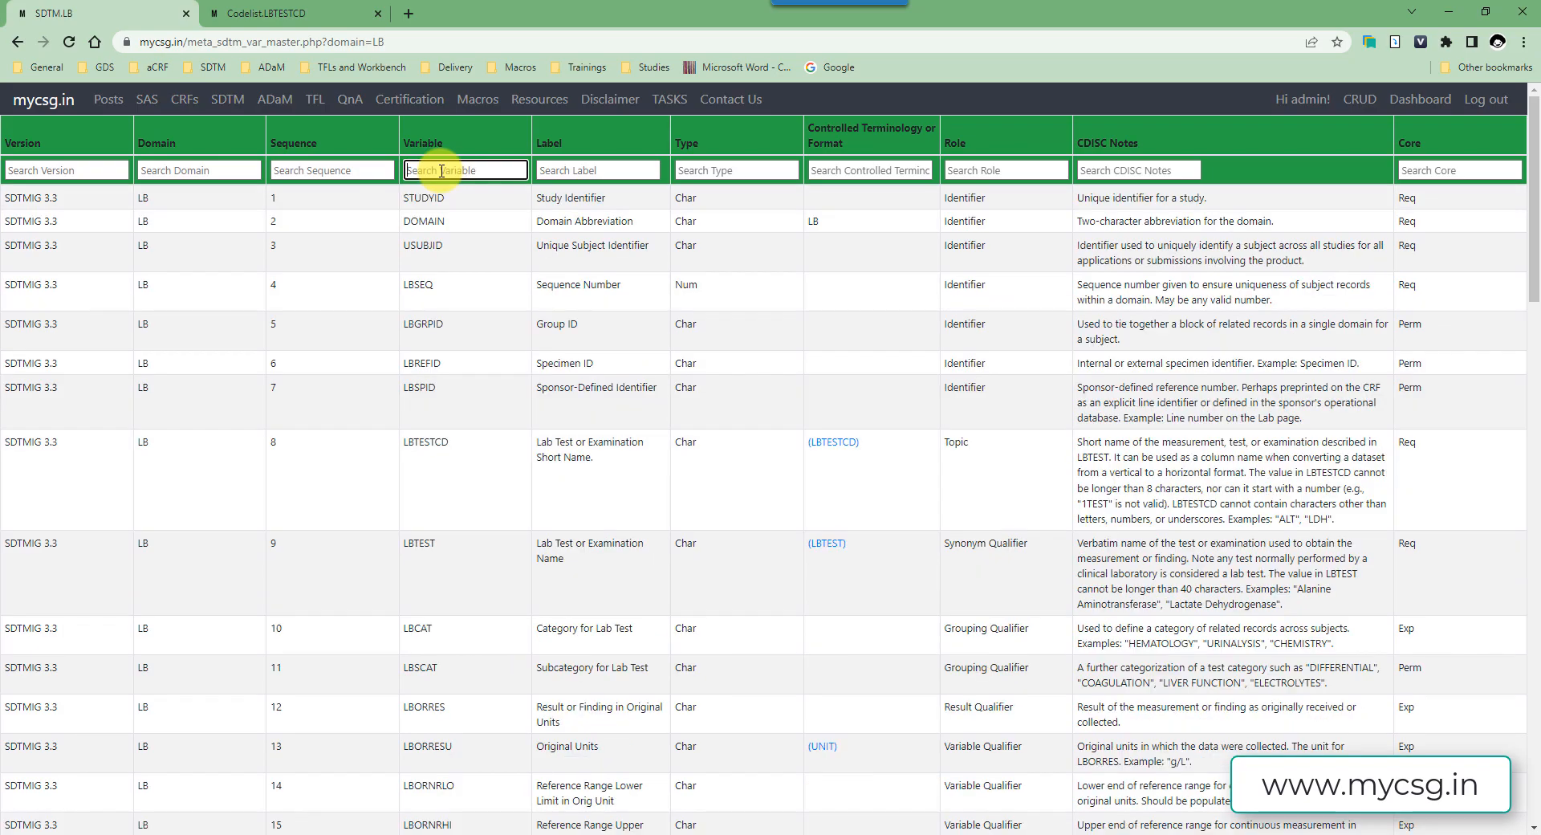
pyautogui.scroll(-3)
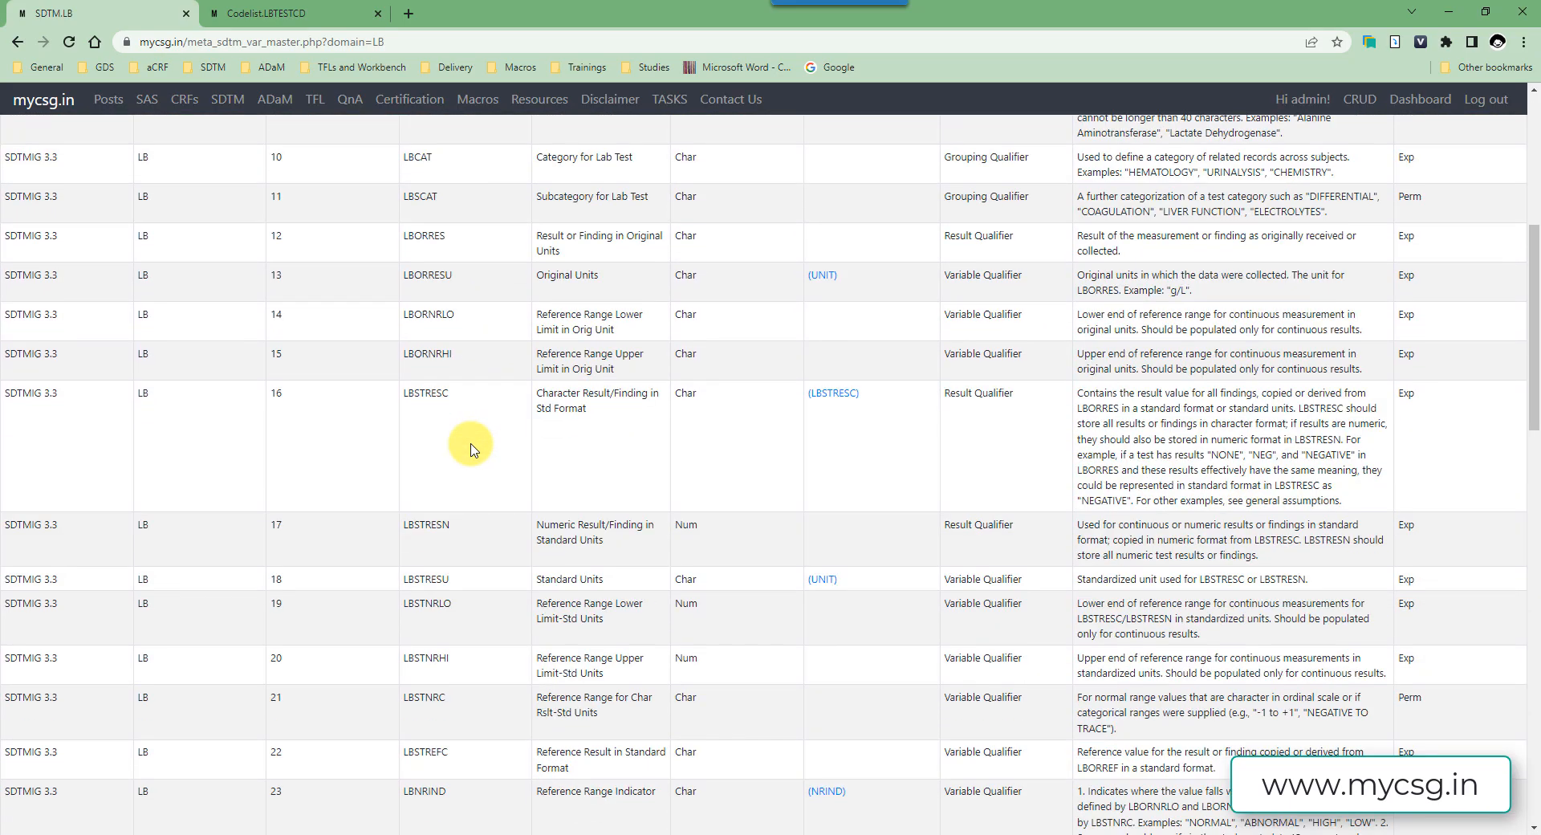
pyautogui.scroll(-3)
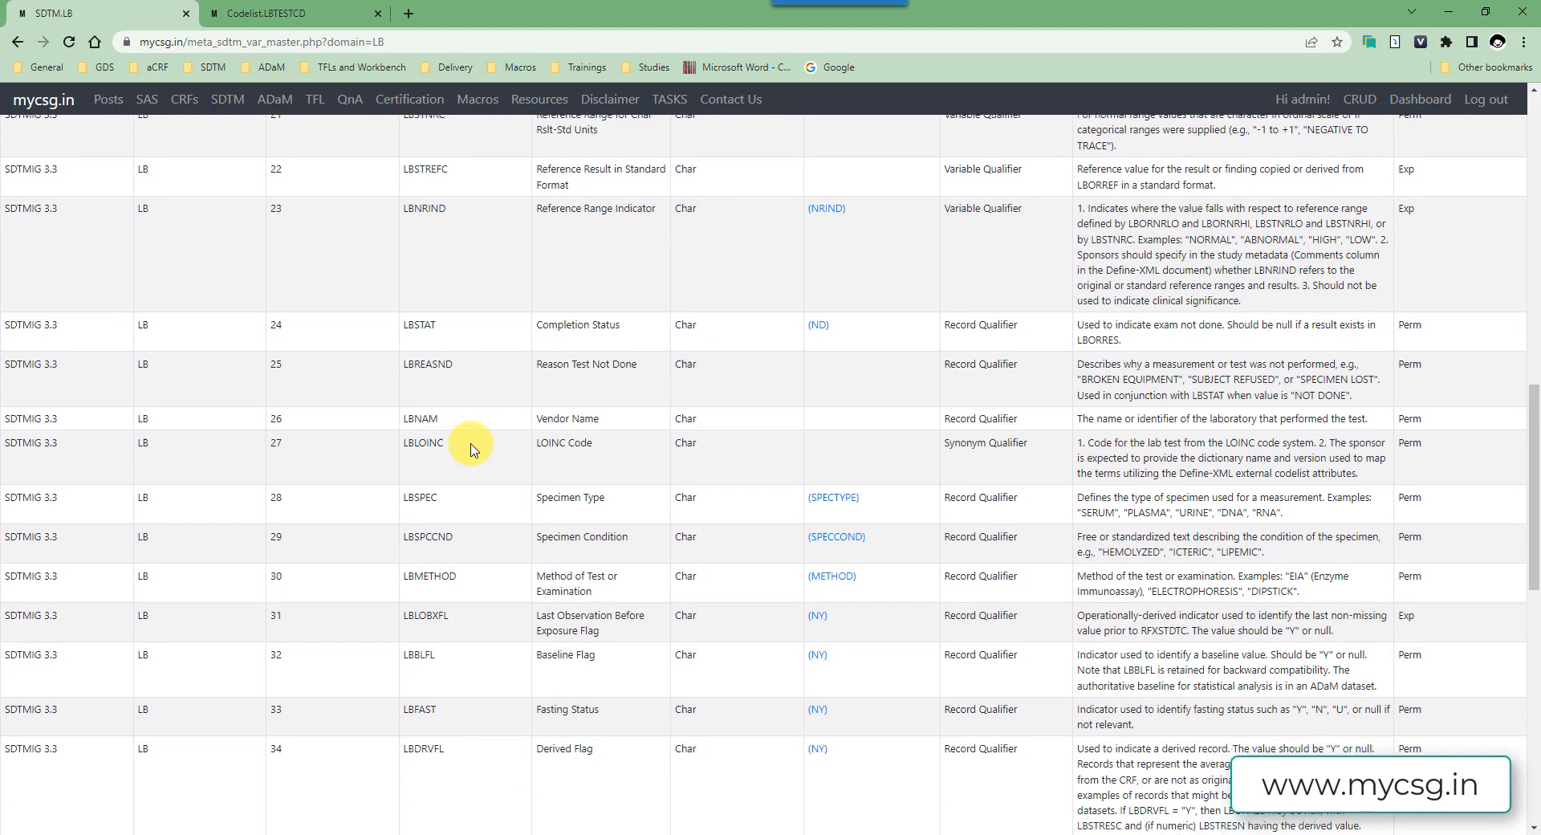
pyautogui.scroll(-3)
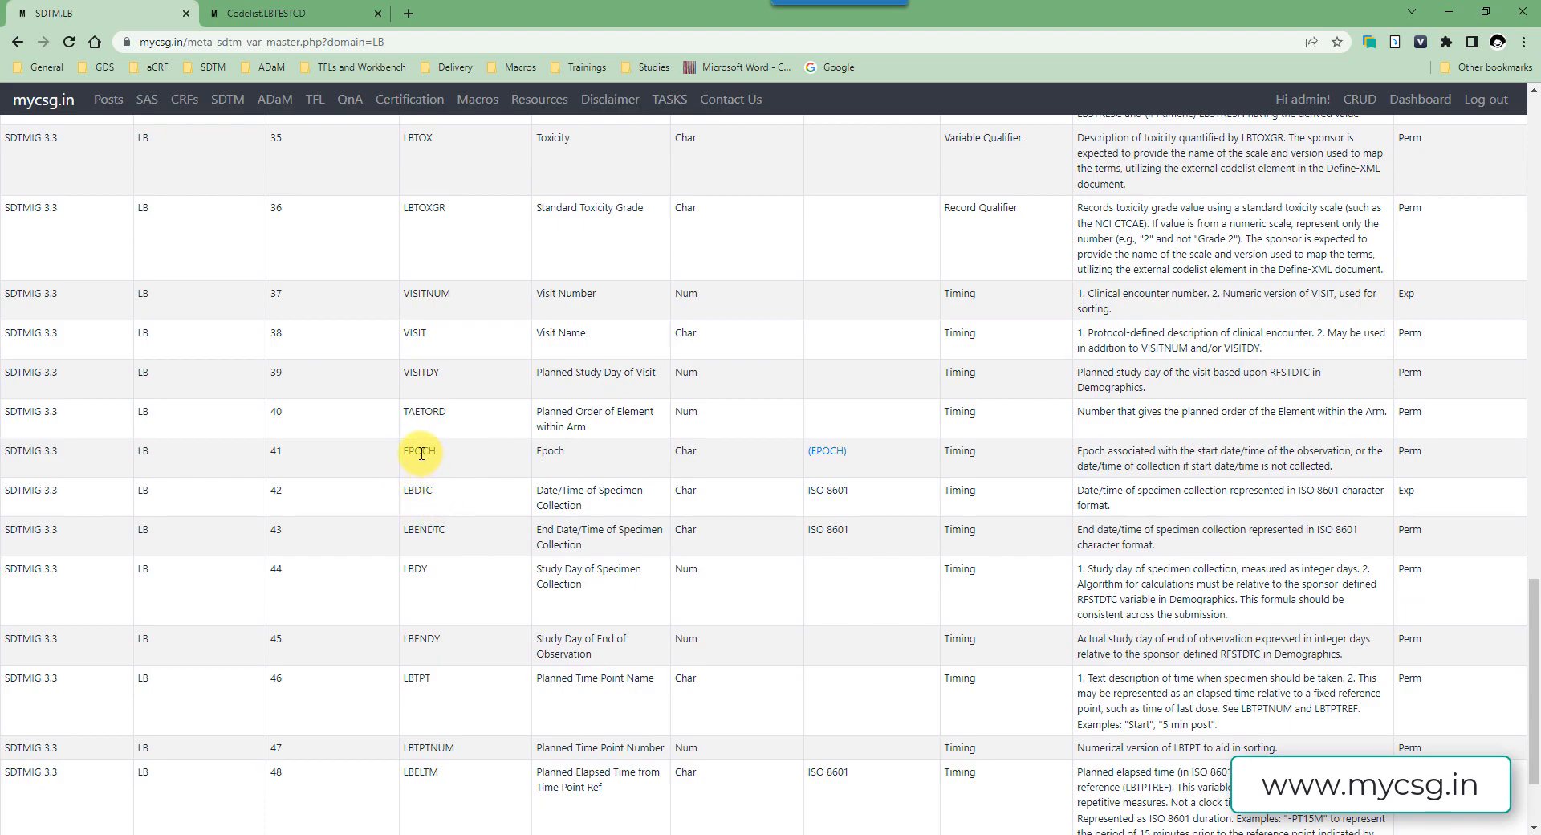
pyautogui.moveTo(496, 829)
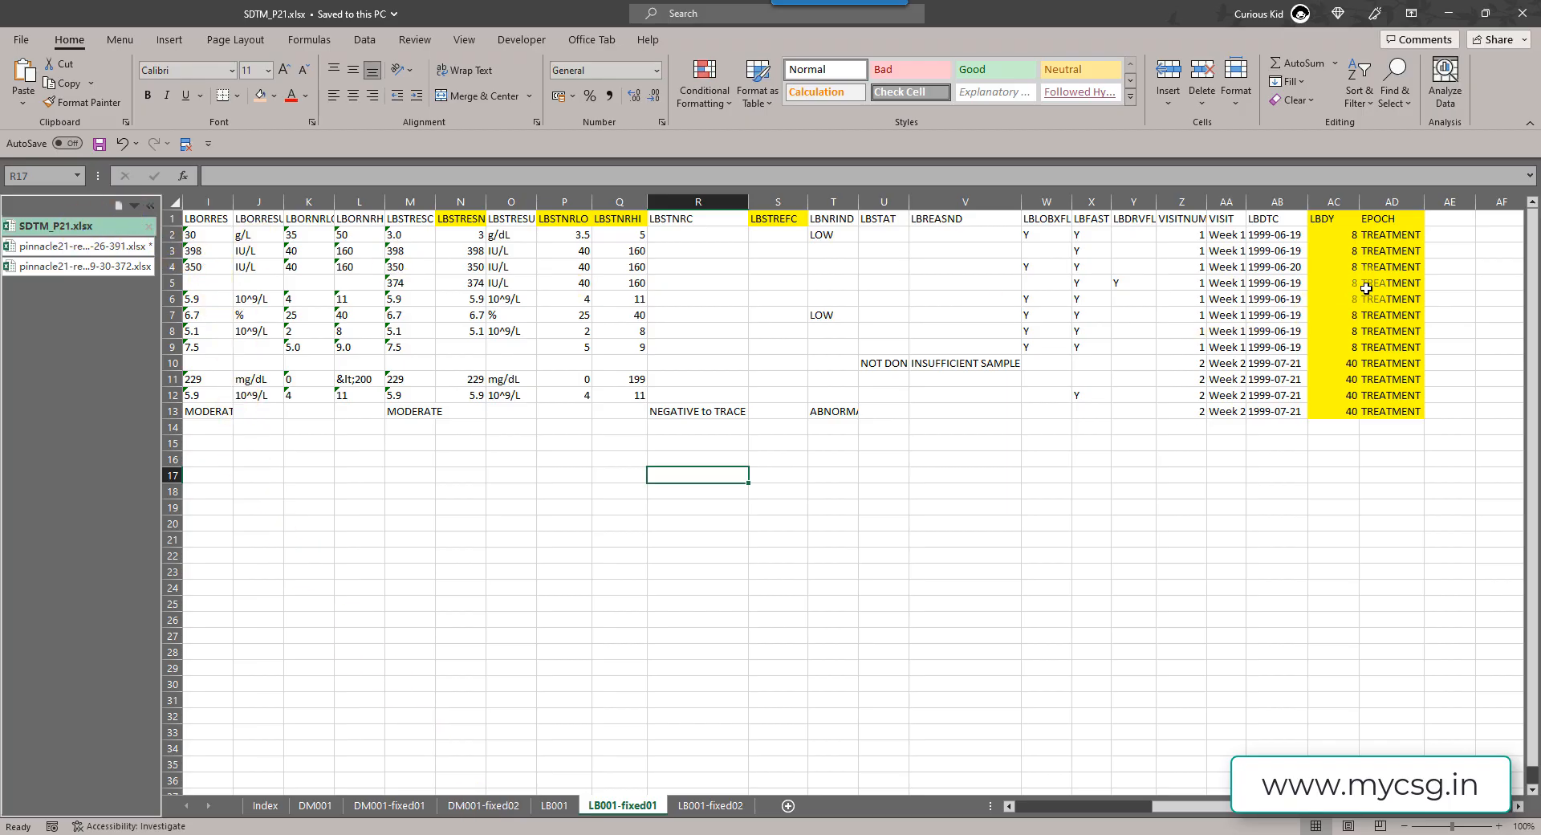
pyautogui.moveTo(859, 718)
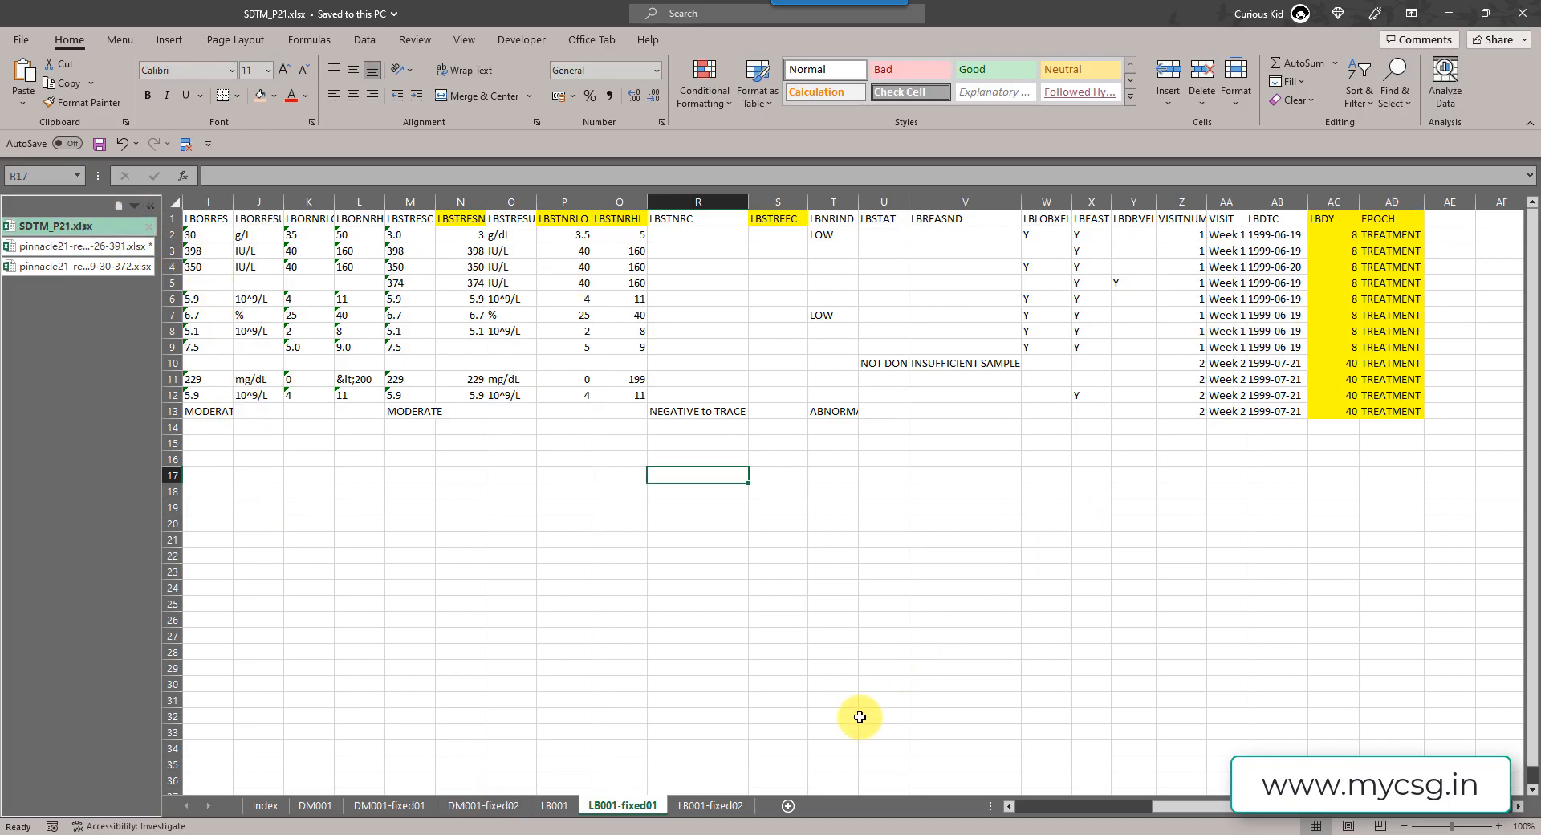
# - Show the LB001-fixed02 sheet where EPOCH sits after VISIT and before LBDTC
pyautogui.click(710, 805)
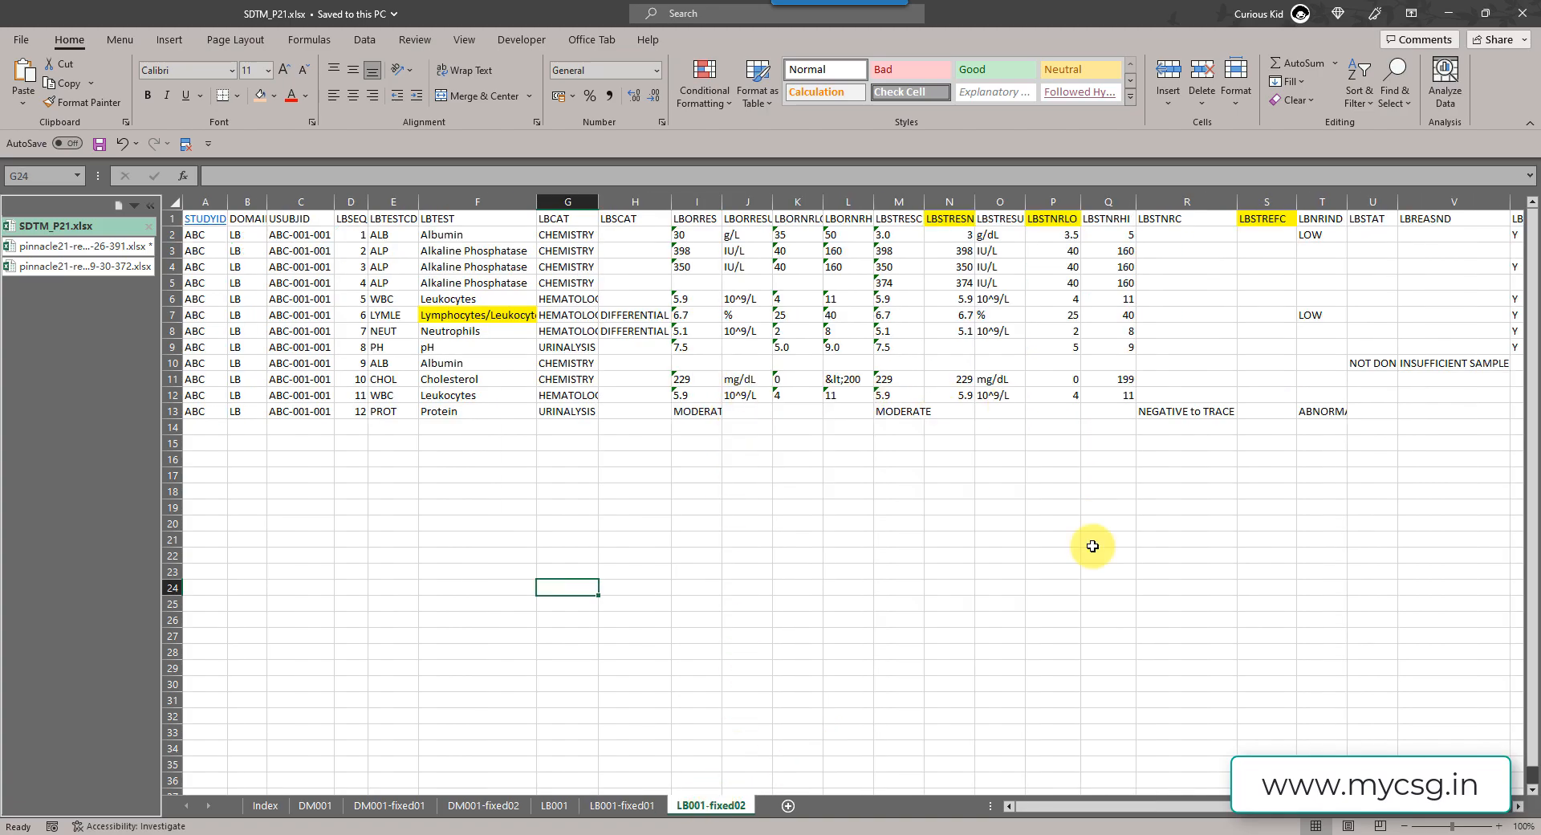
pyautogui.hscroll(3)
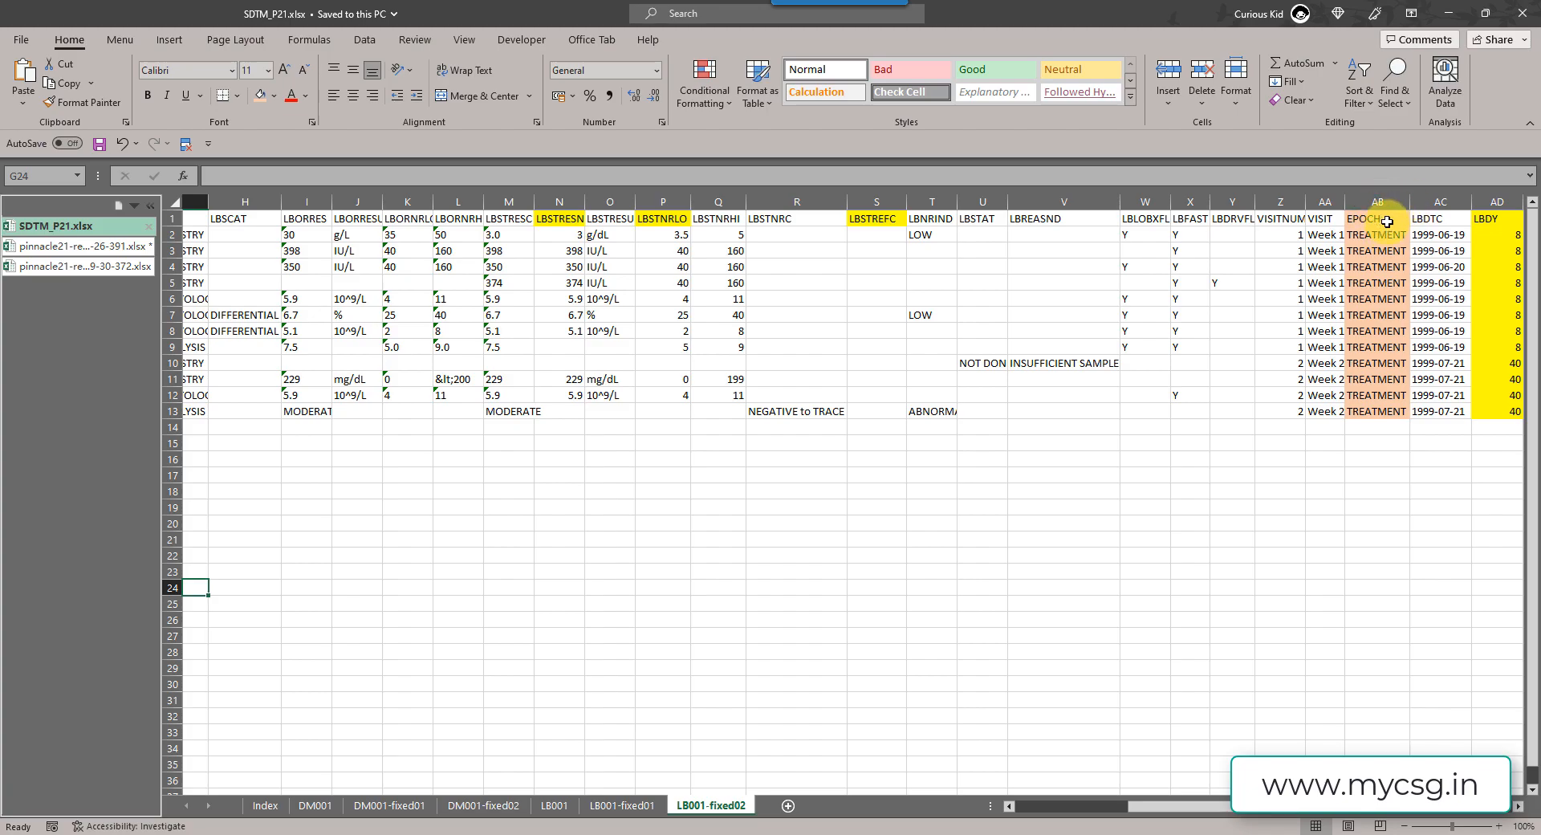
pyautogui.moveTo(816, 531)
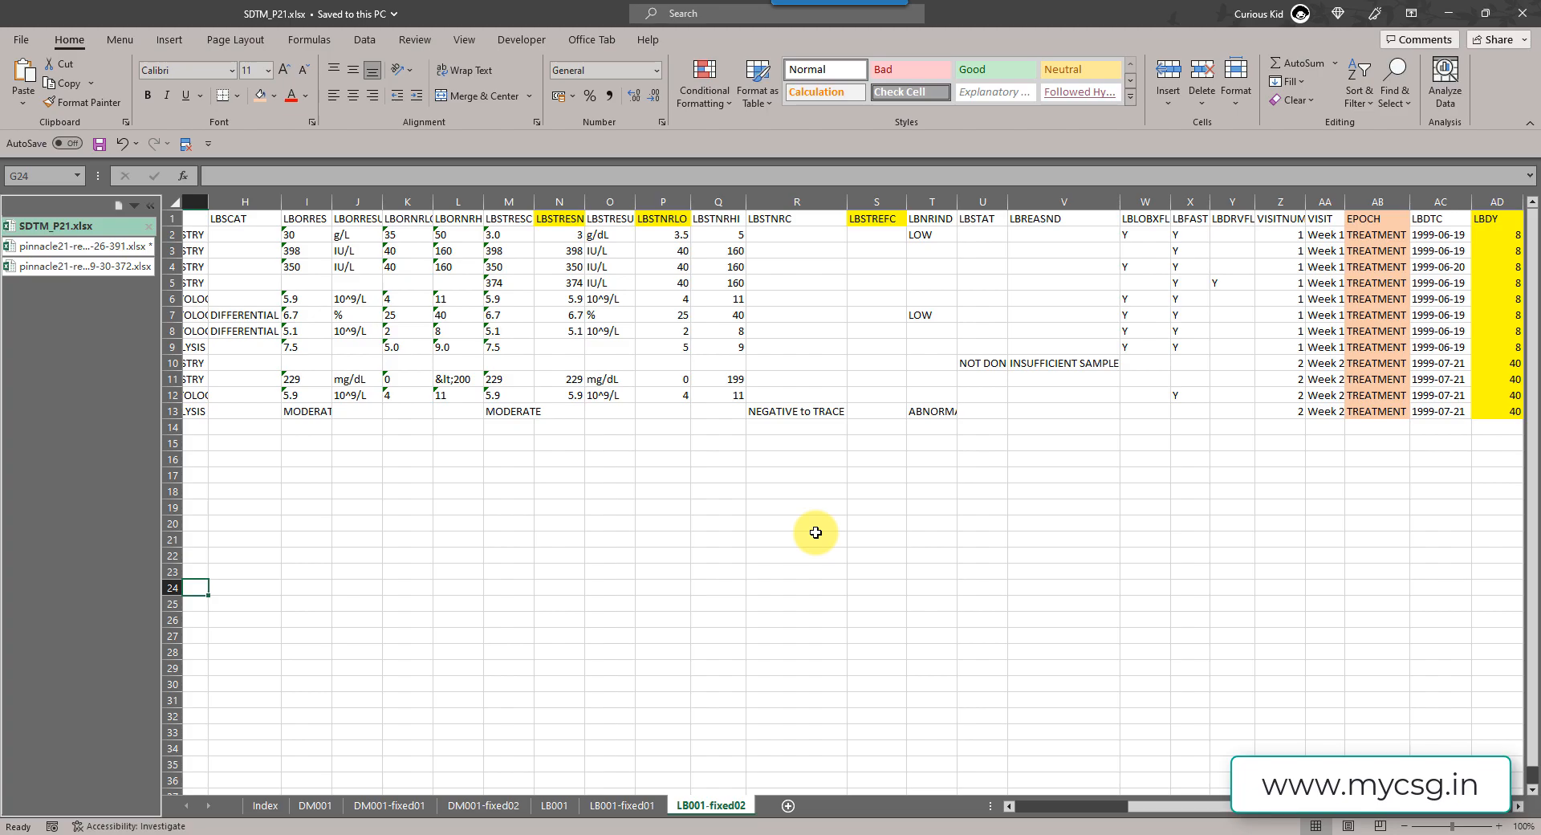
pyautogui.moveTo(1438, 213)
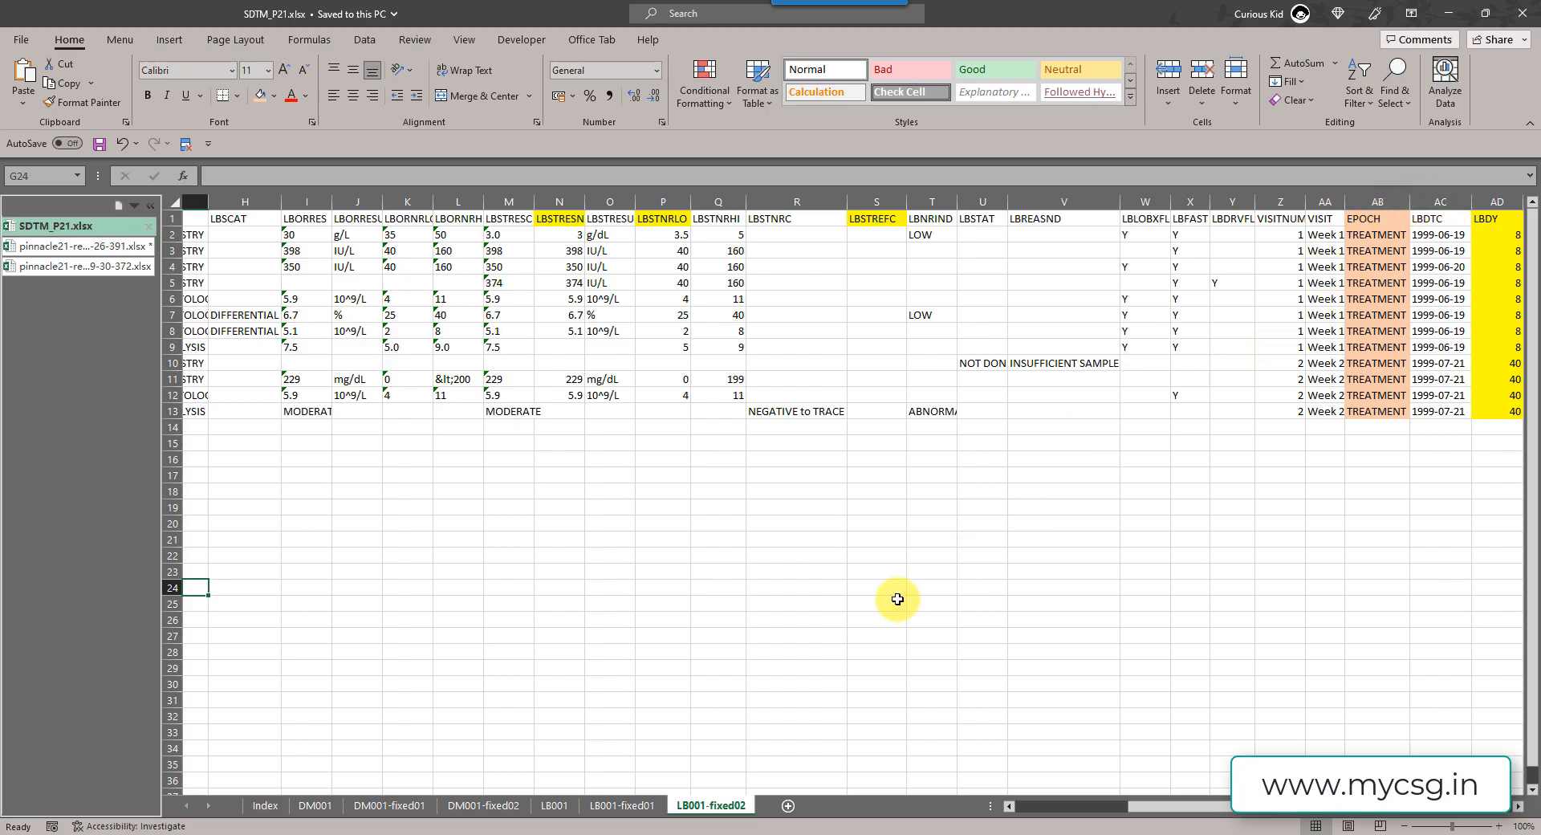
pyautogui.moveTo(685, 675)
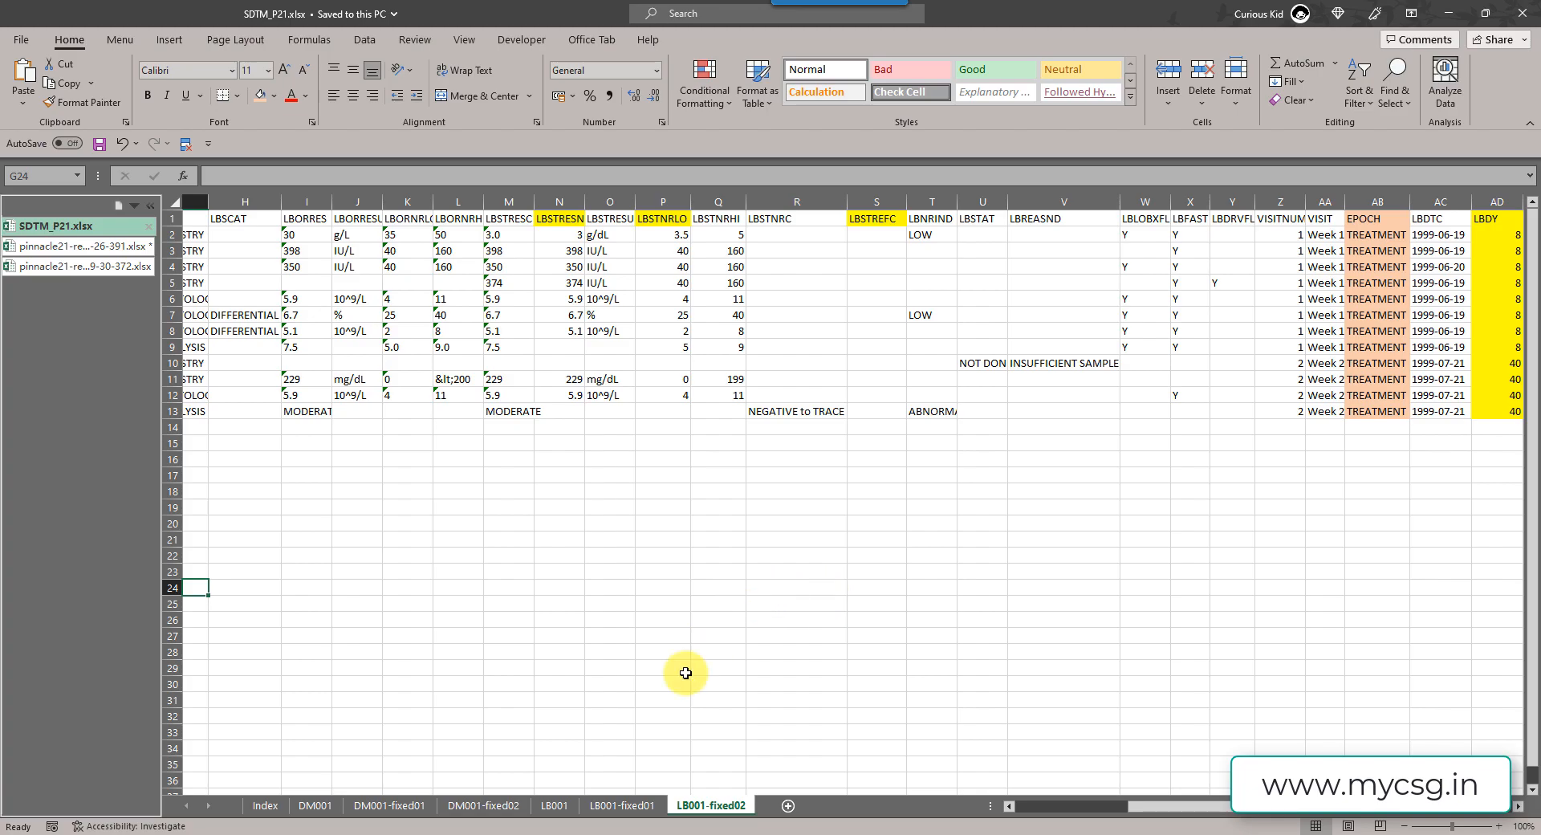
pyautogui.moveTo(351, 509)
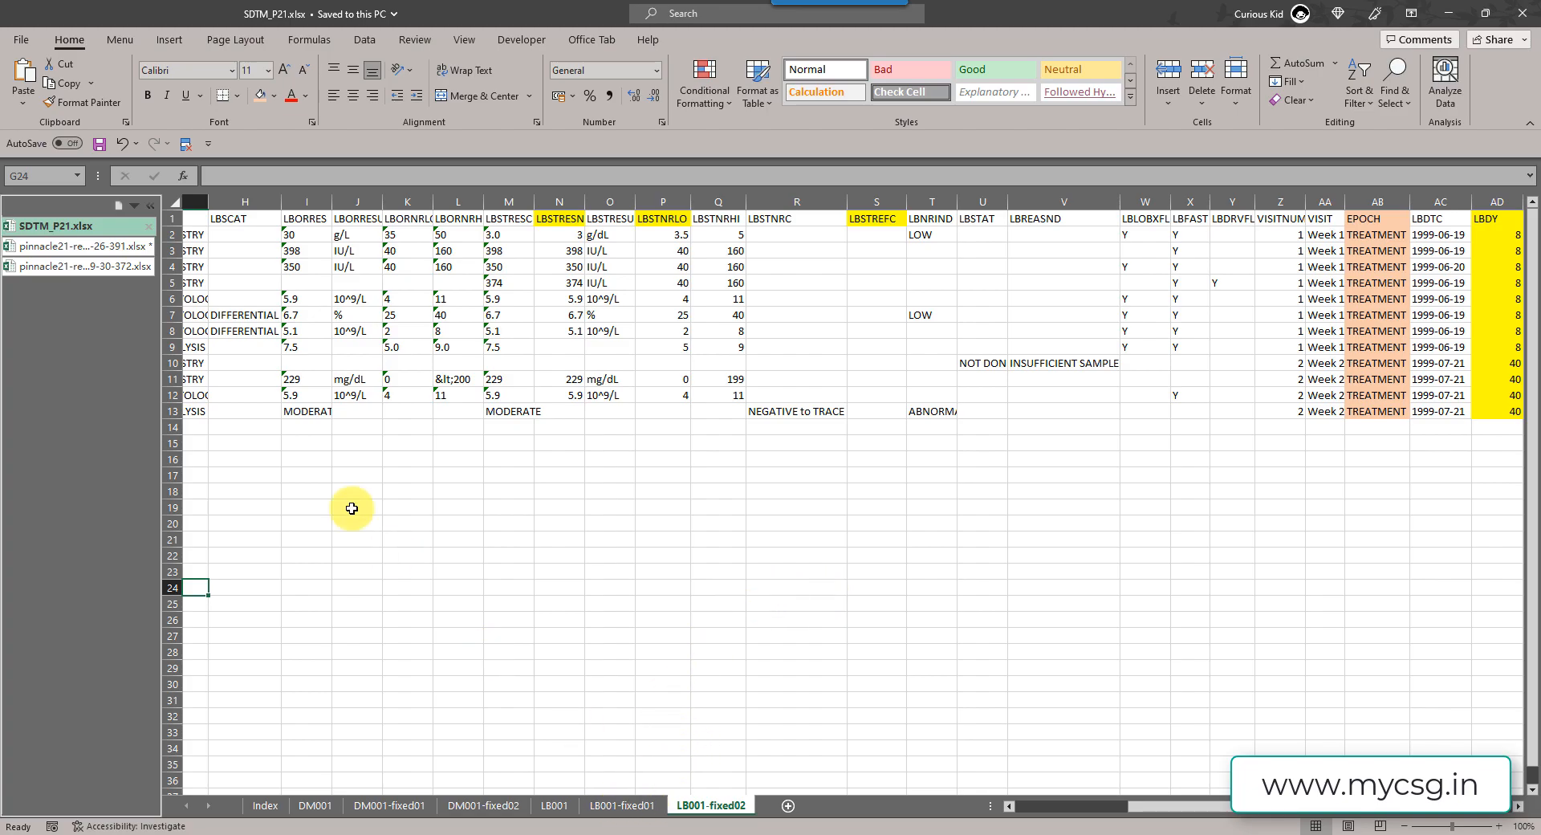
pyautogui.click(77, 265)
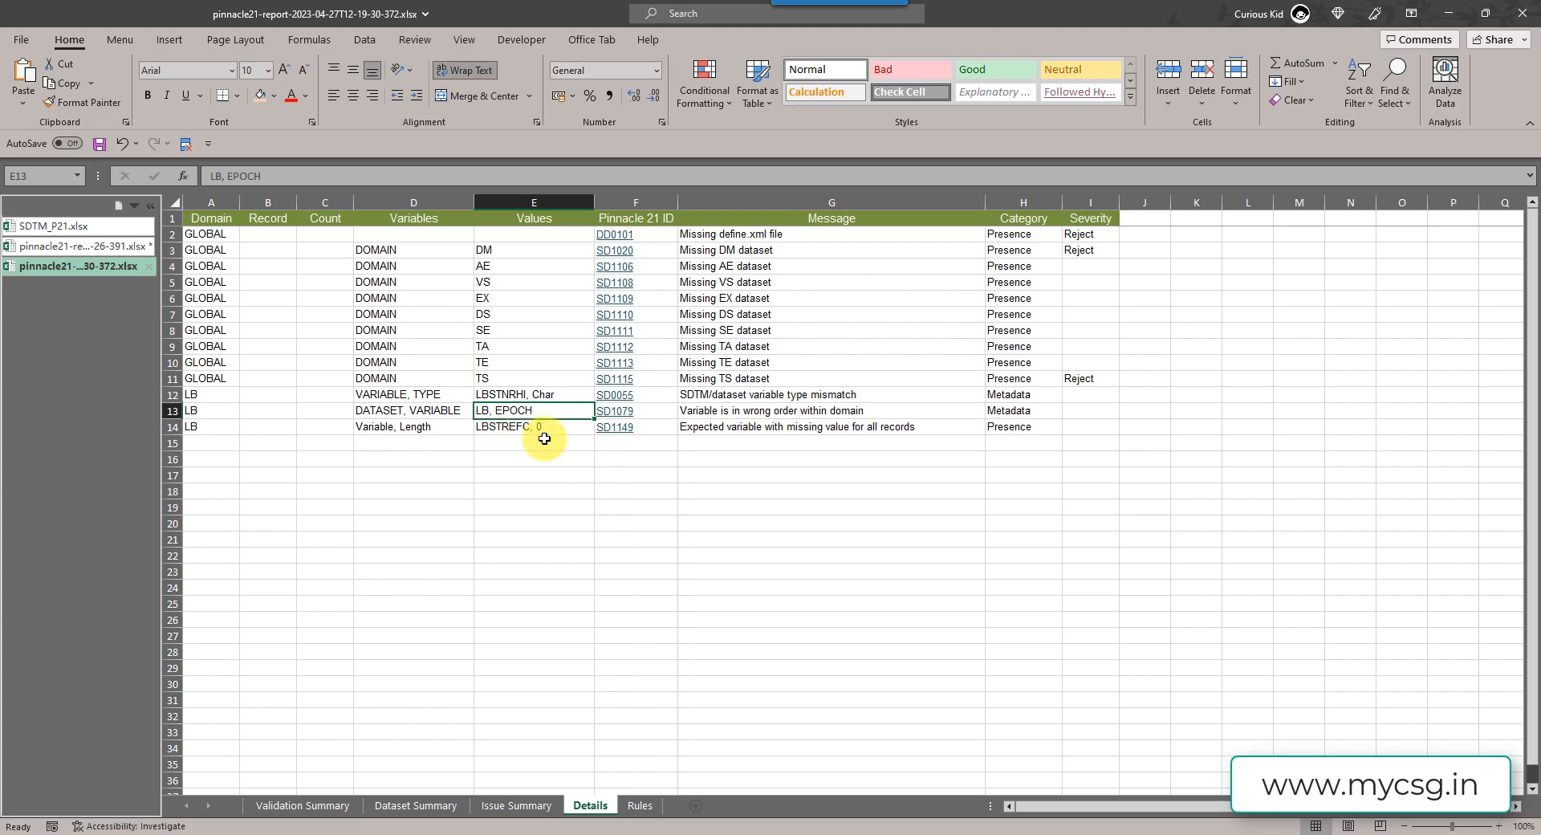
pyautogui.moveTo(799, 430)
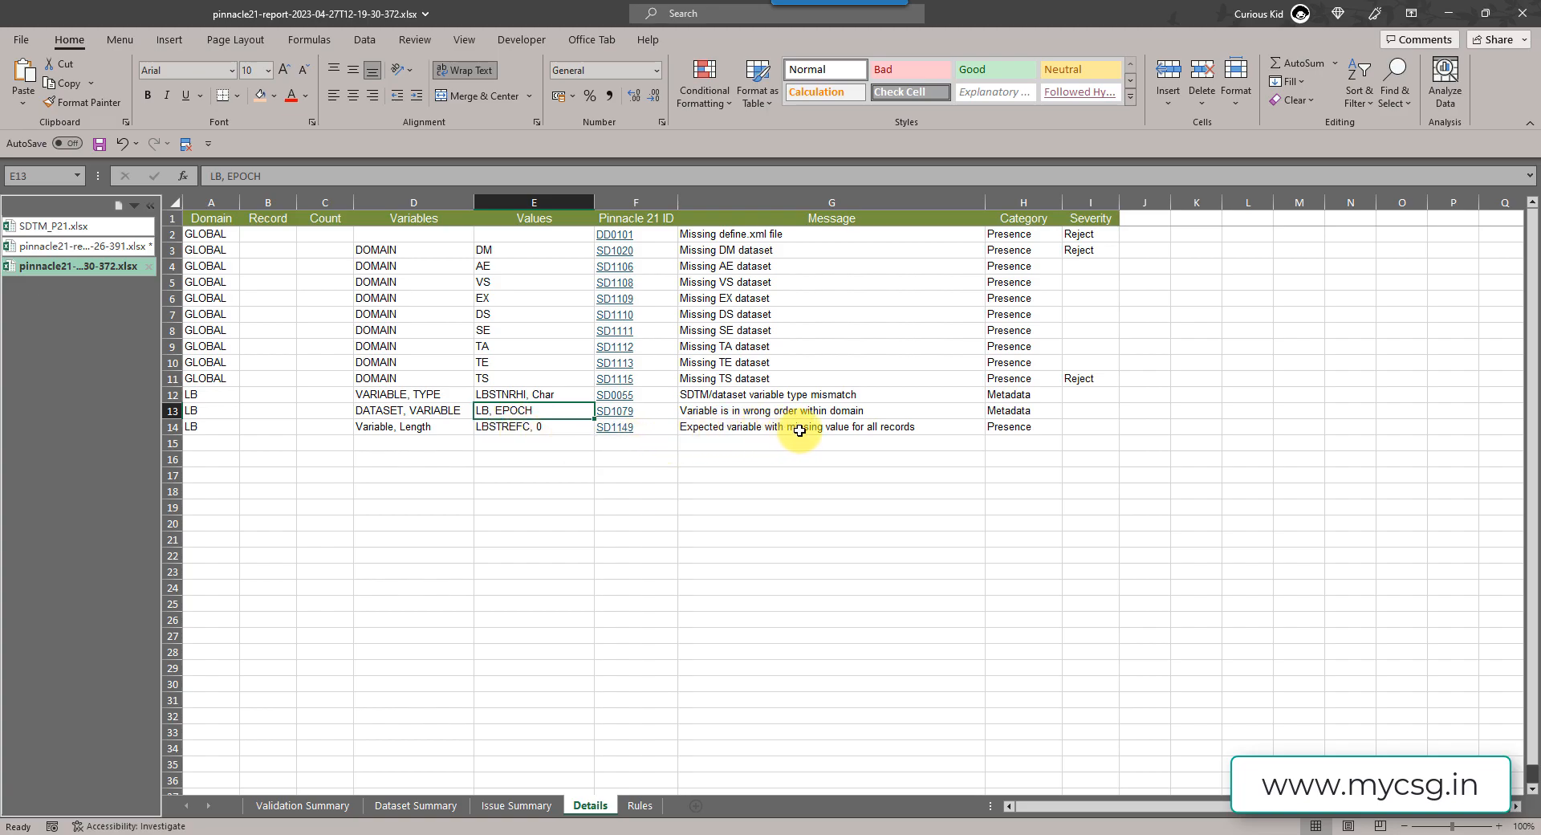
pyautogui.moveTo(929, 431)
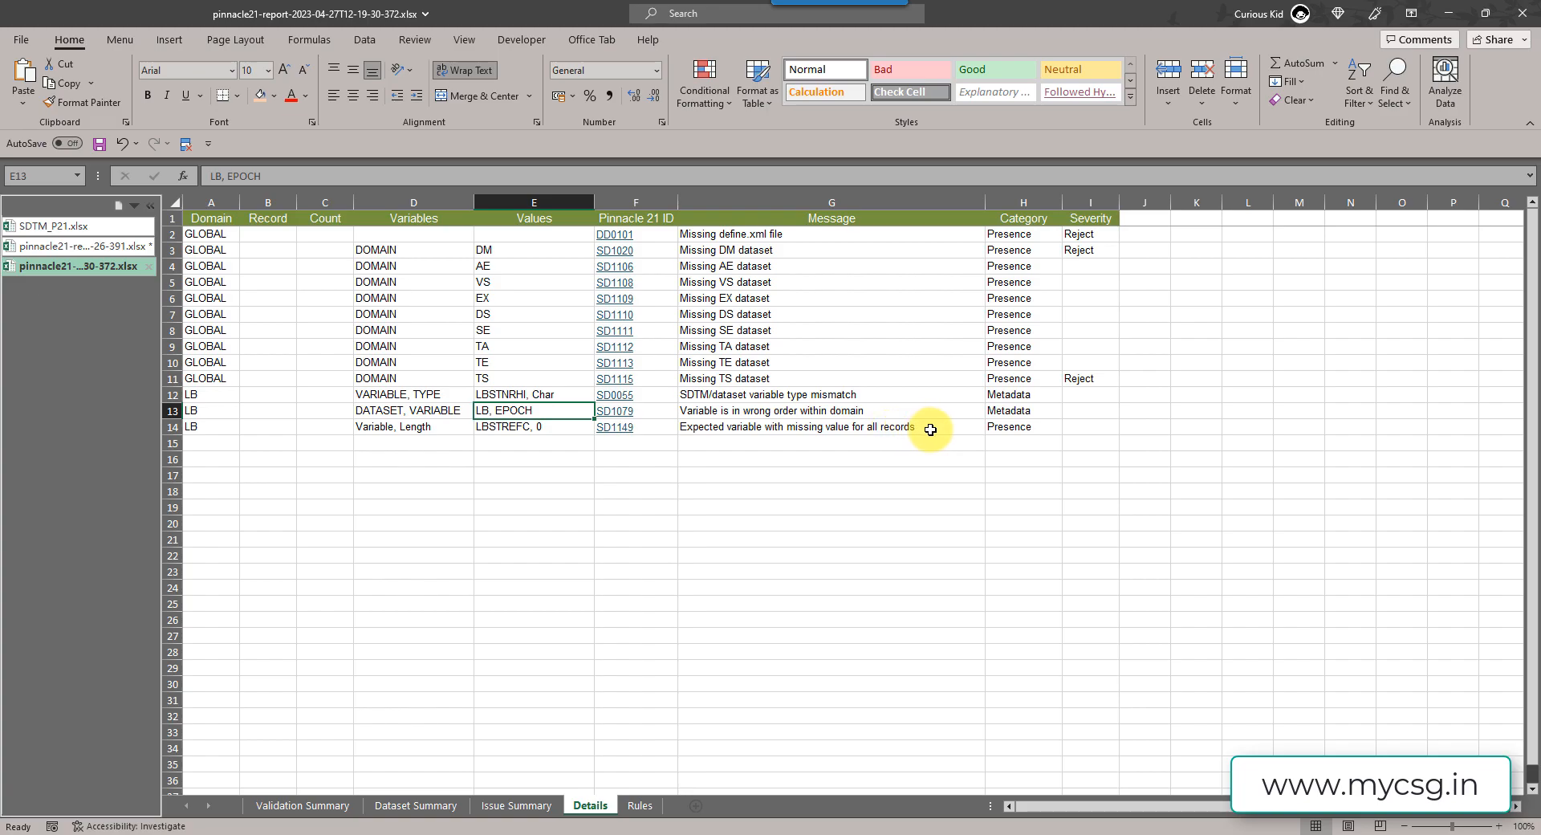
pyautogui.moveTo(750, 430)
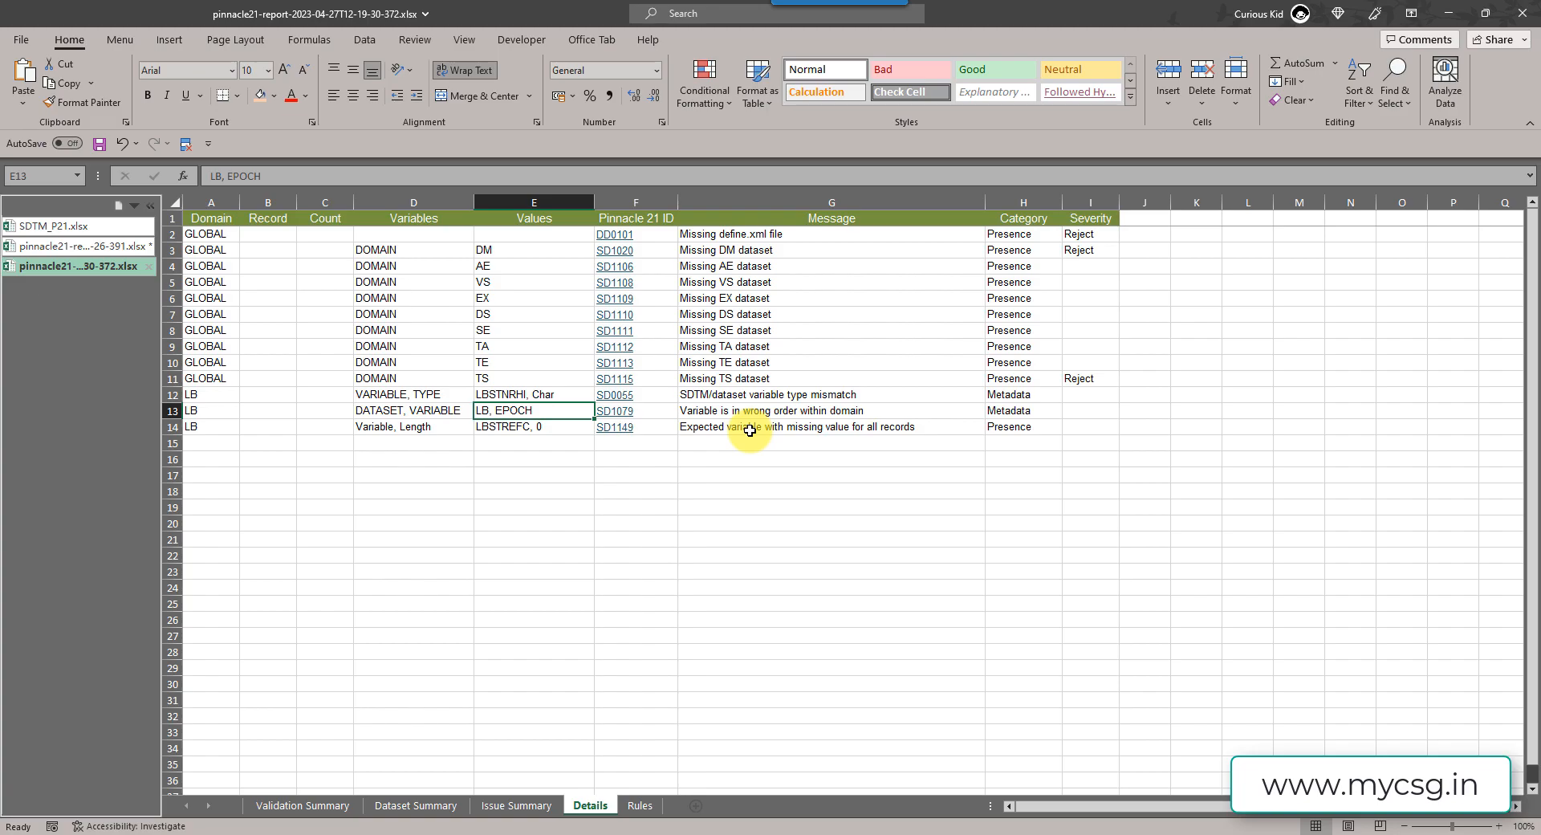
pyautogui.moveTo(712, 431)
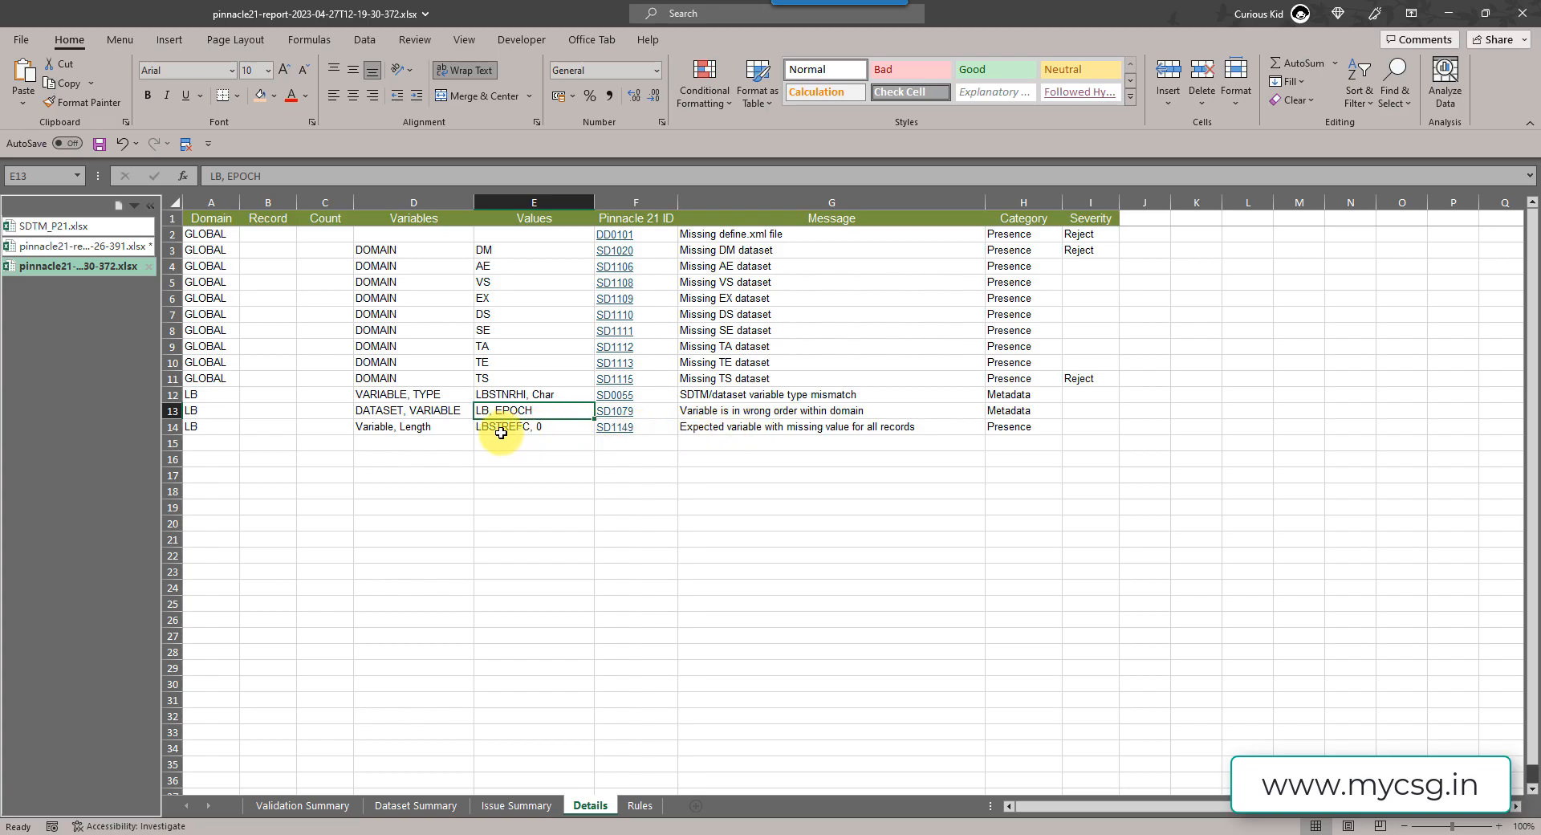
pyautogui.moveTo(705, 440)
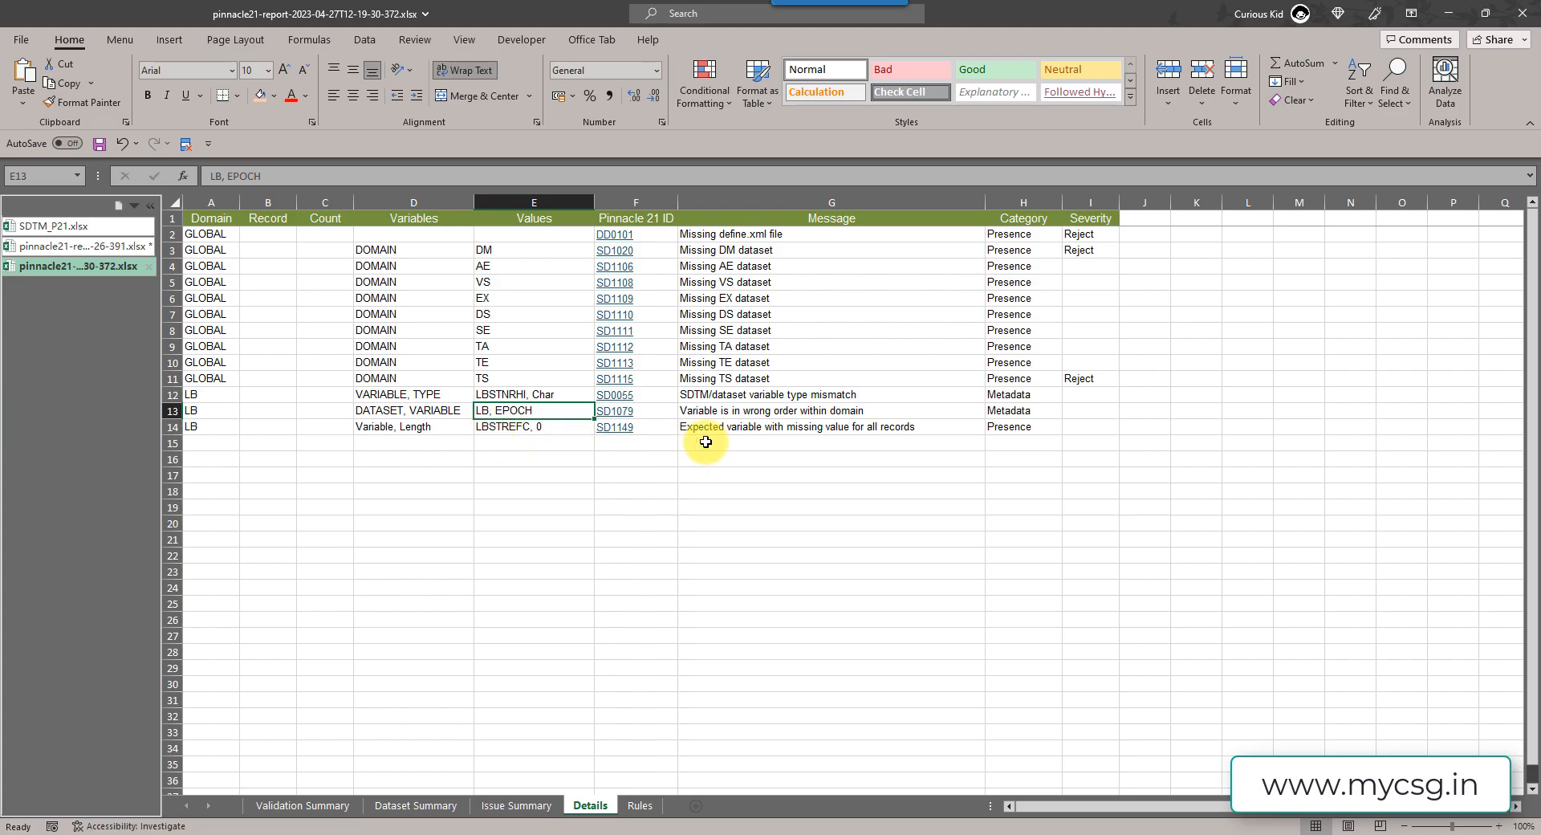
pyautogui.moveTo(617, 463)
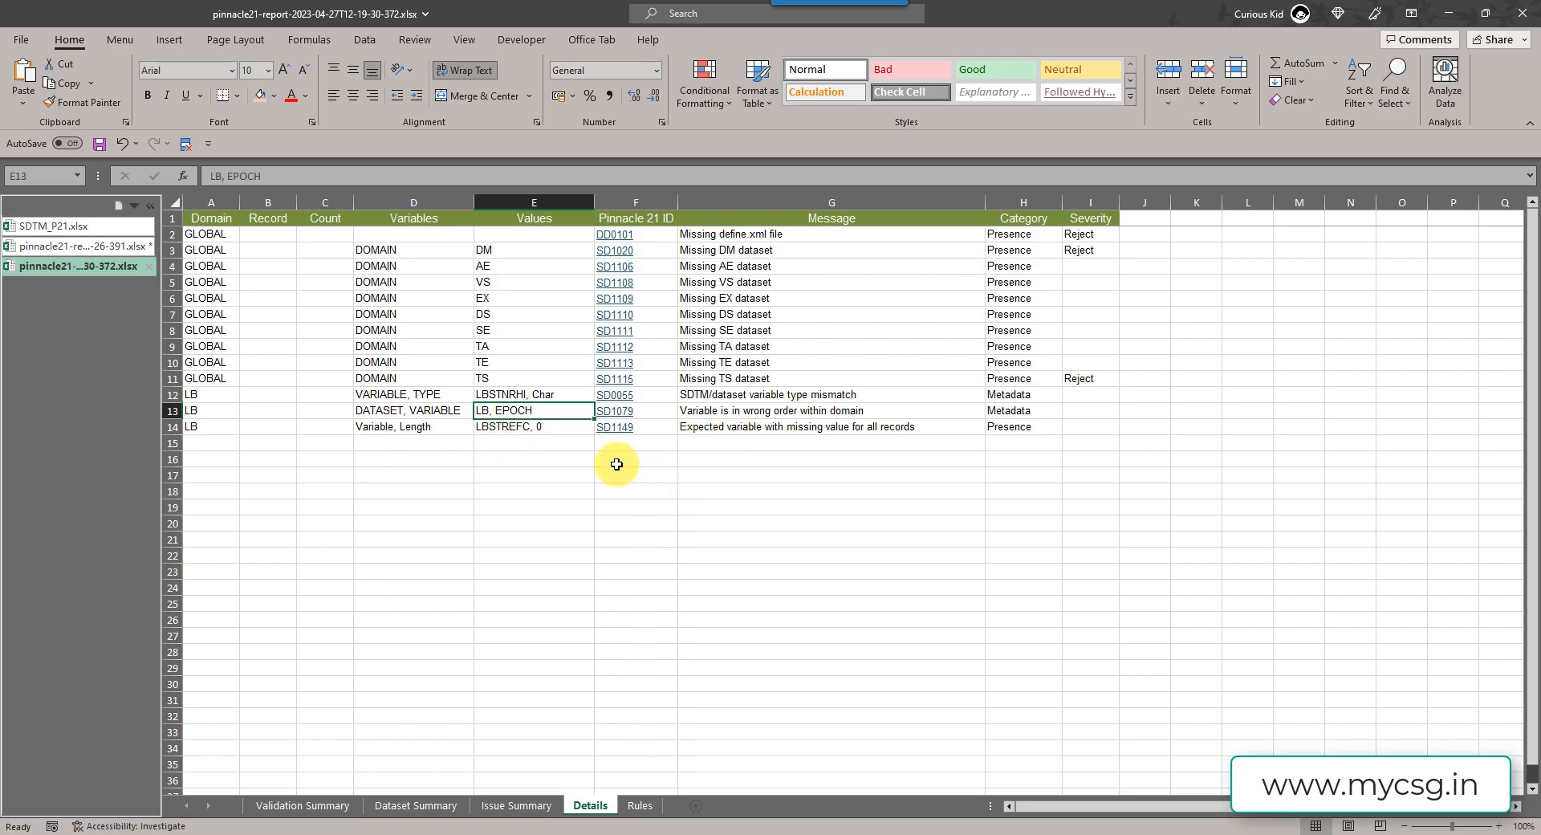
pyautogui.moveTo(576, 441)
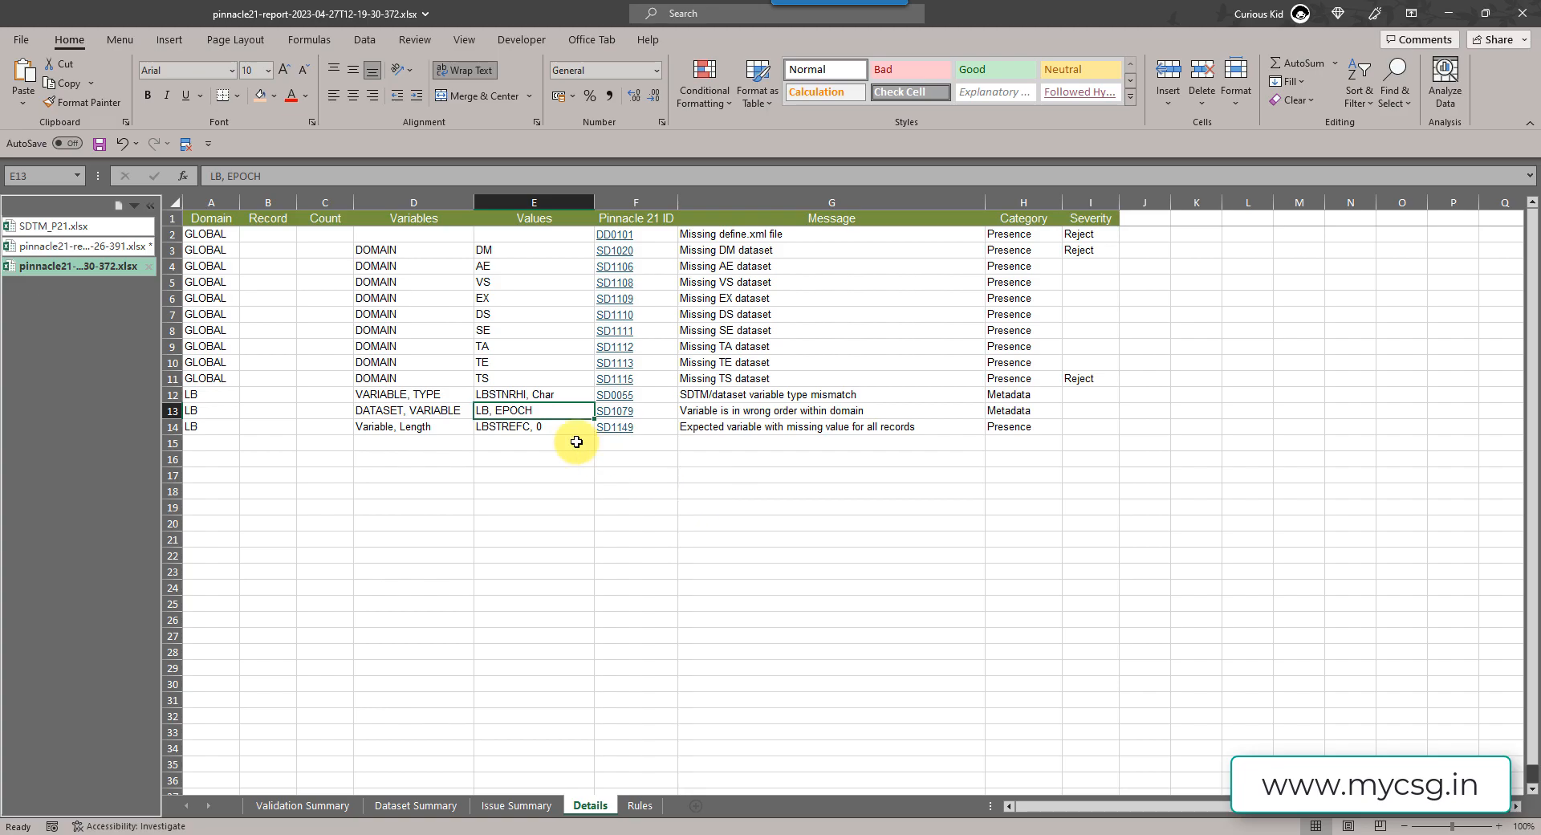
pyautogui.moveTo(511, 431)
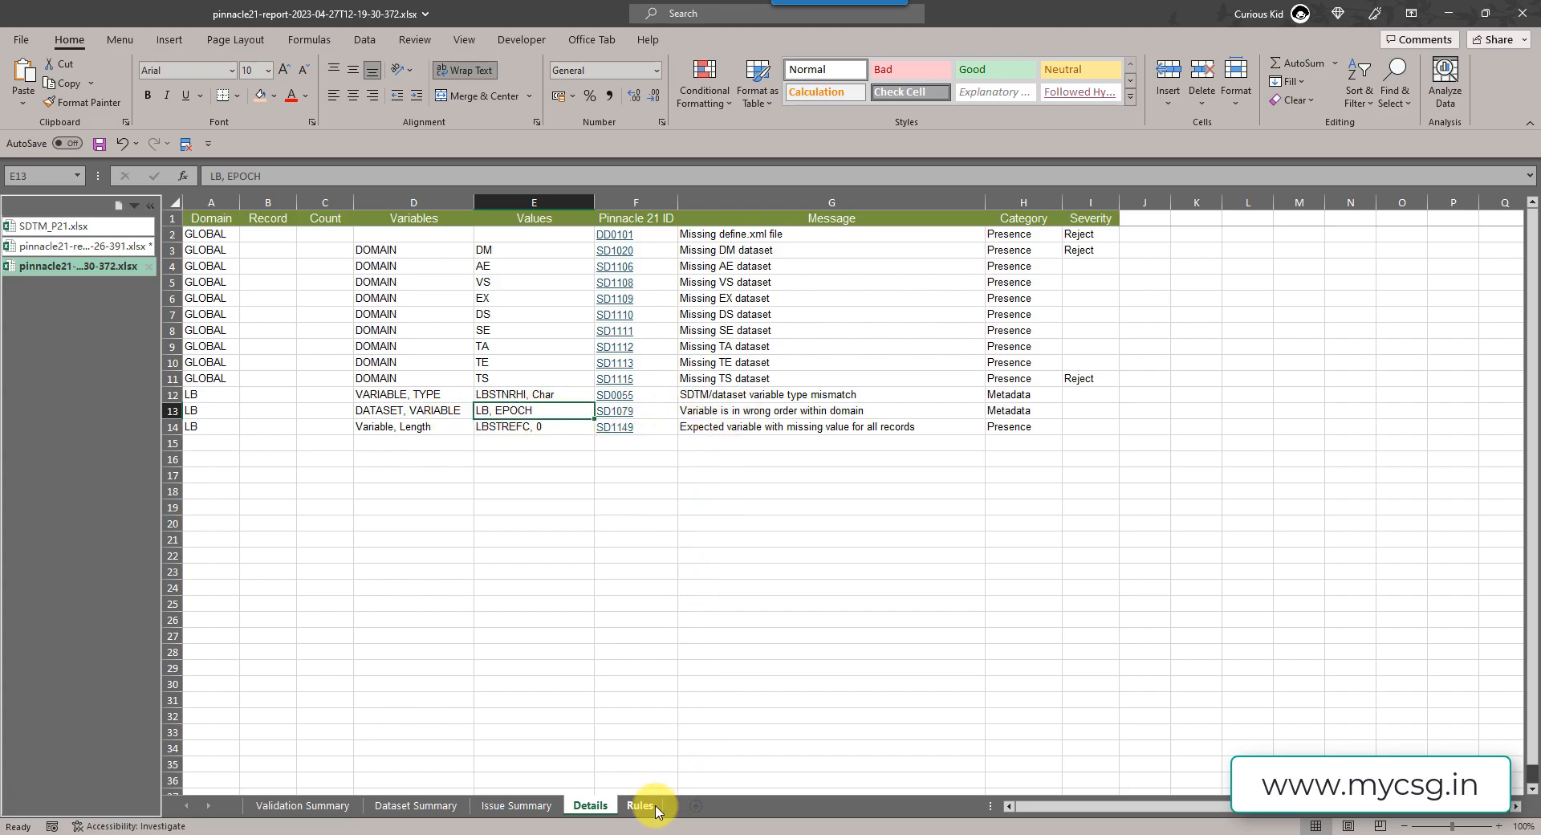
pyautogui.click(50, 227)
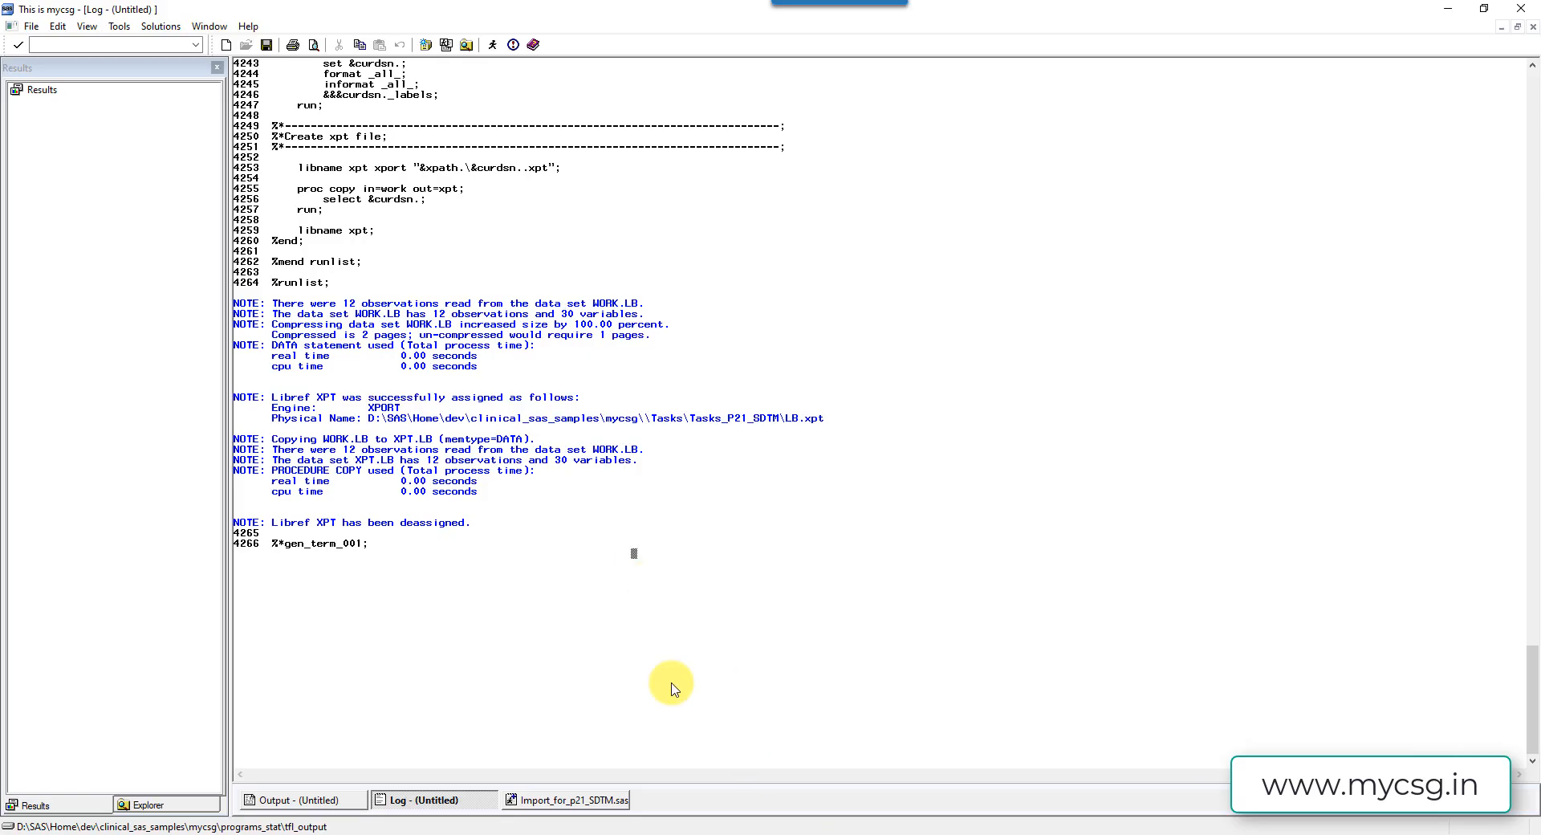
# - Set xsheetlist to LB001-fixed02 in Import_for_p21_SDTM.sas and rerun the import
pyautogui.click(573, 799)
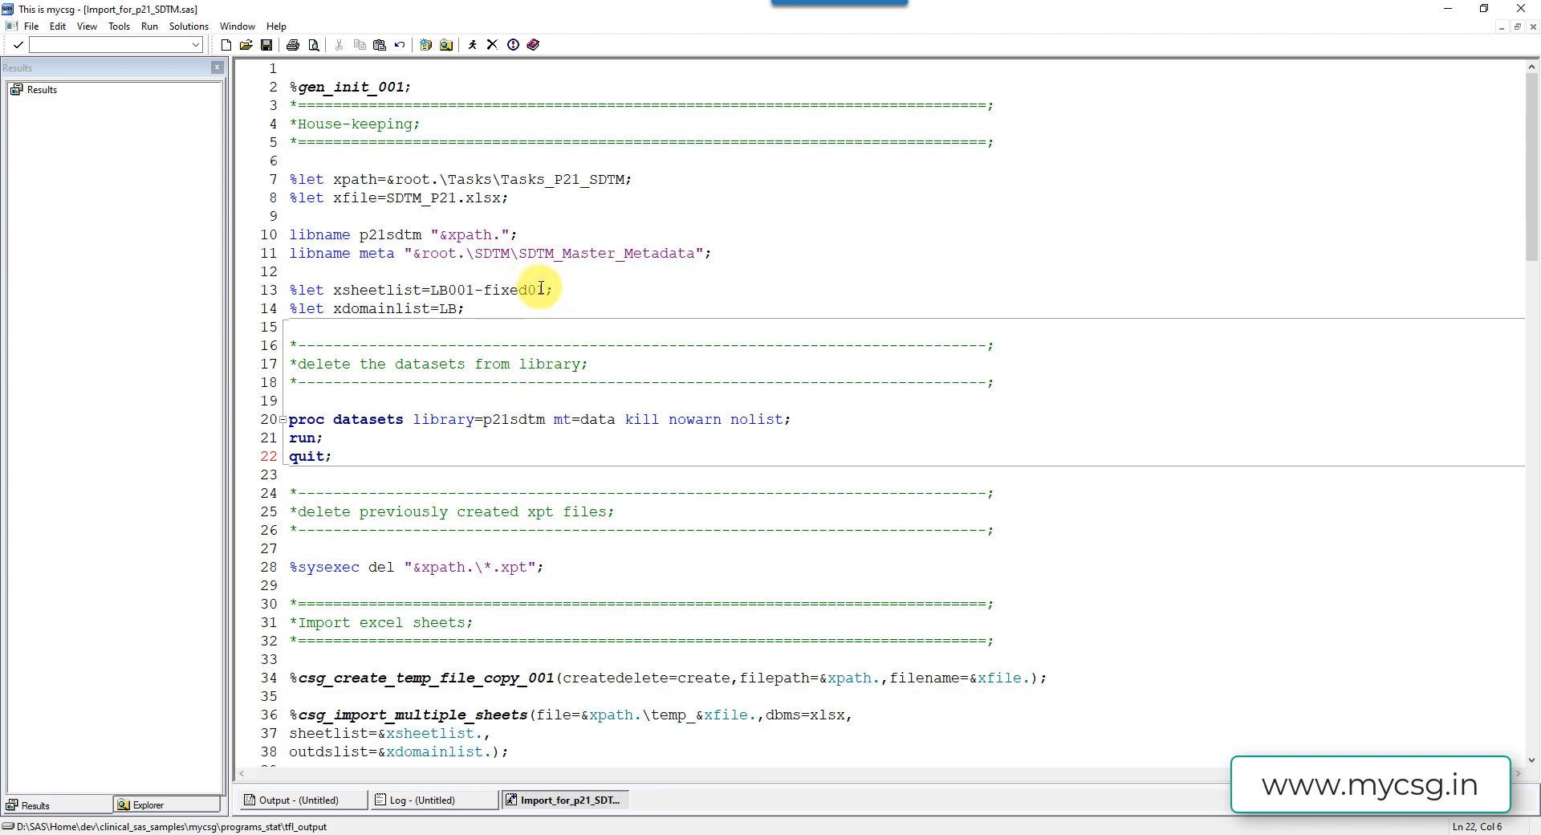
pyautogui.write('2')
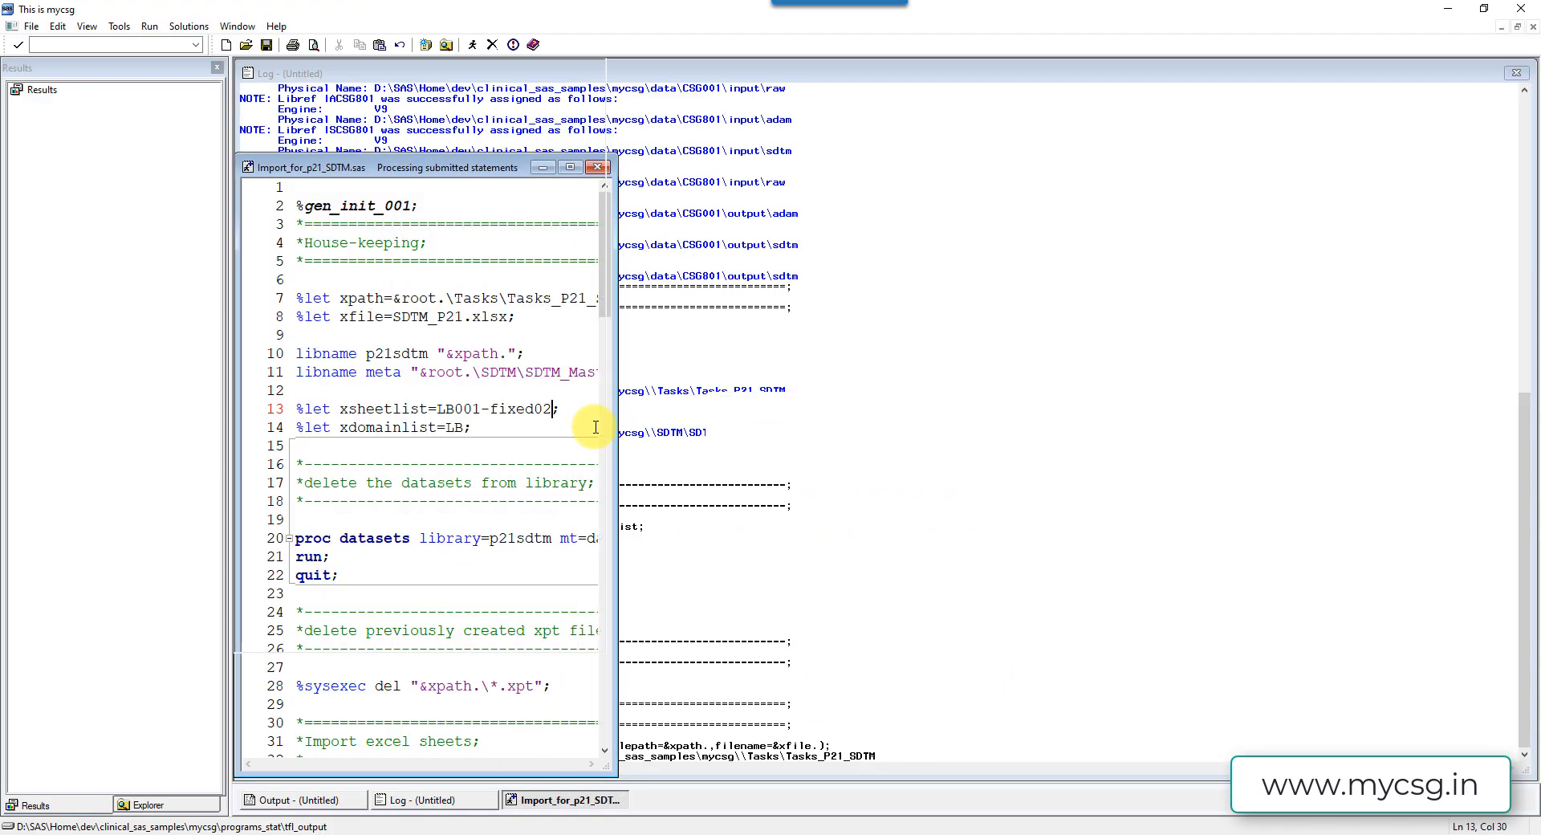
pyautogui.click(432, 798)
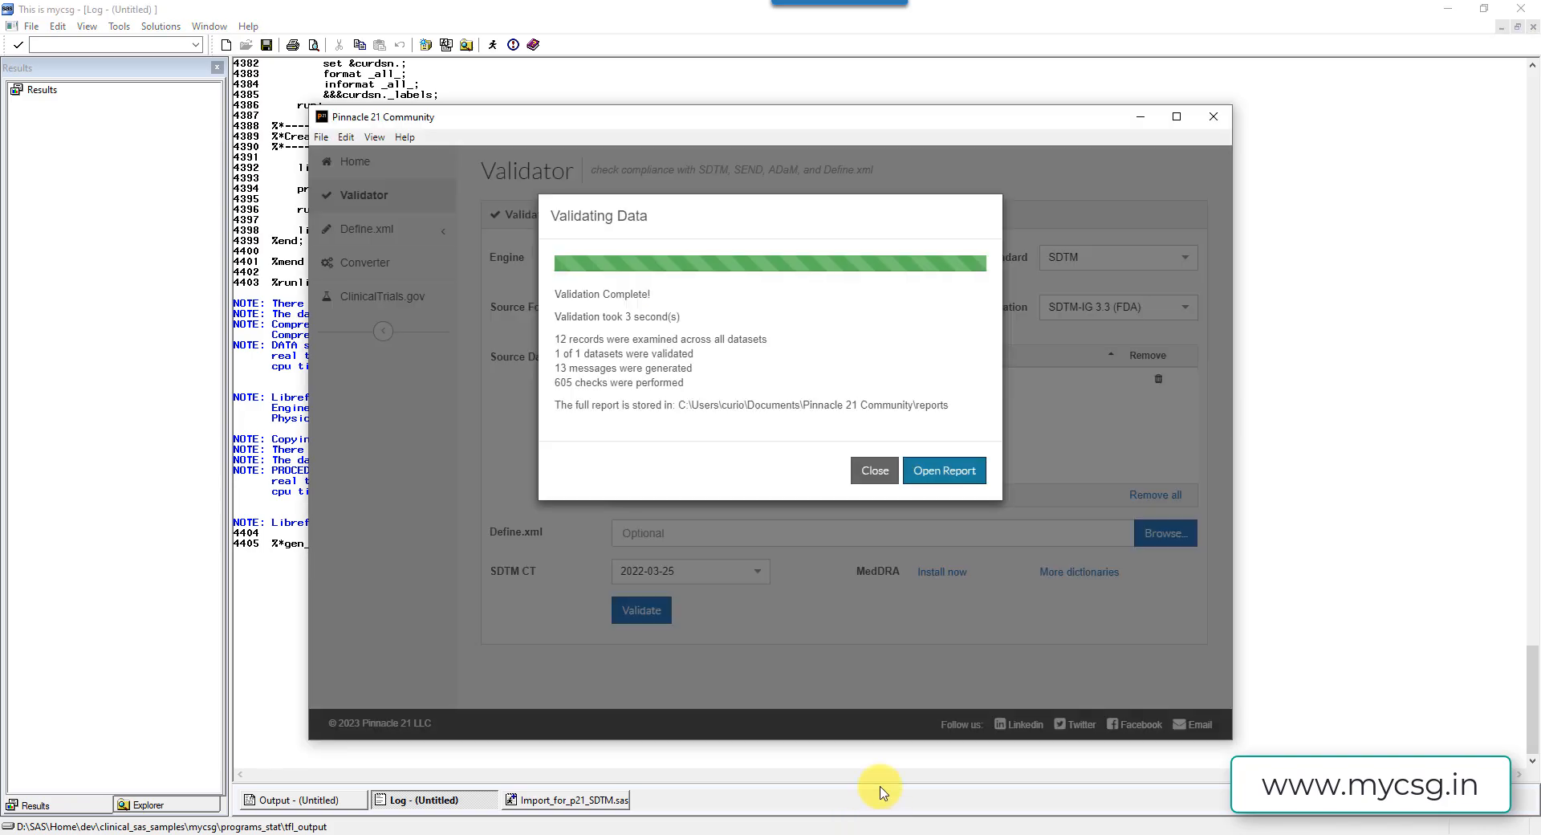
# - Replace the old LB.xpt with the regenerated one, validate it (12 messages) and open the report
pyautogui.click(871, 471)
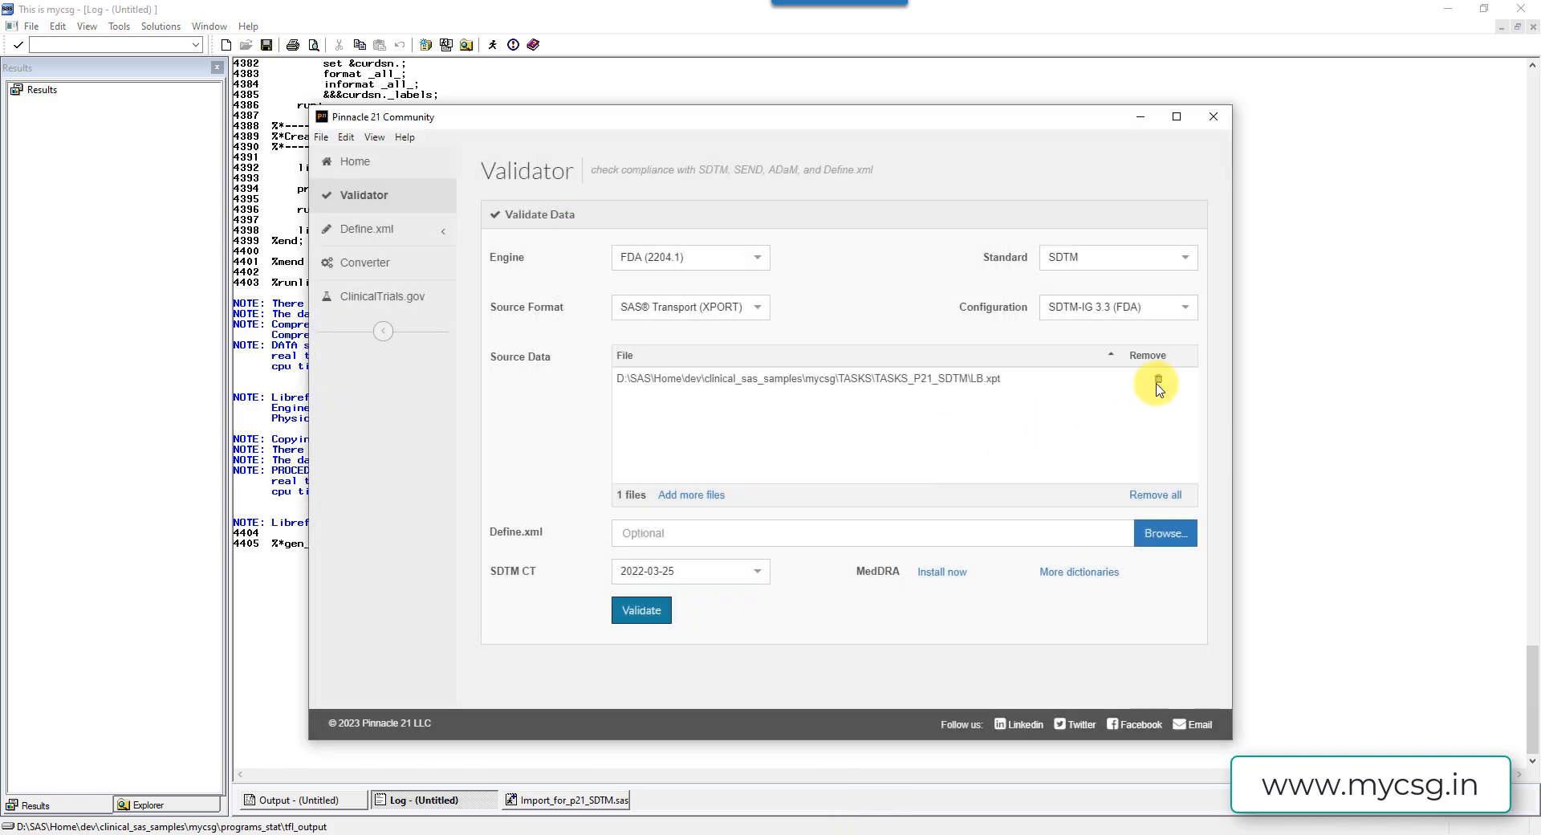
pyautogui.click(1156, 382)
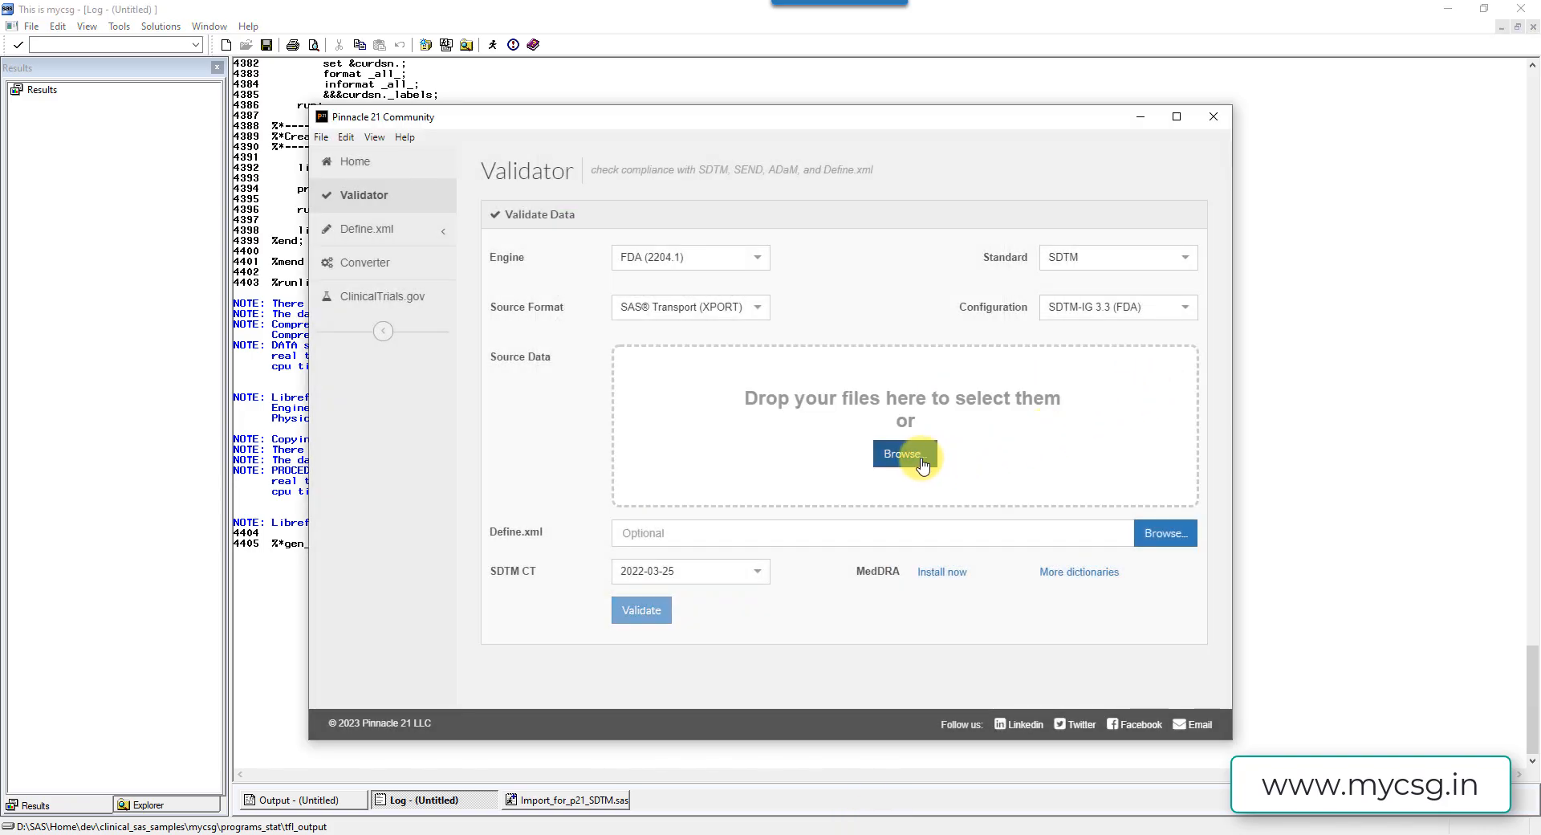
pyautogui.click(904, 452)
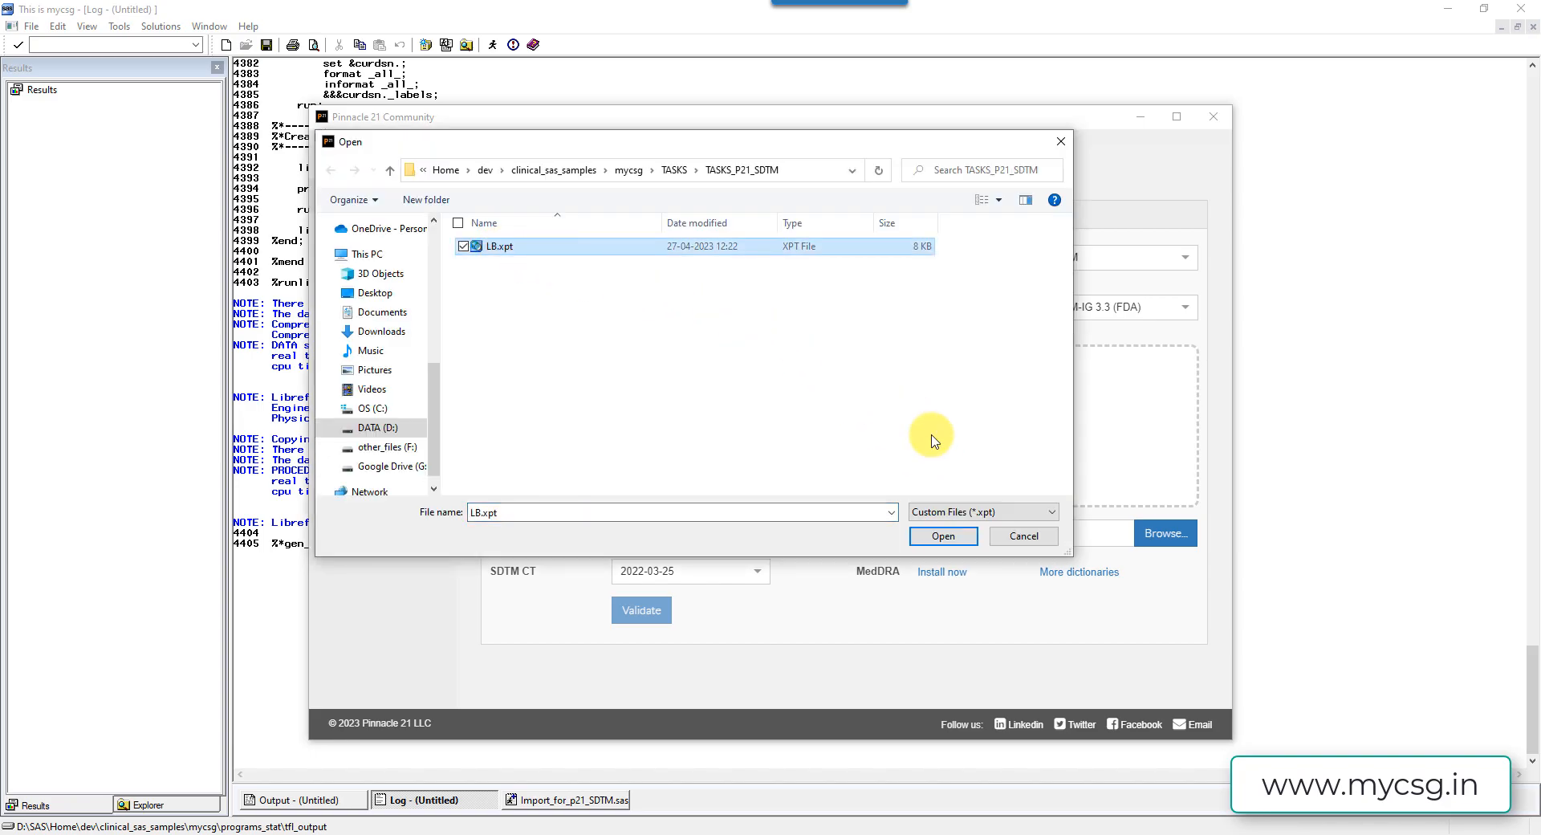
pyautogui.click(940, 537)
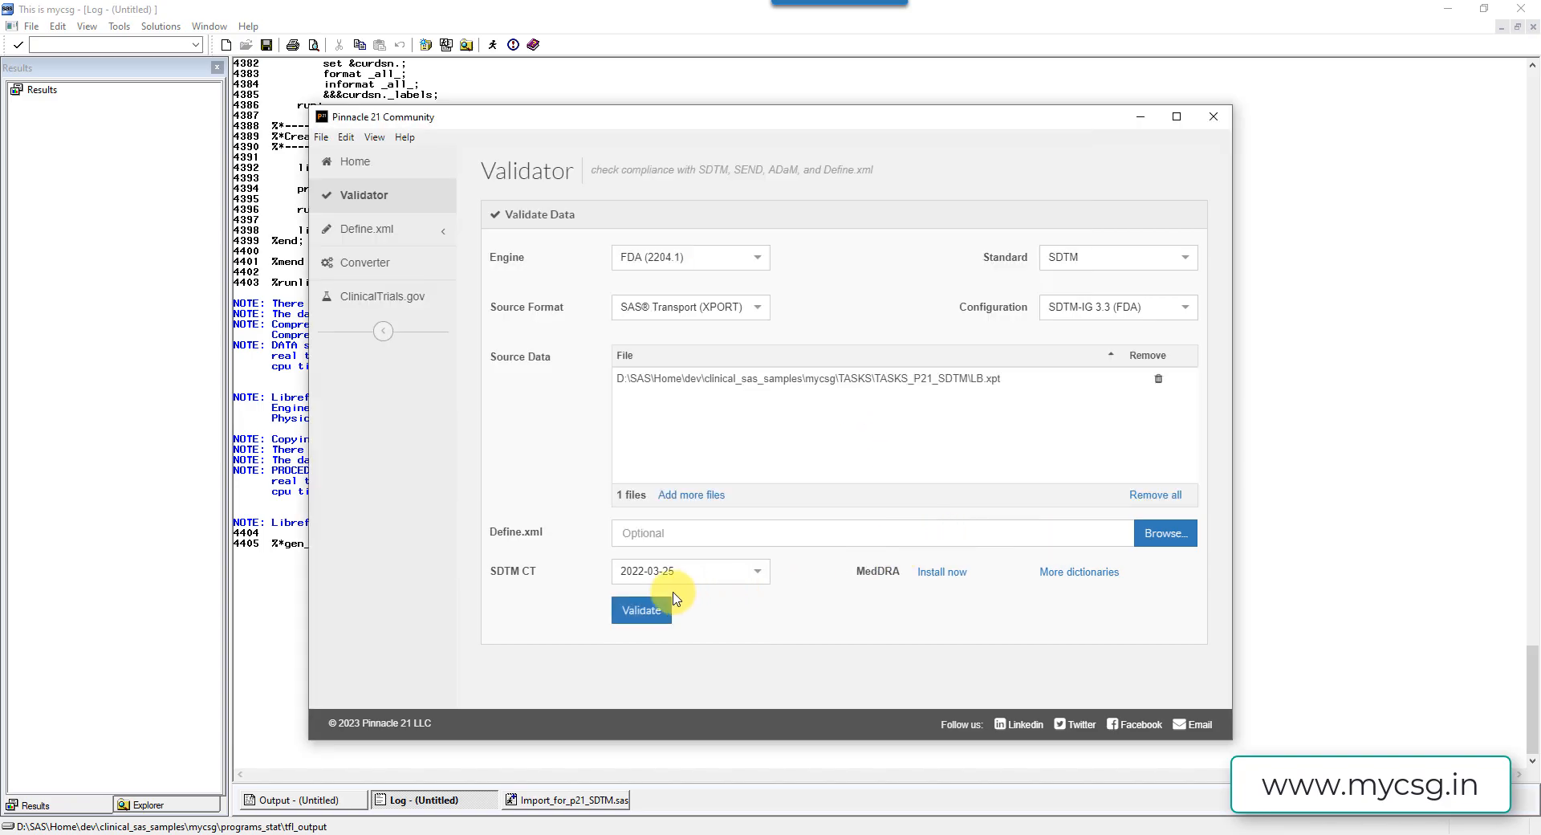
pyautogui.click(641, 610)
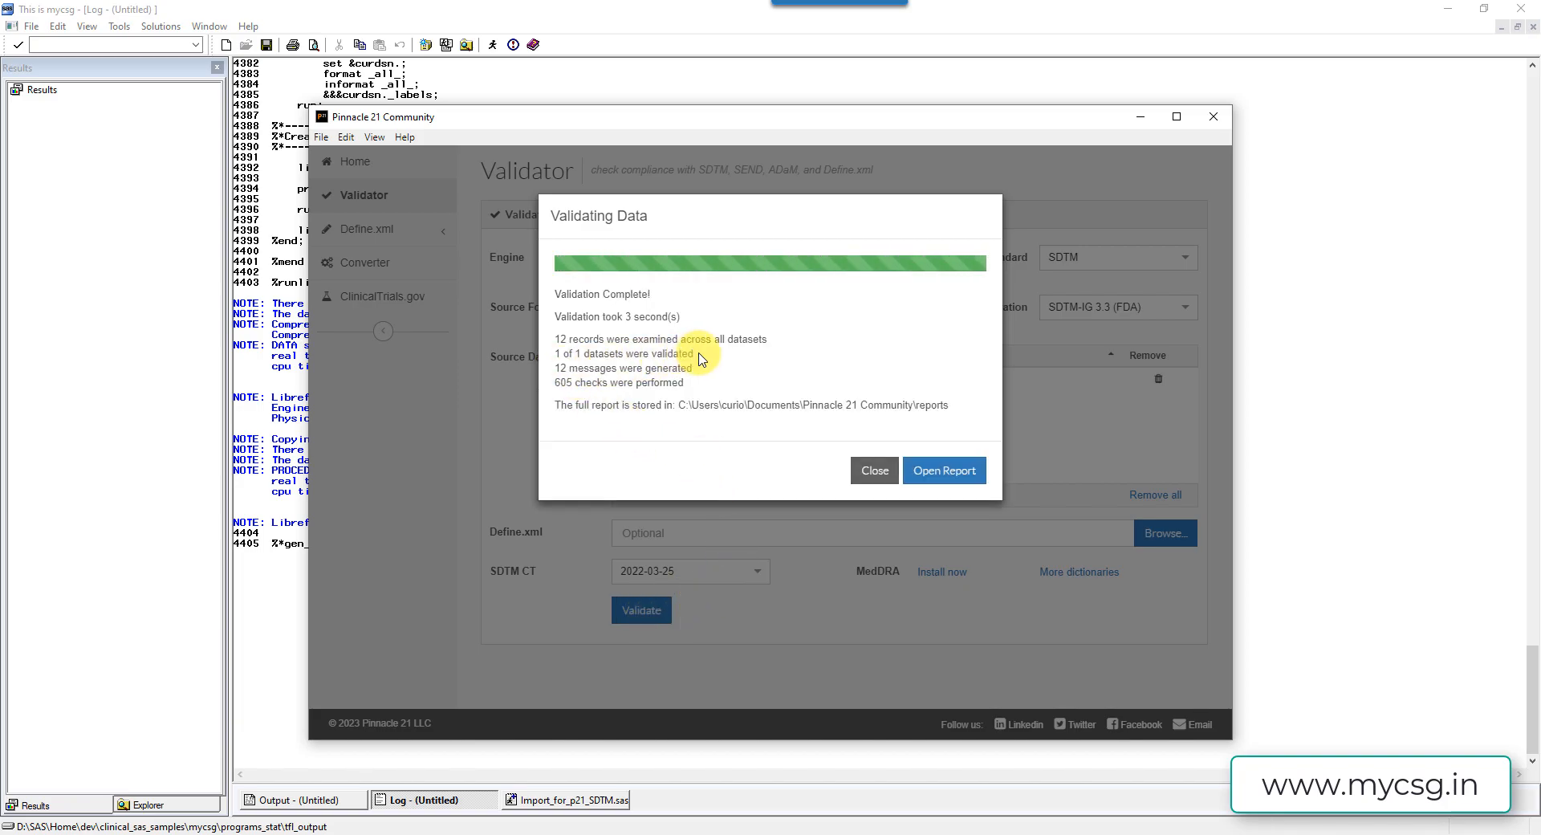
pyautogui.moveTo(708, 380)
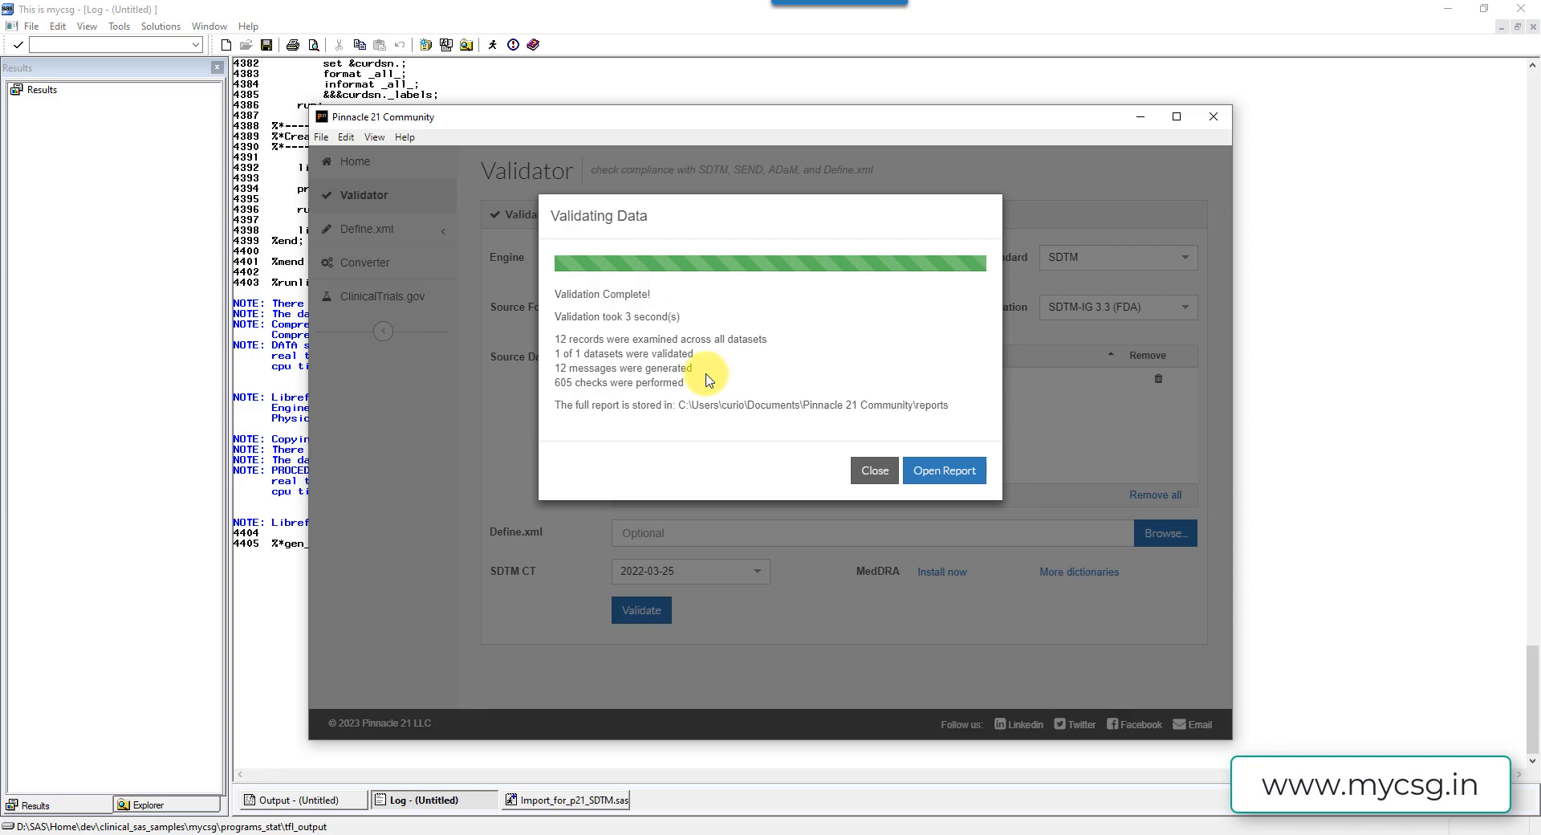
pyautogui.click(942, 471)
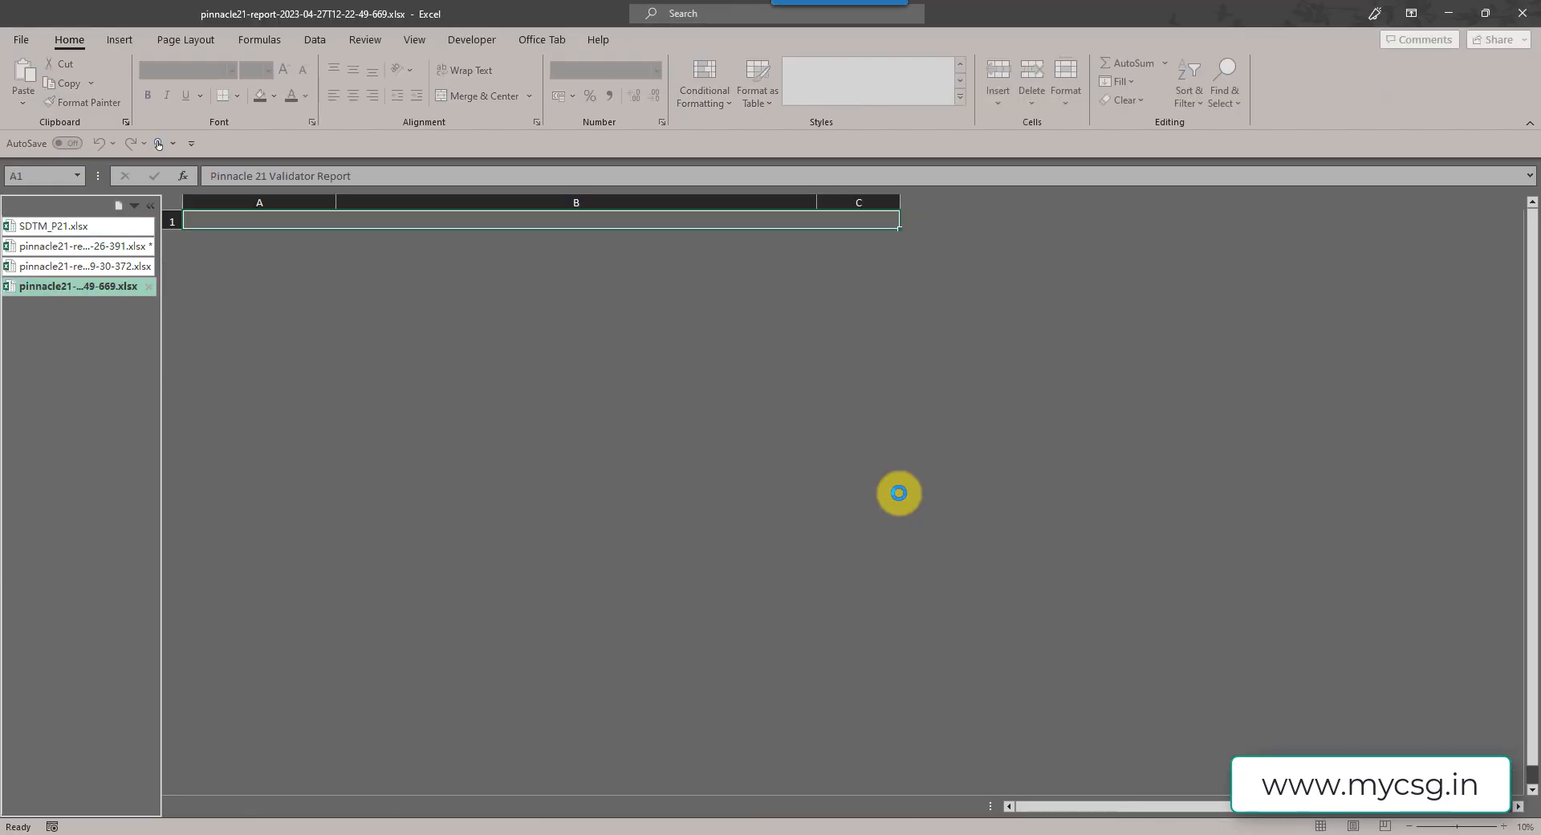
# - Review the Details sheet's two remaining LB issues: LBSTNRHI type mismatch and LBSTREFC missing values
pyautogui.click(589, 806)
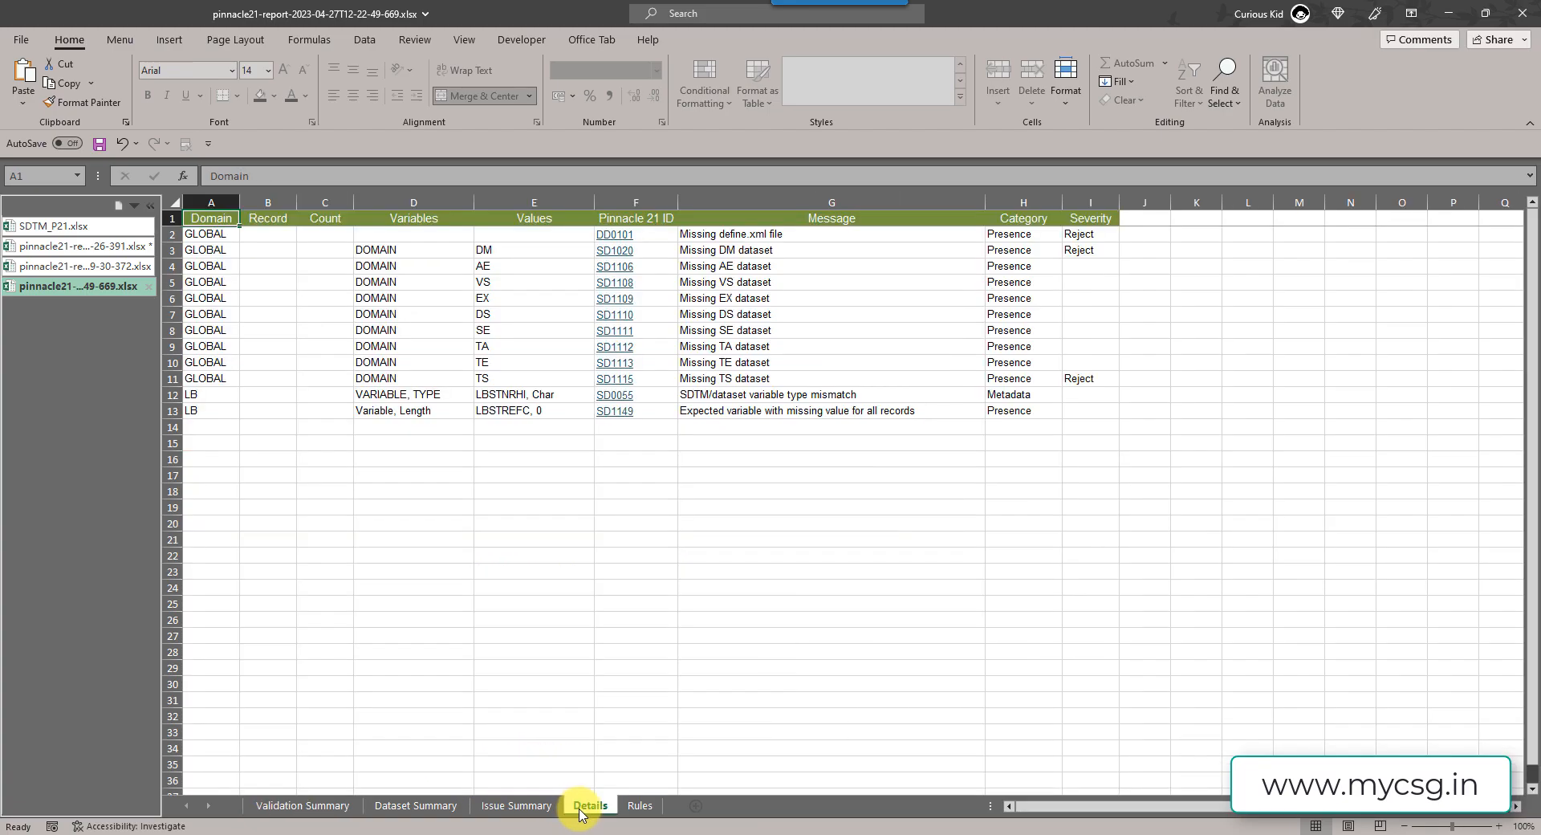
pyautogui.moveTo(210, 395); pyautogui.dragTo(454, 410)
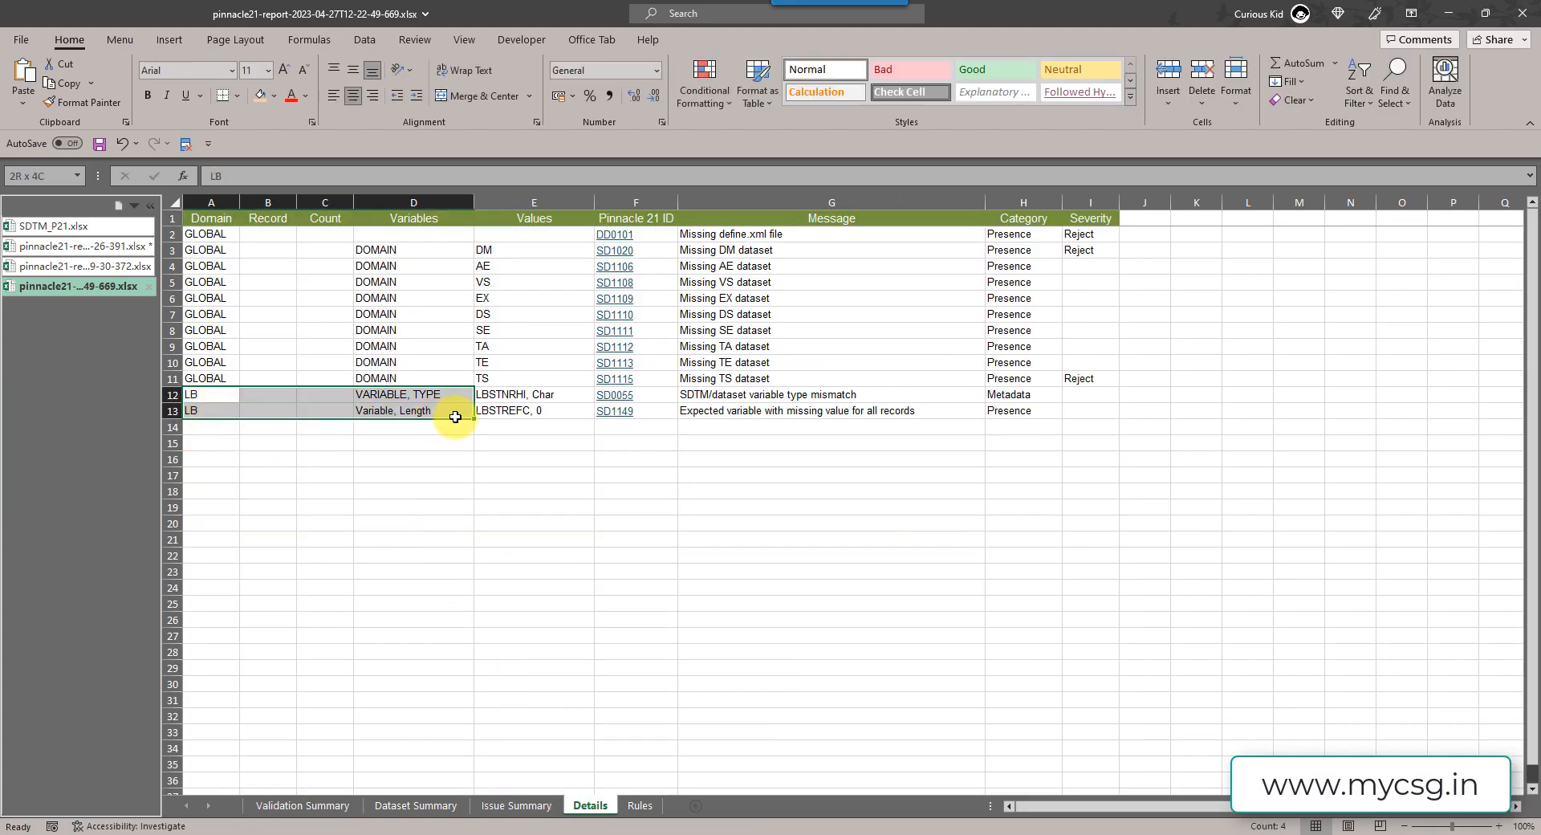
pyautogui.click(830, 409)
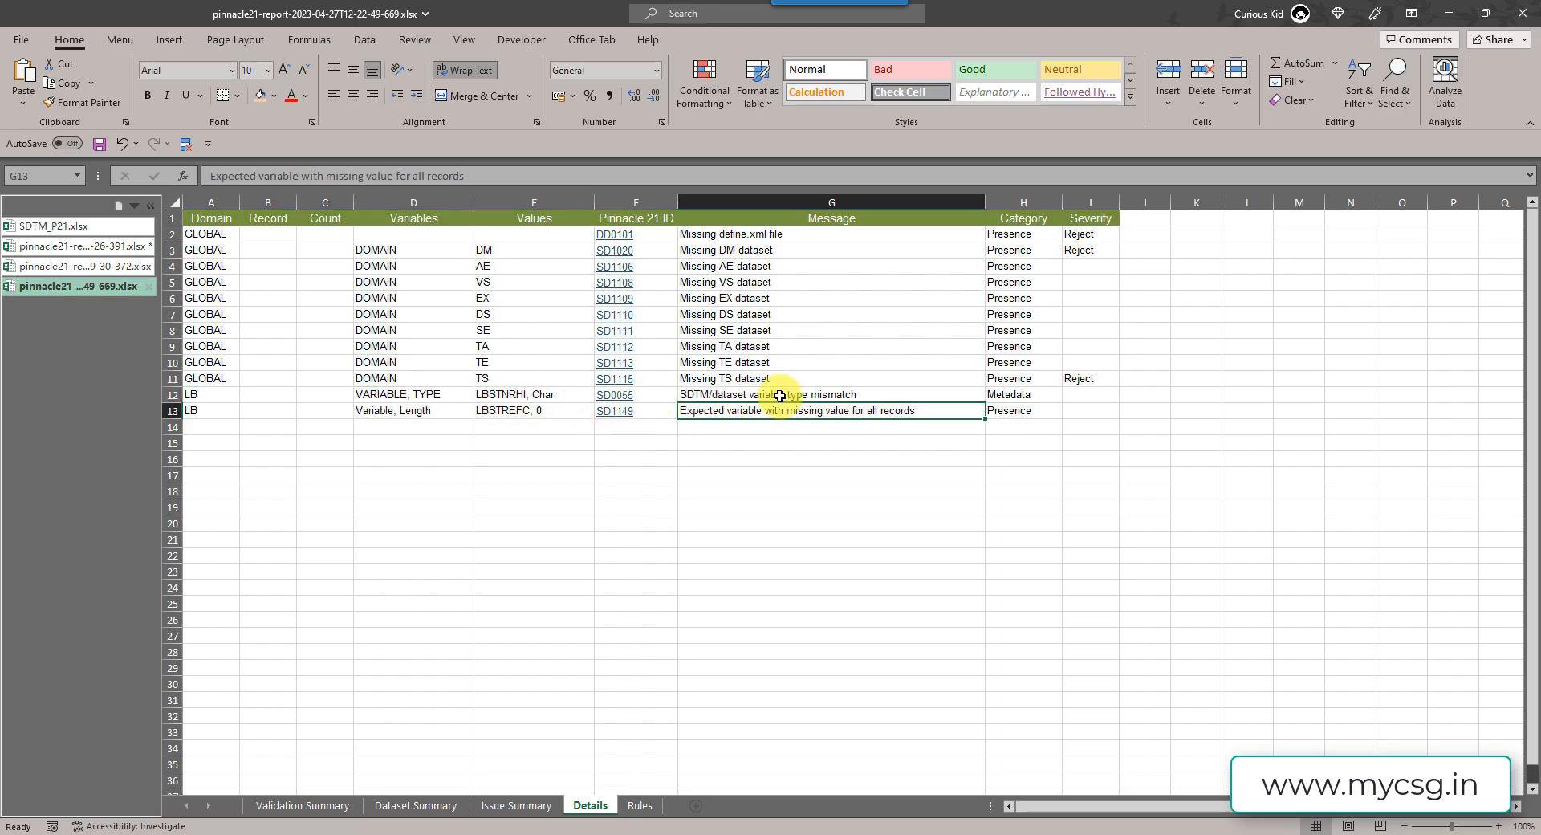
pyautogui.moveTo(480, 409)
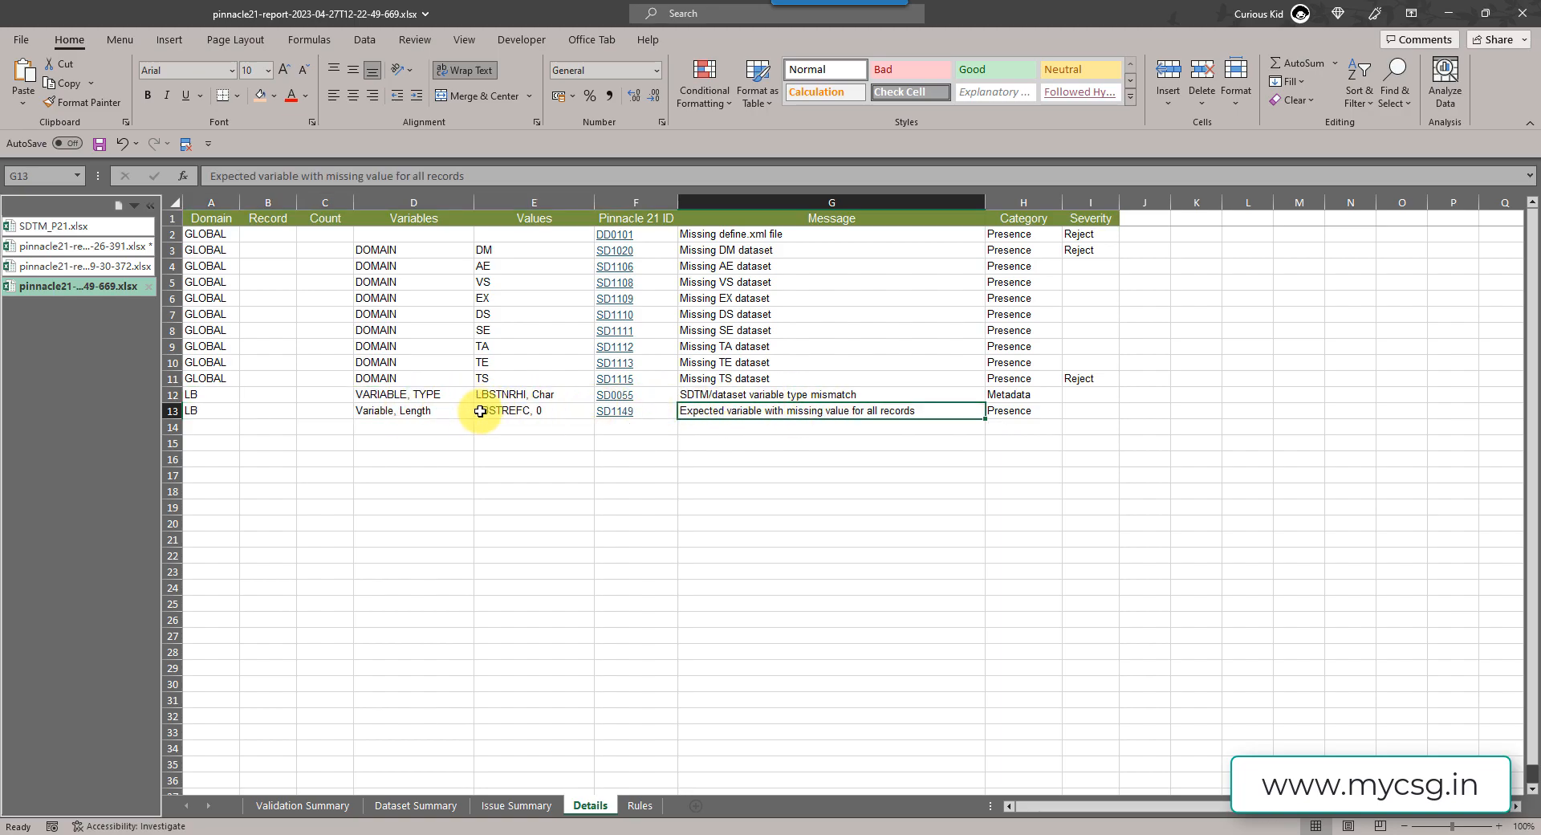
pyautogui.moveTo(497, 418)
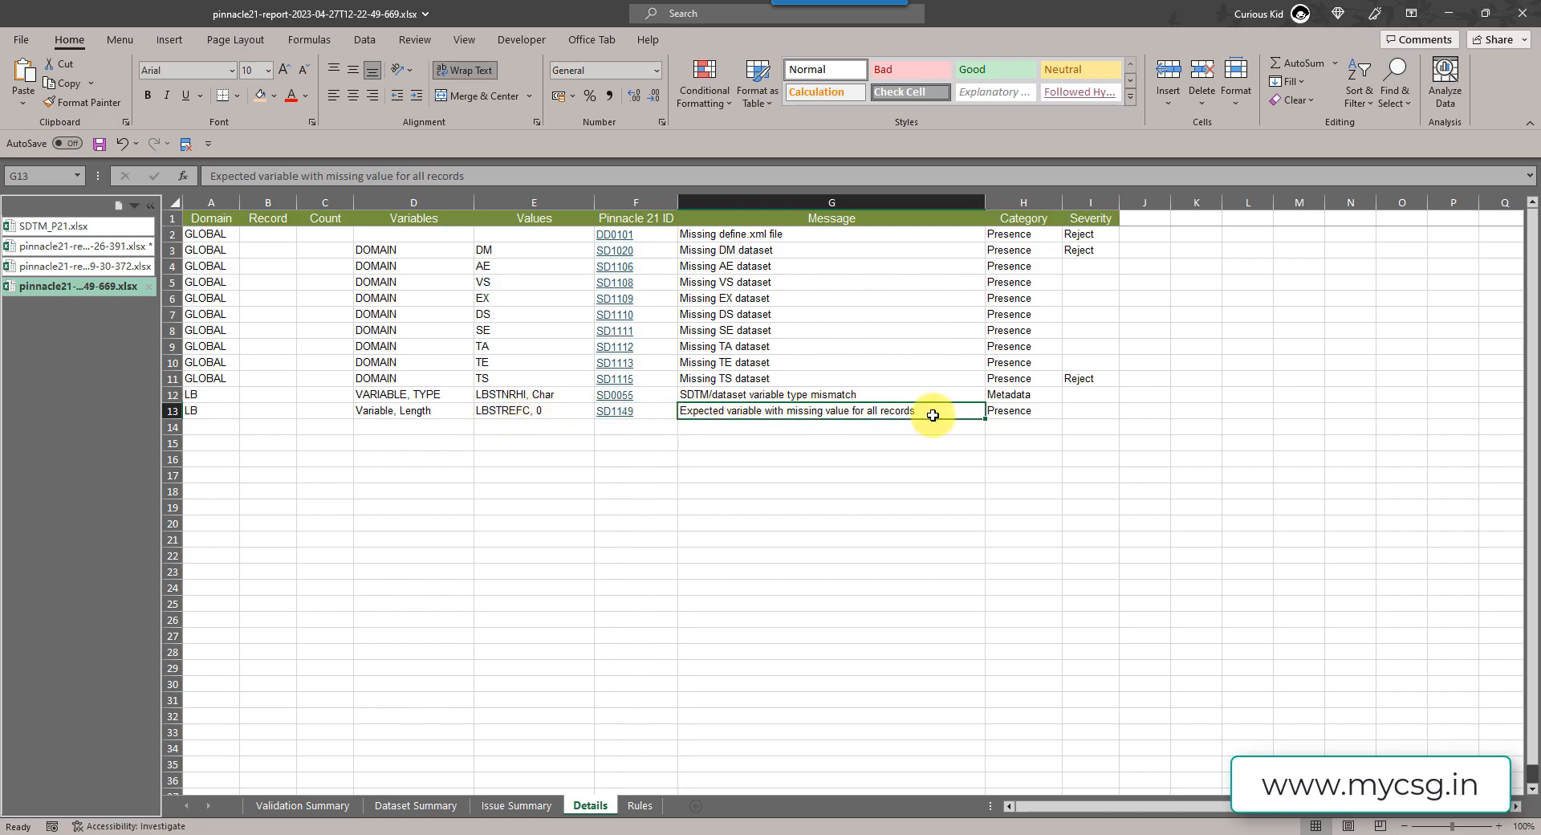
pyautogui.moveTo(586, 417)
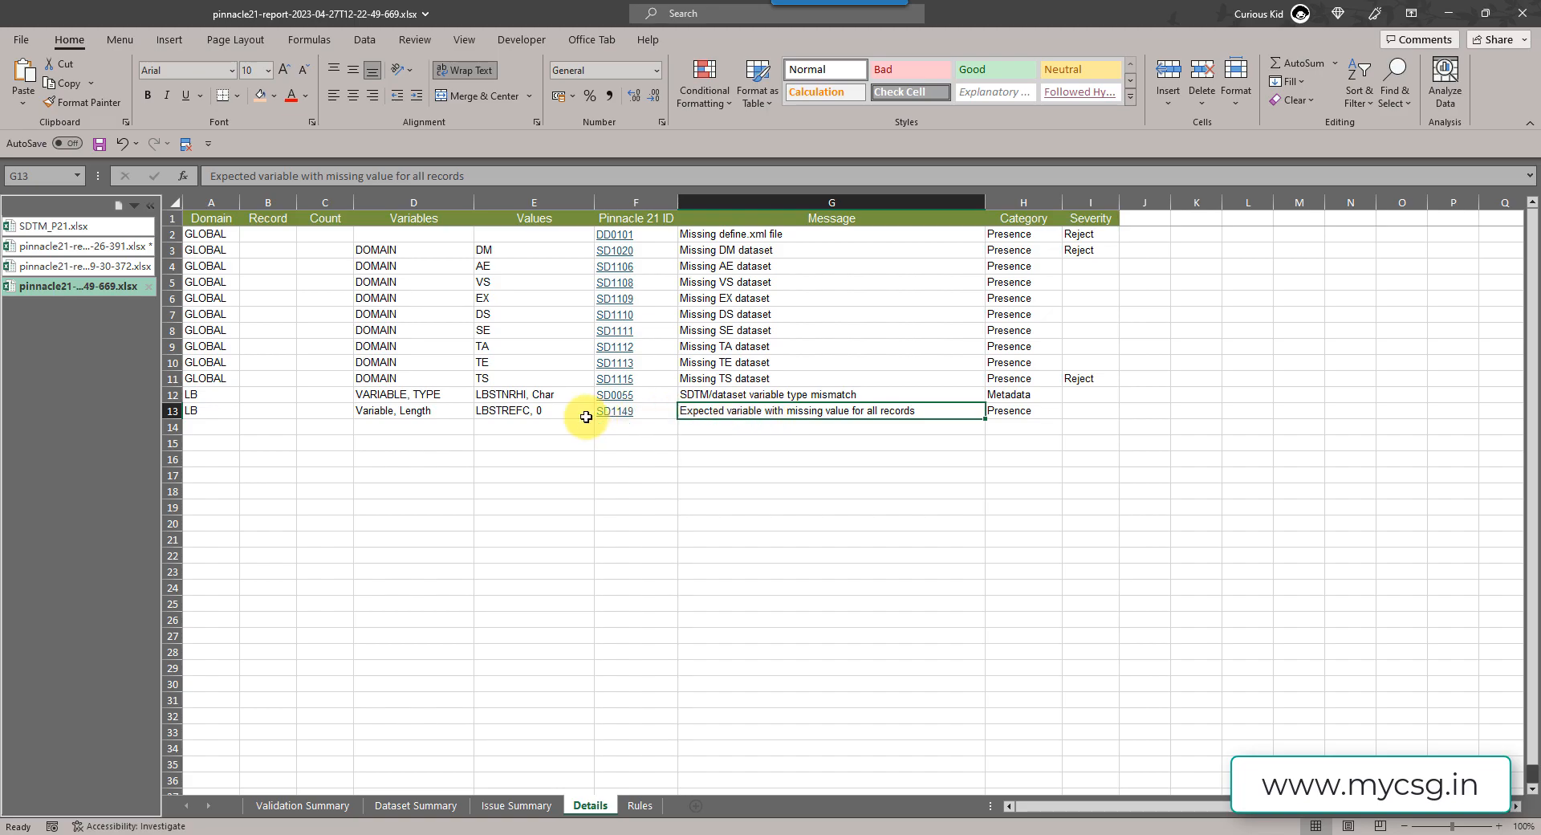
pyautogui.moveTo(509, 413)
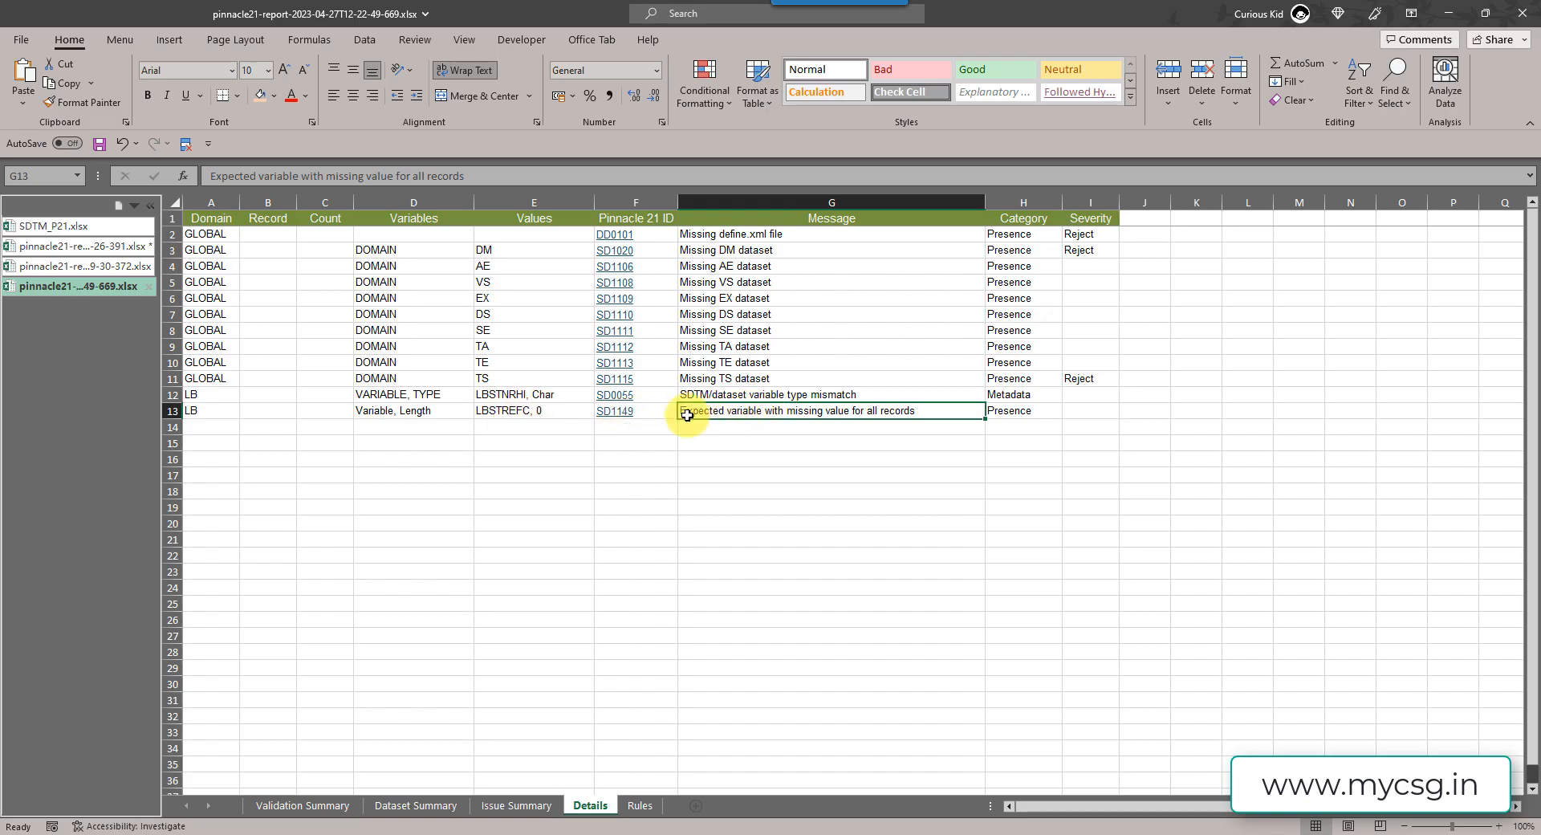
pyautogui.moveTo(492, 499)
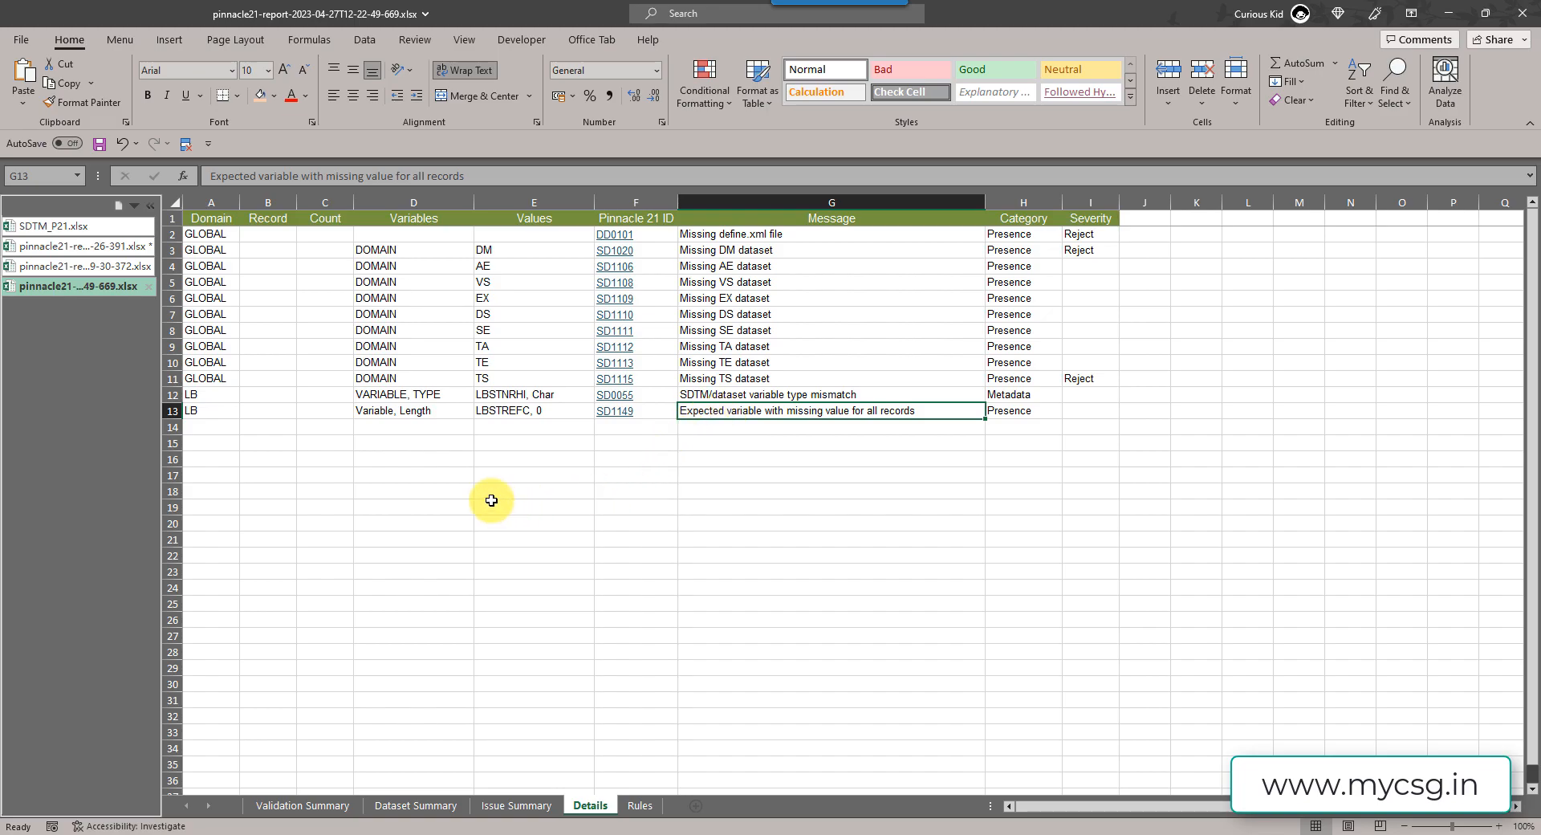
pyautogui.moveTo(317, 499)
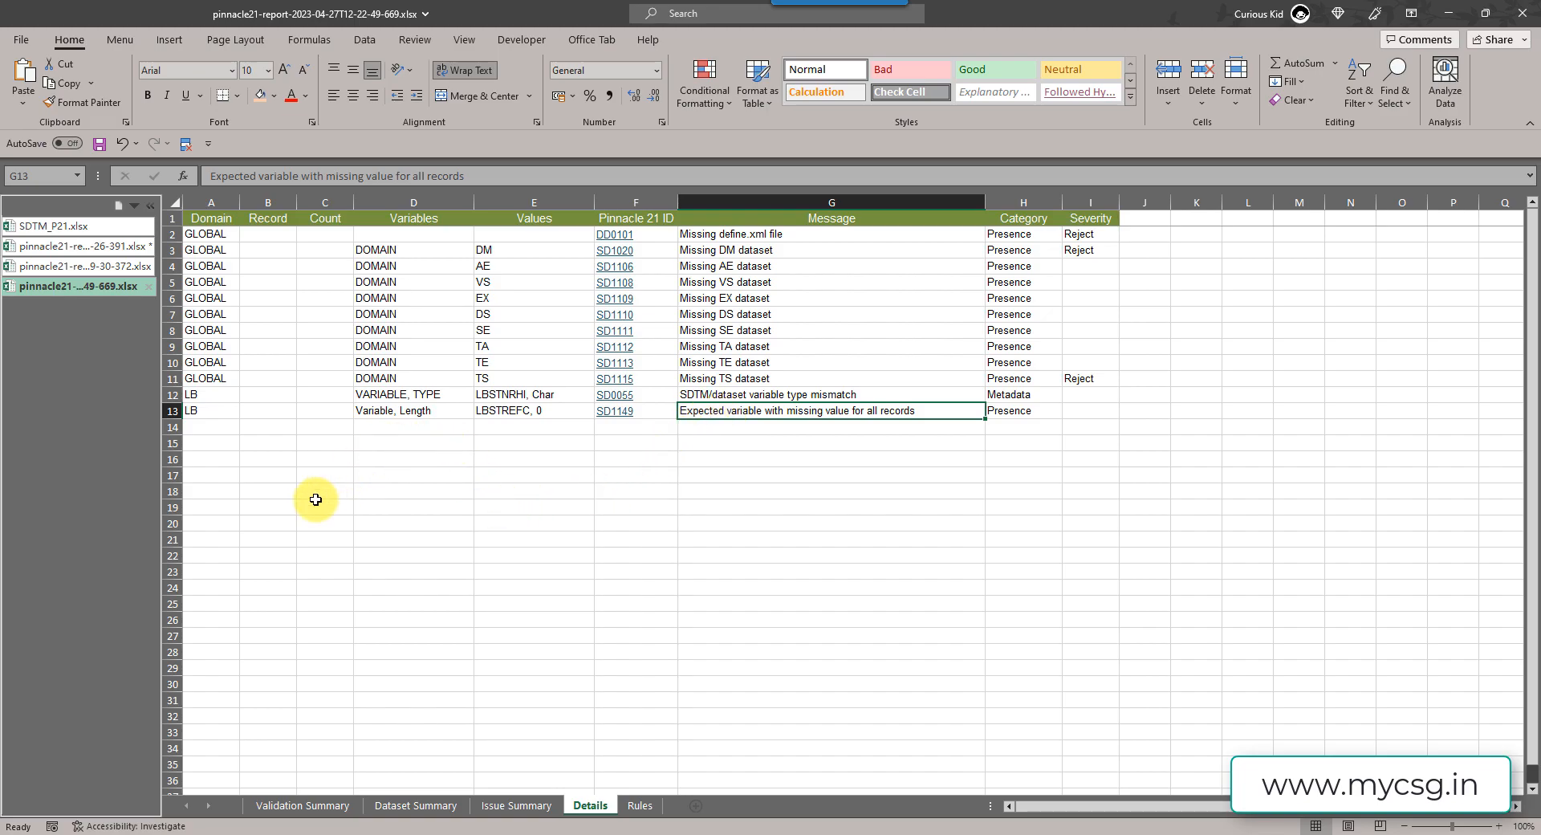